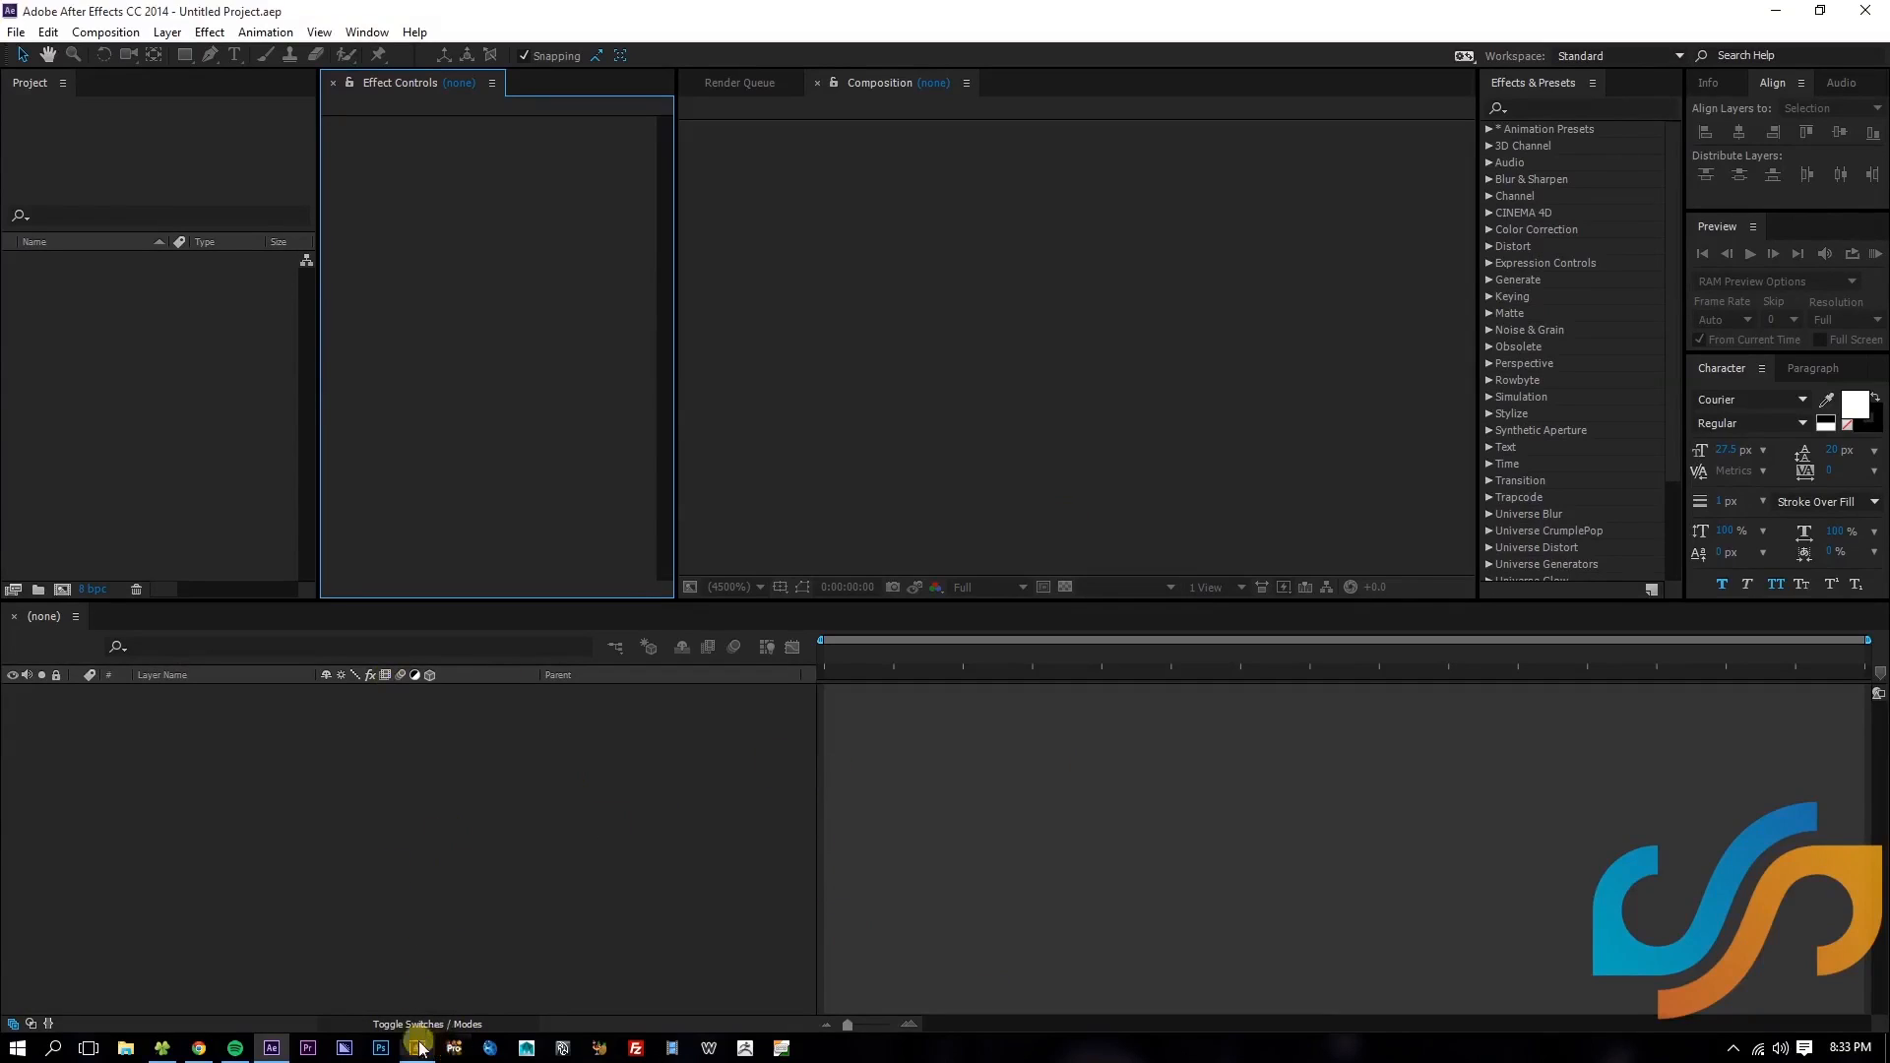
# - Switch to Illustrator, glance at the kit's download page, and return to the Infographic.ai artwork
pyautogui.click(418, 1048)
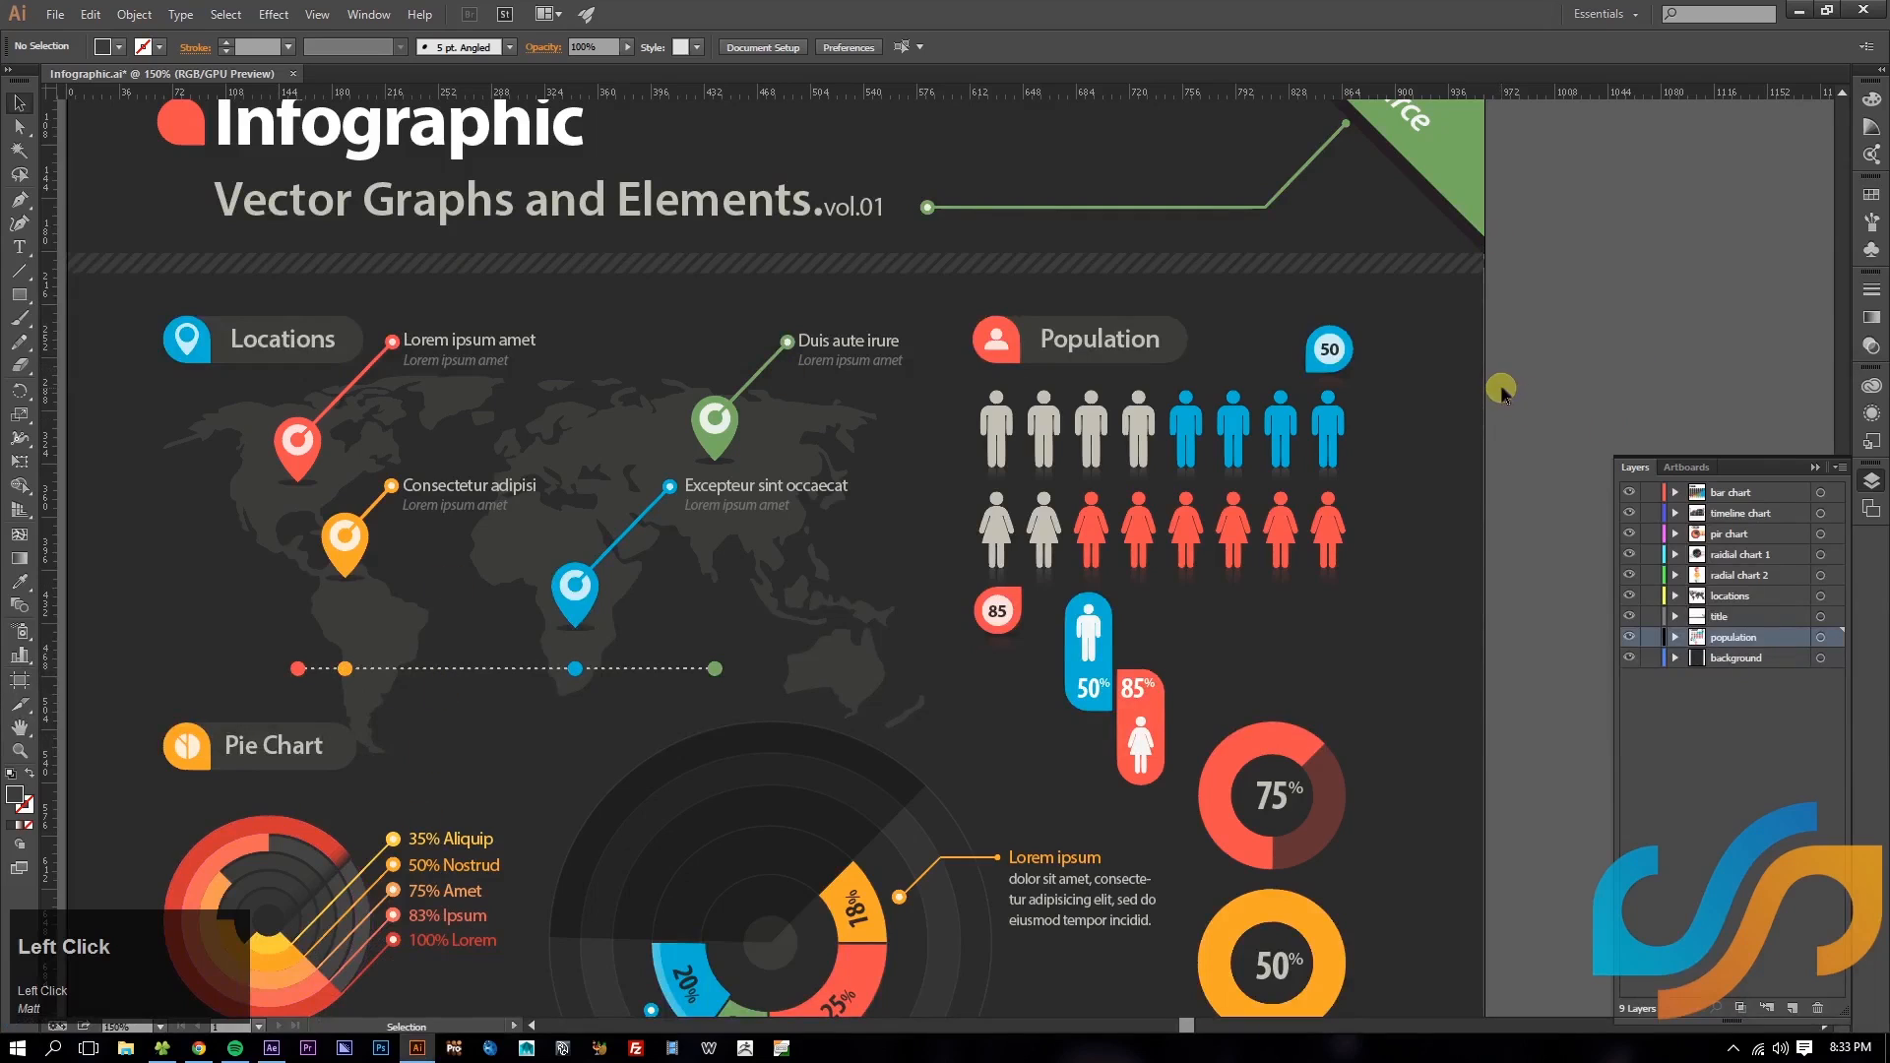
pyautogui.scroll(-3)
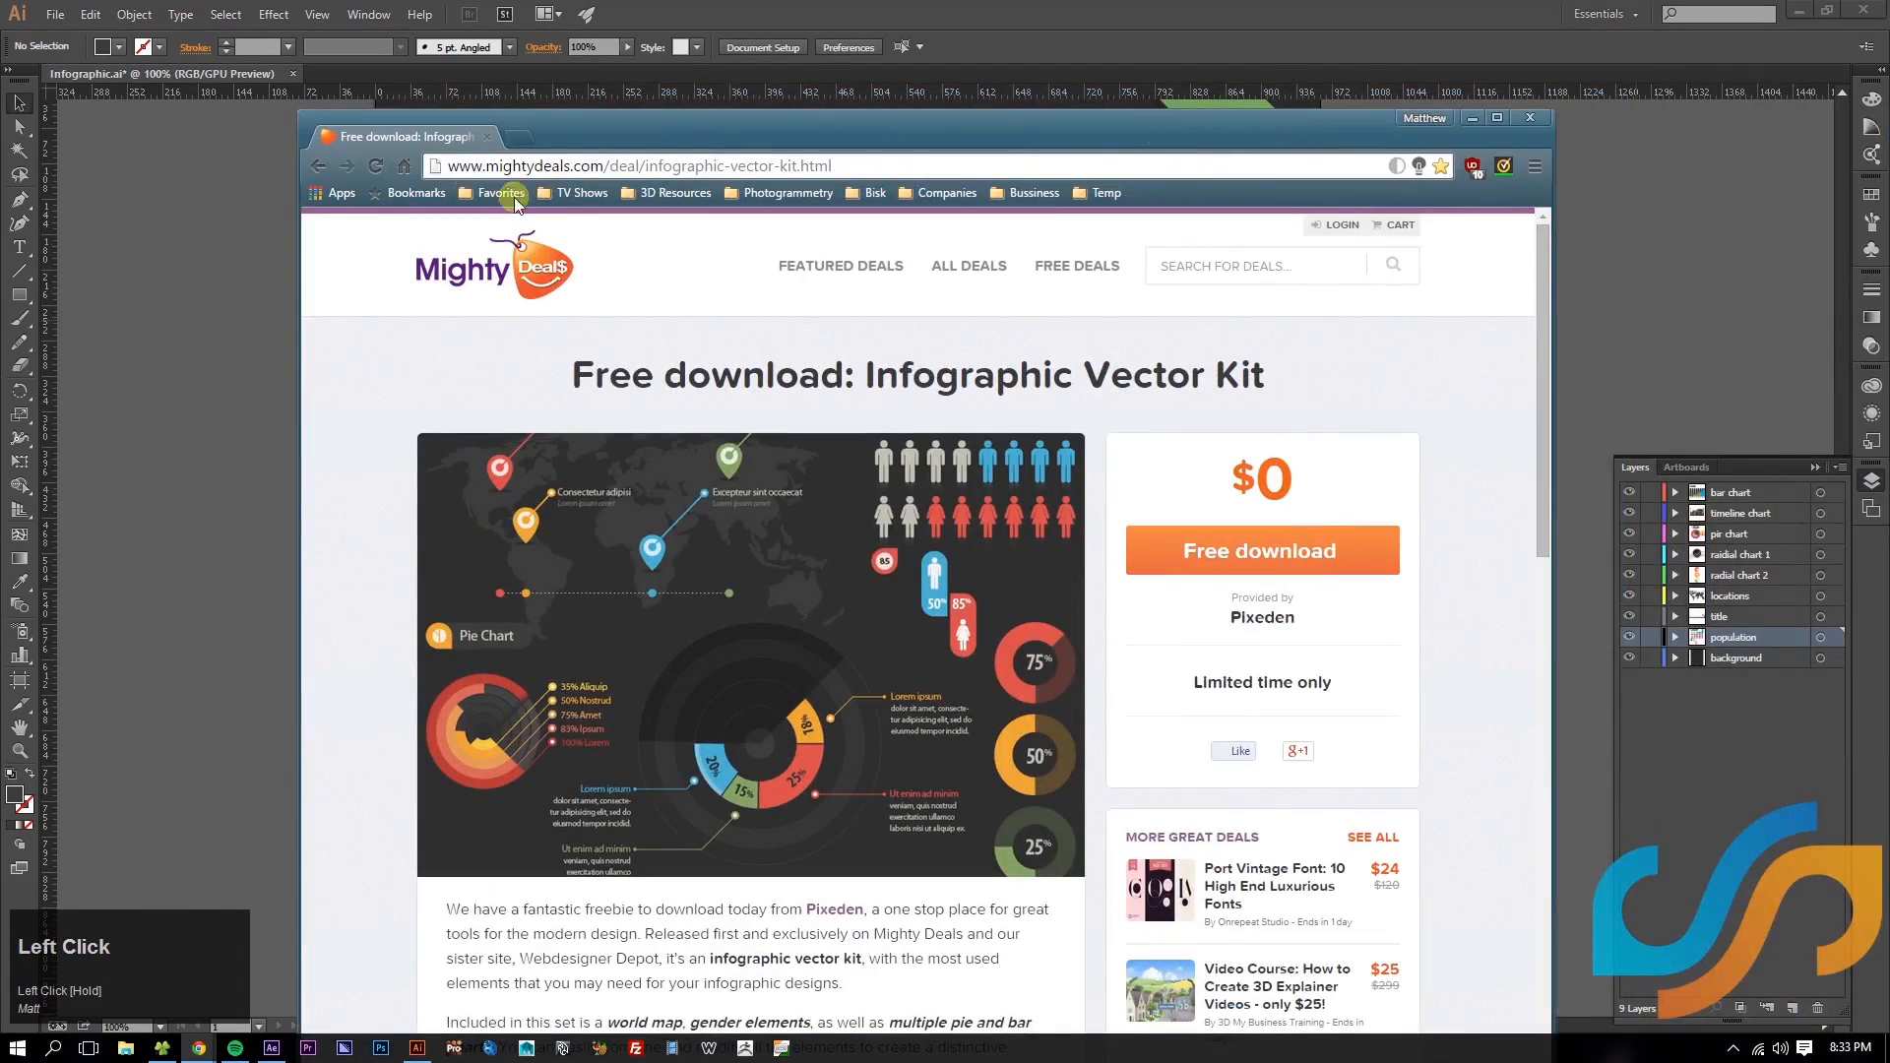
pyautogui.click(628, 166)
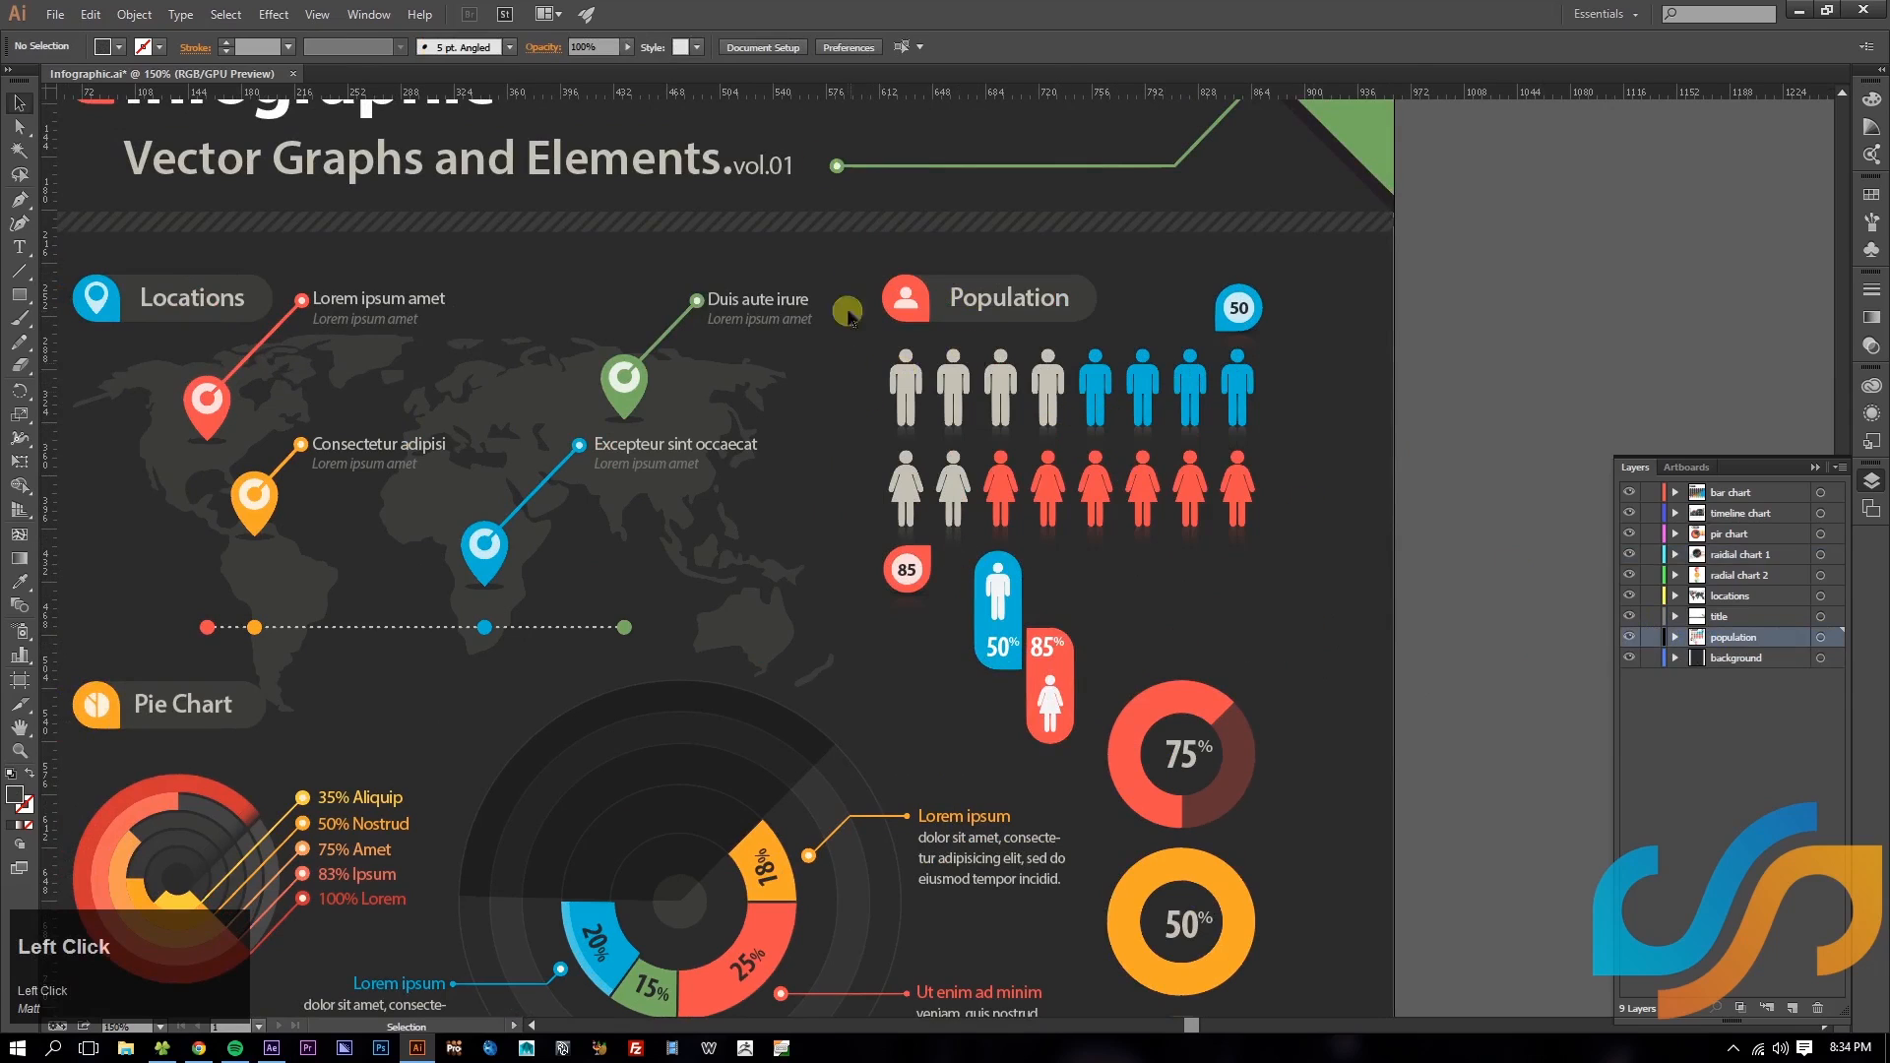
pyautogui.click(762, 47)
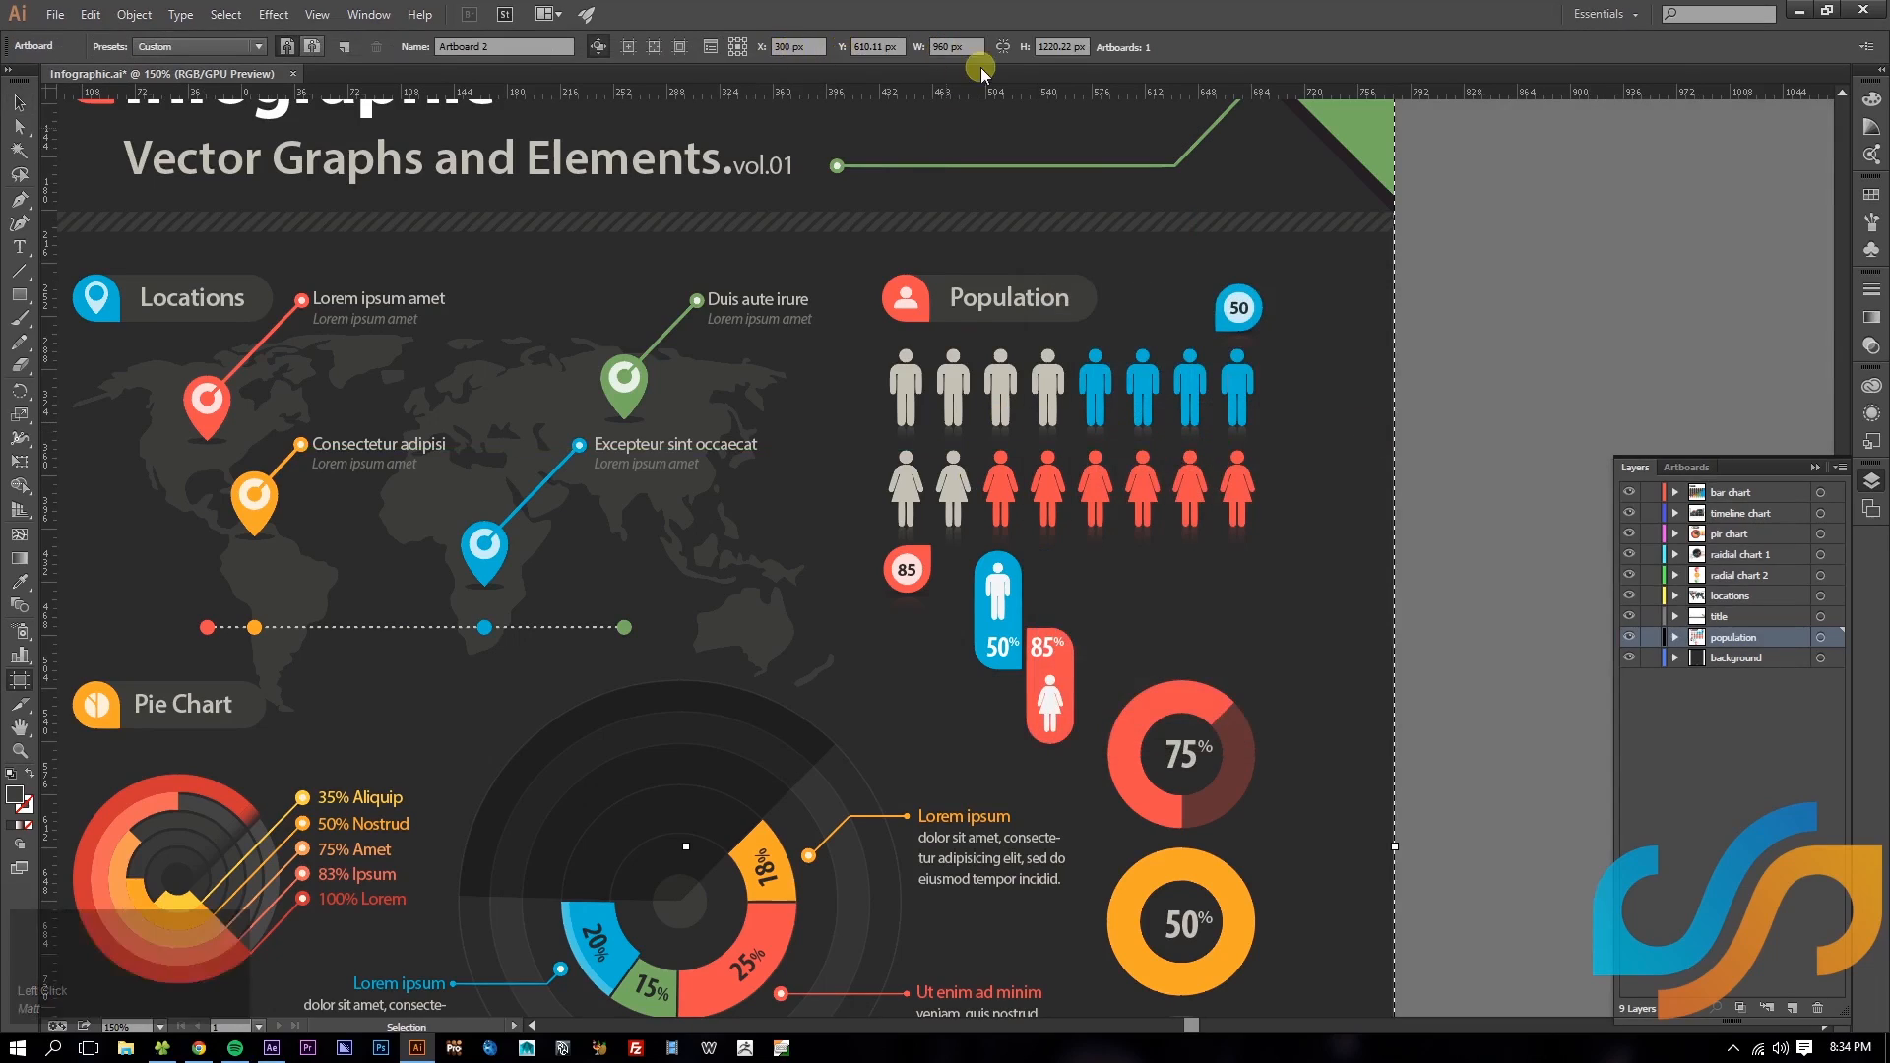
pyautogui.click(951, 47)
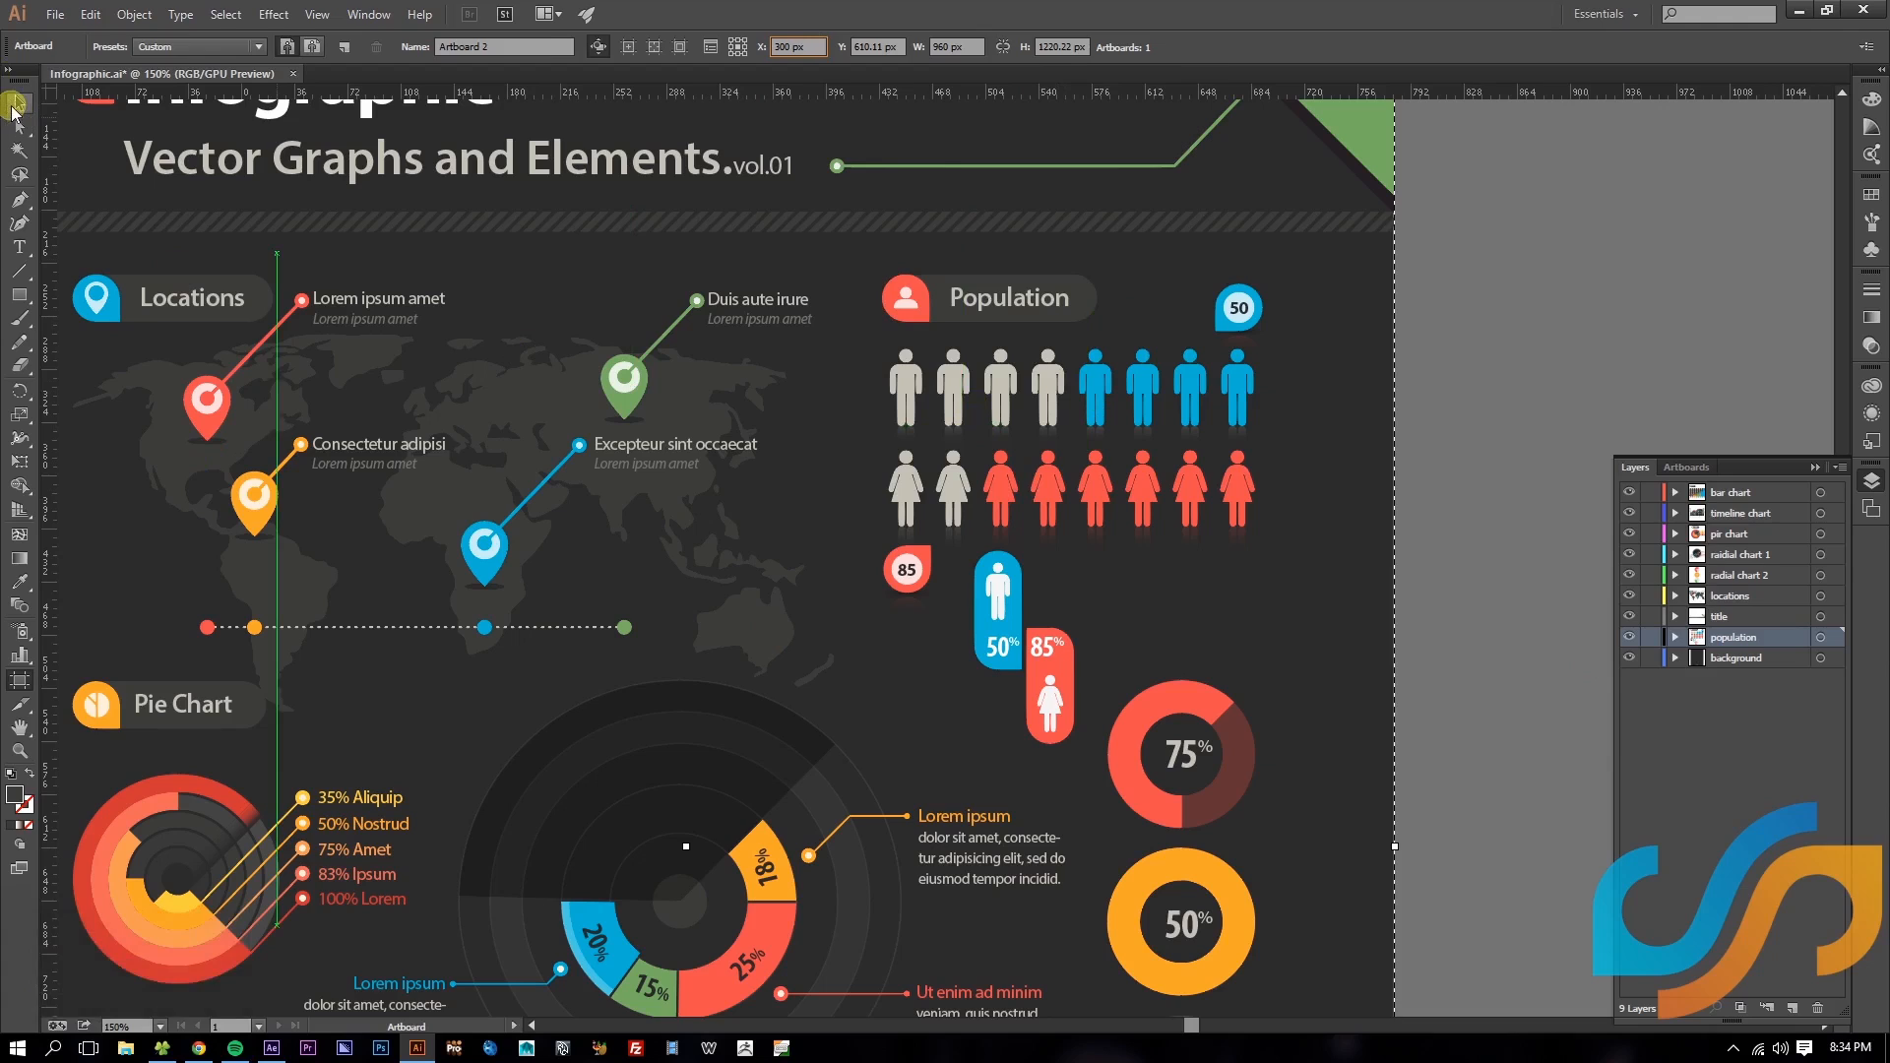
pyautogui.click(15, 103)
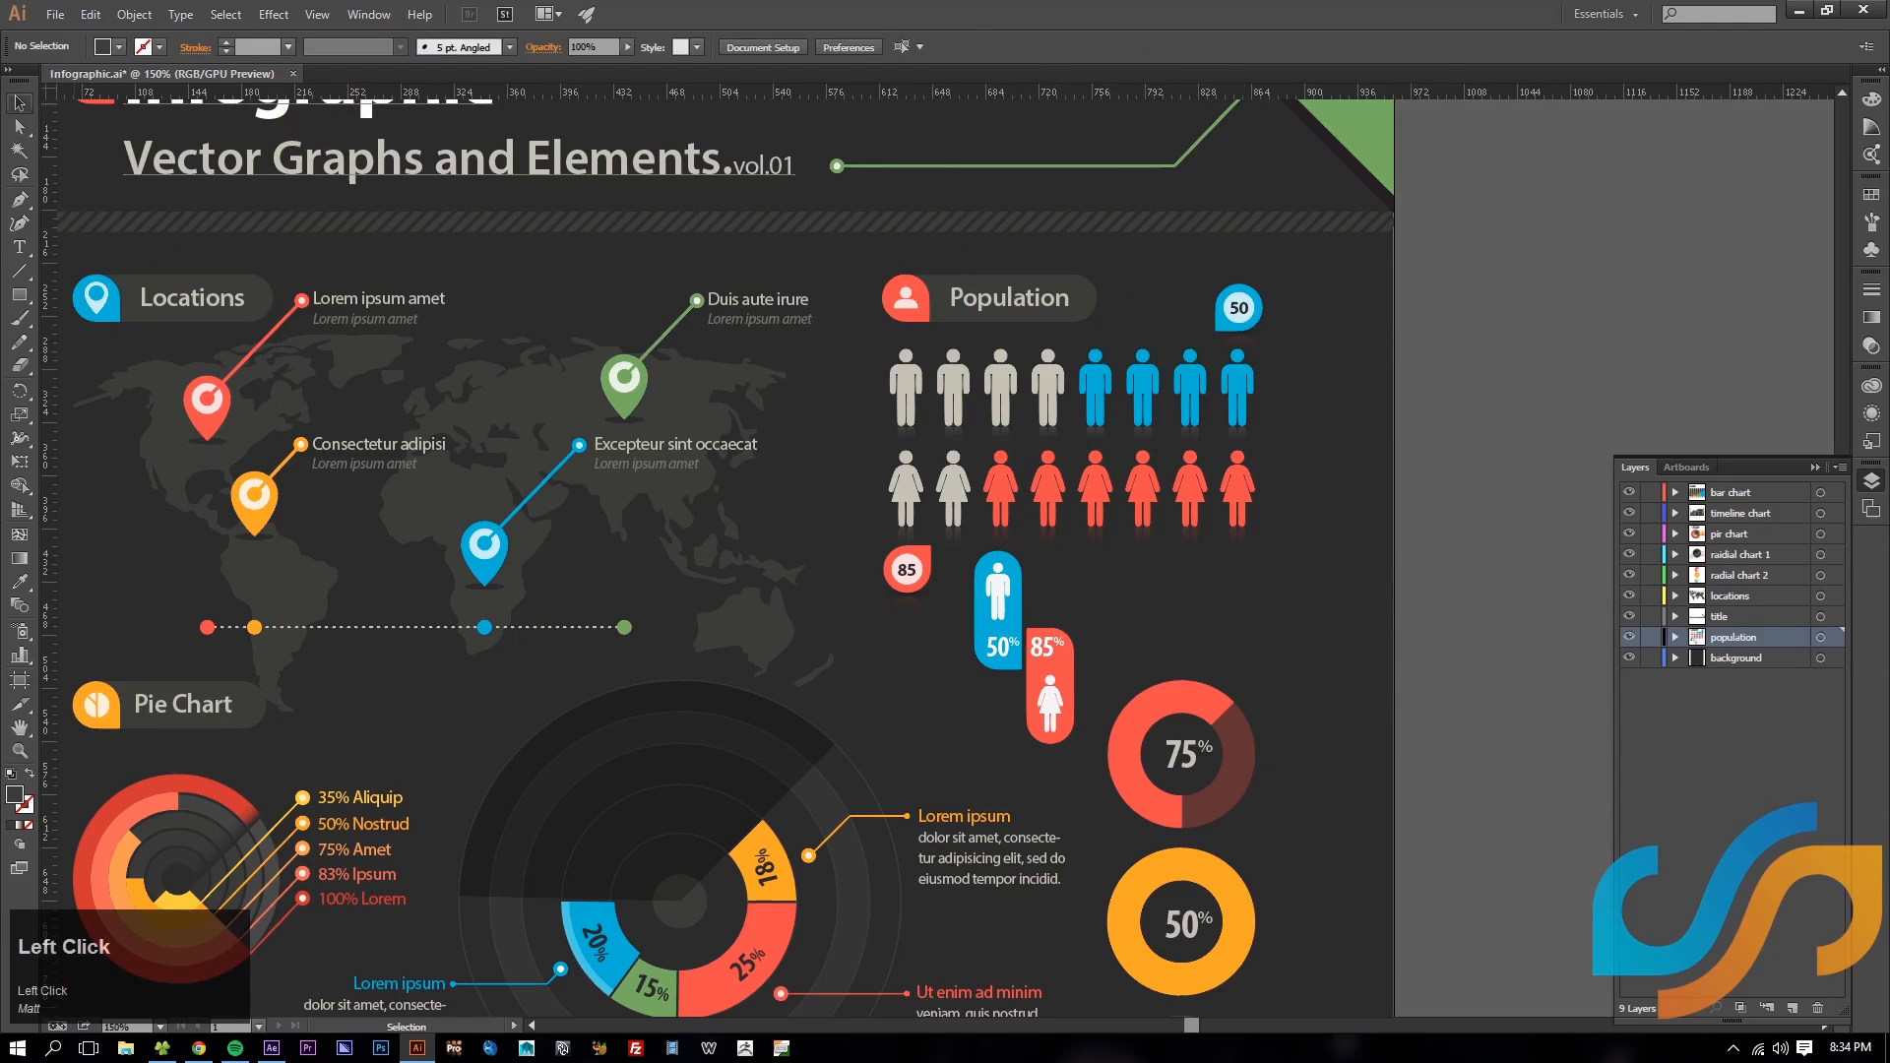
# - Create a new document 1920 wide by 1080 high, named Population
pyautogui.click(59, 16)
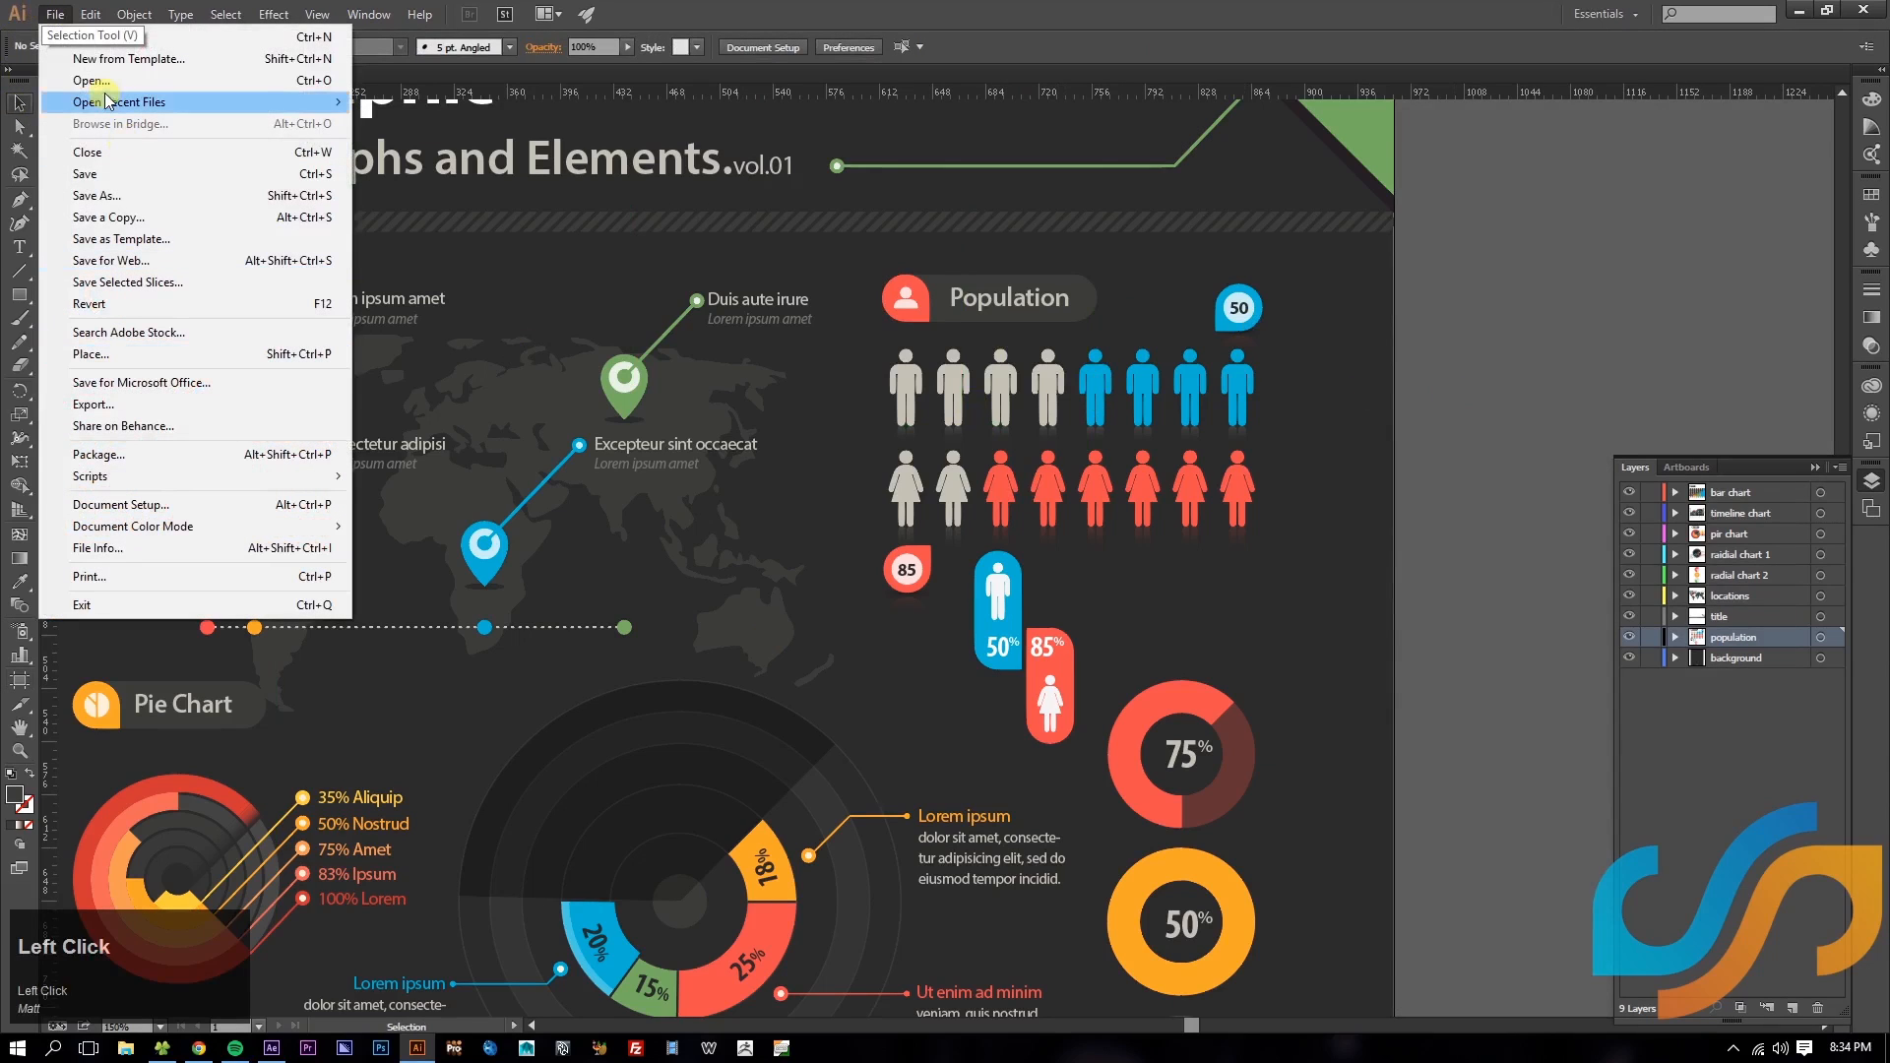
pyautogui.moveTo(110, 57)
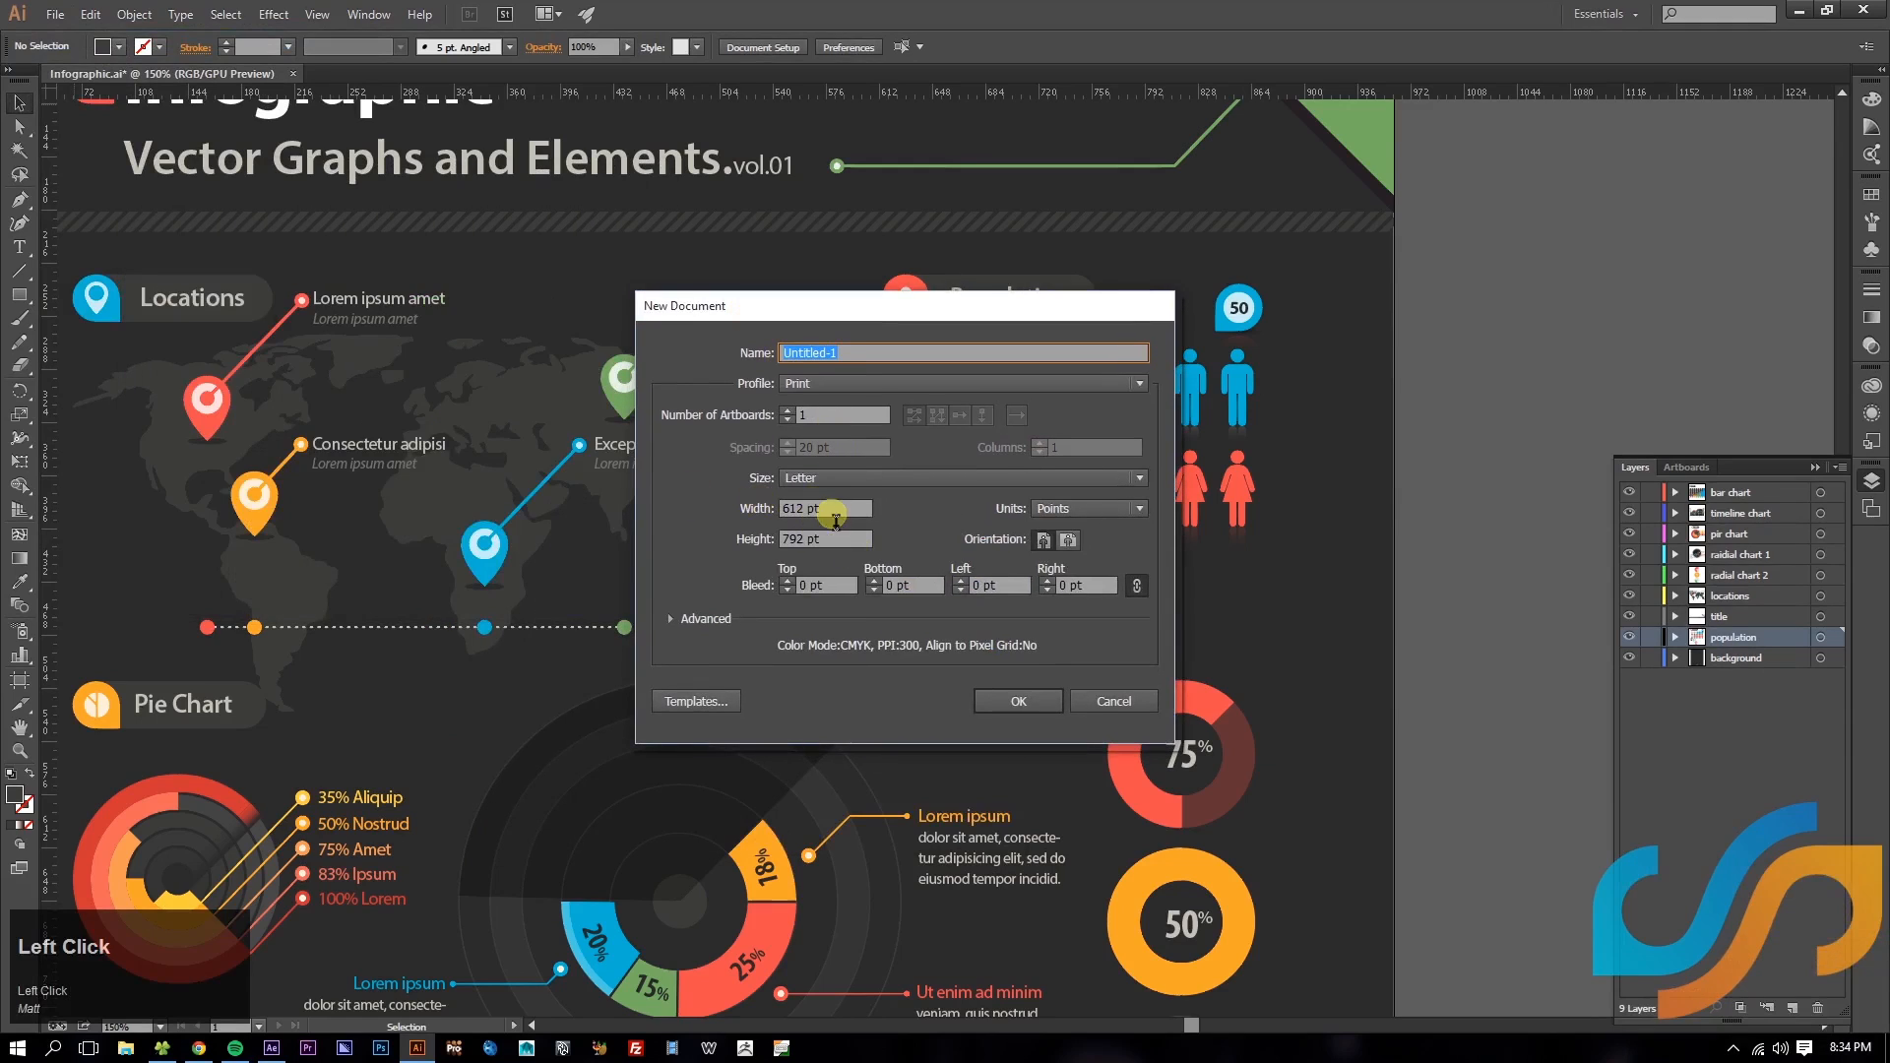
pyautogui.write('1920')
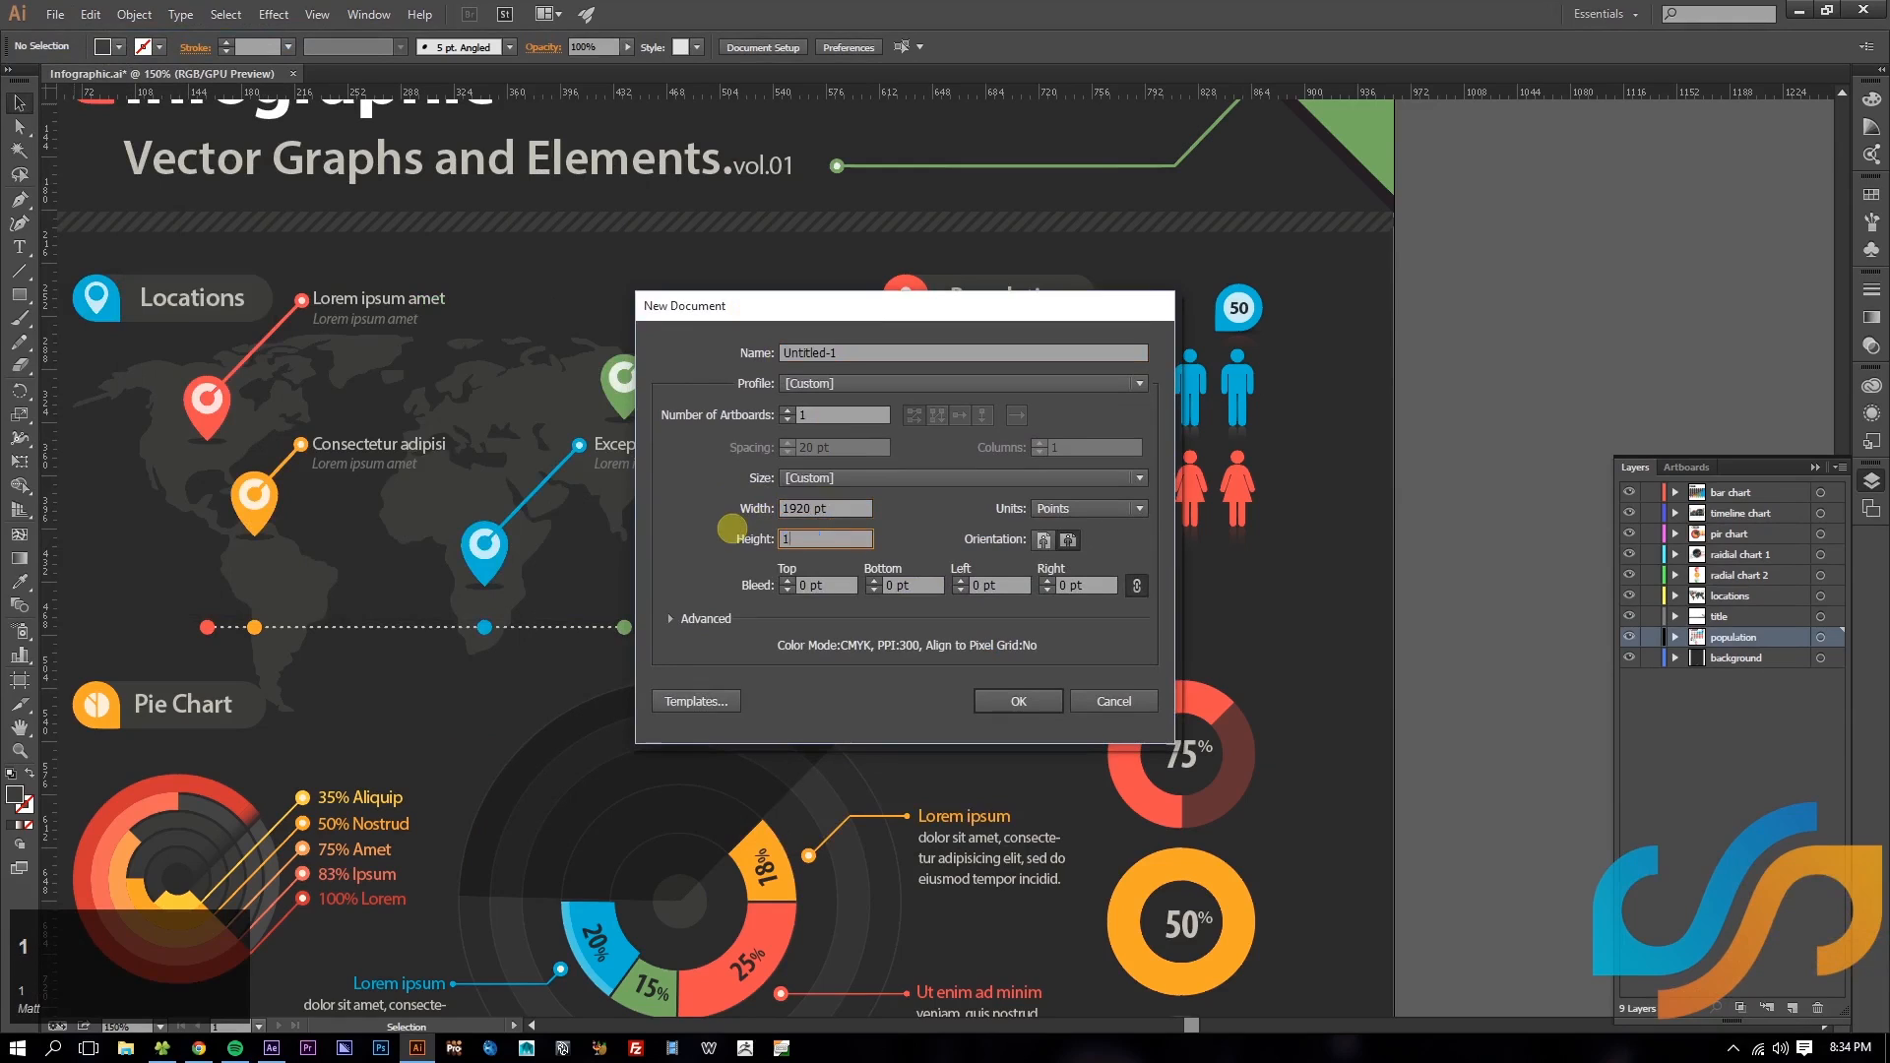
pyautogui.press('Backspace')
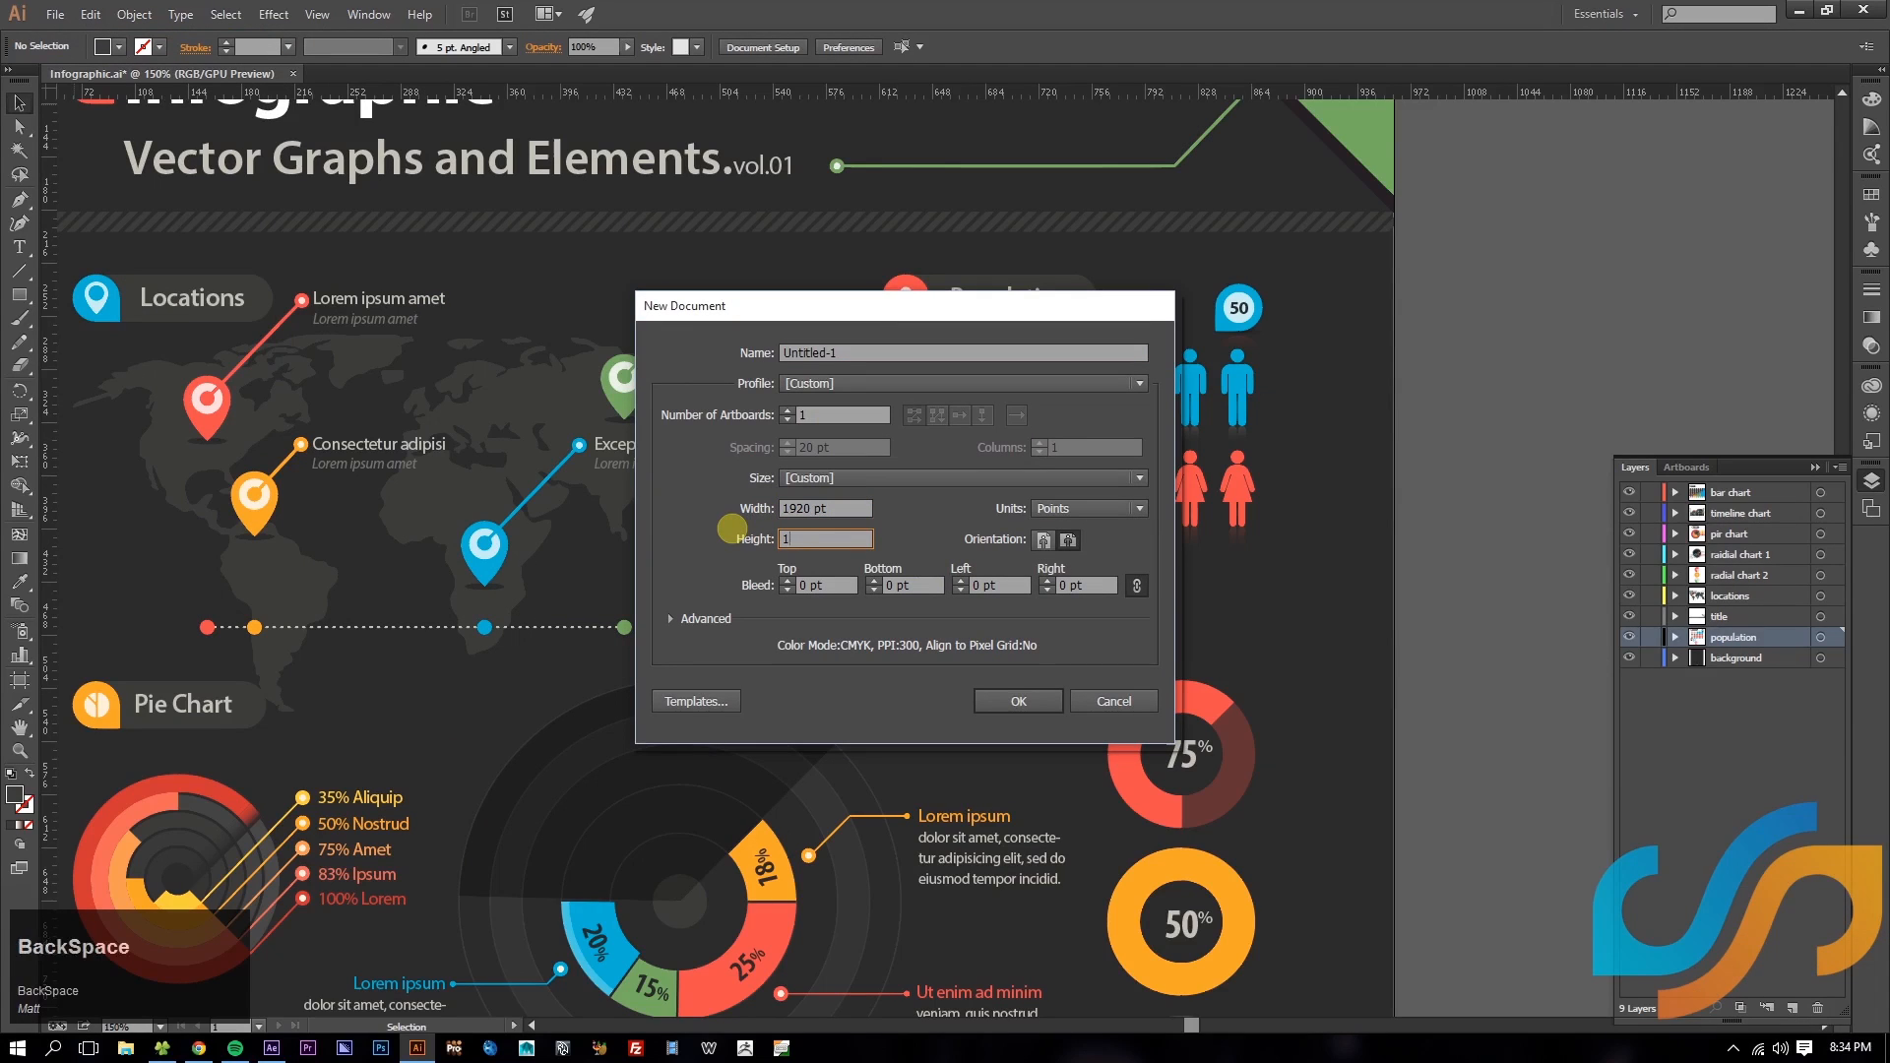
pyautogui.write('1080')
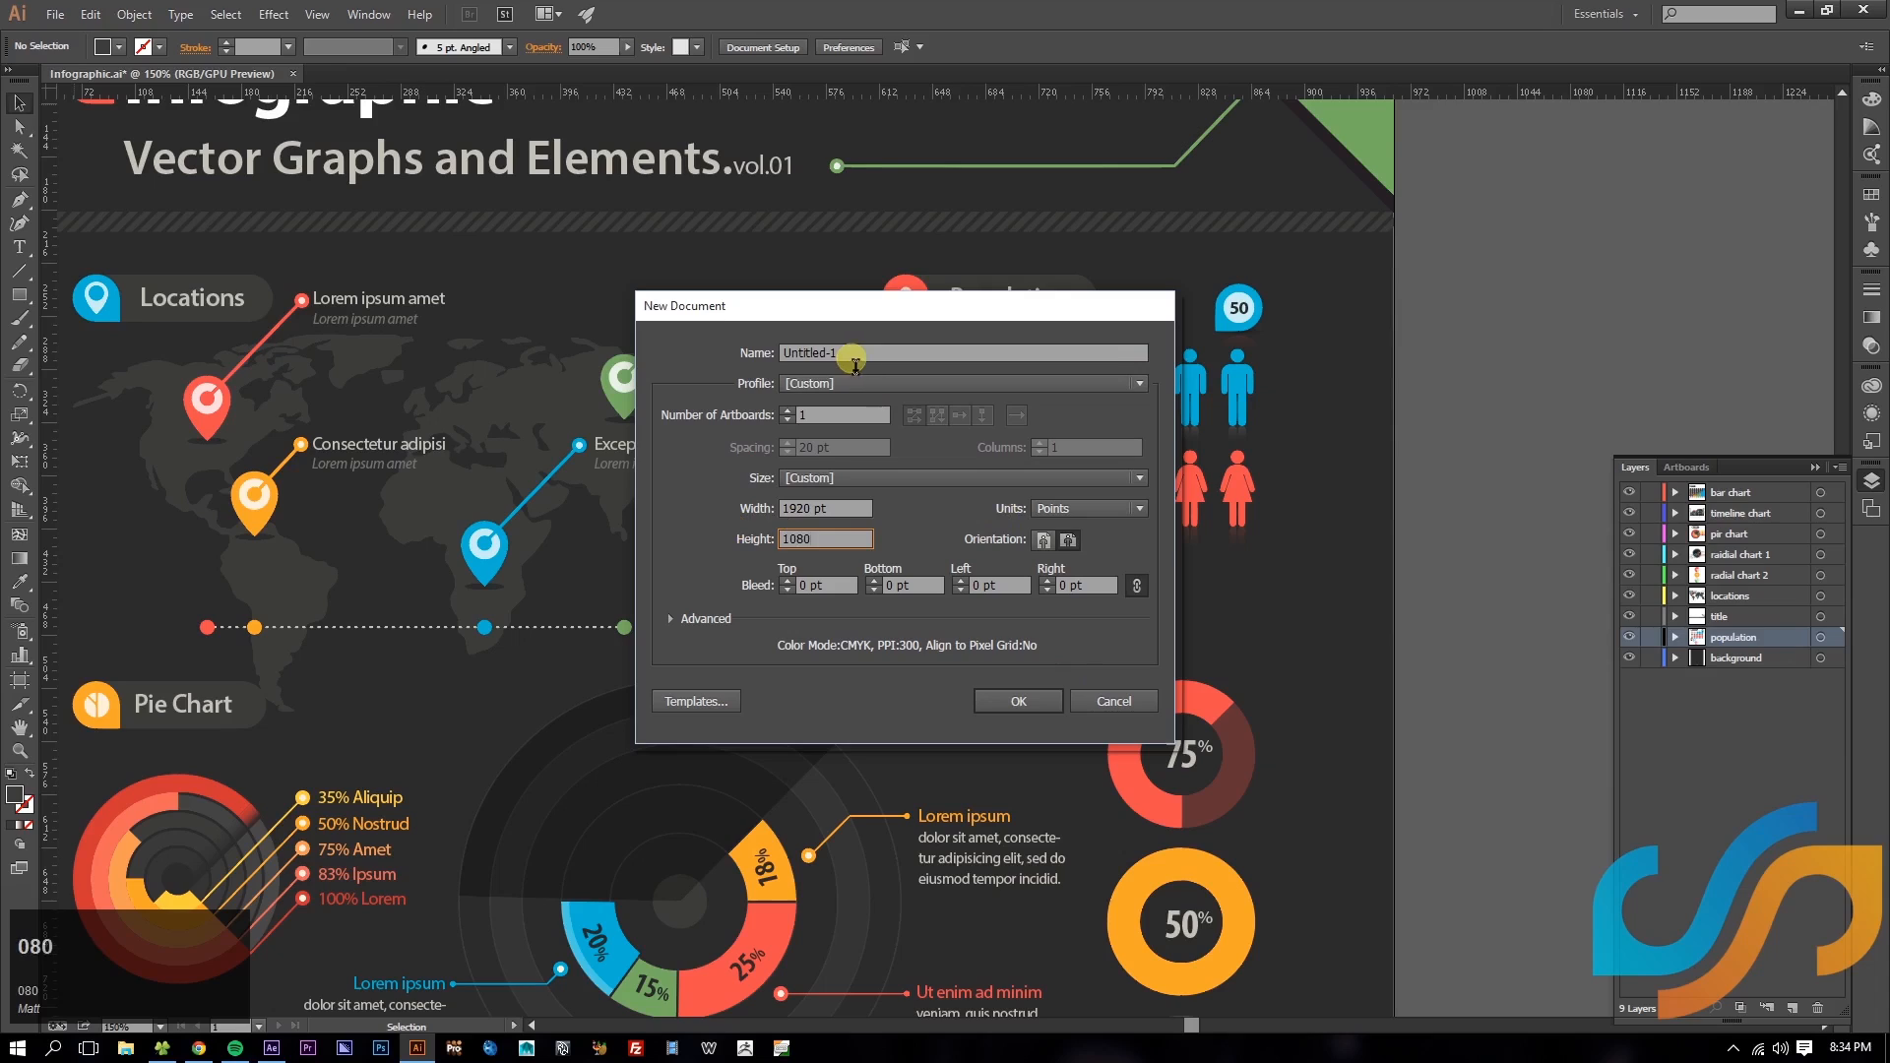
pyautogui.write('Po')
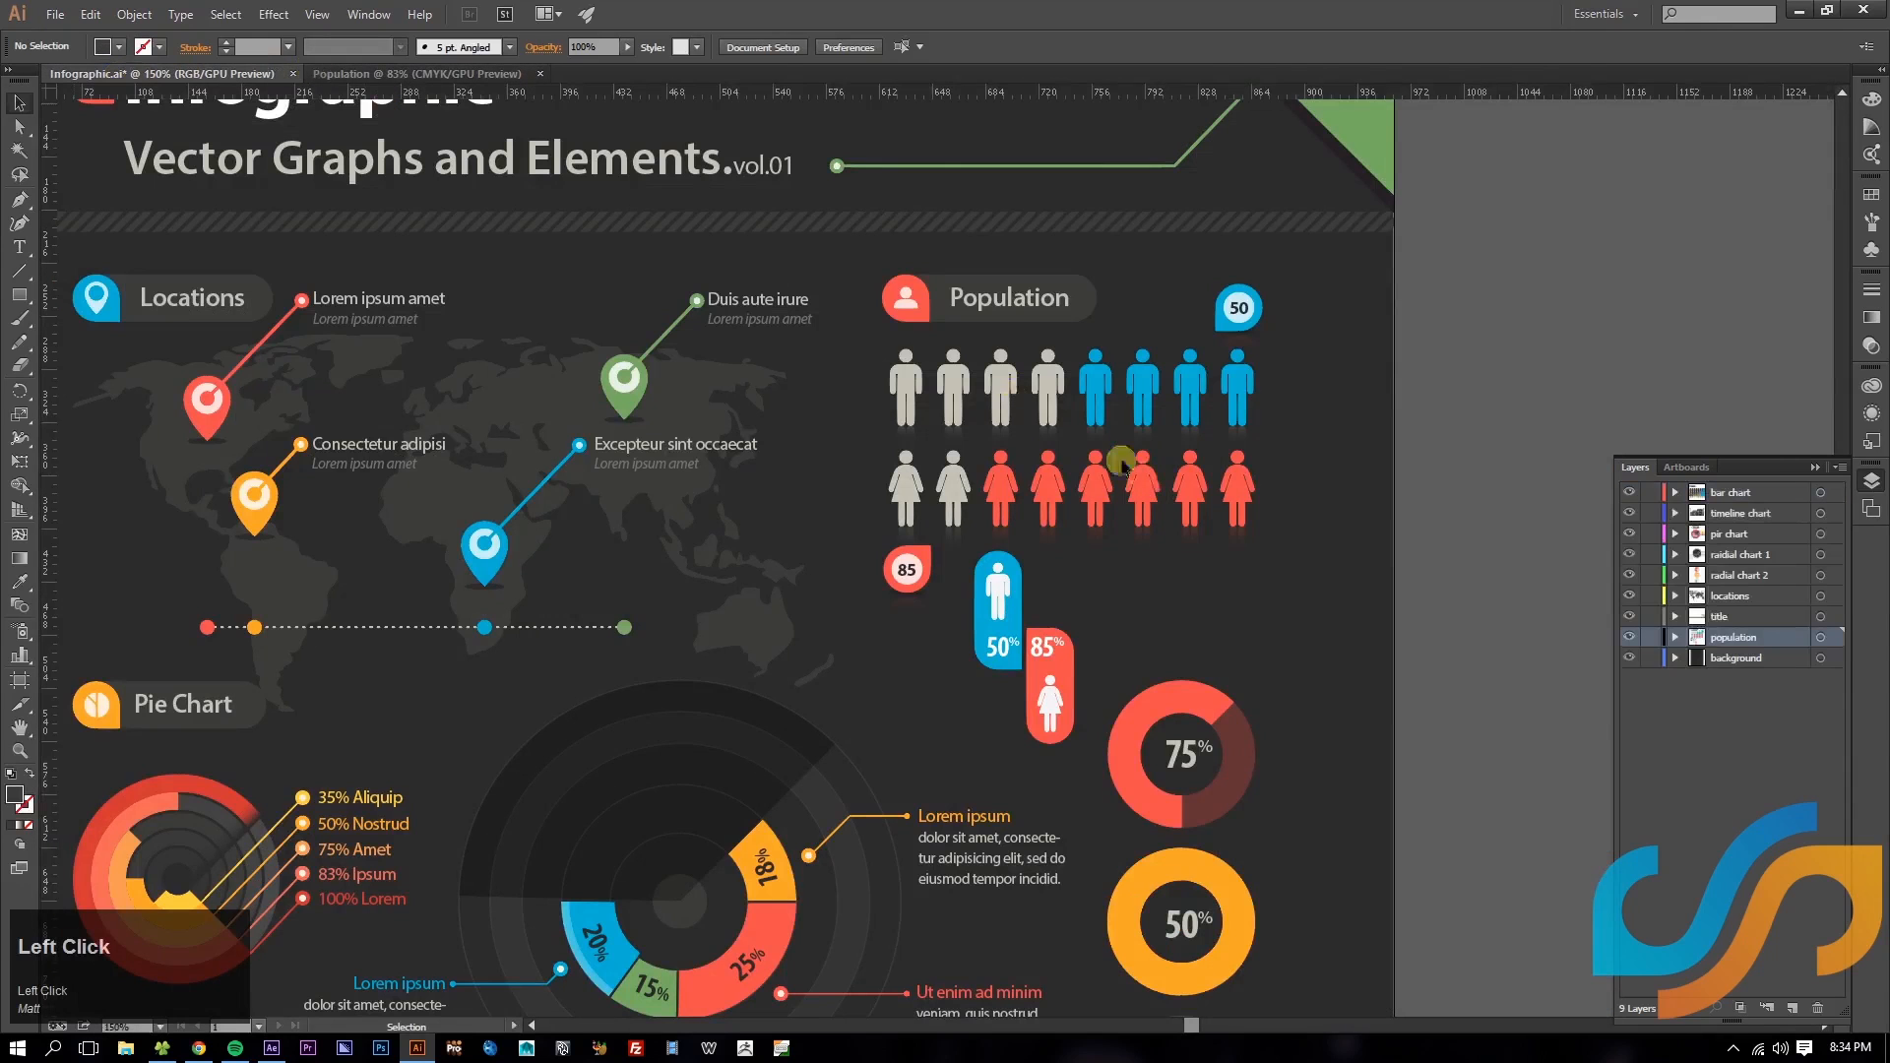
# - Paste the Population group into the new document and Shift-scale it up to fill the artboard
pyautogui.click(1819, 638)
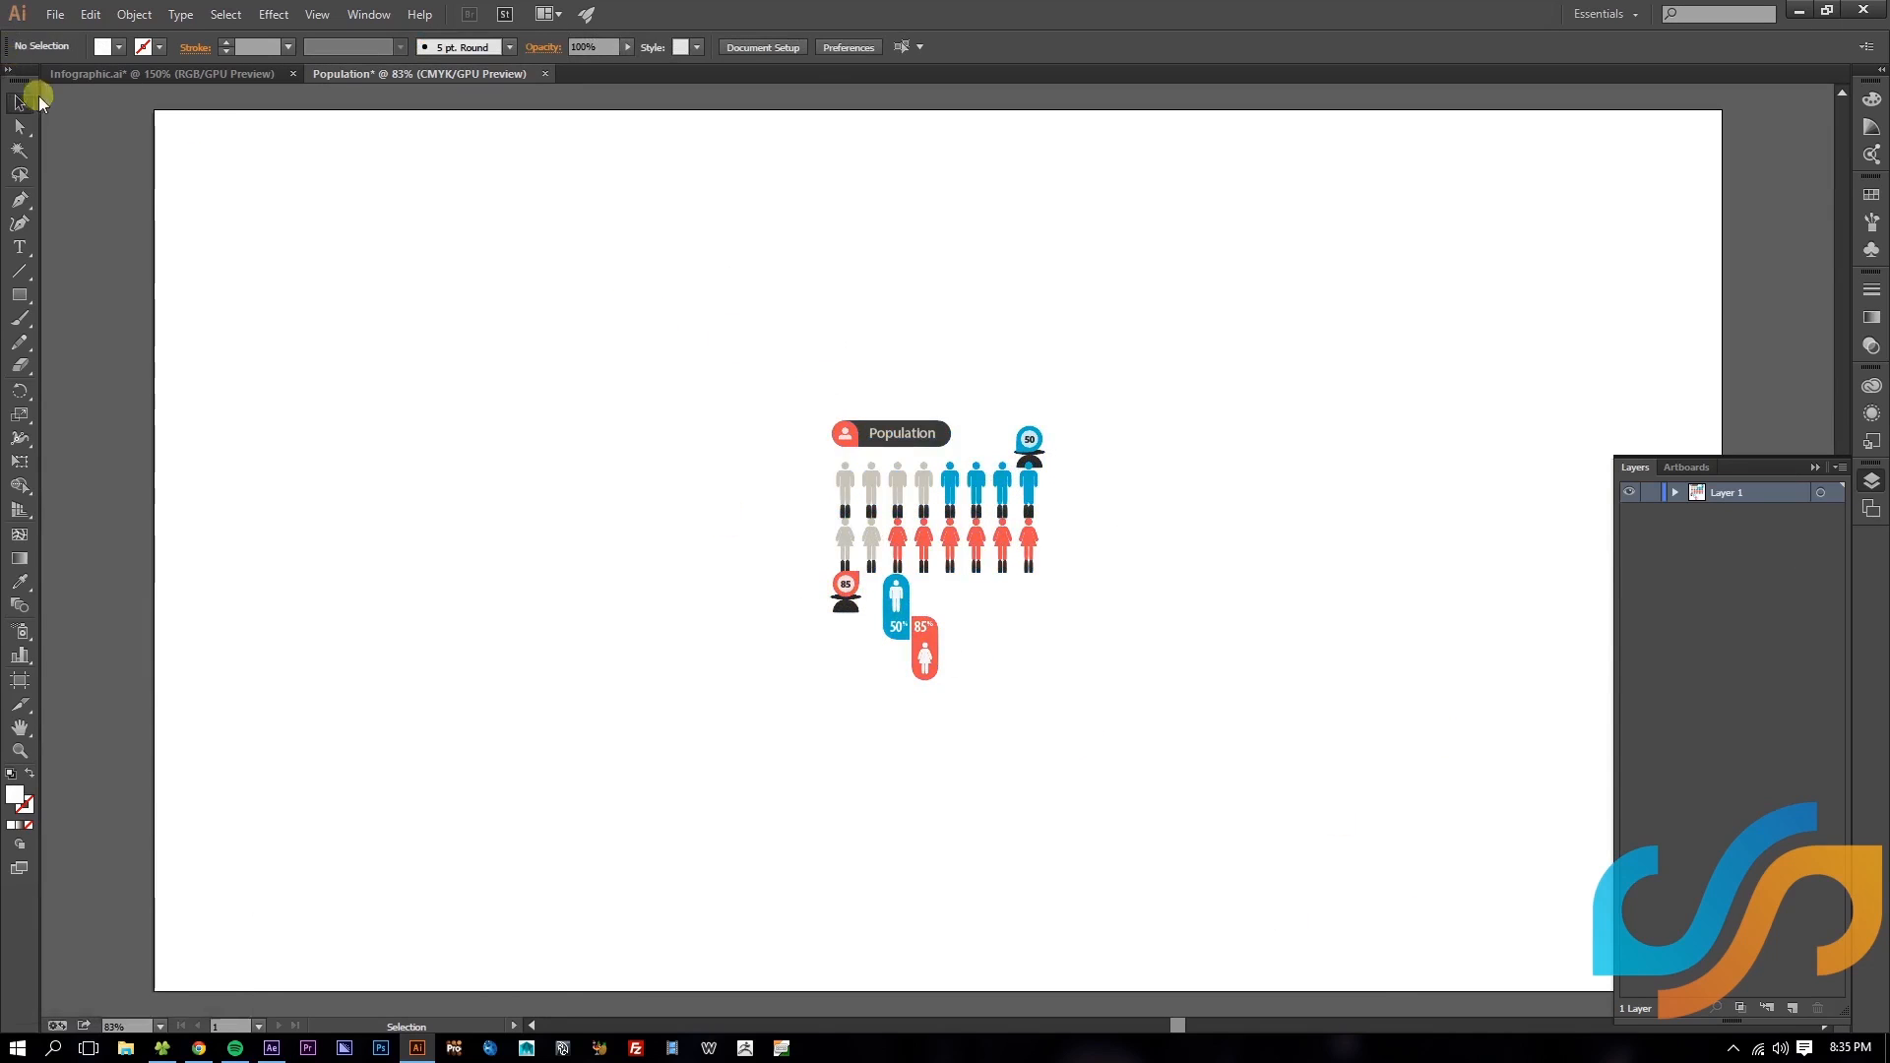
pyautogui.click(1307, 793)
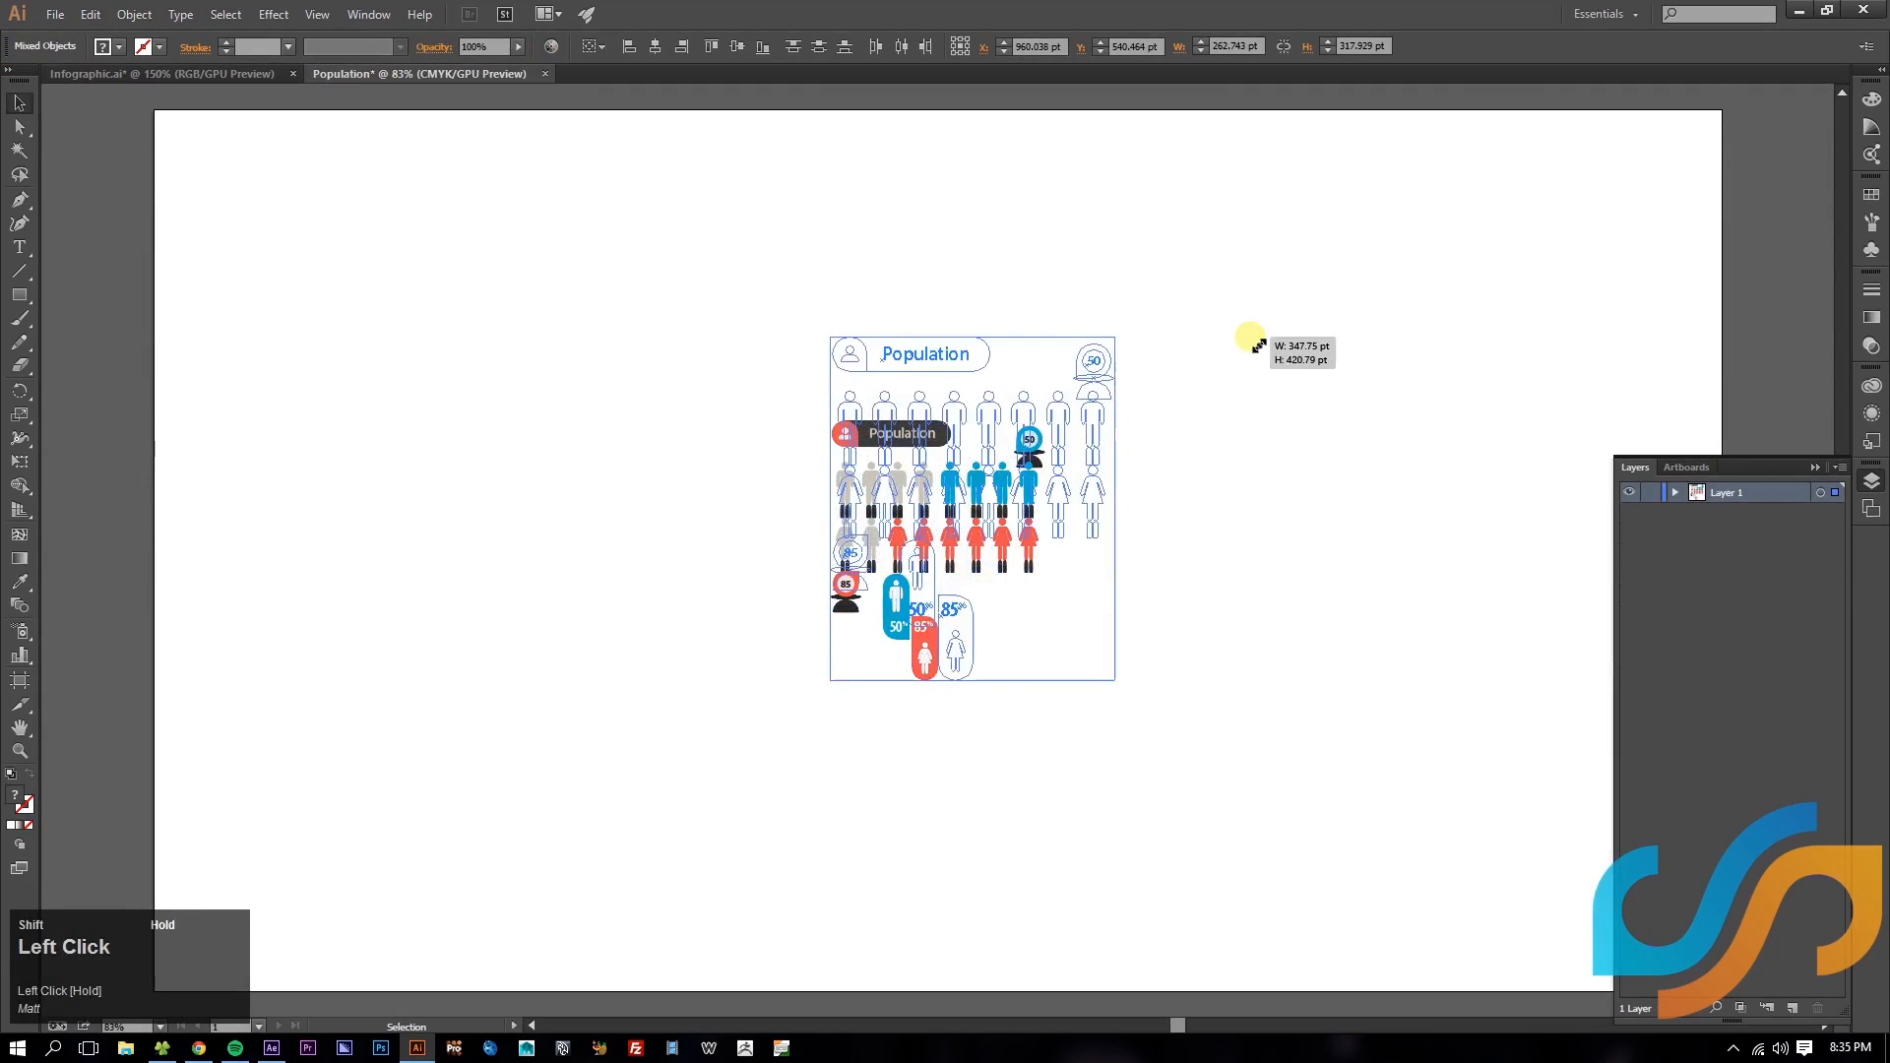
pyautogui.moveTo(1255, 336); pyautogui.dragTo(1550, 120)
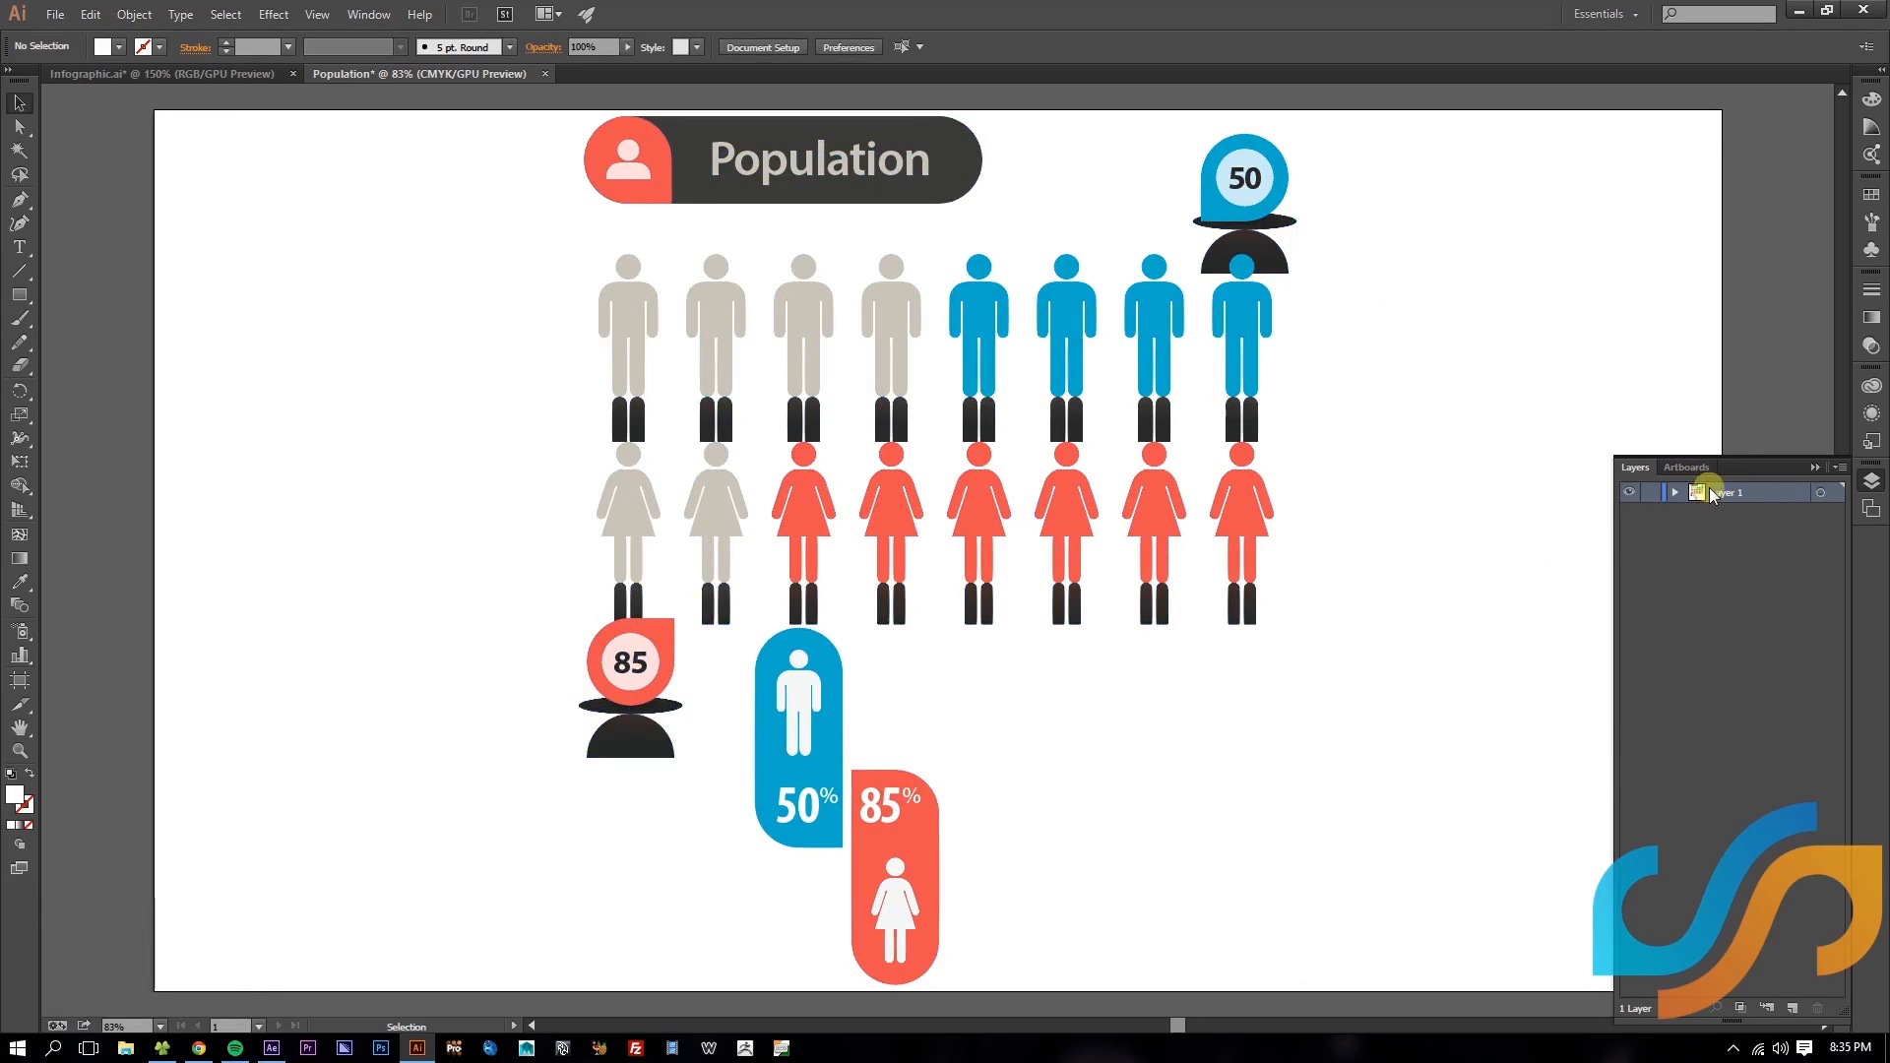
# - Expand Layer 1, select the reflection group beneath the figures and badges, and delete it
pyautogui.click(1674, 493)
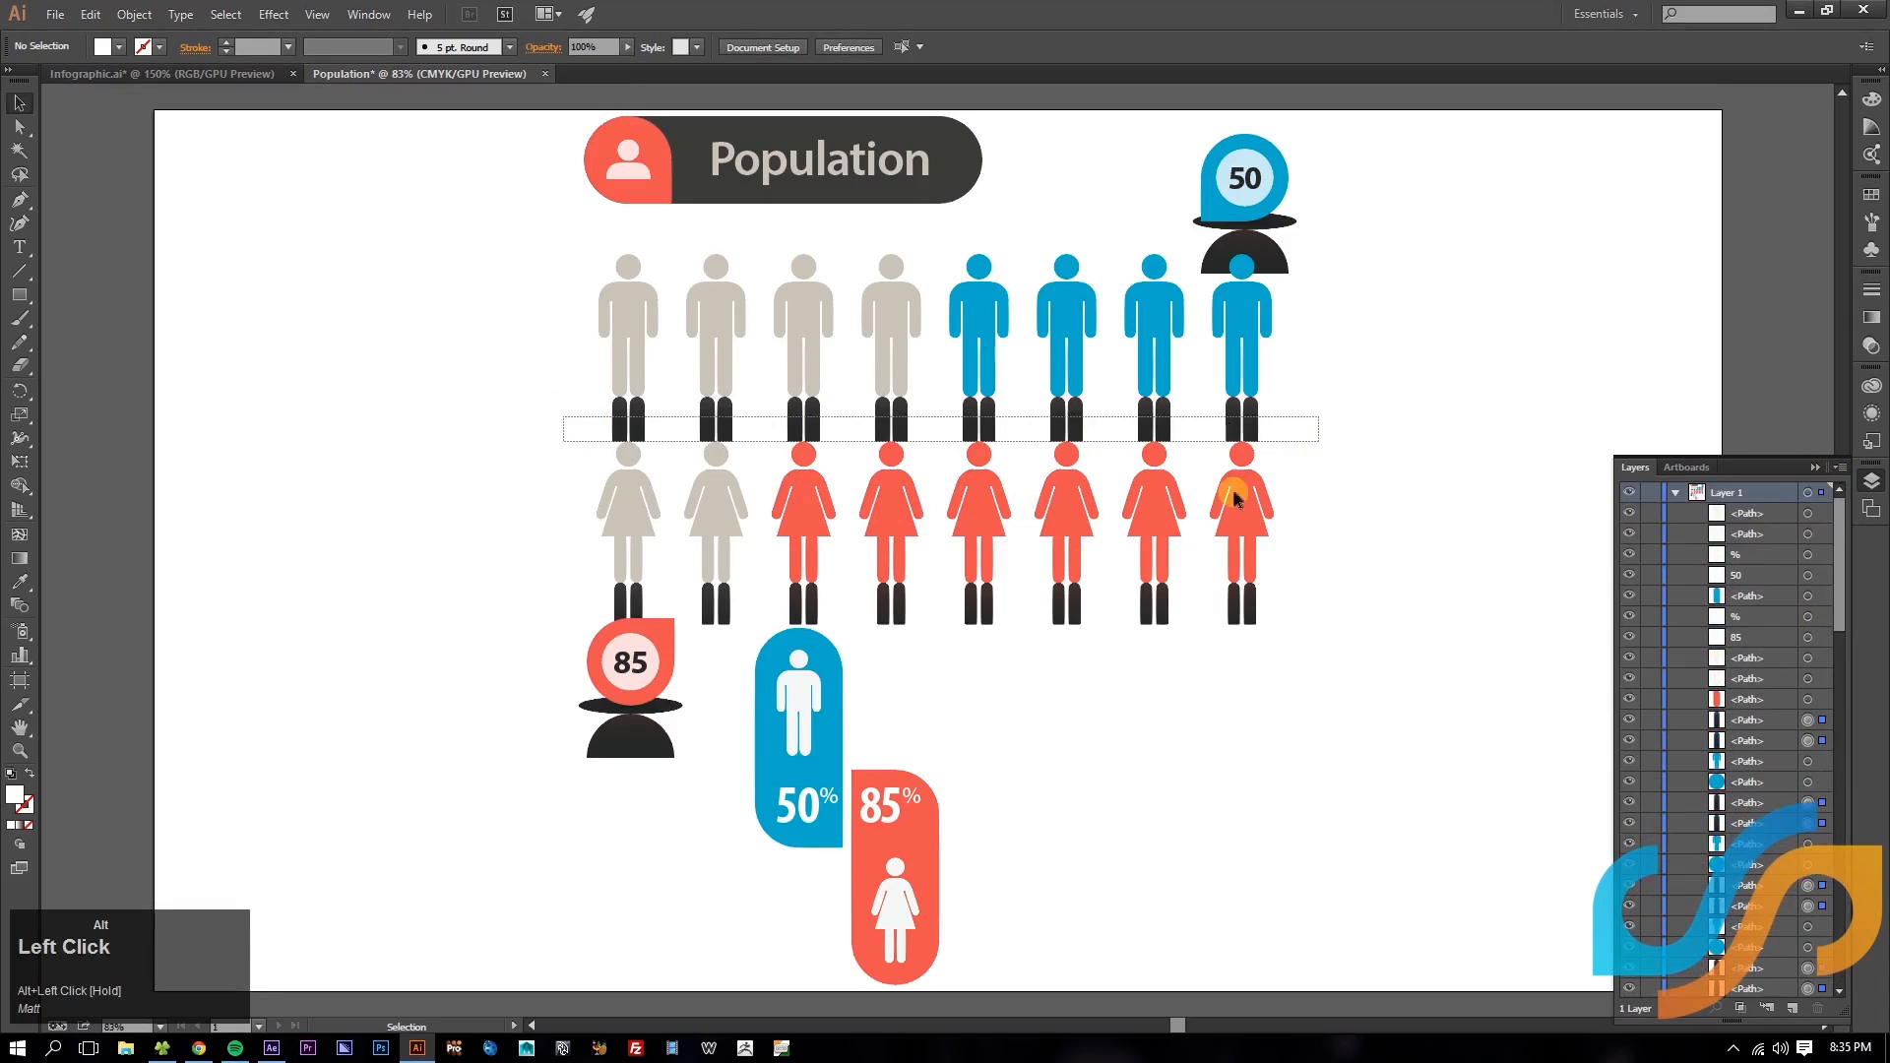
pyautogui.click(1237, 496)
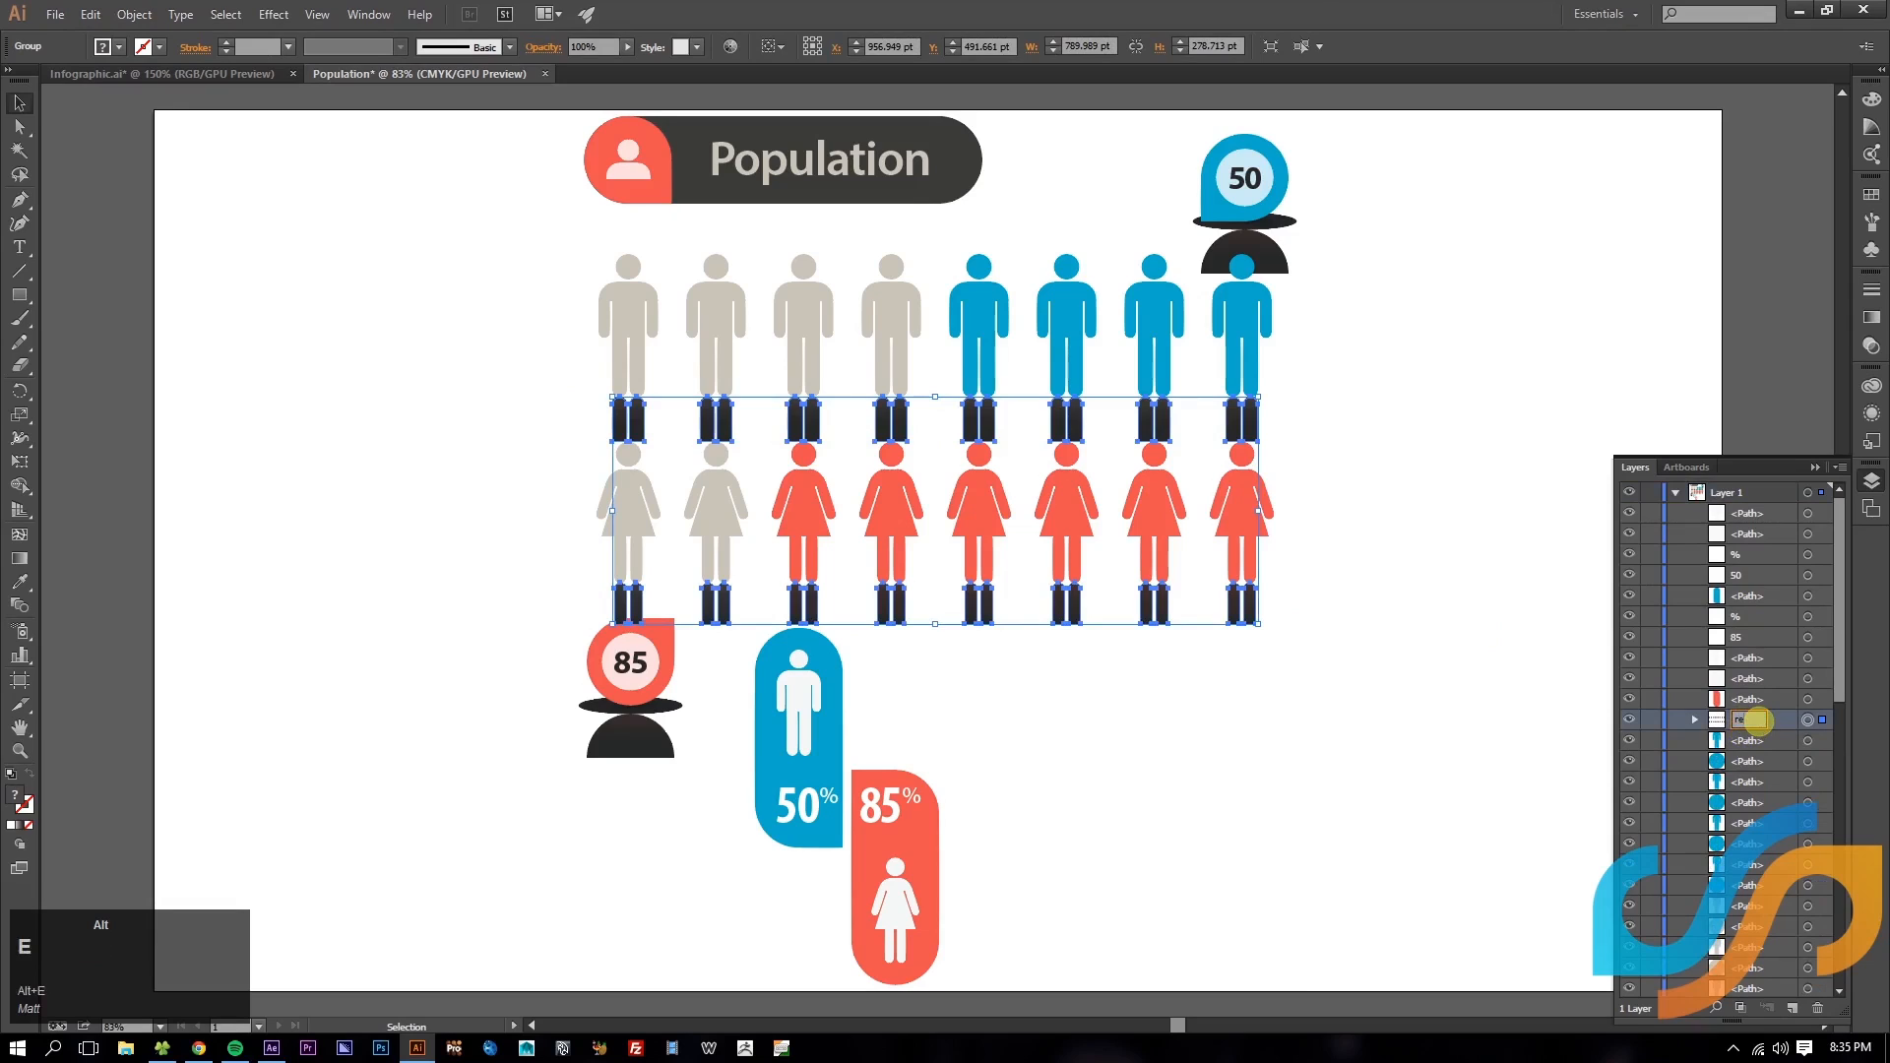
pyautogui.doubleClick(1748, 721)
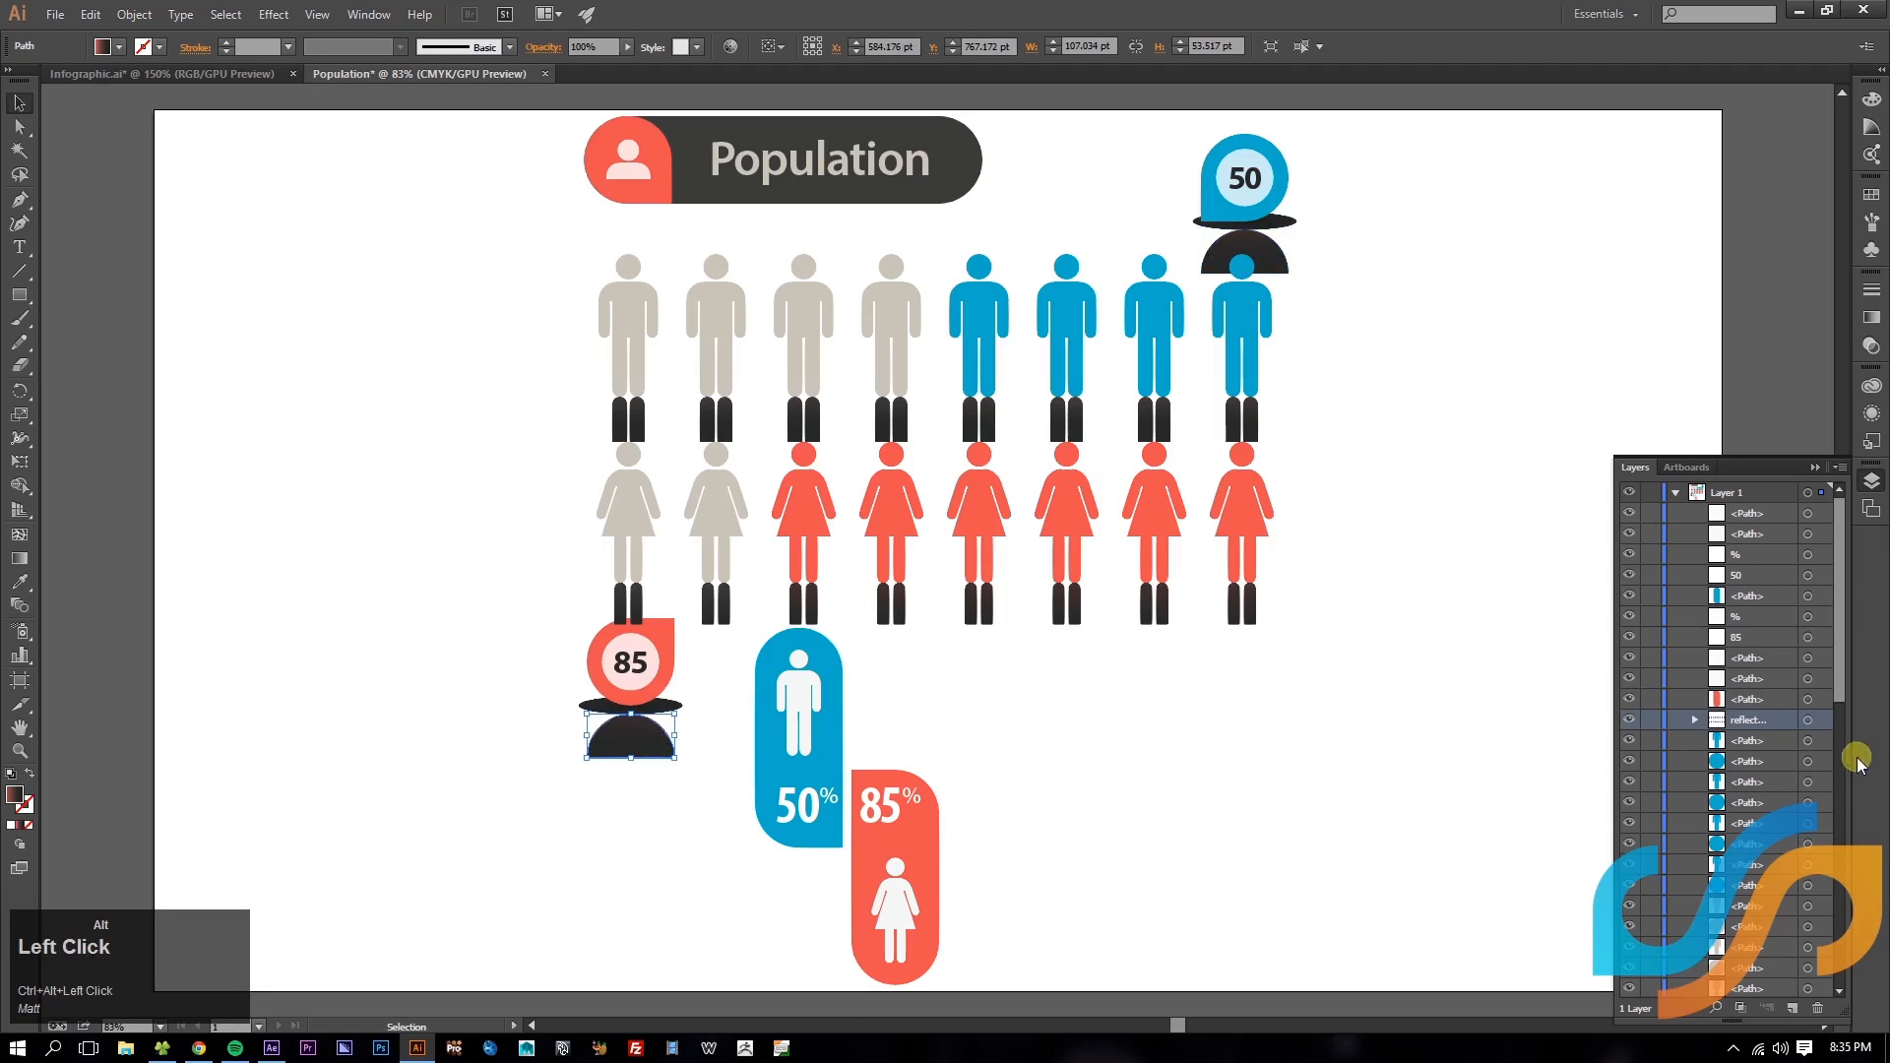
pyautogui.scroll(-3)
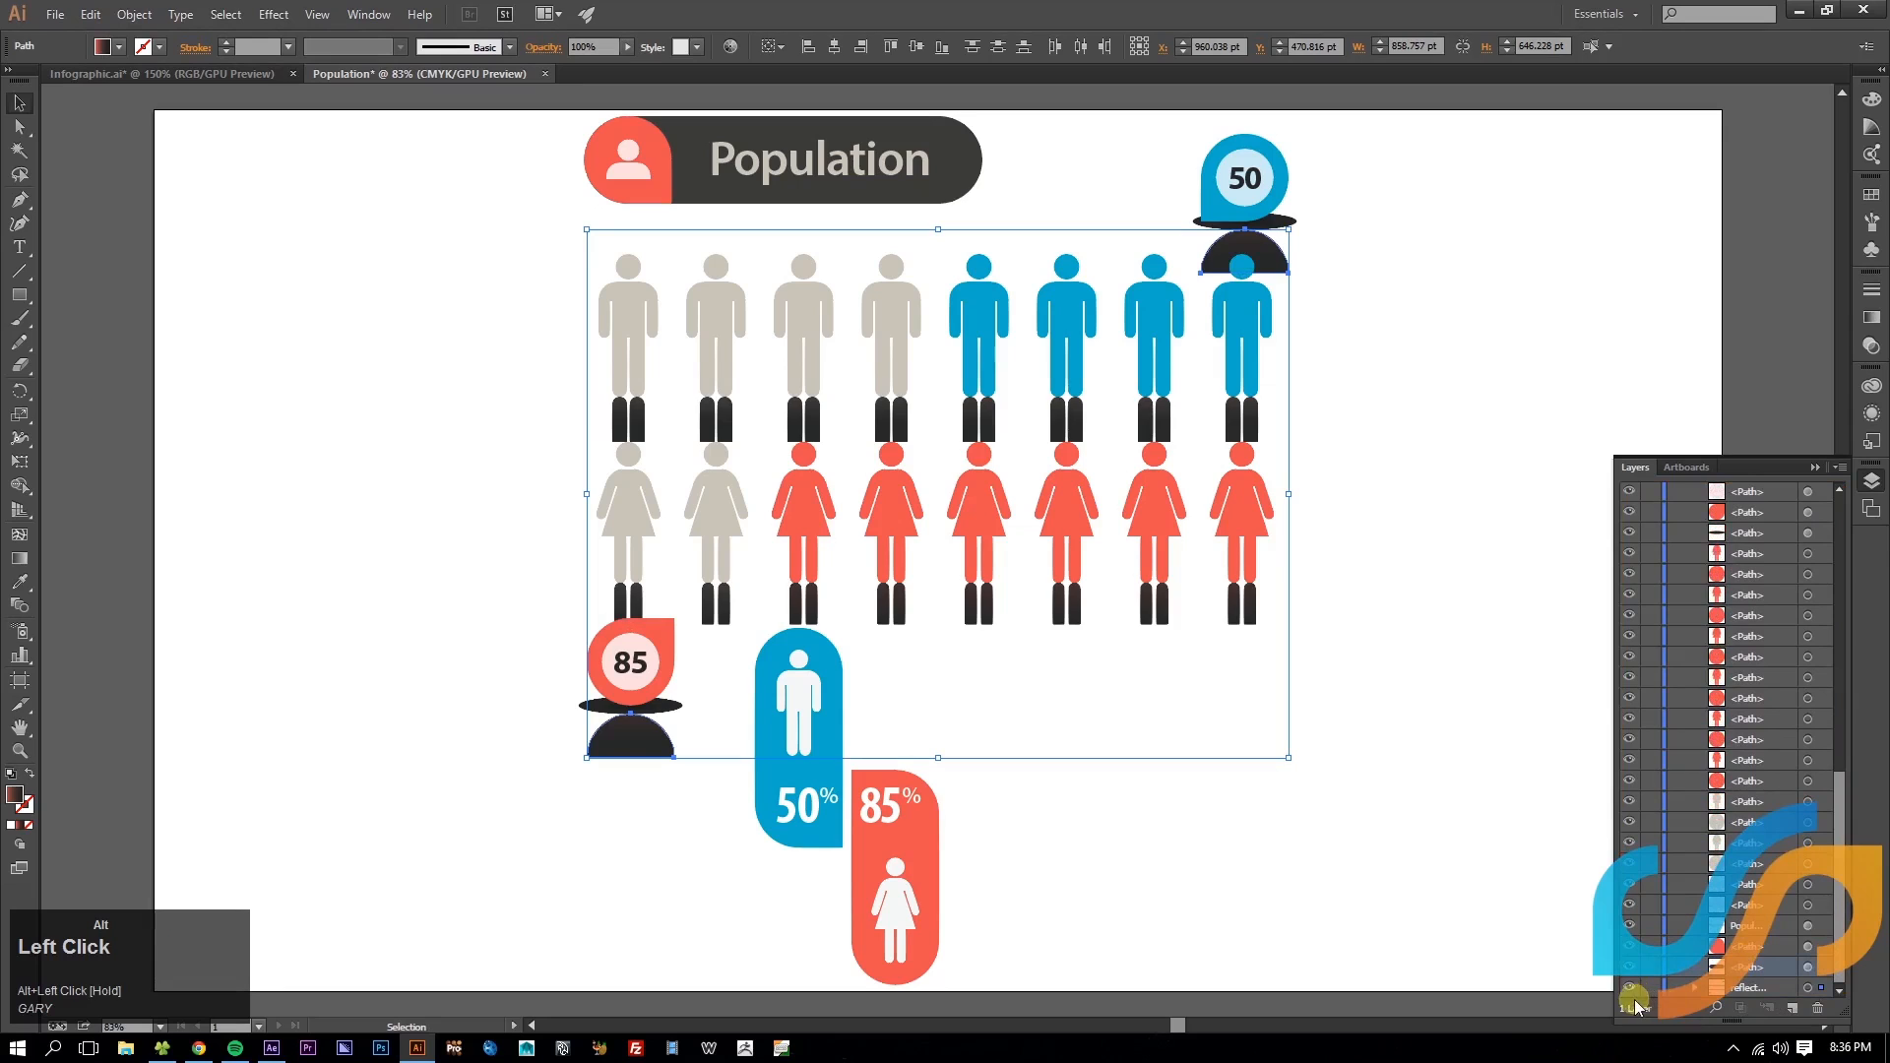
pyautogui.click(508, 224)
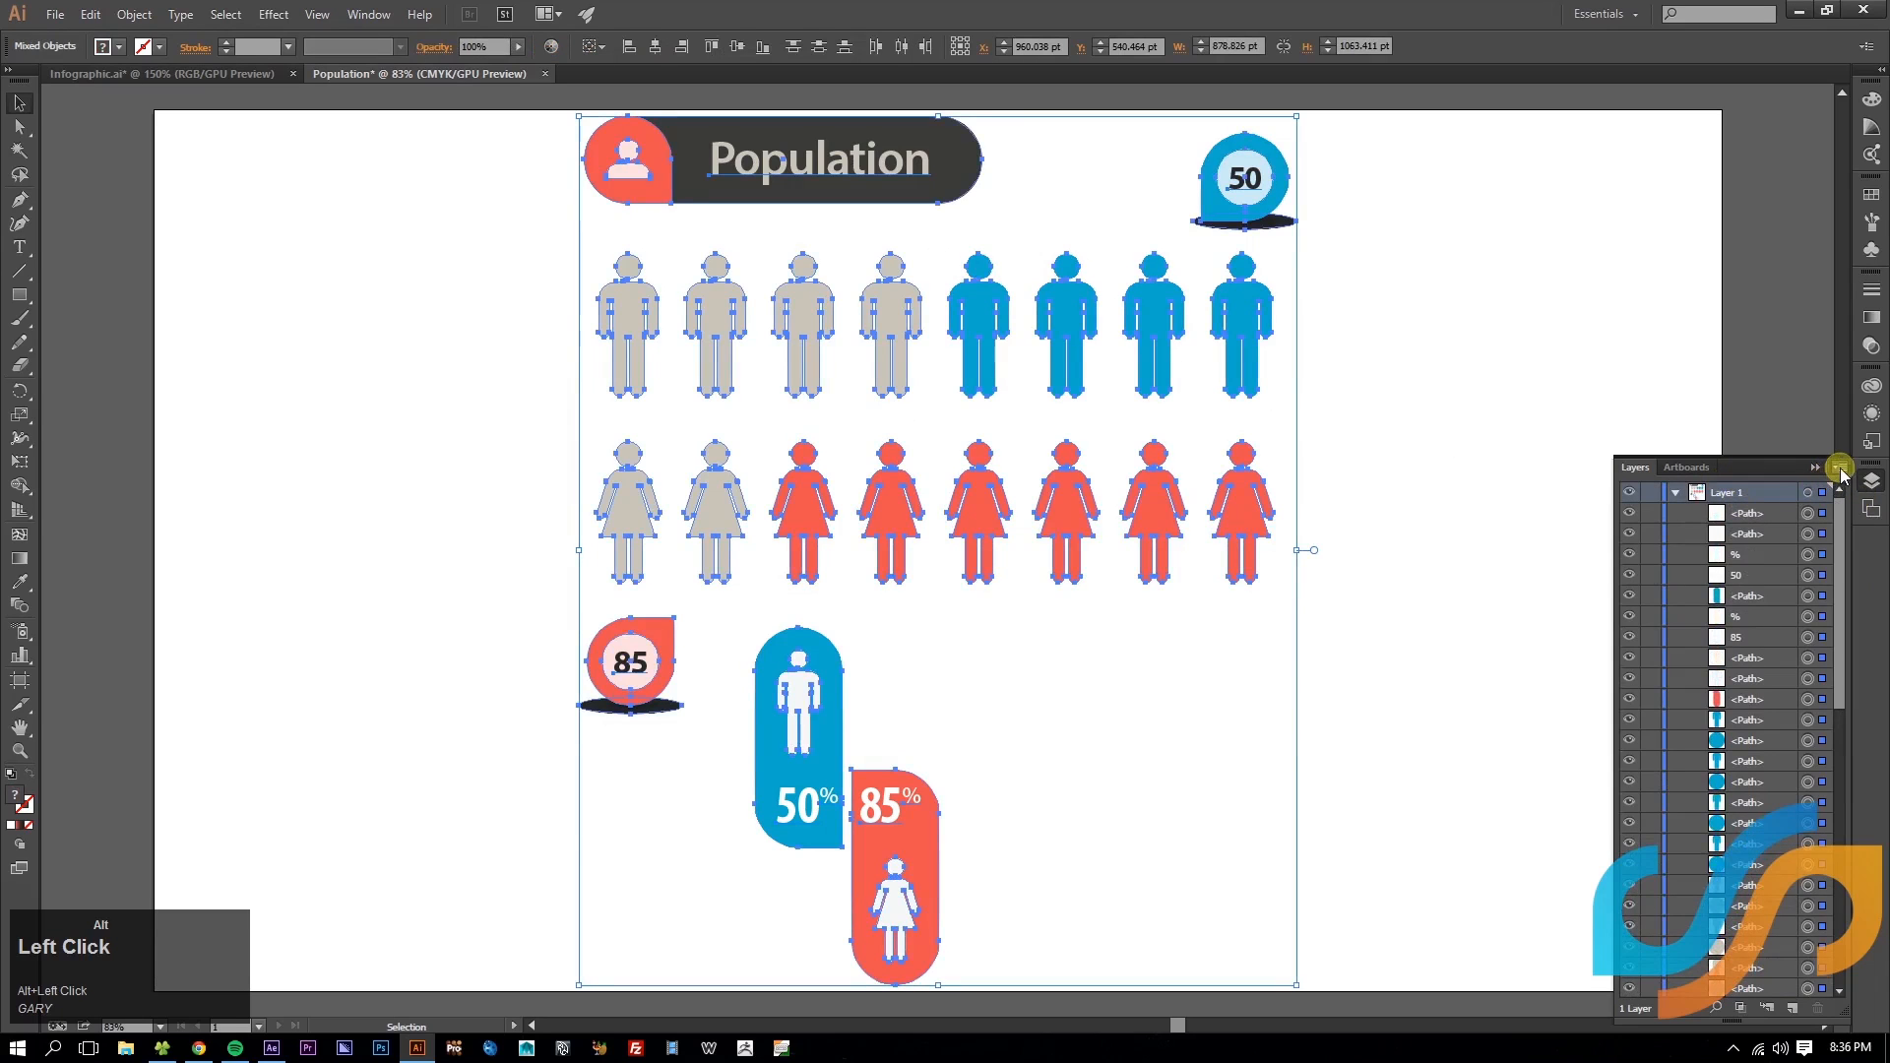
# - Release Layer 1's objects to separate sequenced layers and review the new numbered sublayers
pyautogui.click(1839, 467)
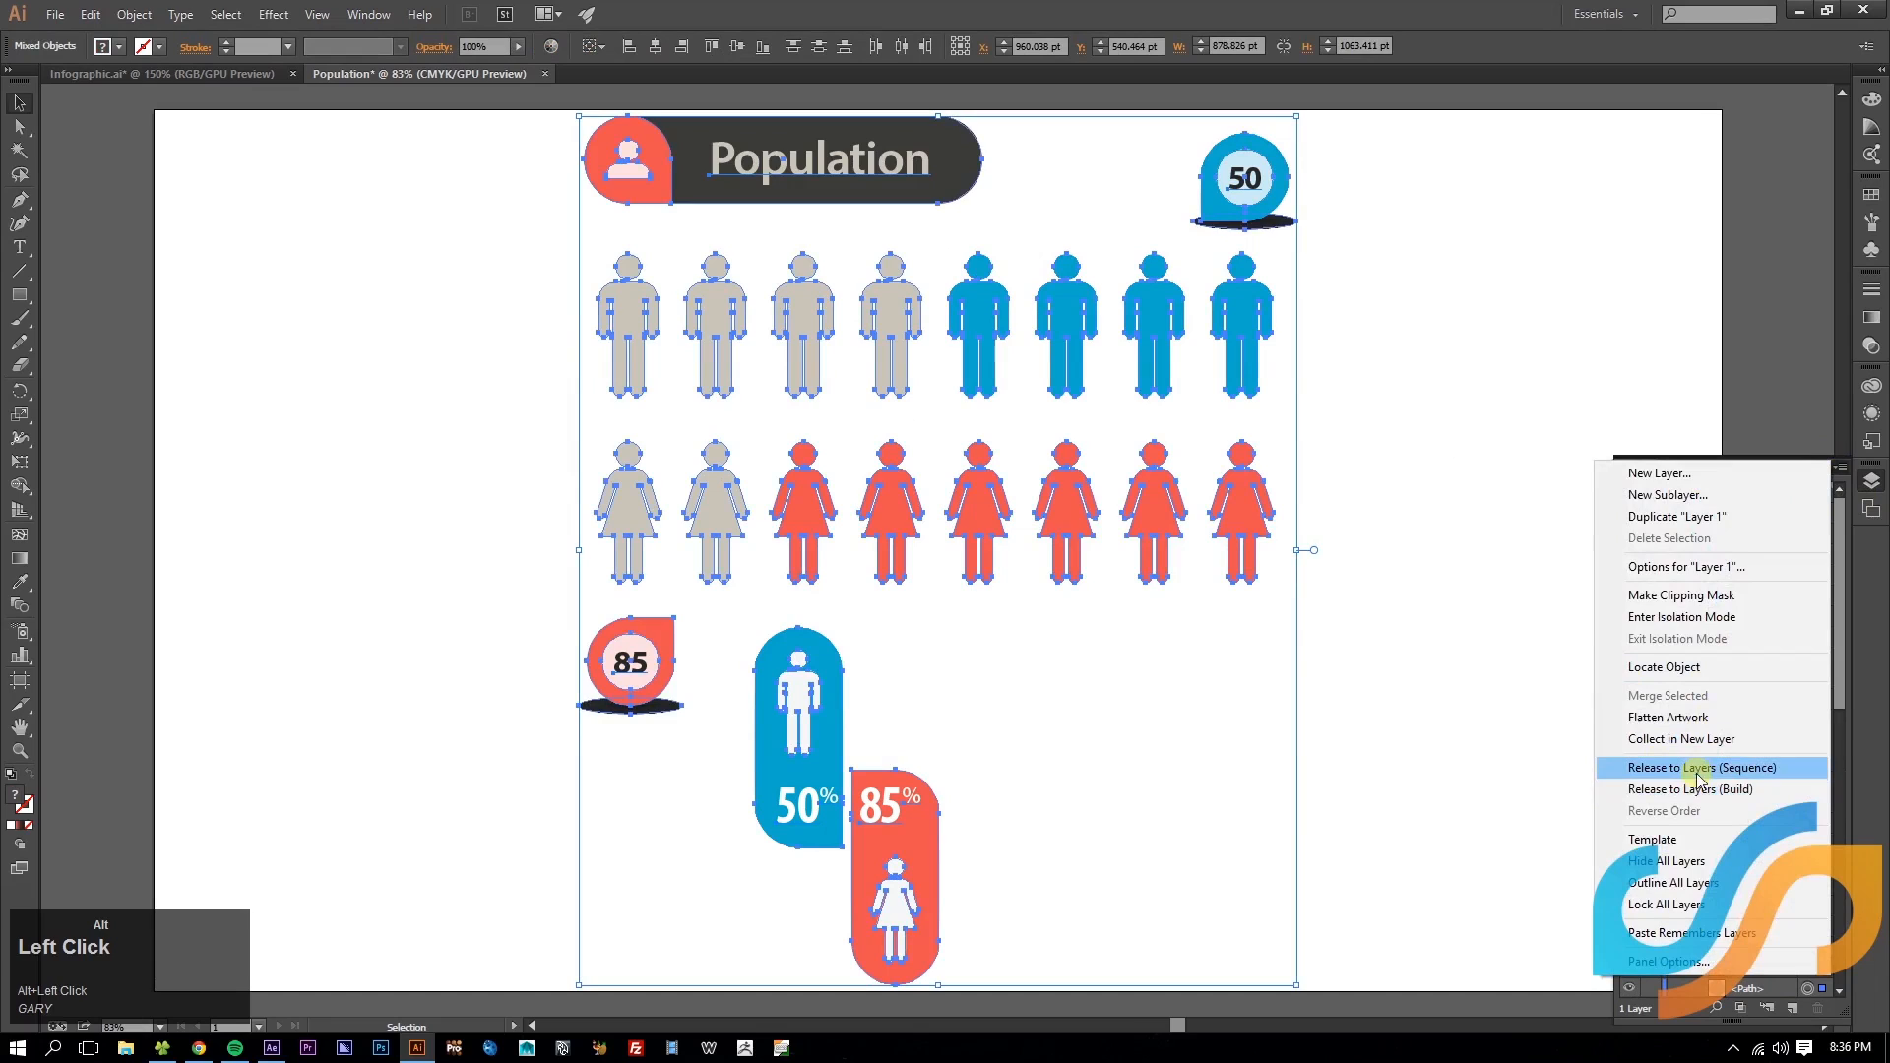
pyautogui.click(1704, 766)
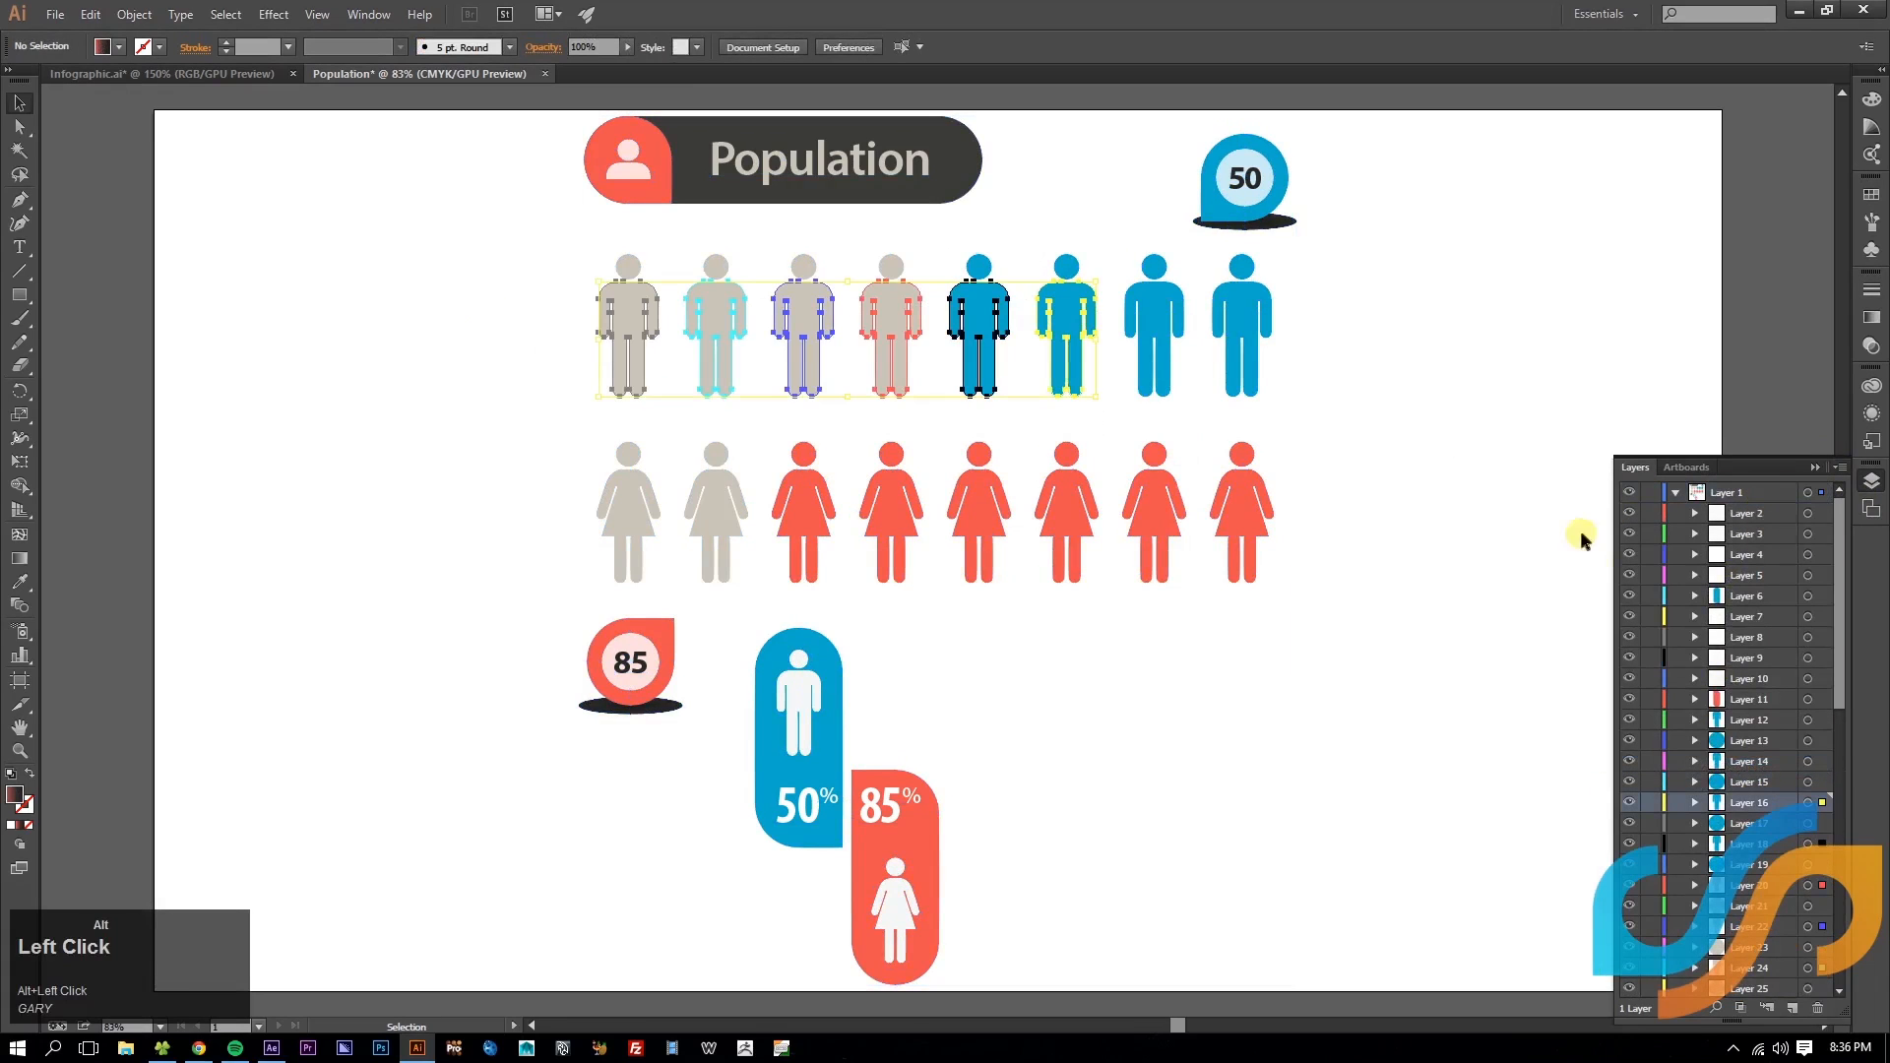
pyautogui.click(1764, 534)
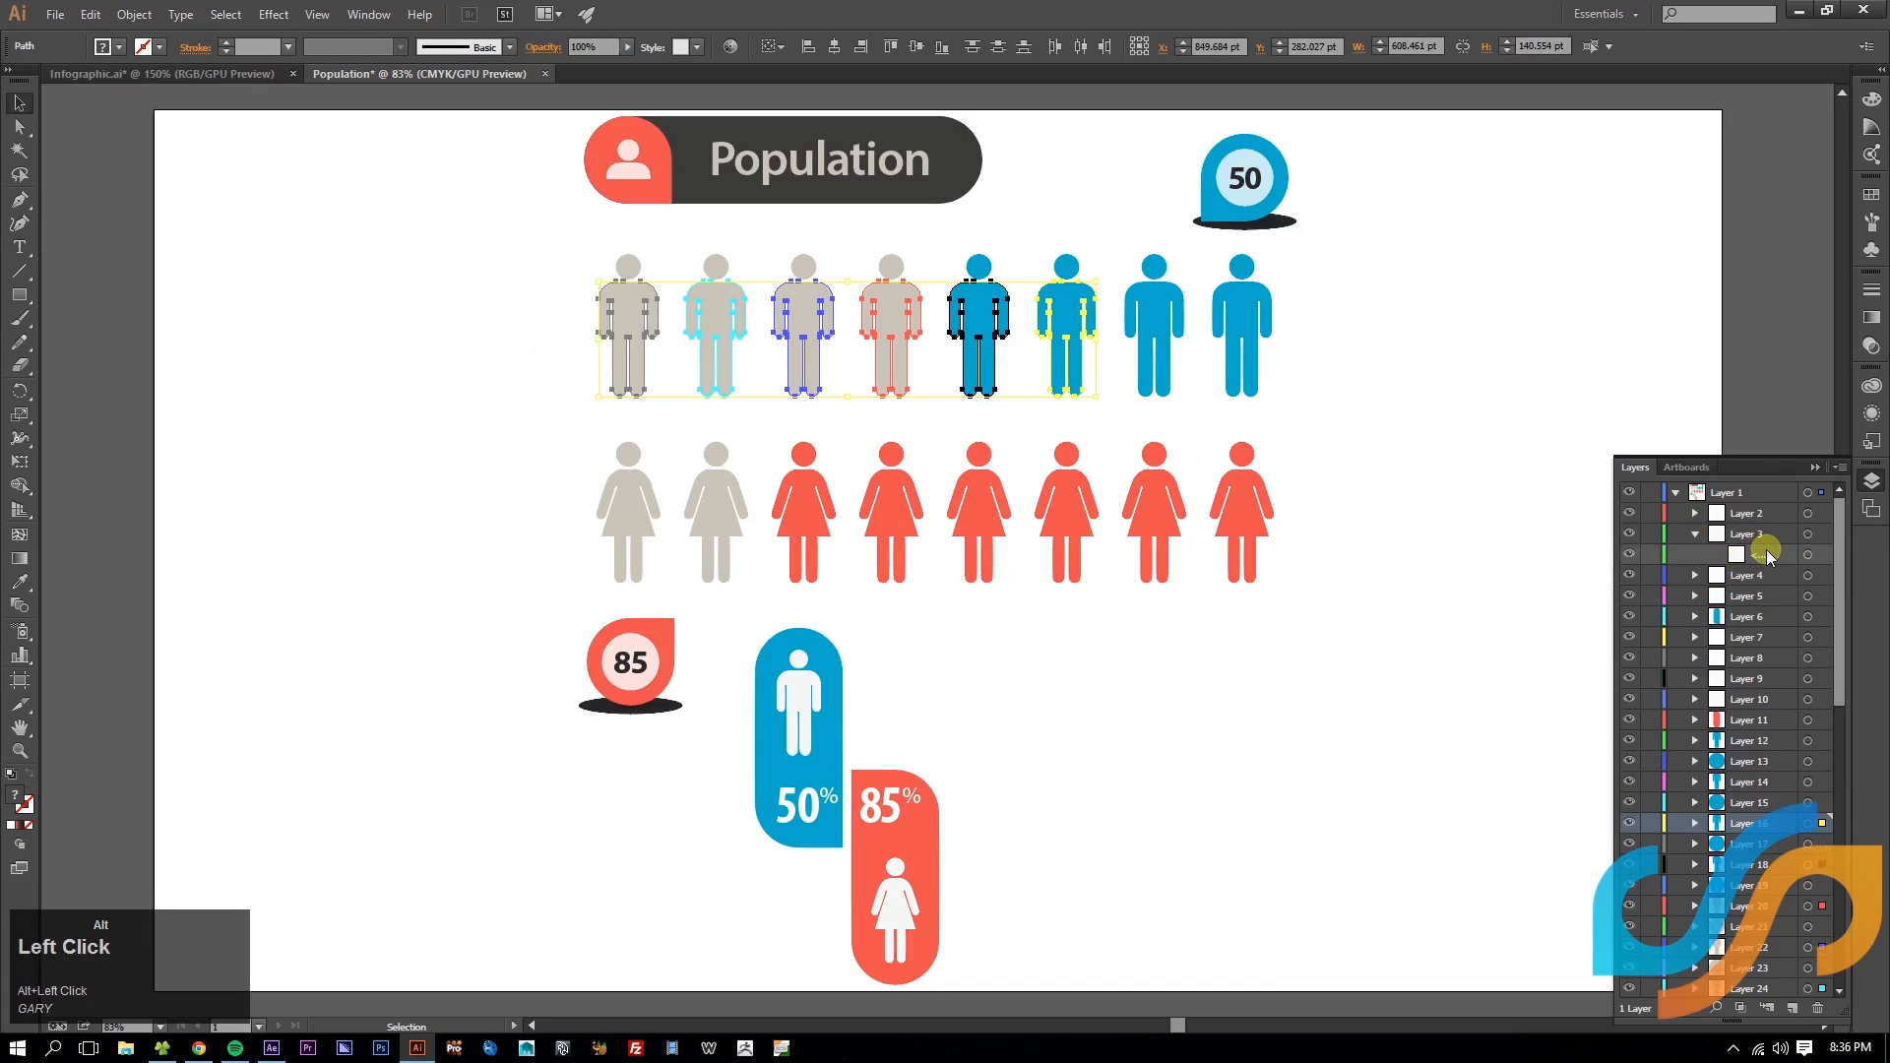
pyautogui.scroll(-3)
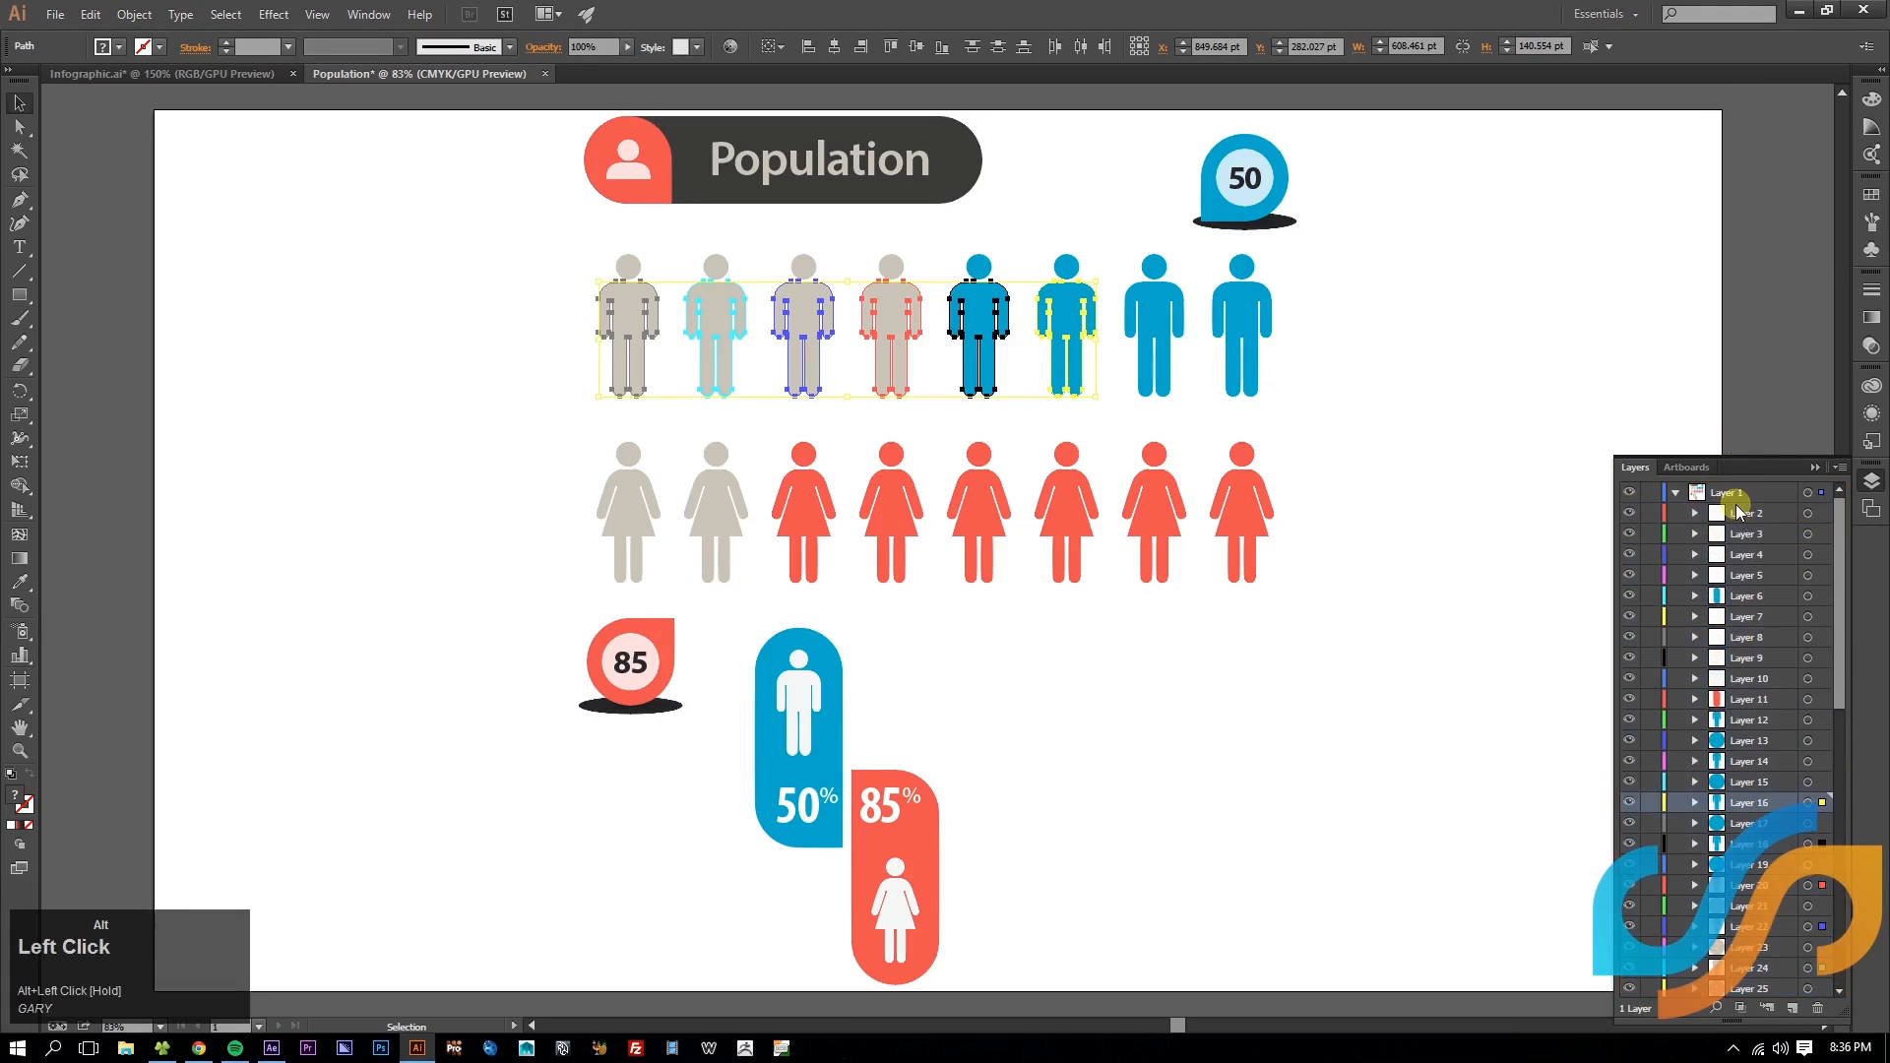
pyautogui.scroll(-3)
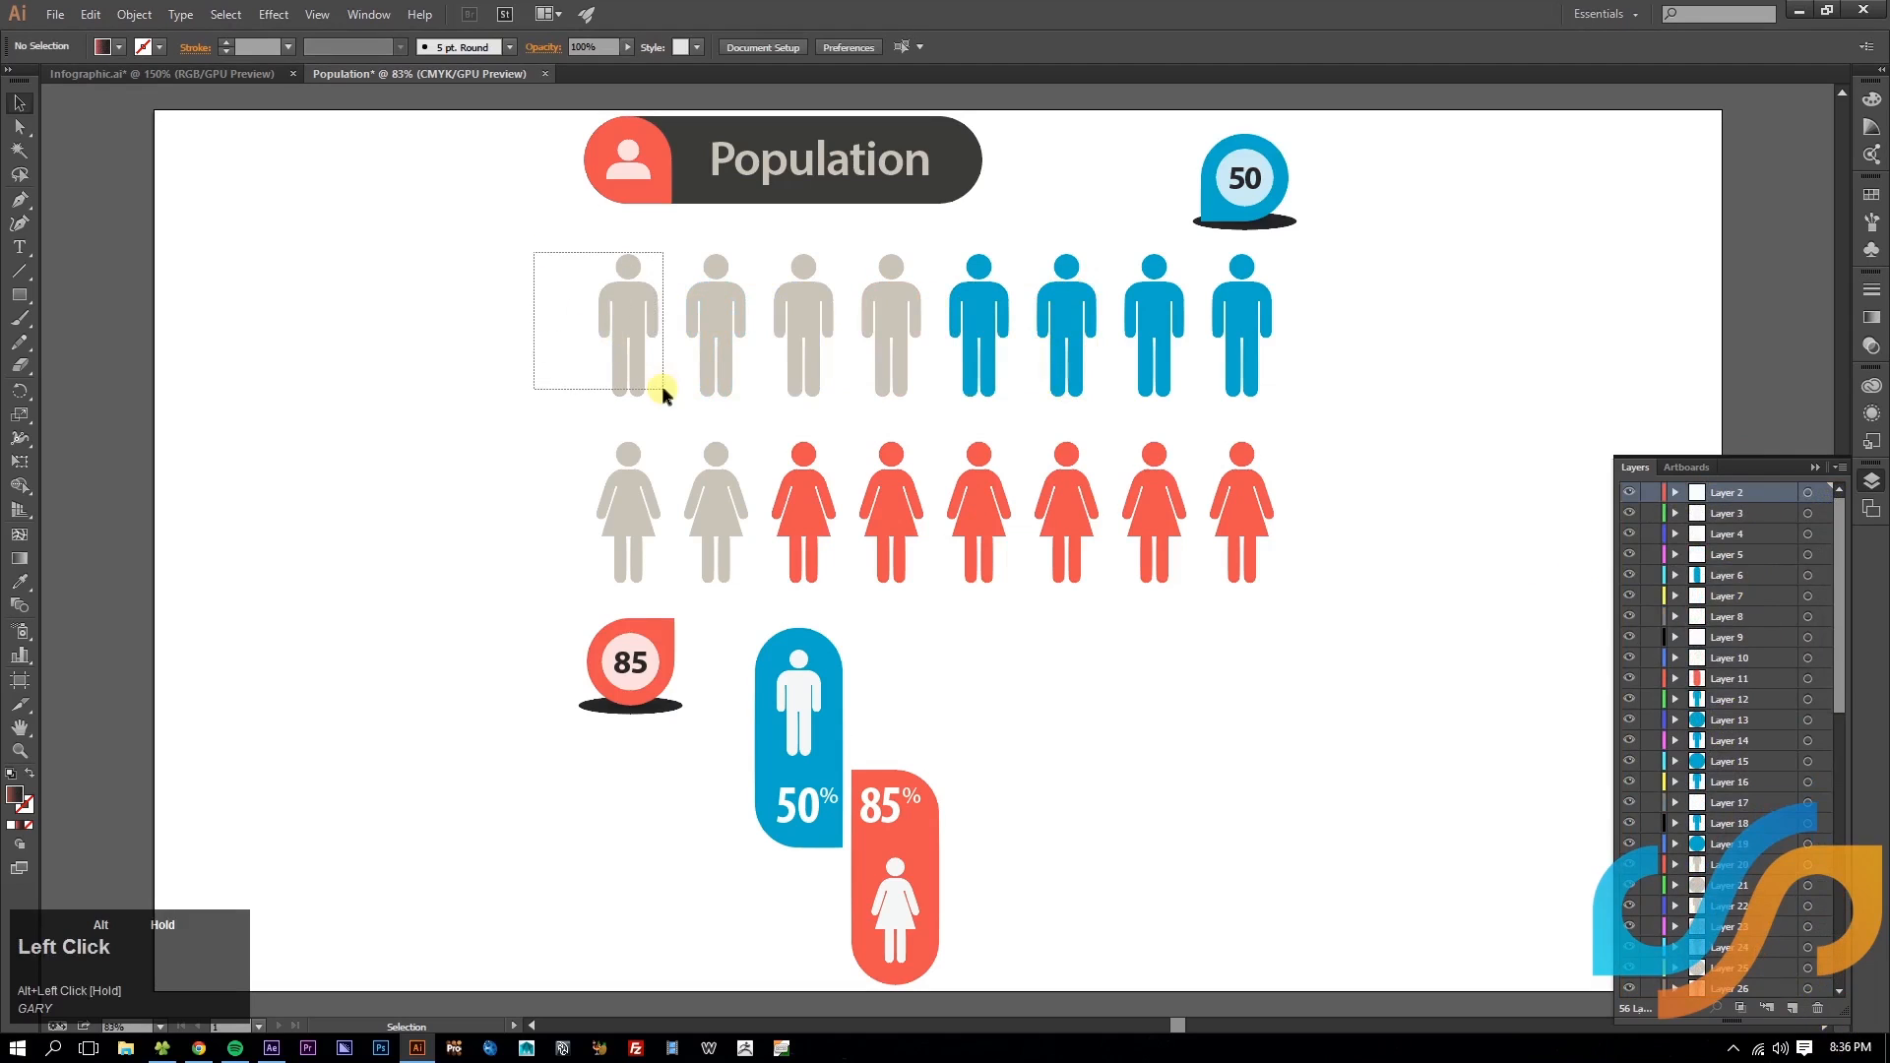
# - Select the man and woman figures and consolidate the artwork into about 40 numbered layers
pyautogui.click(717, 274)
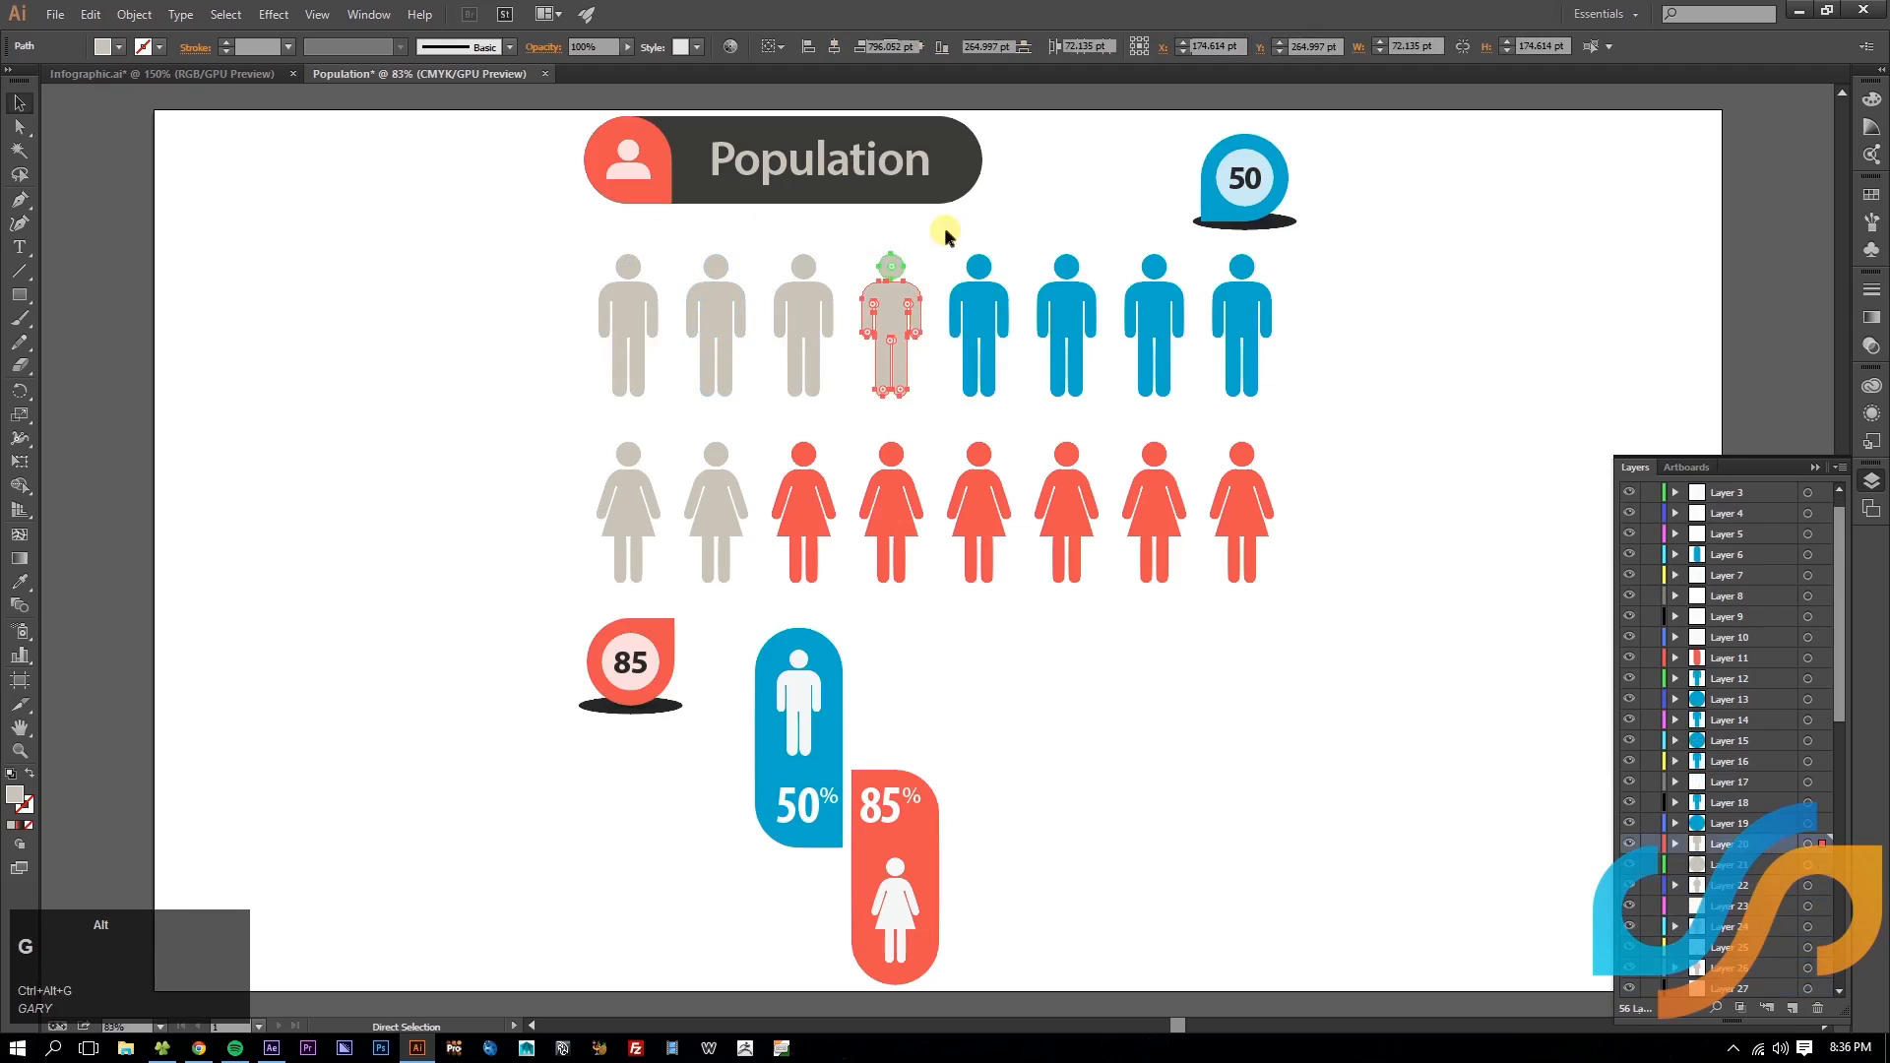
pyautogui.click(1154, 315)
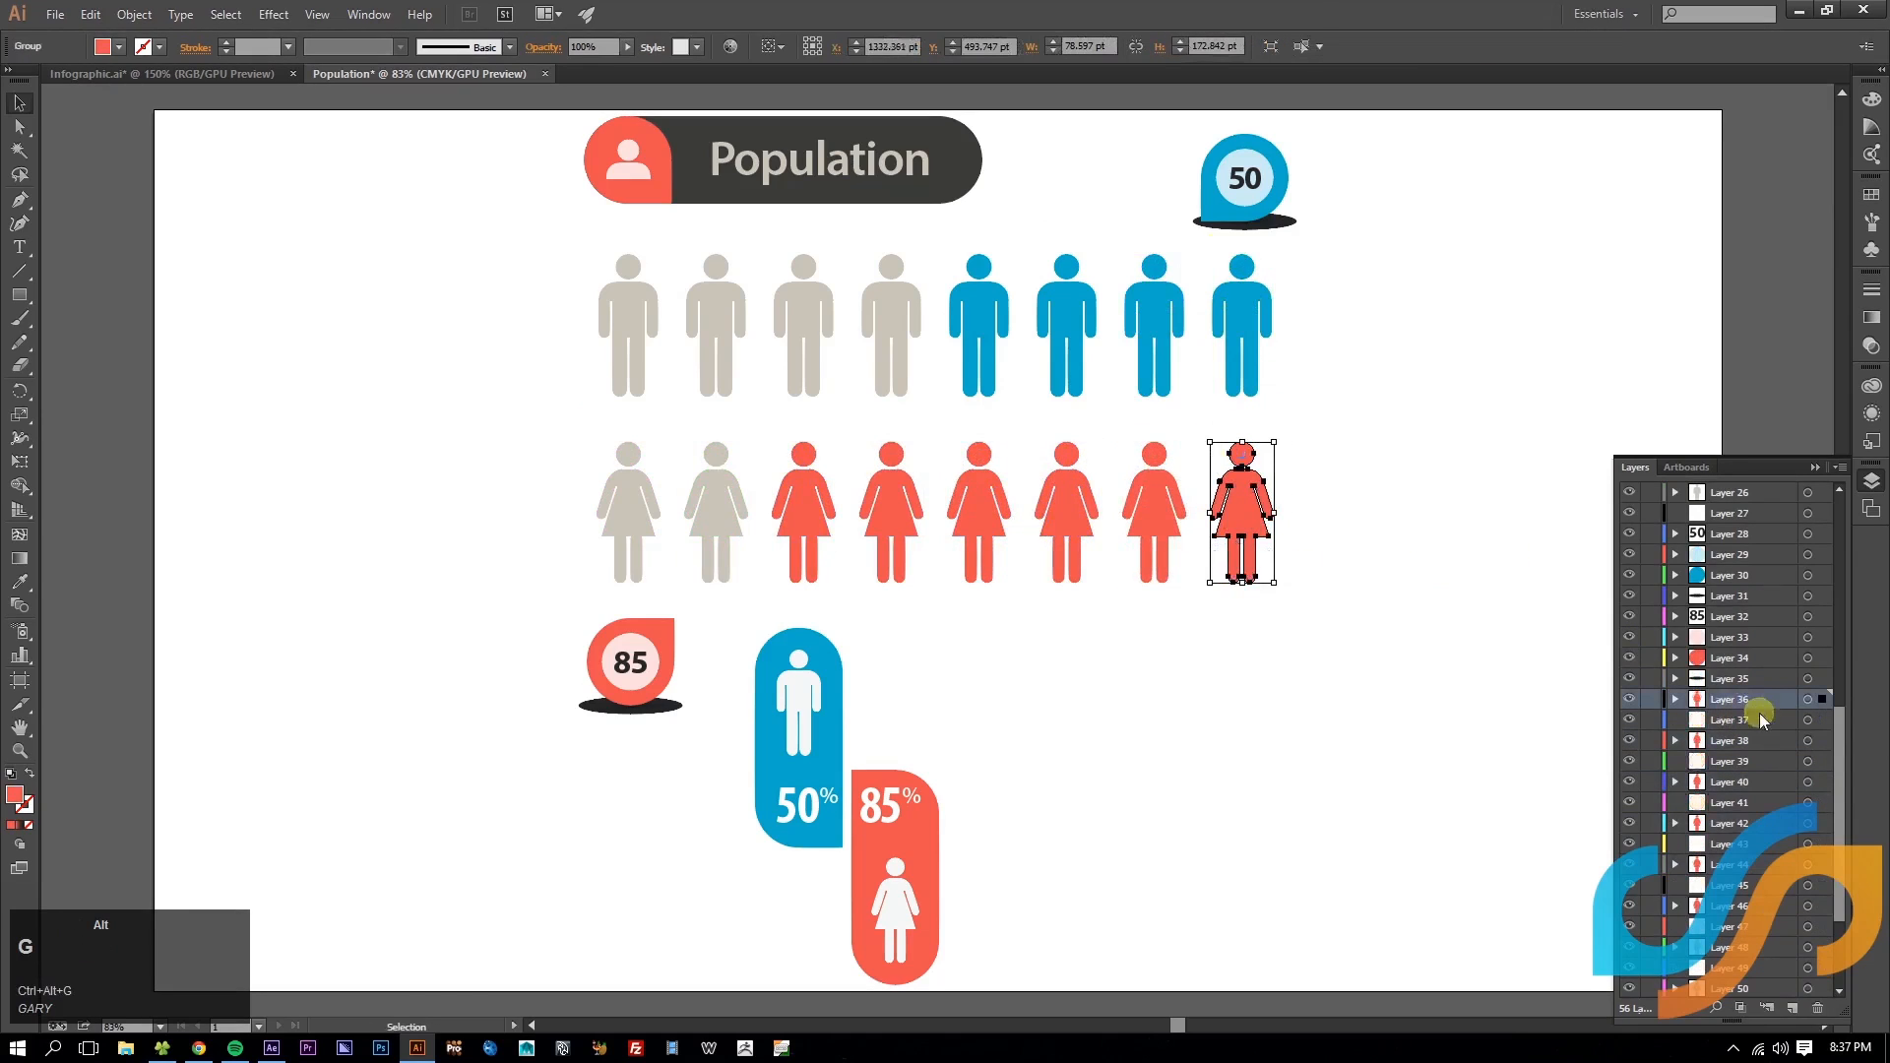
pyautogui.click(1729, 721)
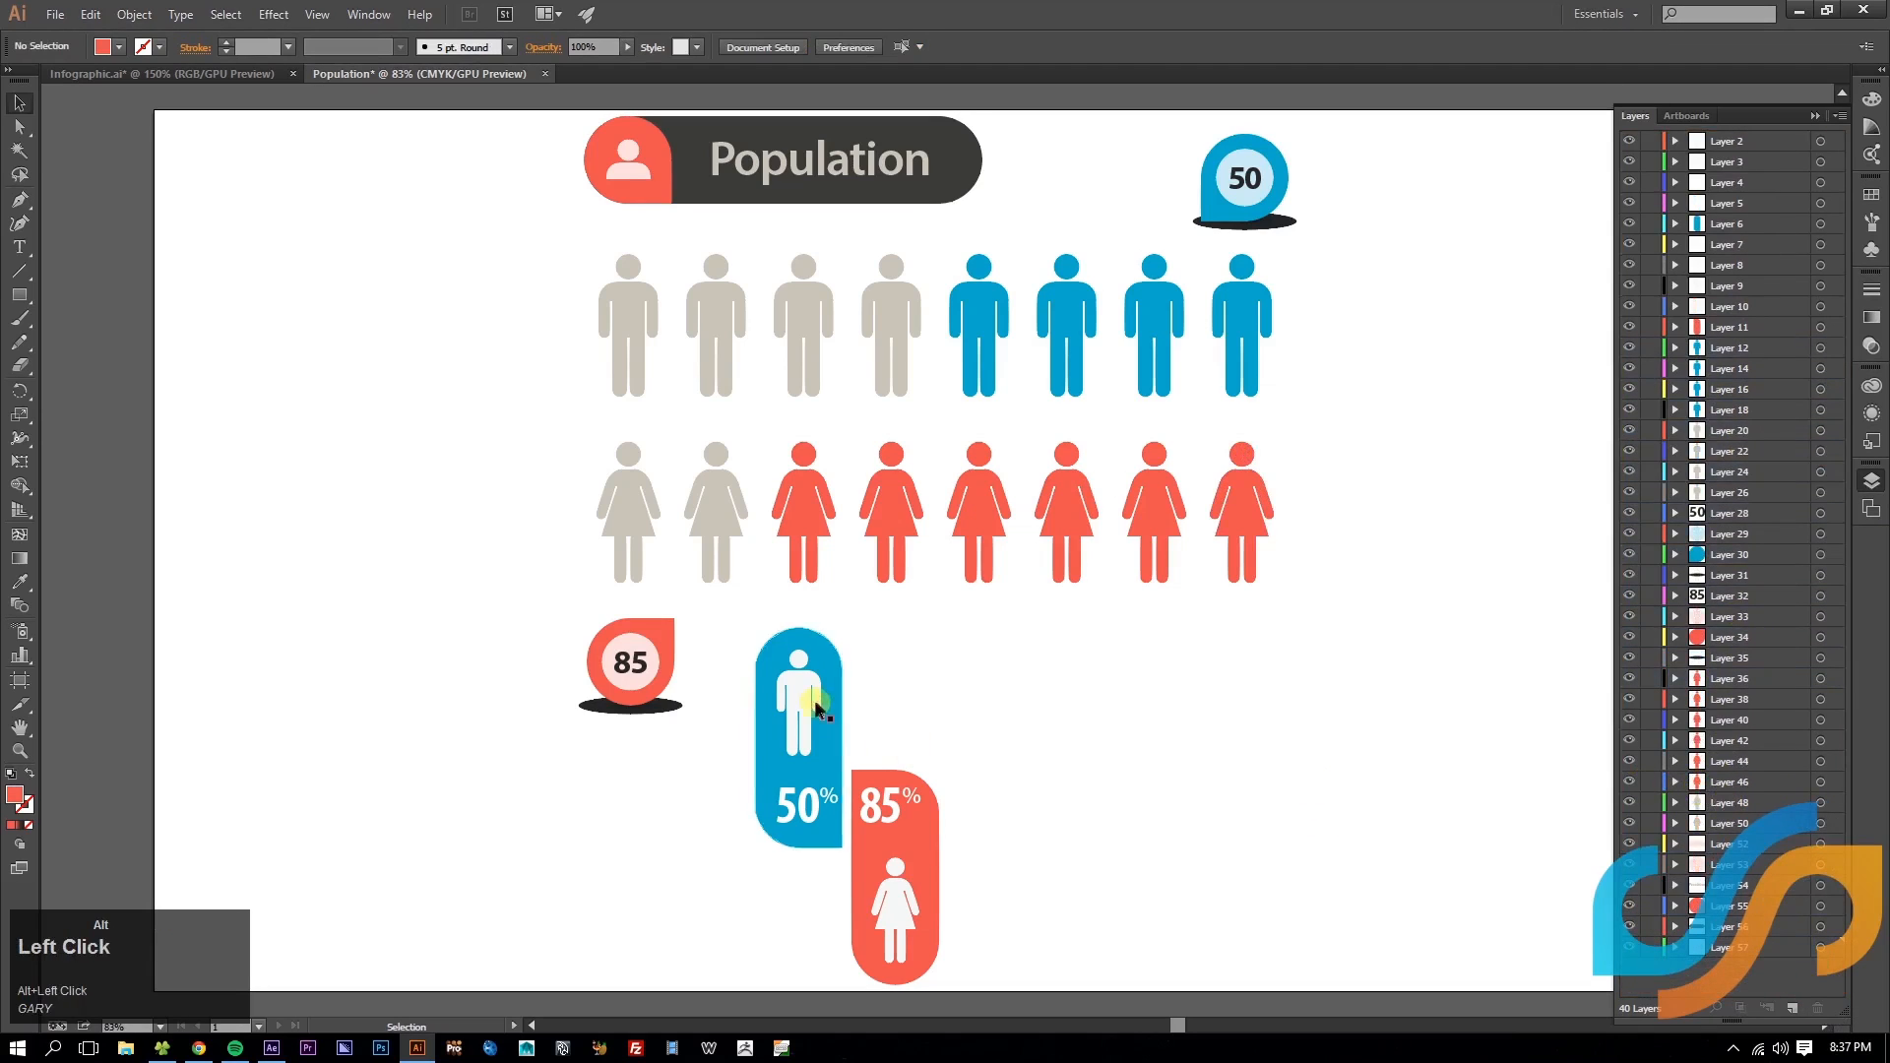
pyautogui.scroll(-3)
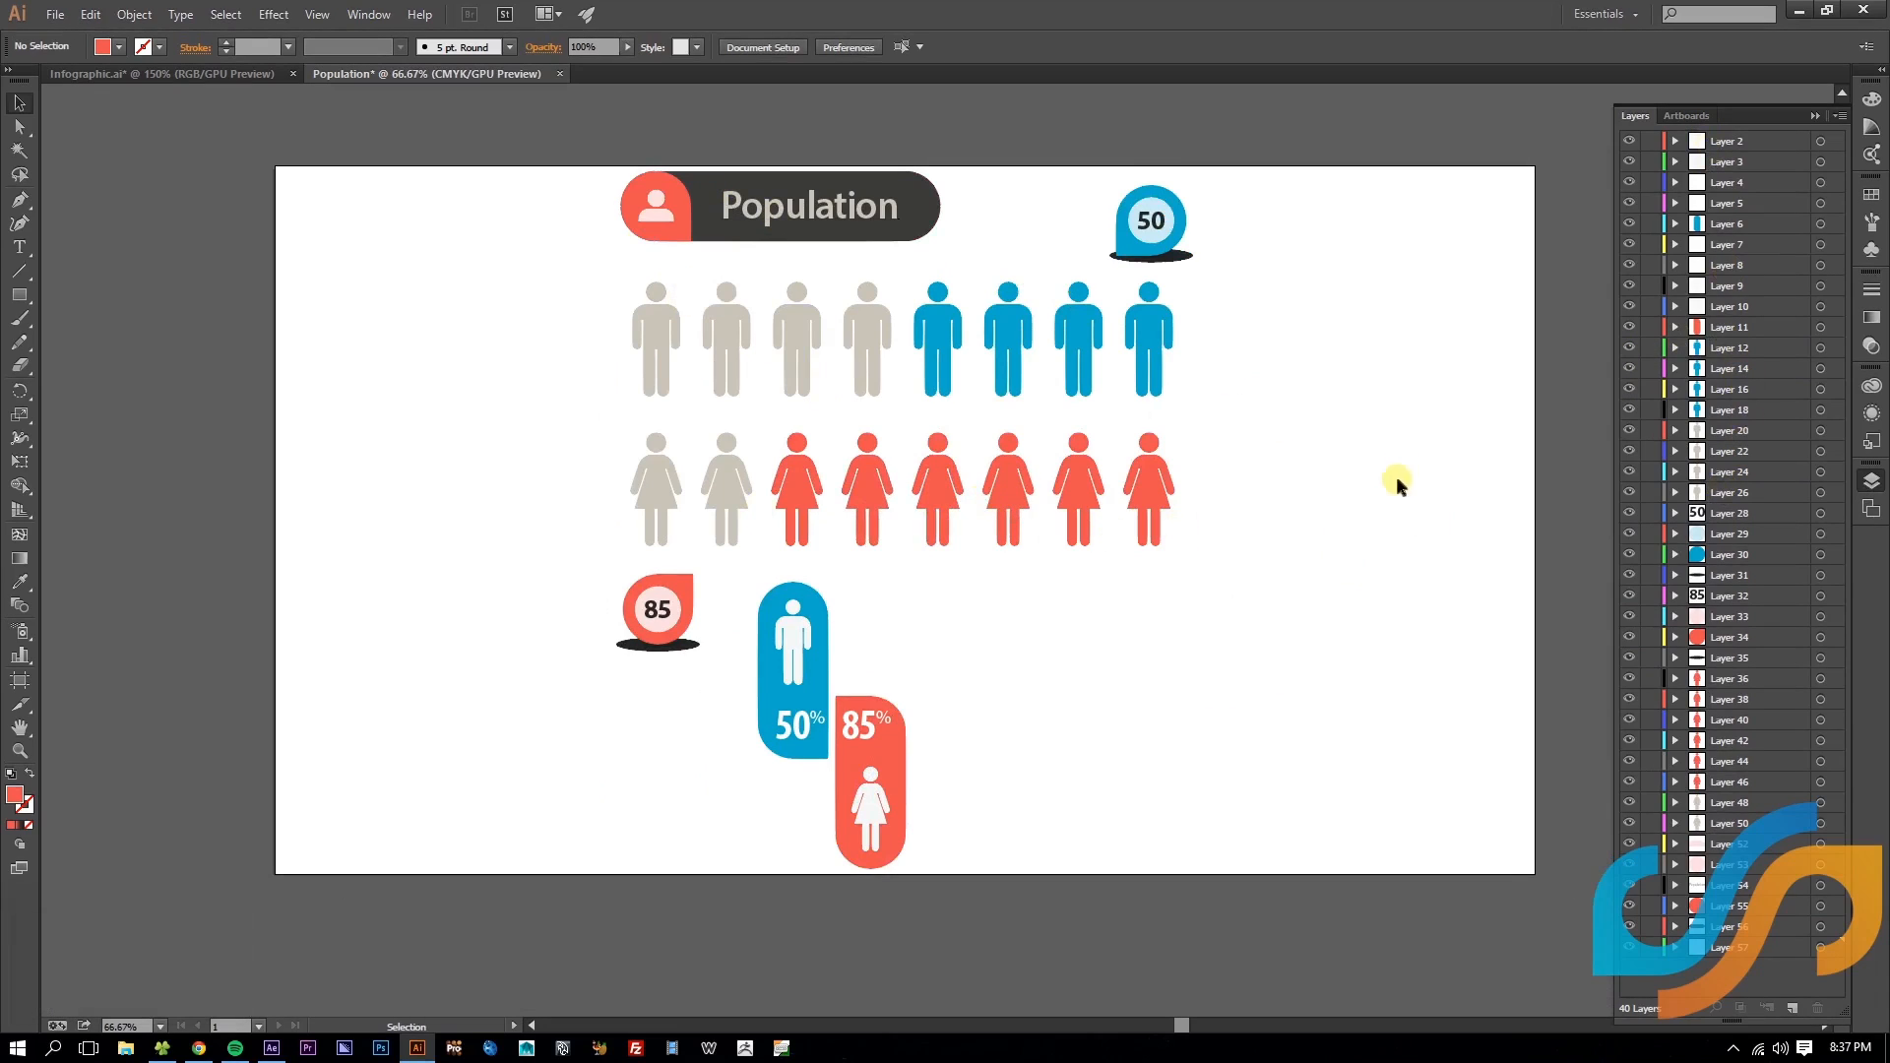
# - Rename layers by content, such as man 1–8 and lady 1–8, then deselect the artwork
pyautogui.click(1728, 140)
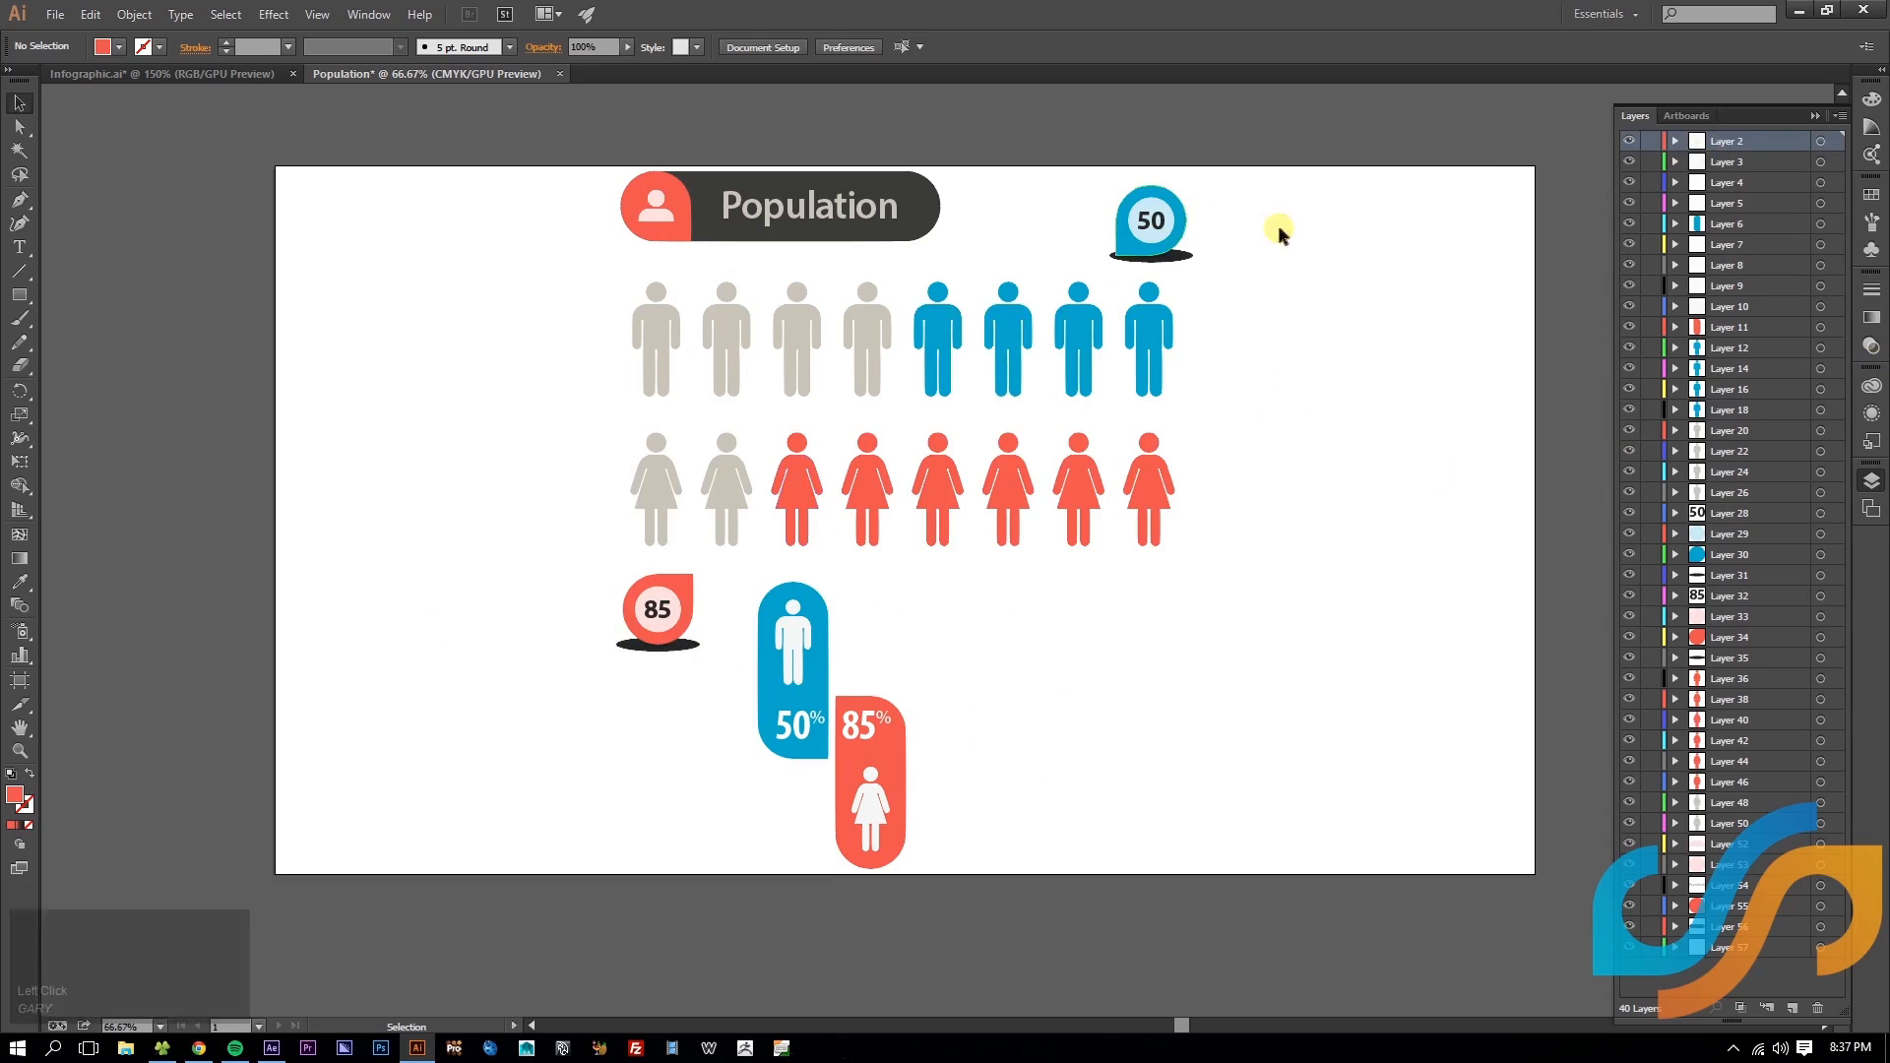
pyautogui.click(724, 339)
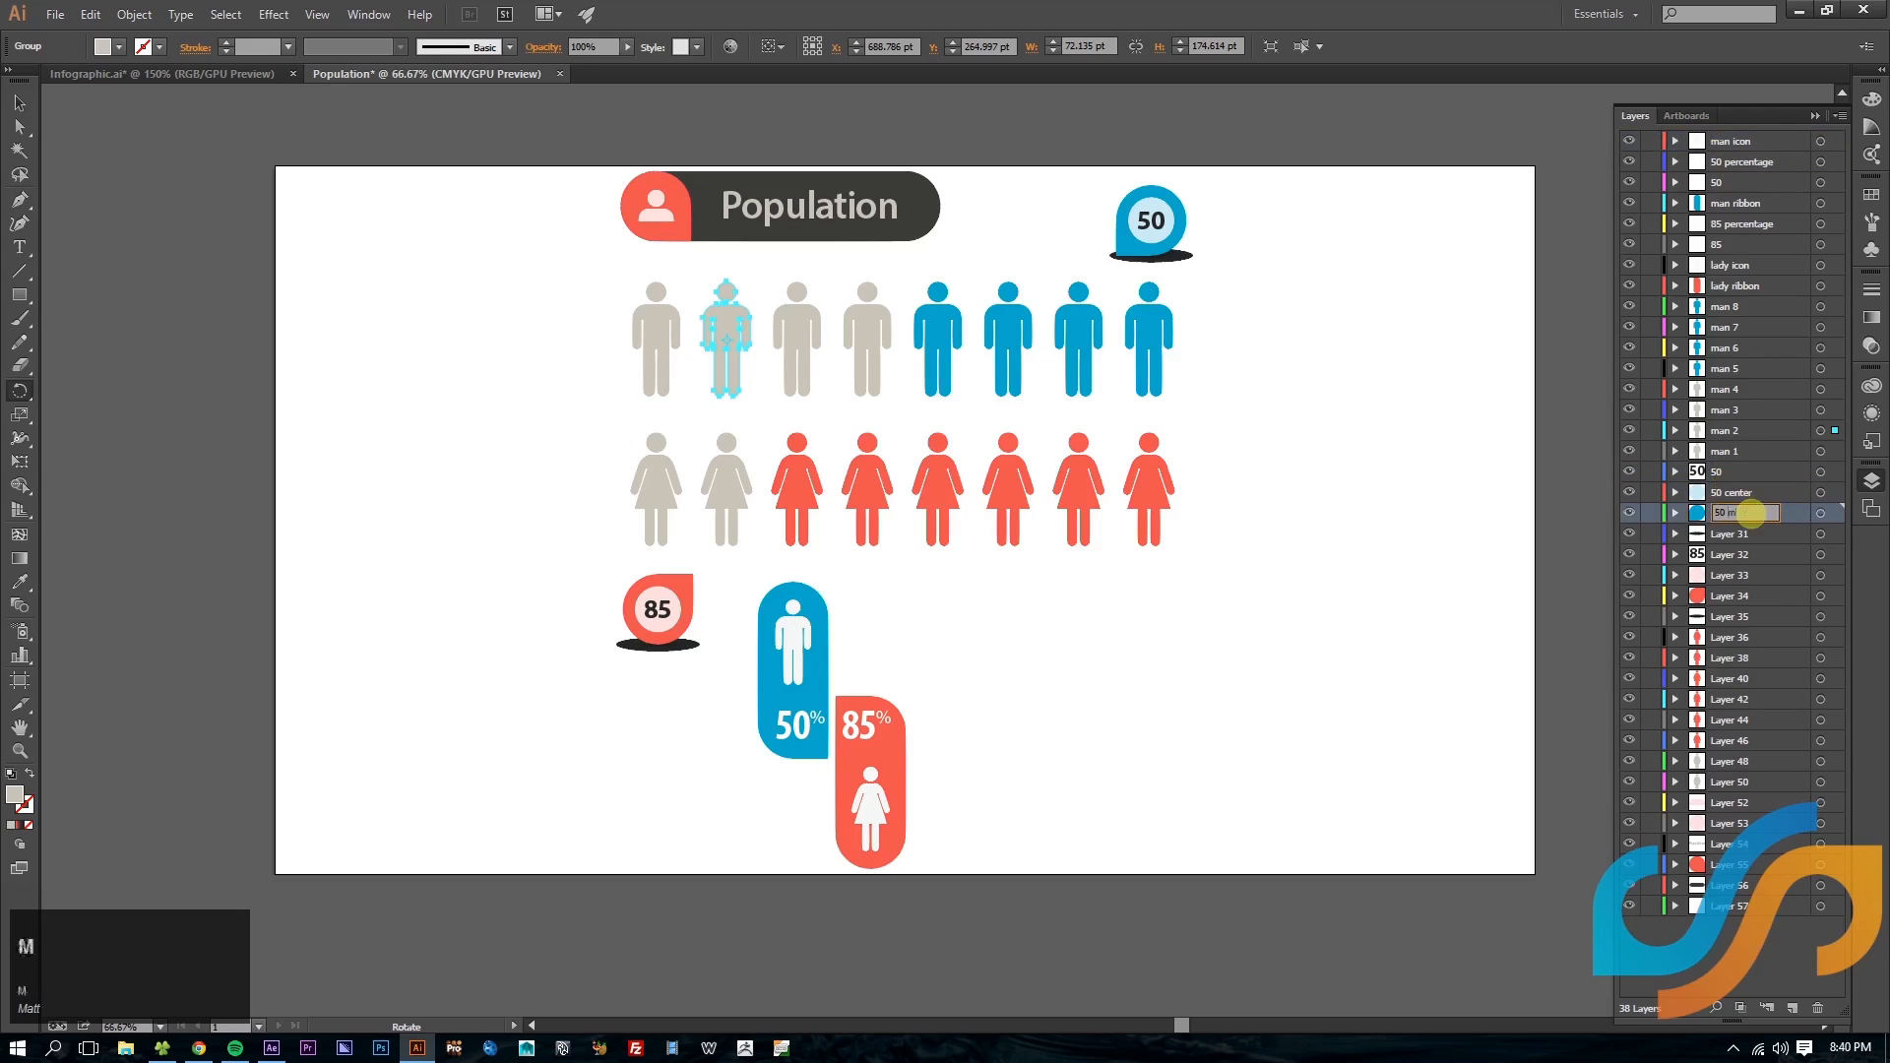
pyautogui.doubleClick(1733, 512)
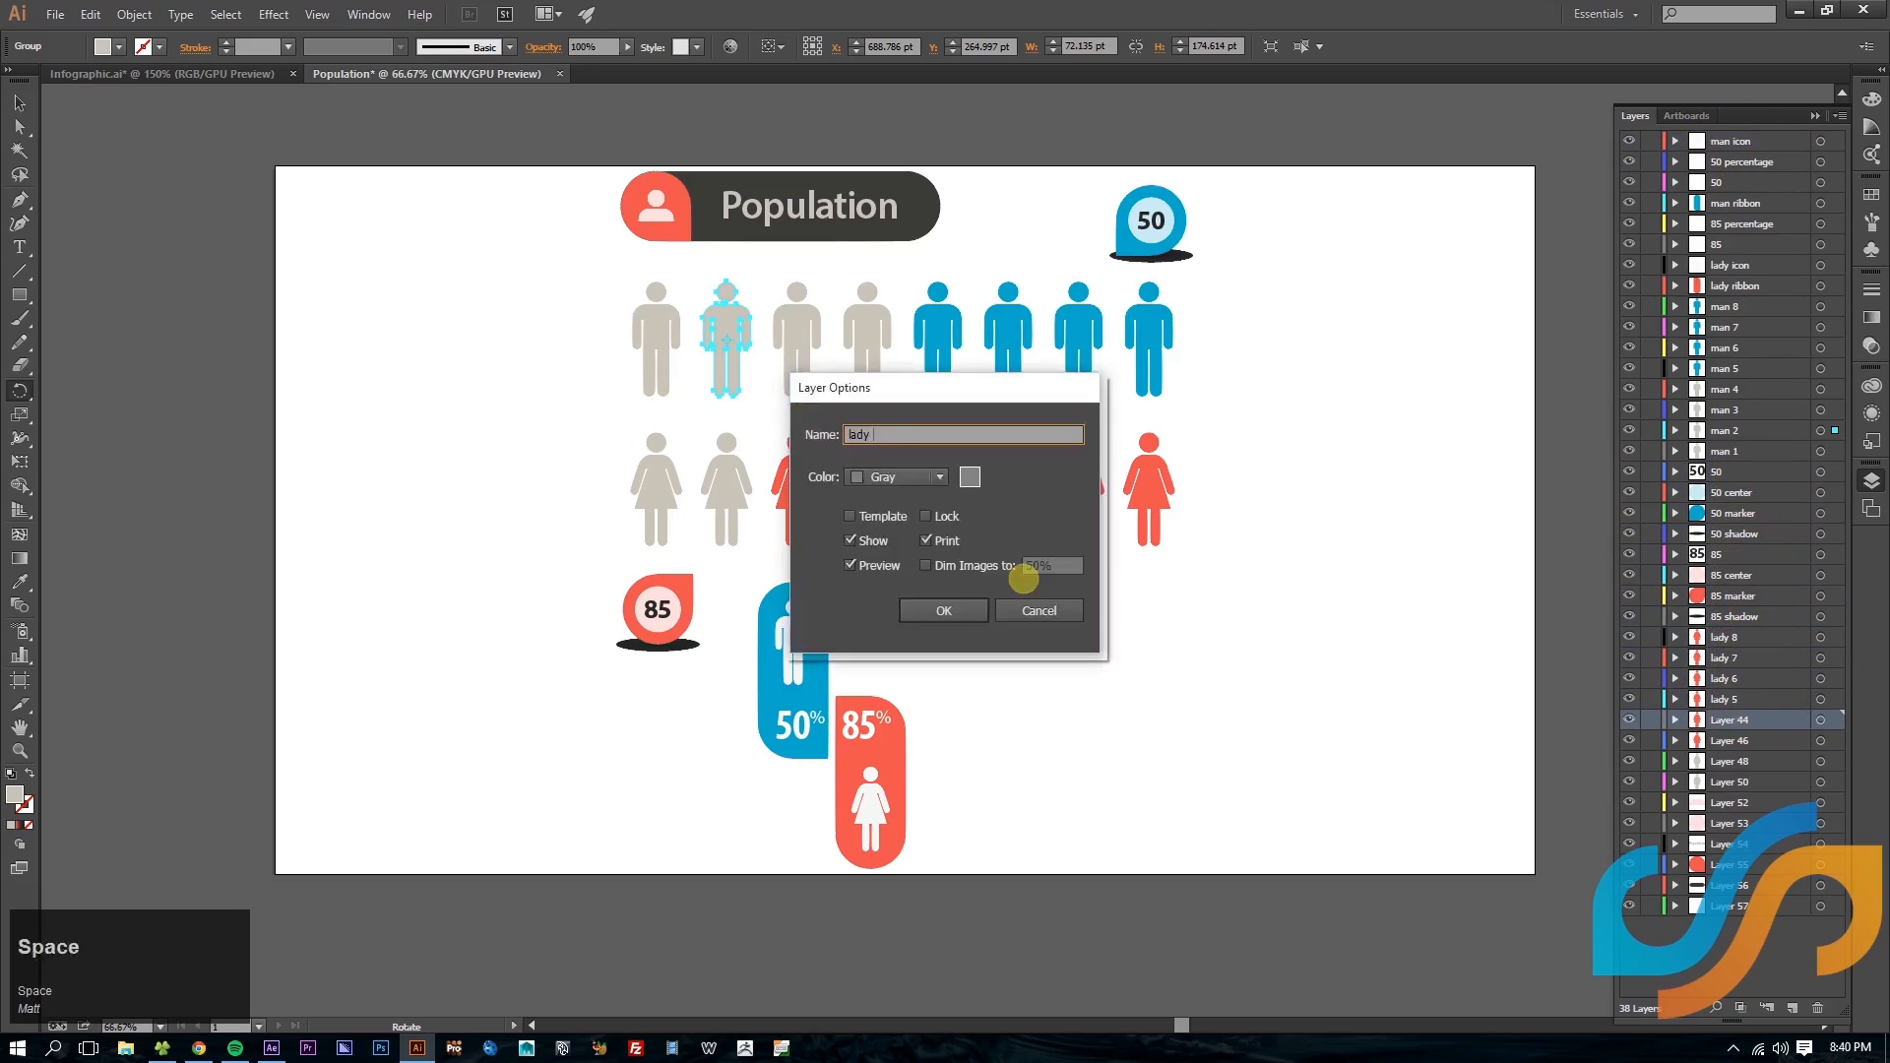
pyautogui.click(943, 611)
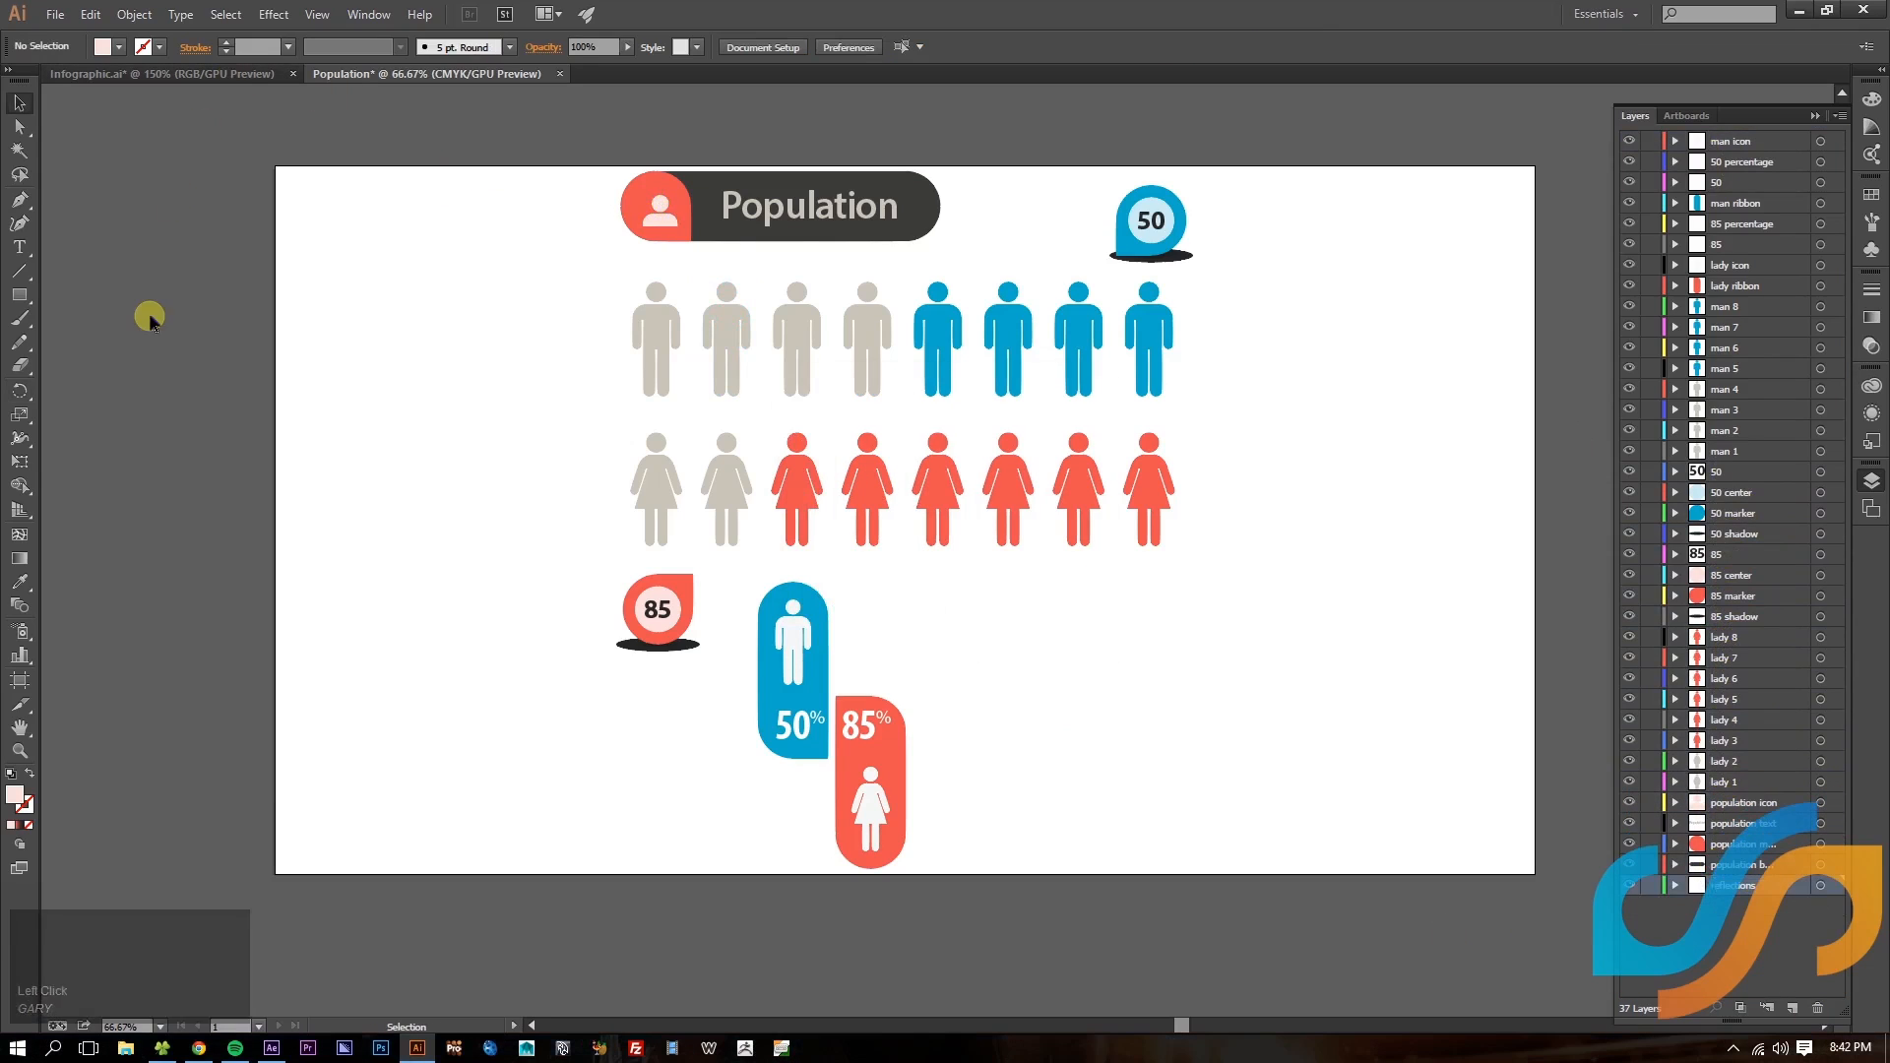
pyautogui.click(1731, 142)
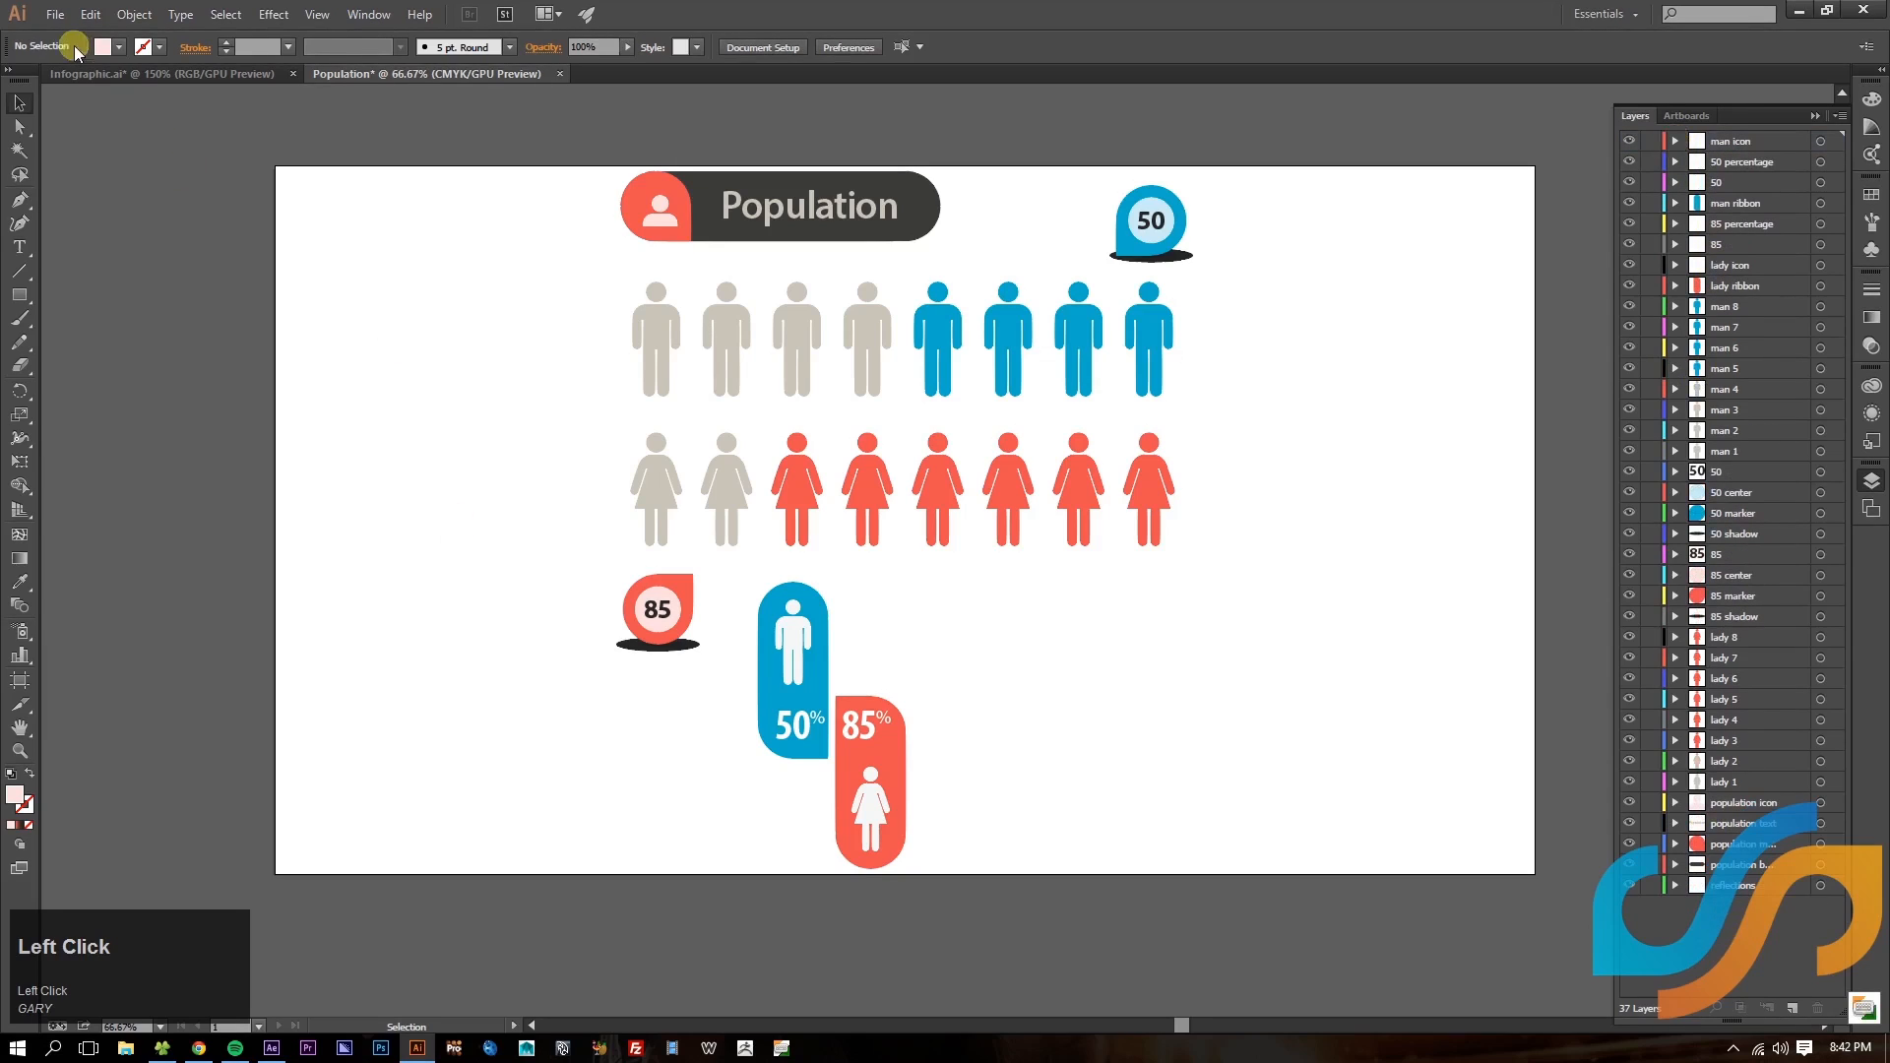
# - Save the layered artwork as Population.ai in the Design Files folder, accepting the Illustrator options
pyautogui.click(65, 17)
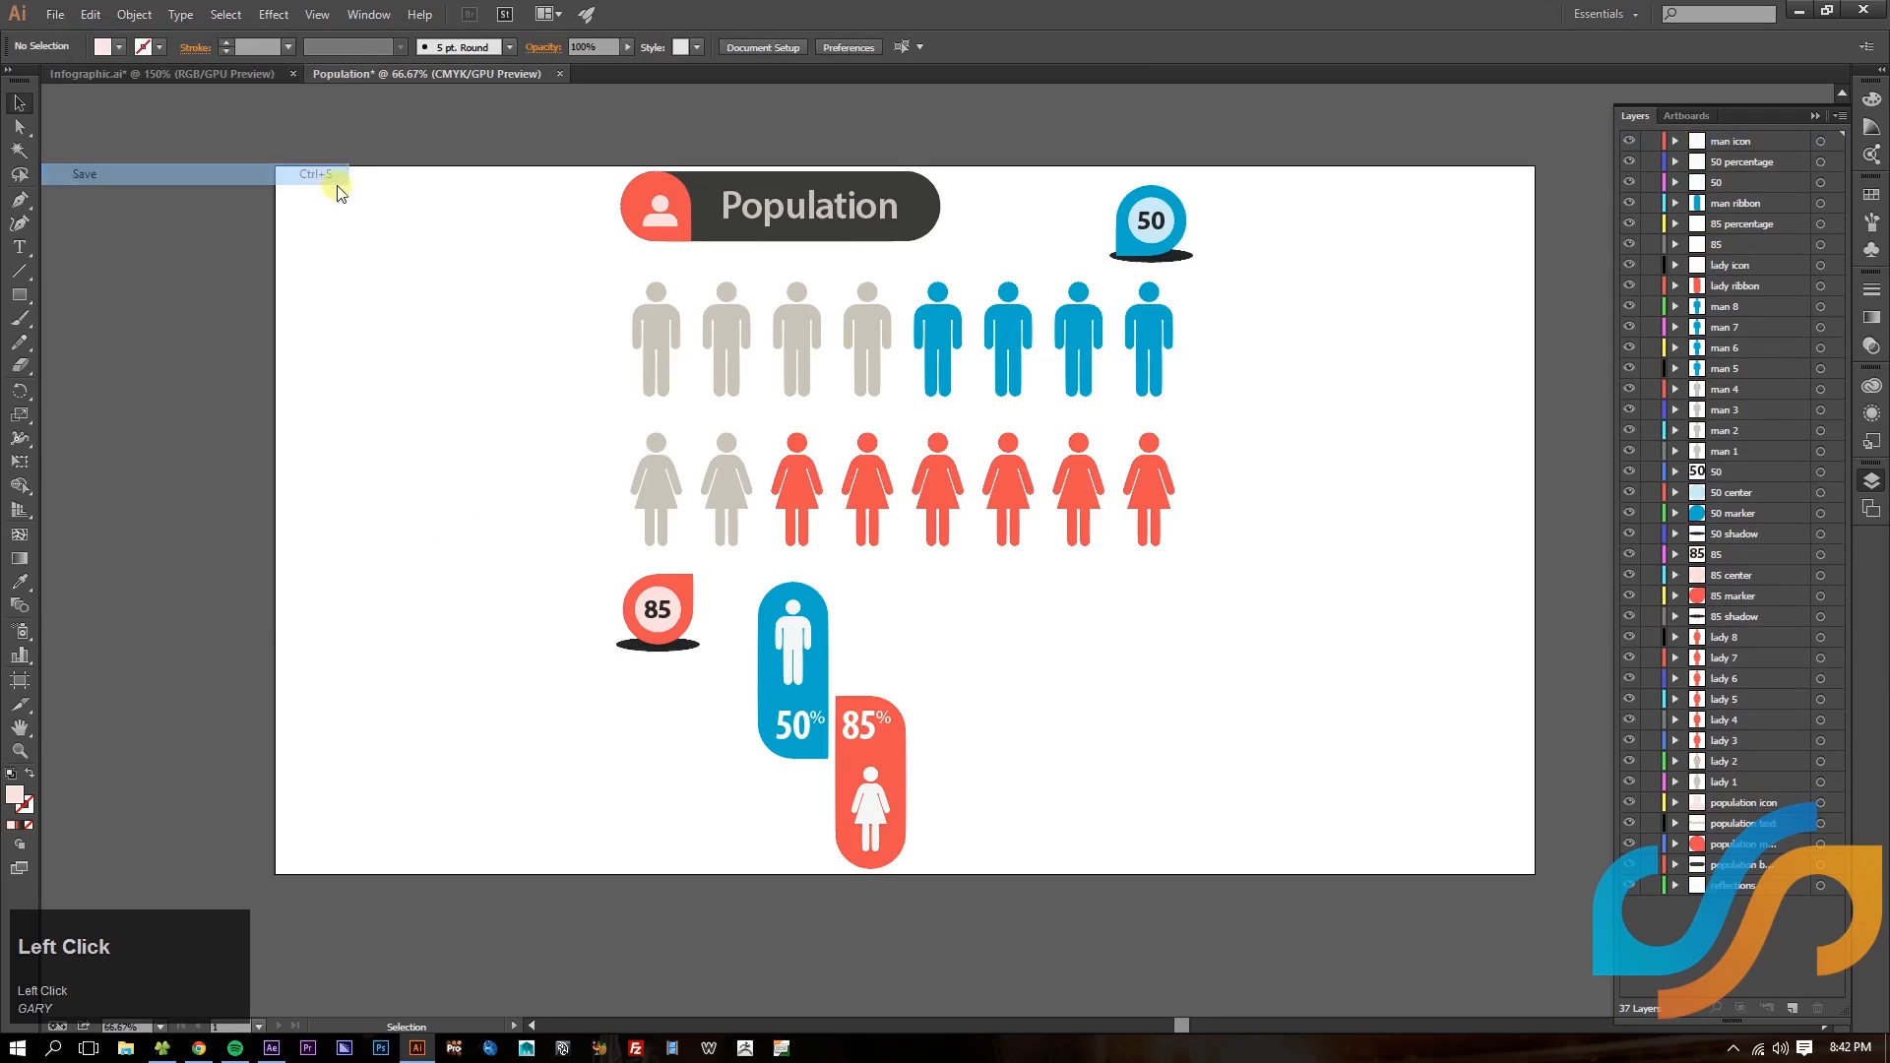
pyautogui.click(83, 173)
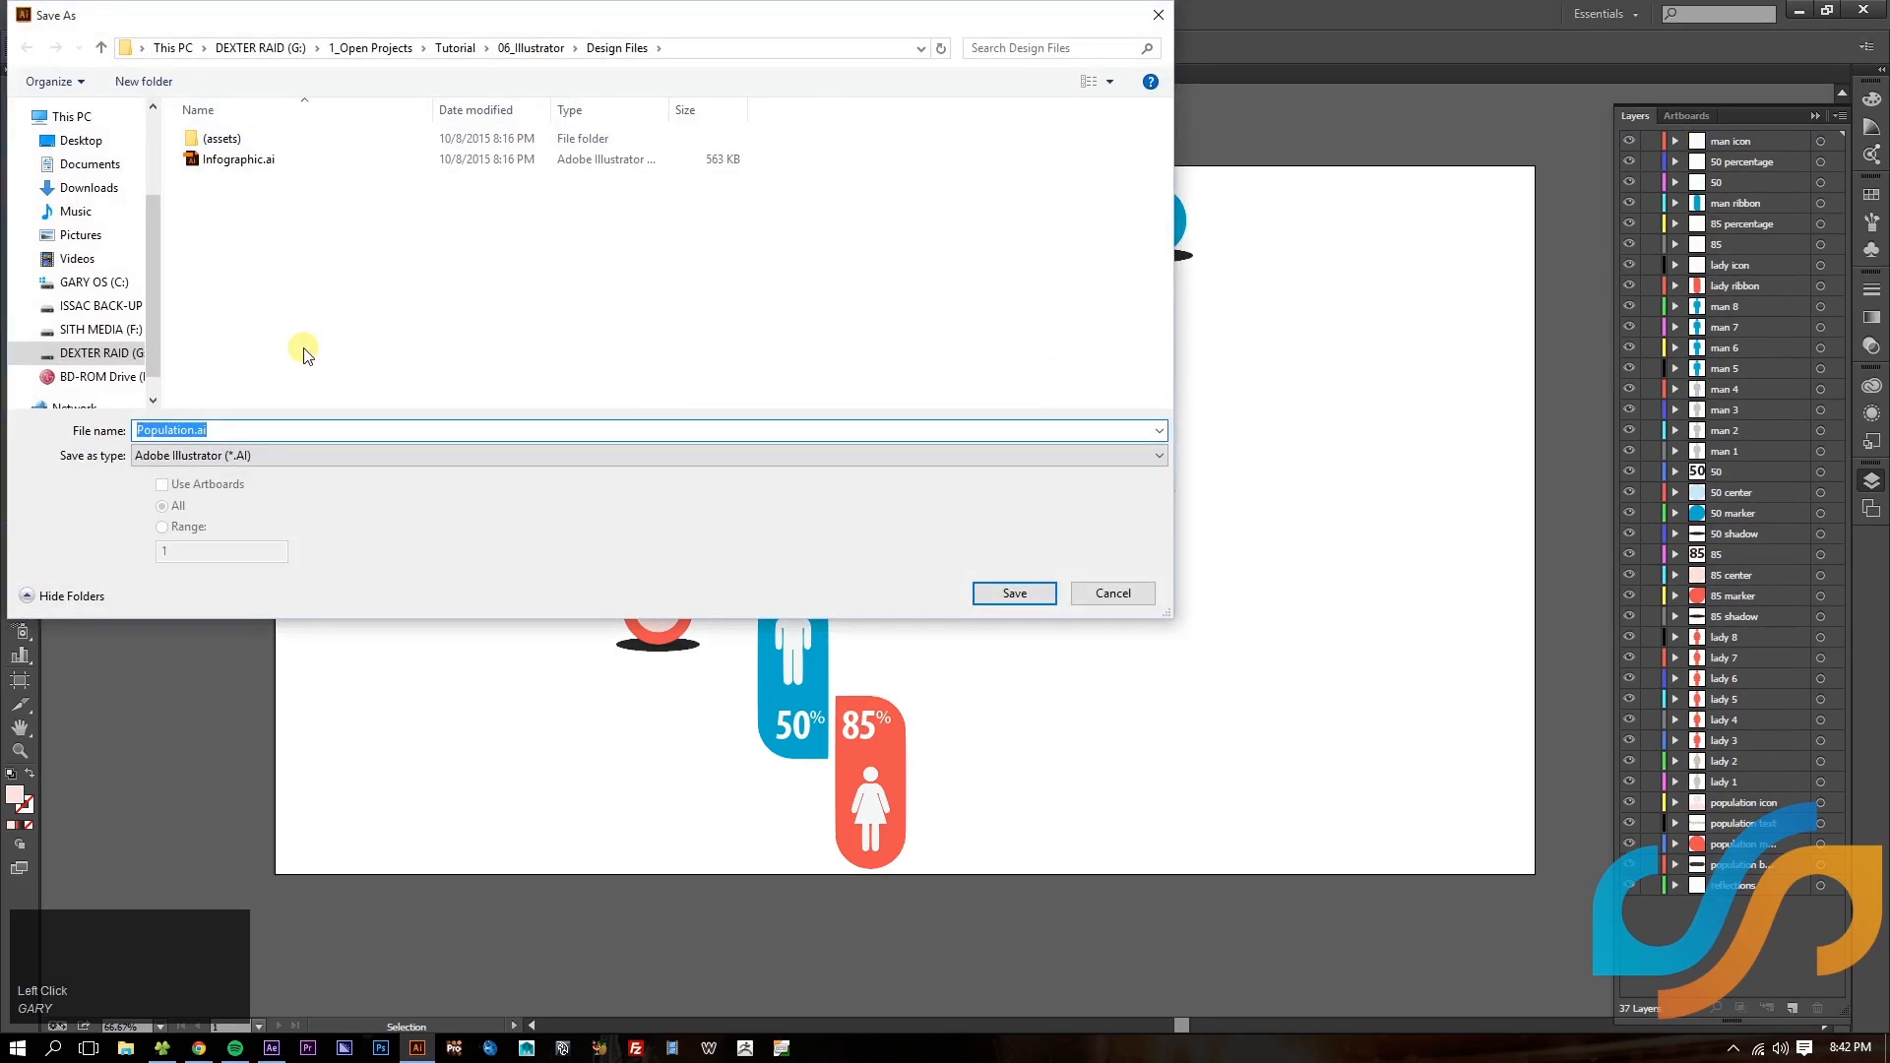
pyautogui.click(1014, 592)
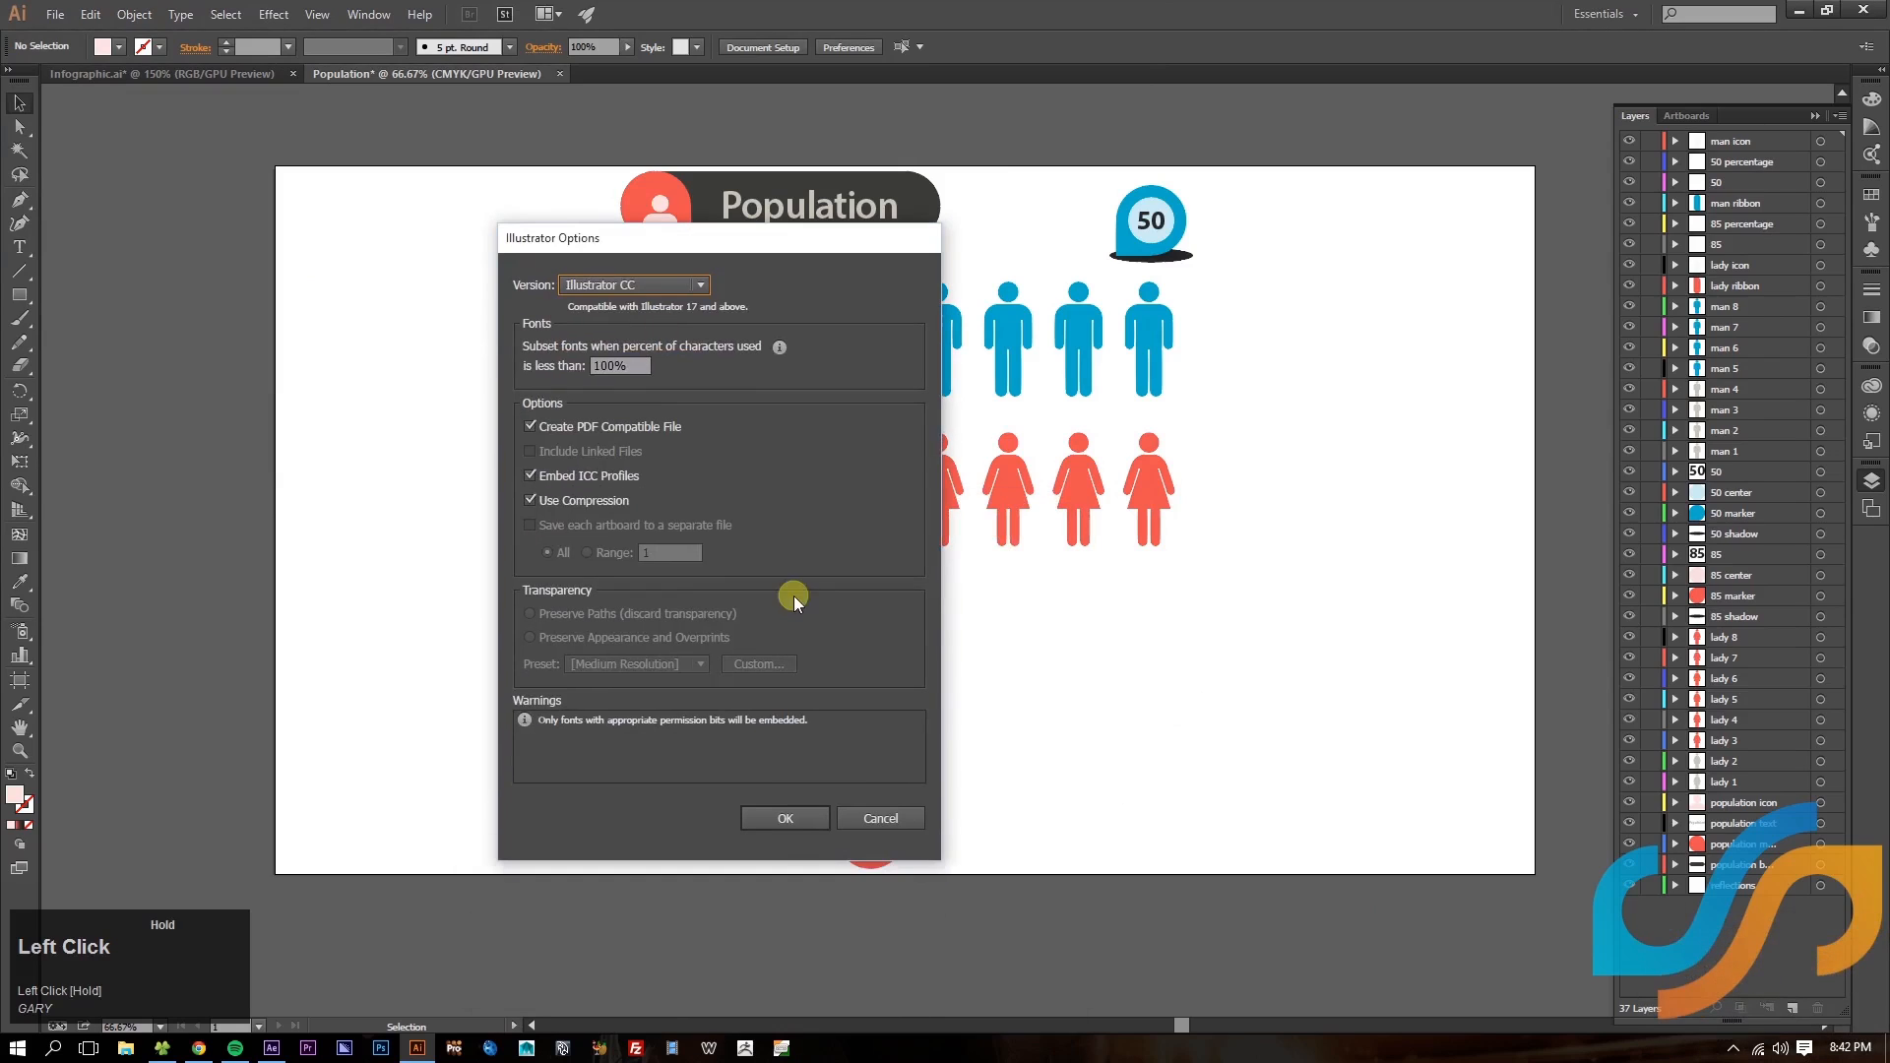
pyautogui.click(783, 818)
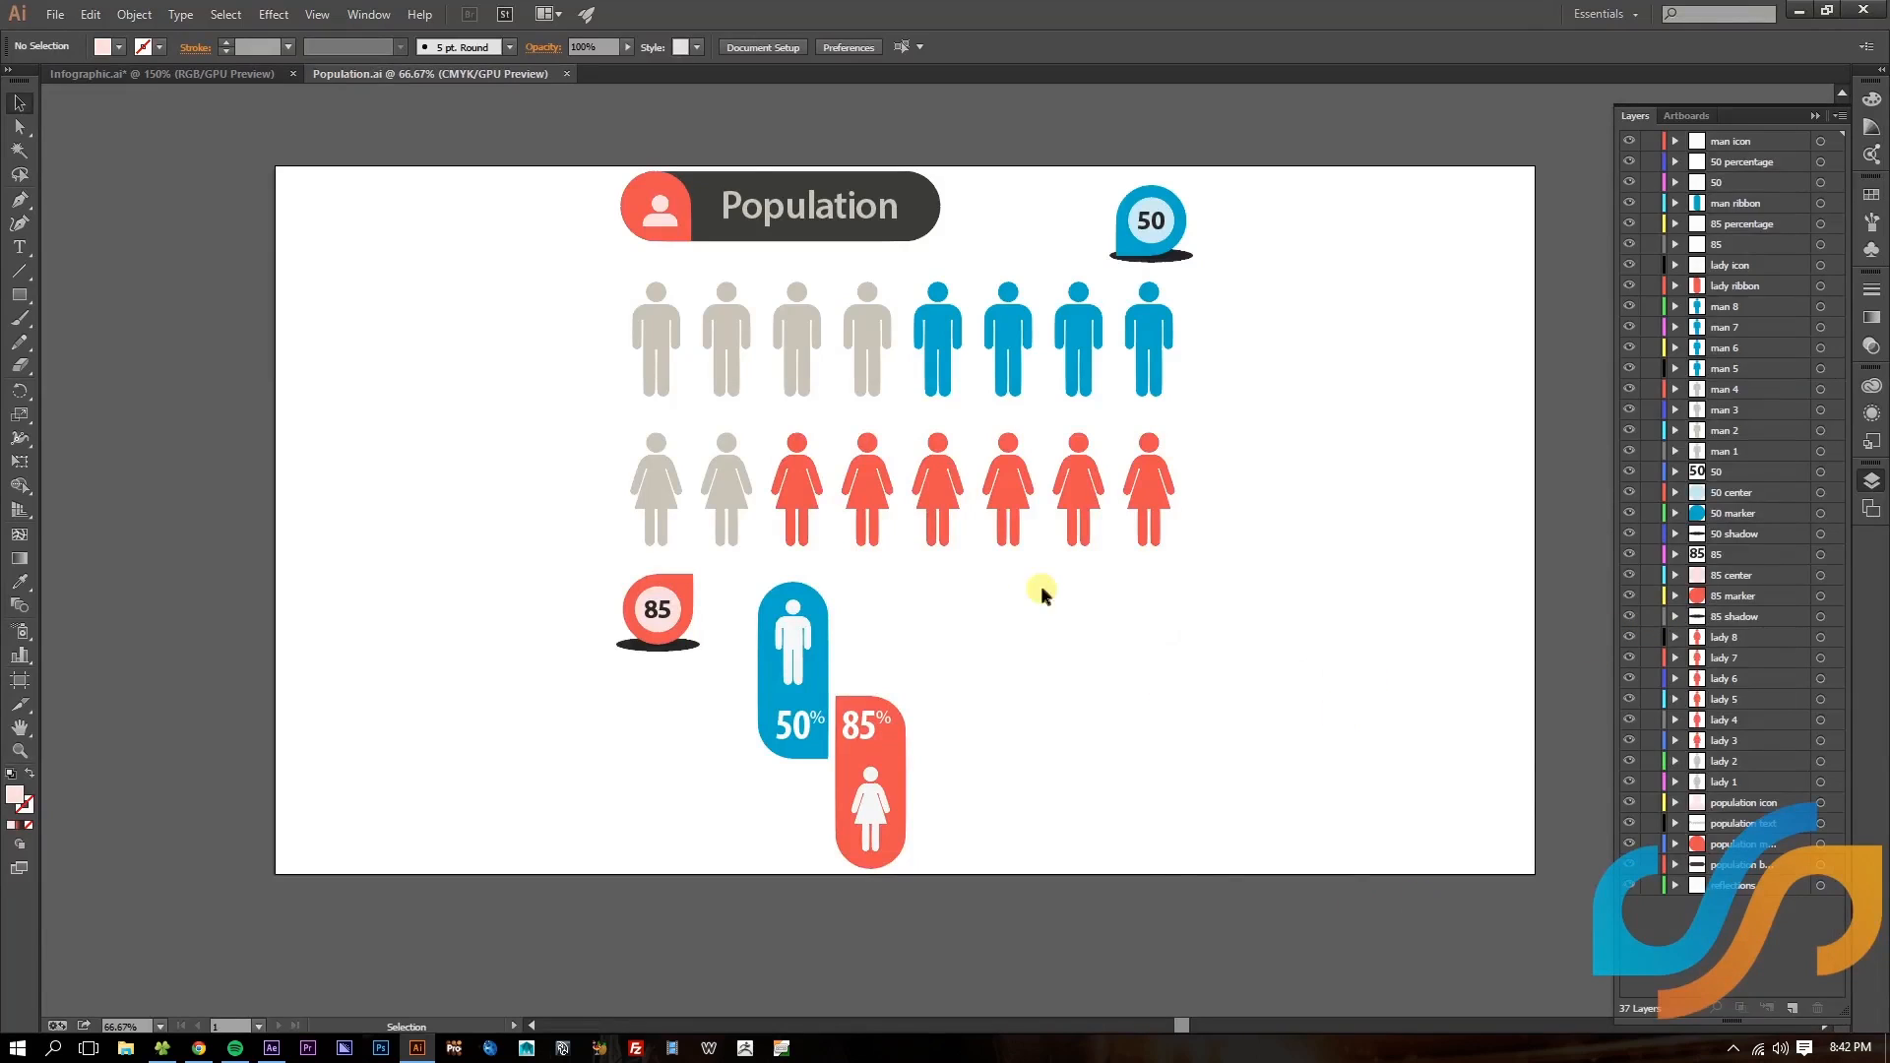
pyautogui.moveTo(722, 683)
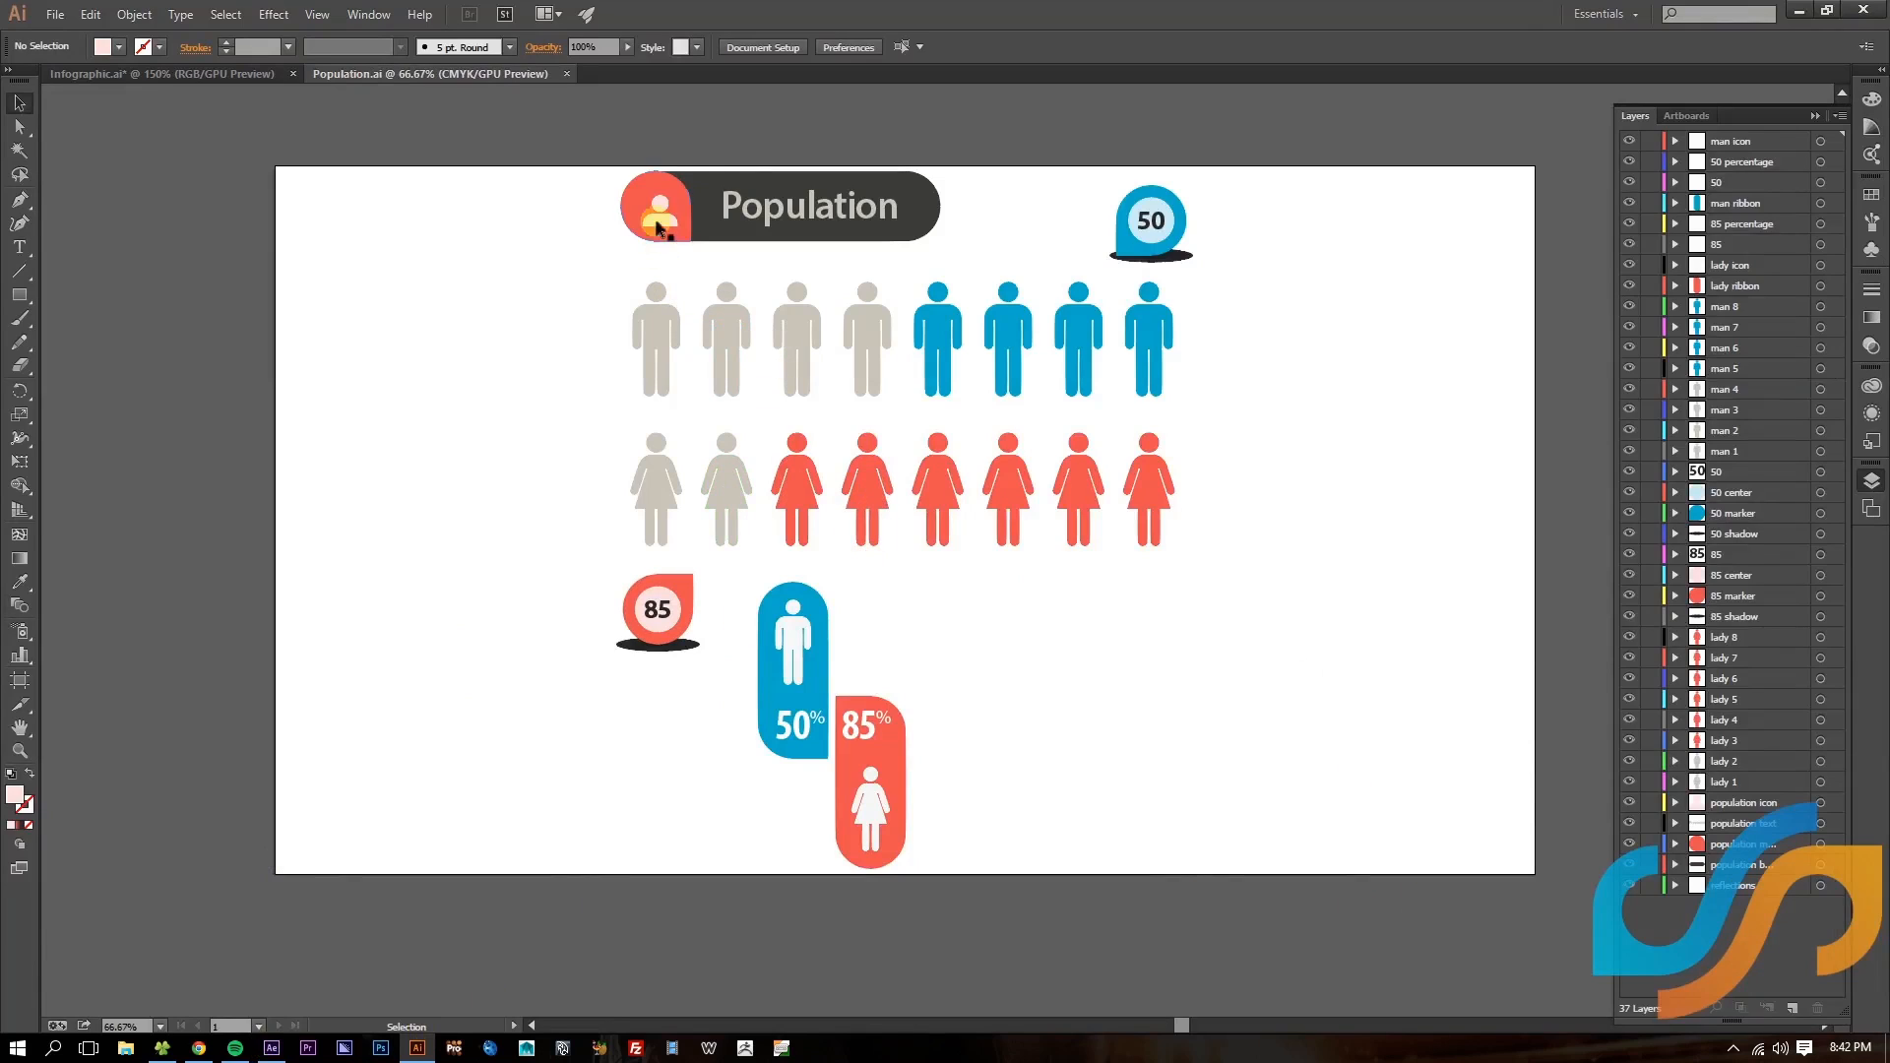
pyautogui.click(1744, 803)
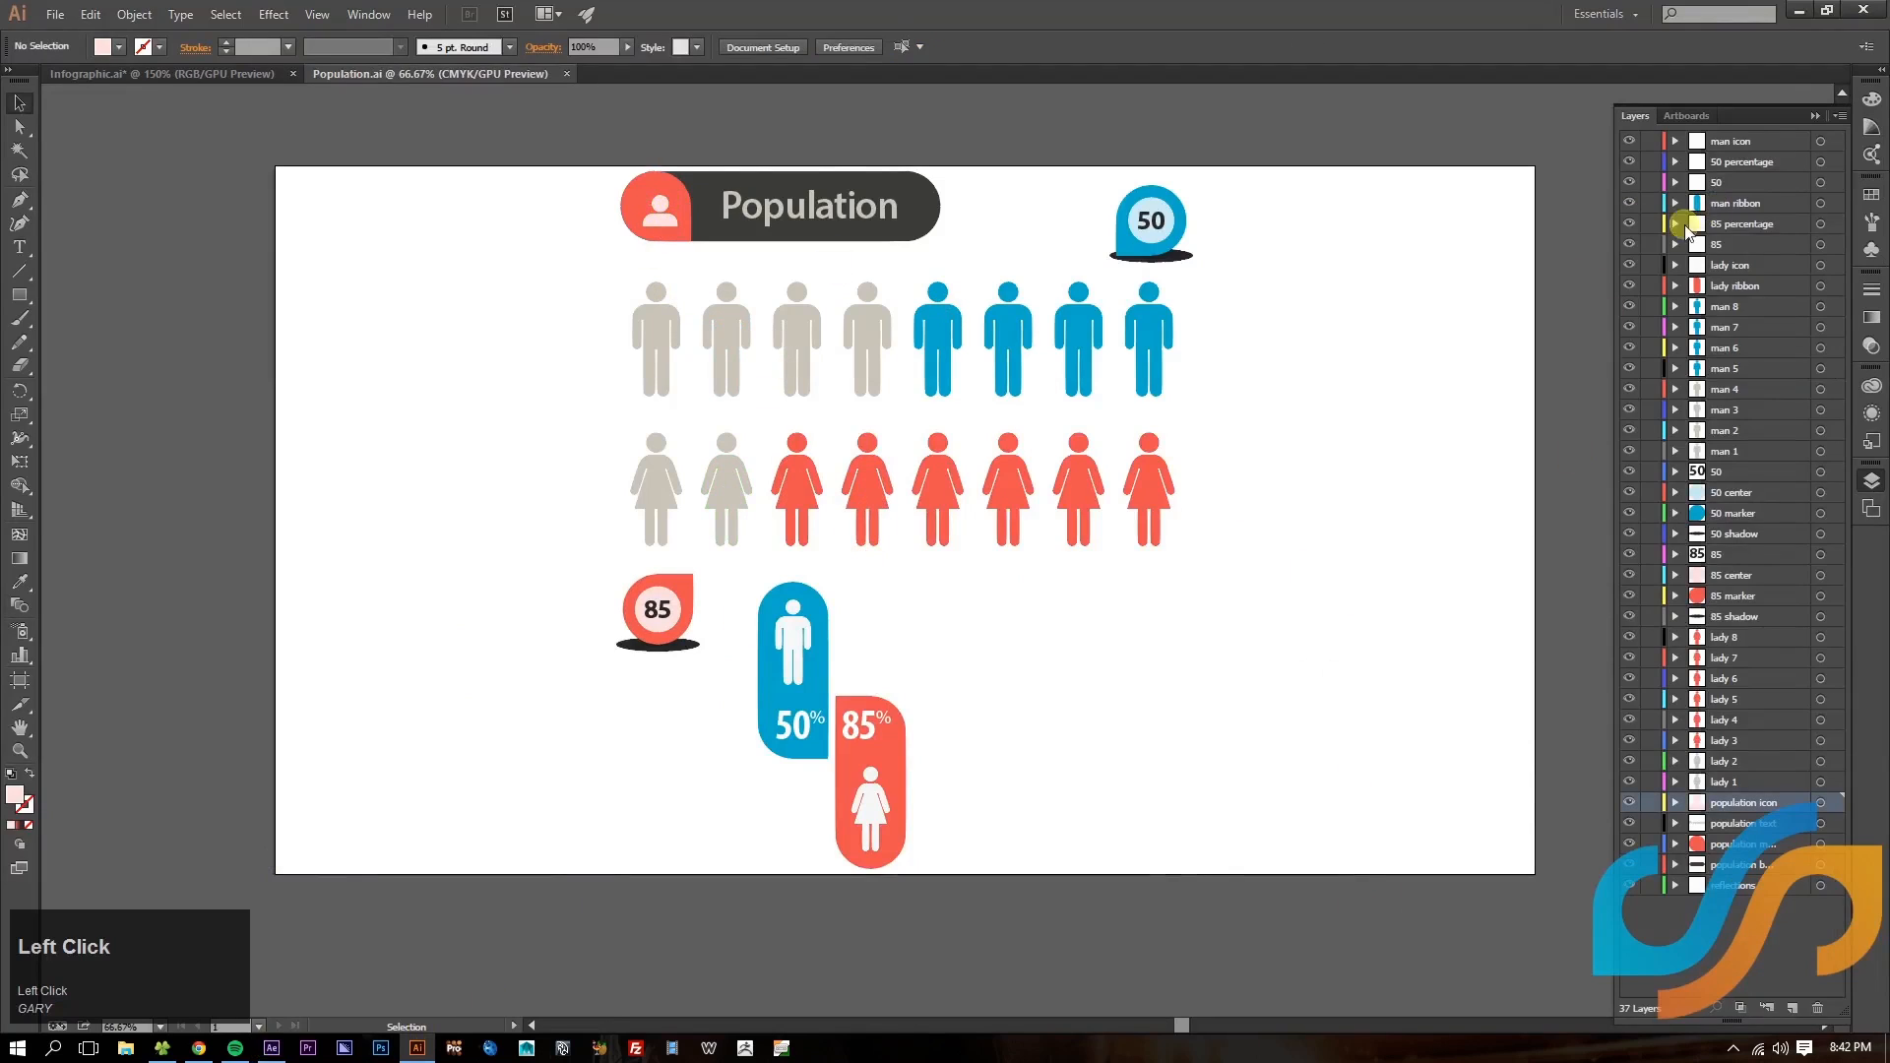
pyautogui.click(1673, 223)
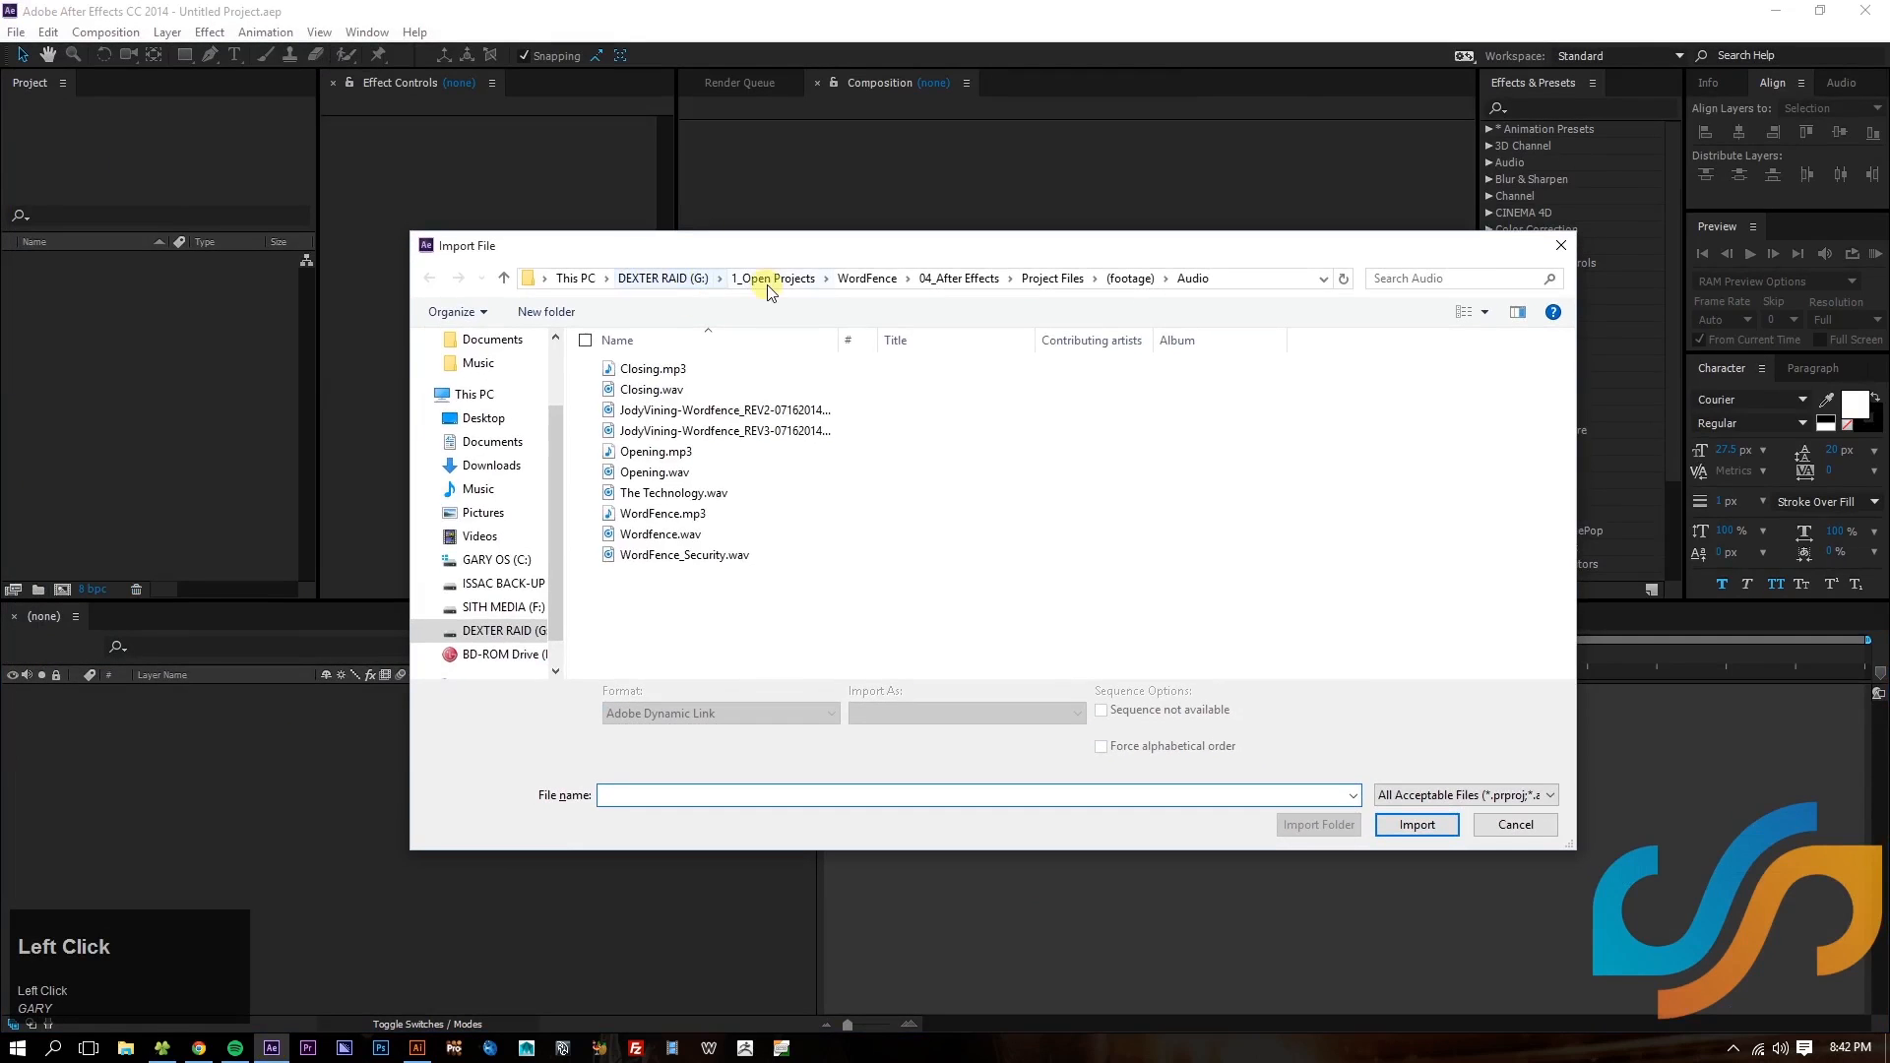
# - Import Population.ai from Tutorial > Design Files as Composition – Retain Layer Sizes
pyautogui.click(774, 279)
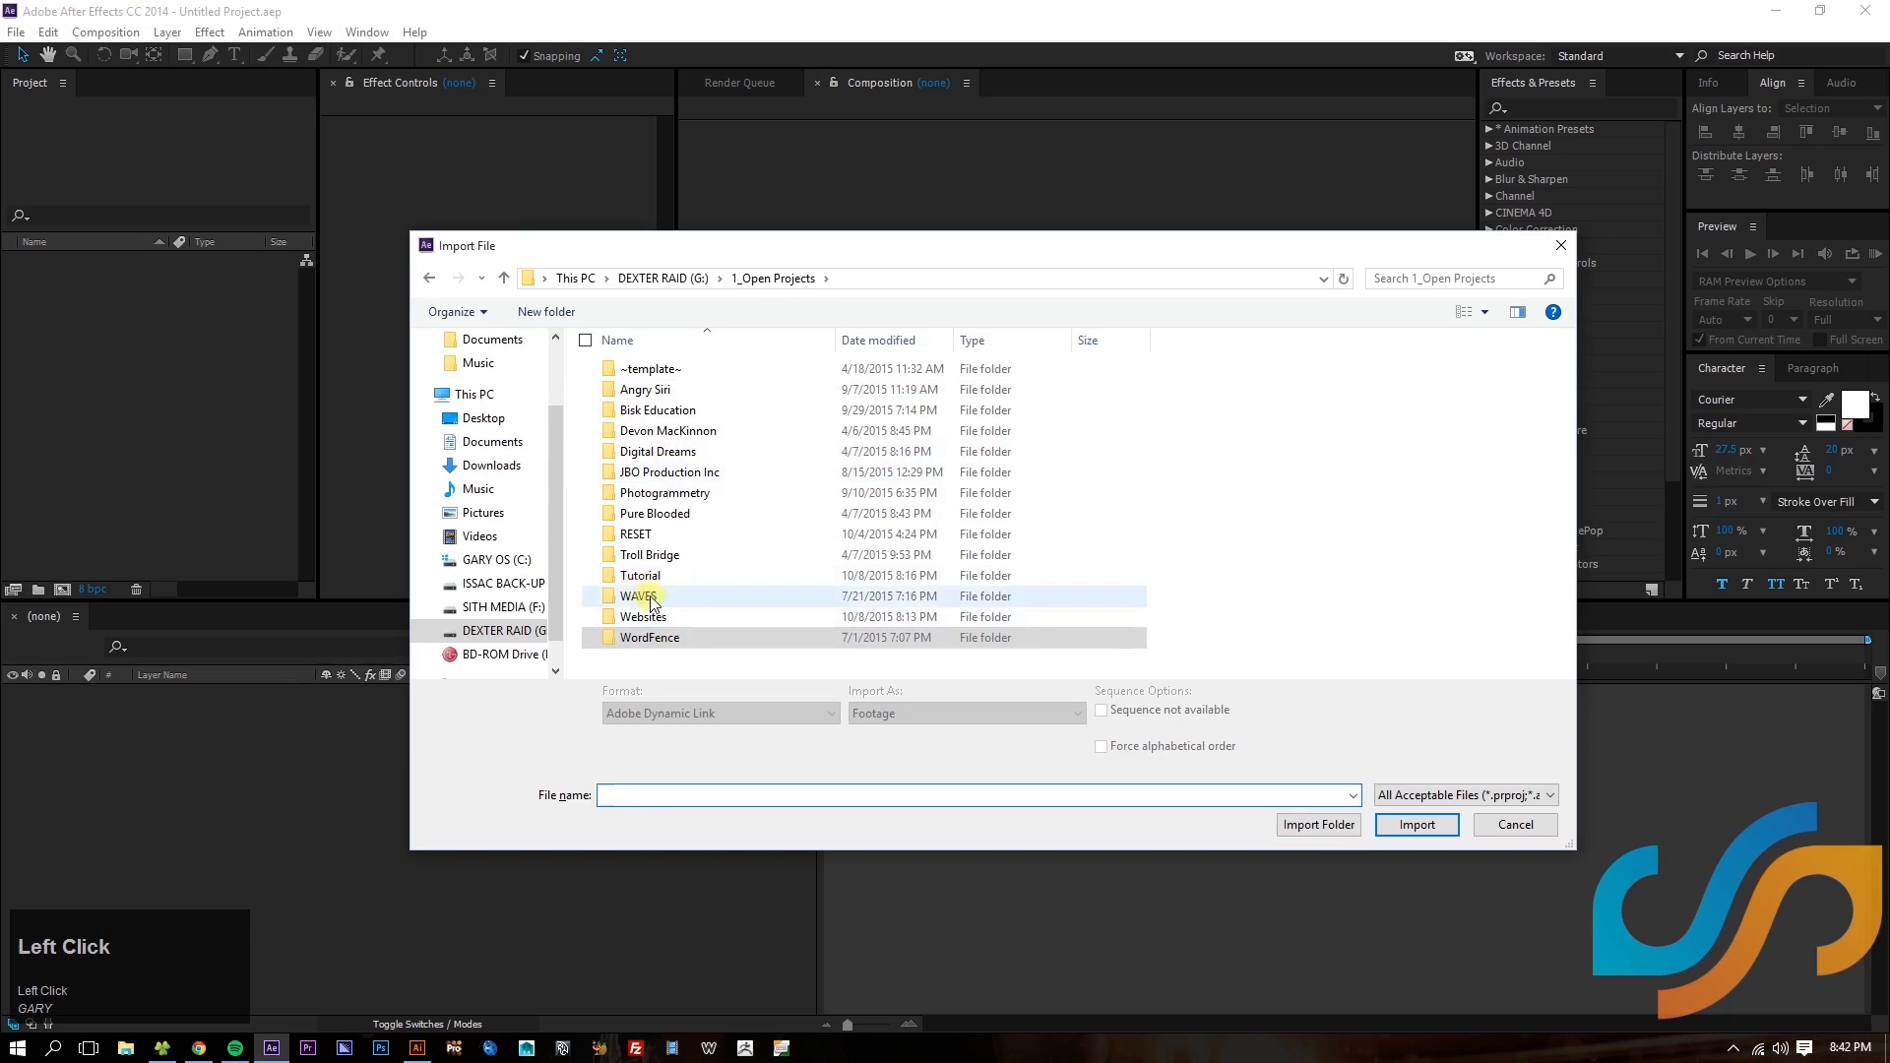
pyautogui.doubleClick(642, 575)
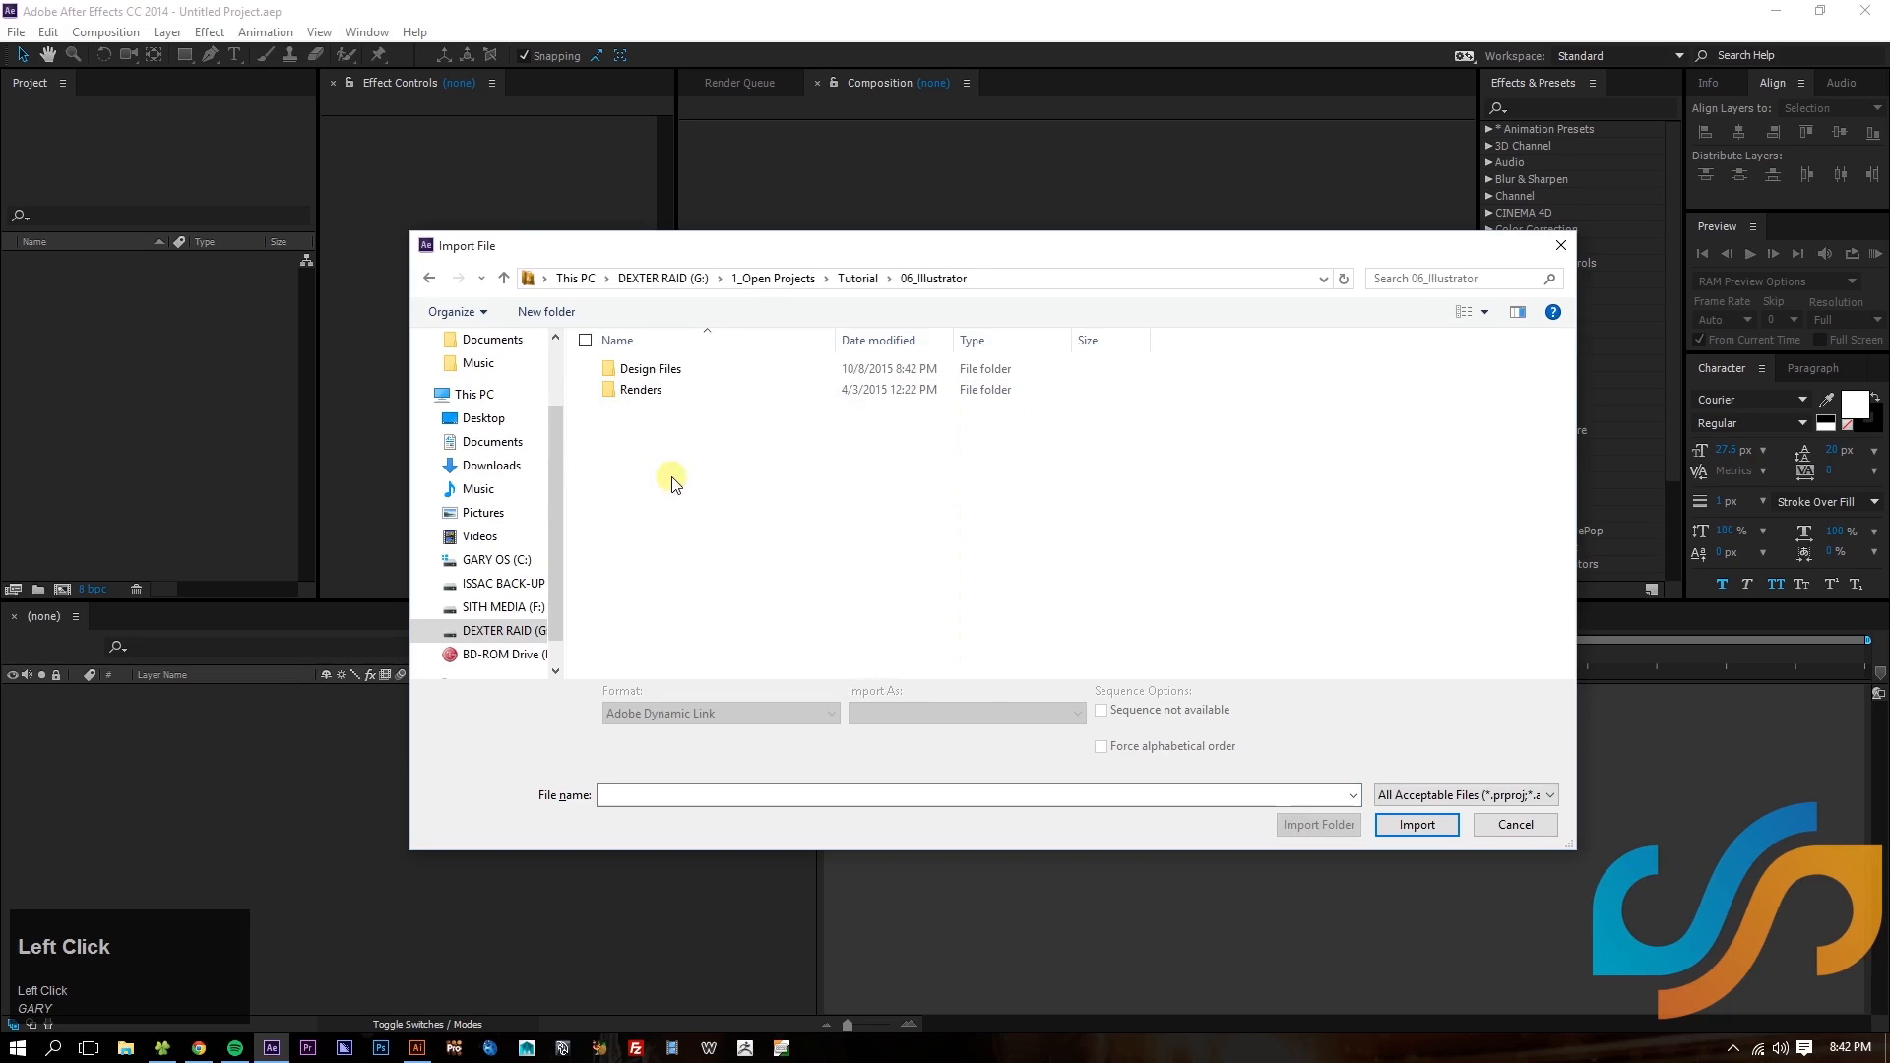
pyautogui.doubleClick(650, 369)
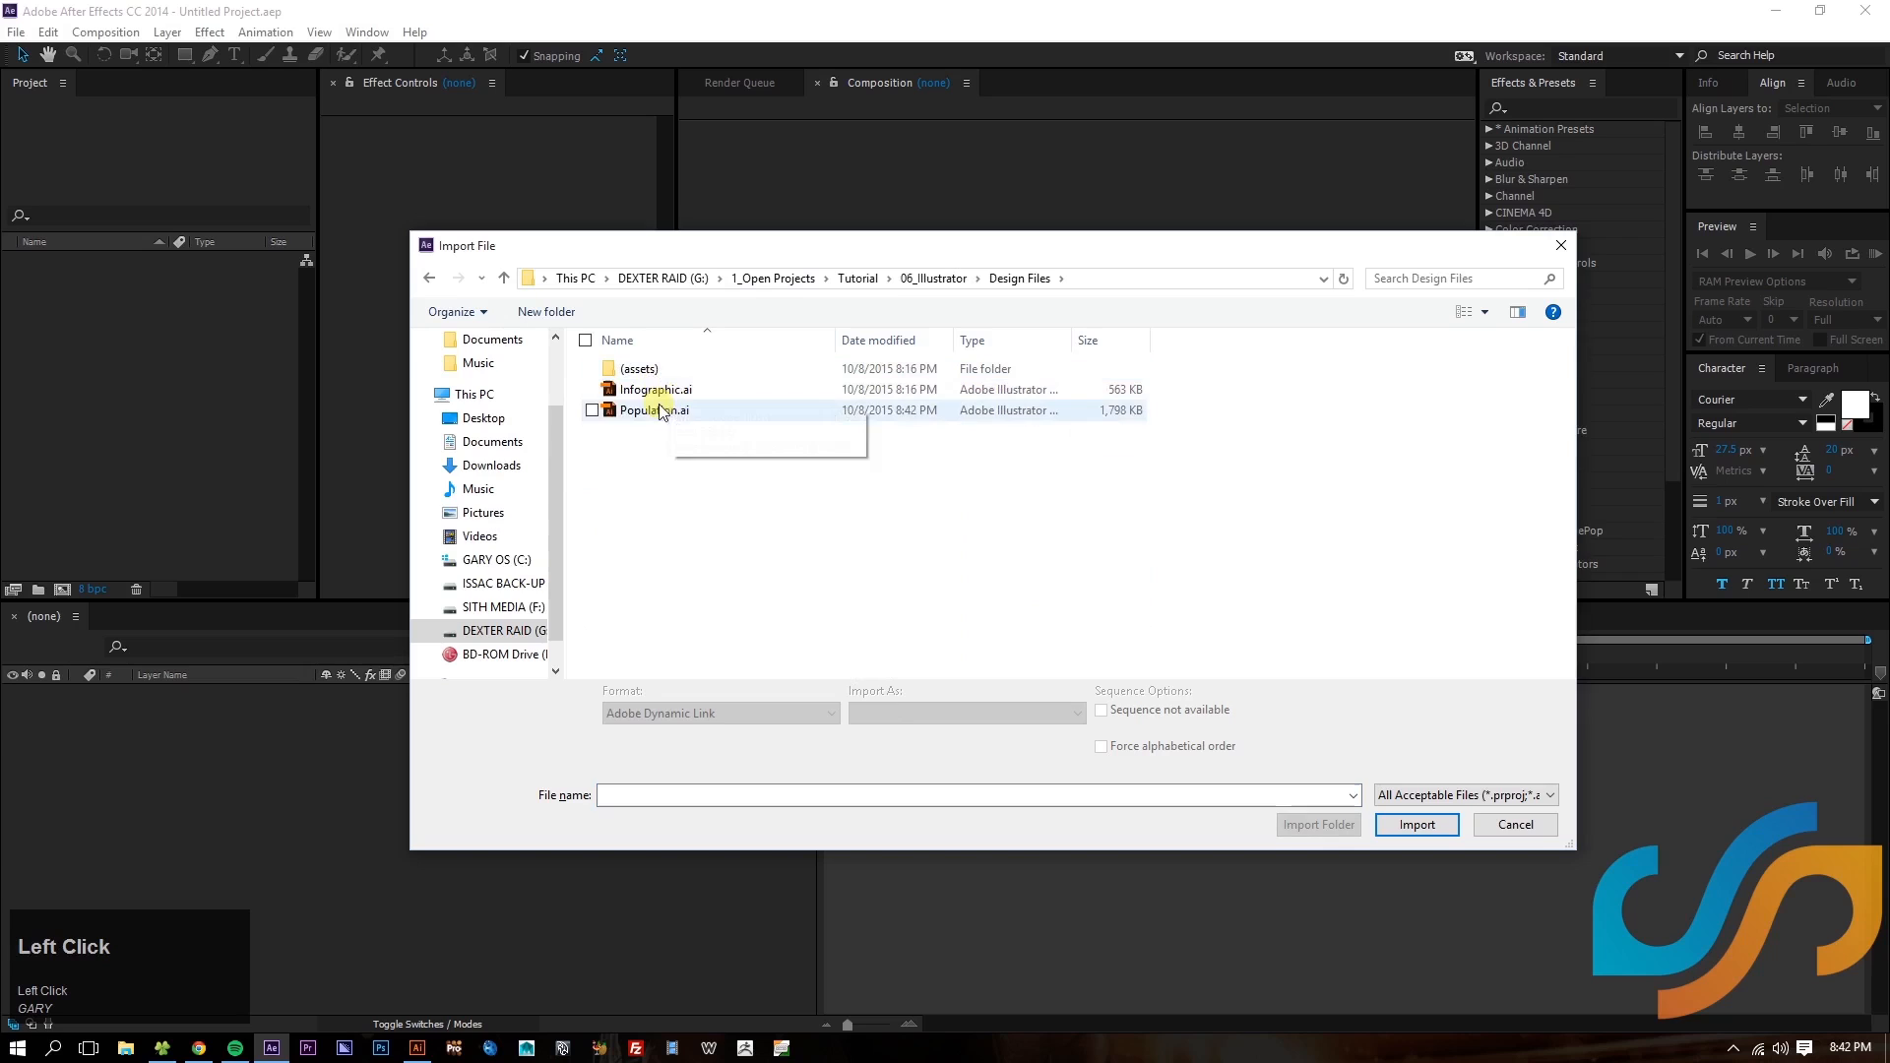
pyautogui.click(654, 410)
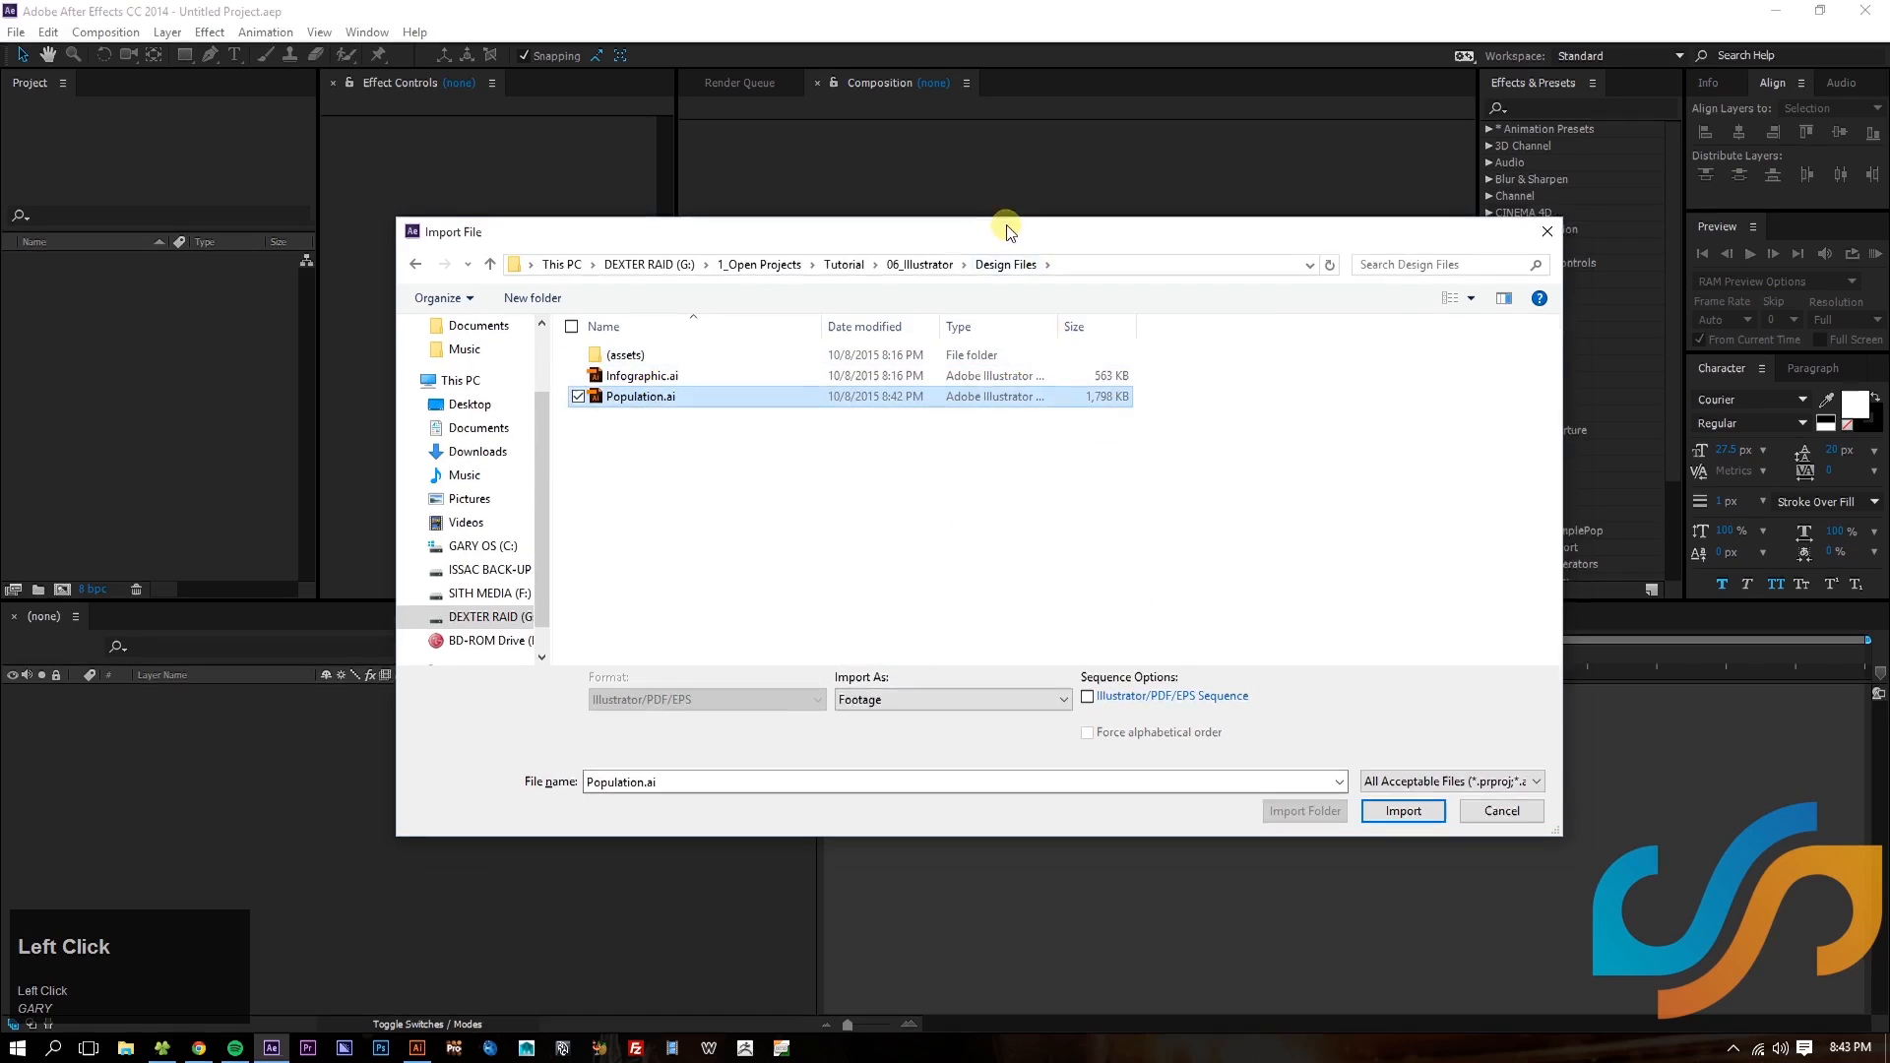
pyautogui.click(953, 699)
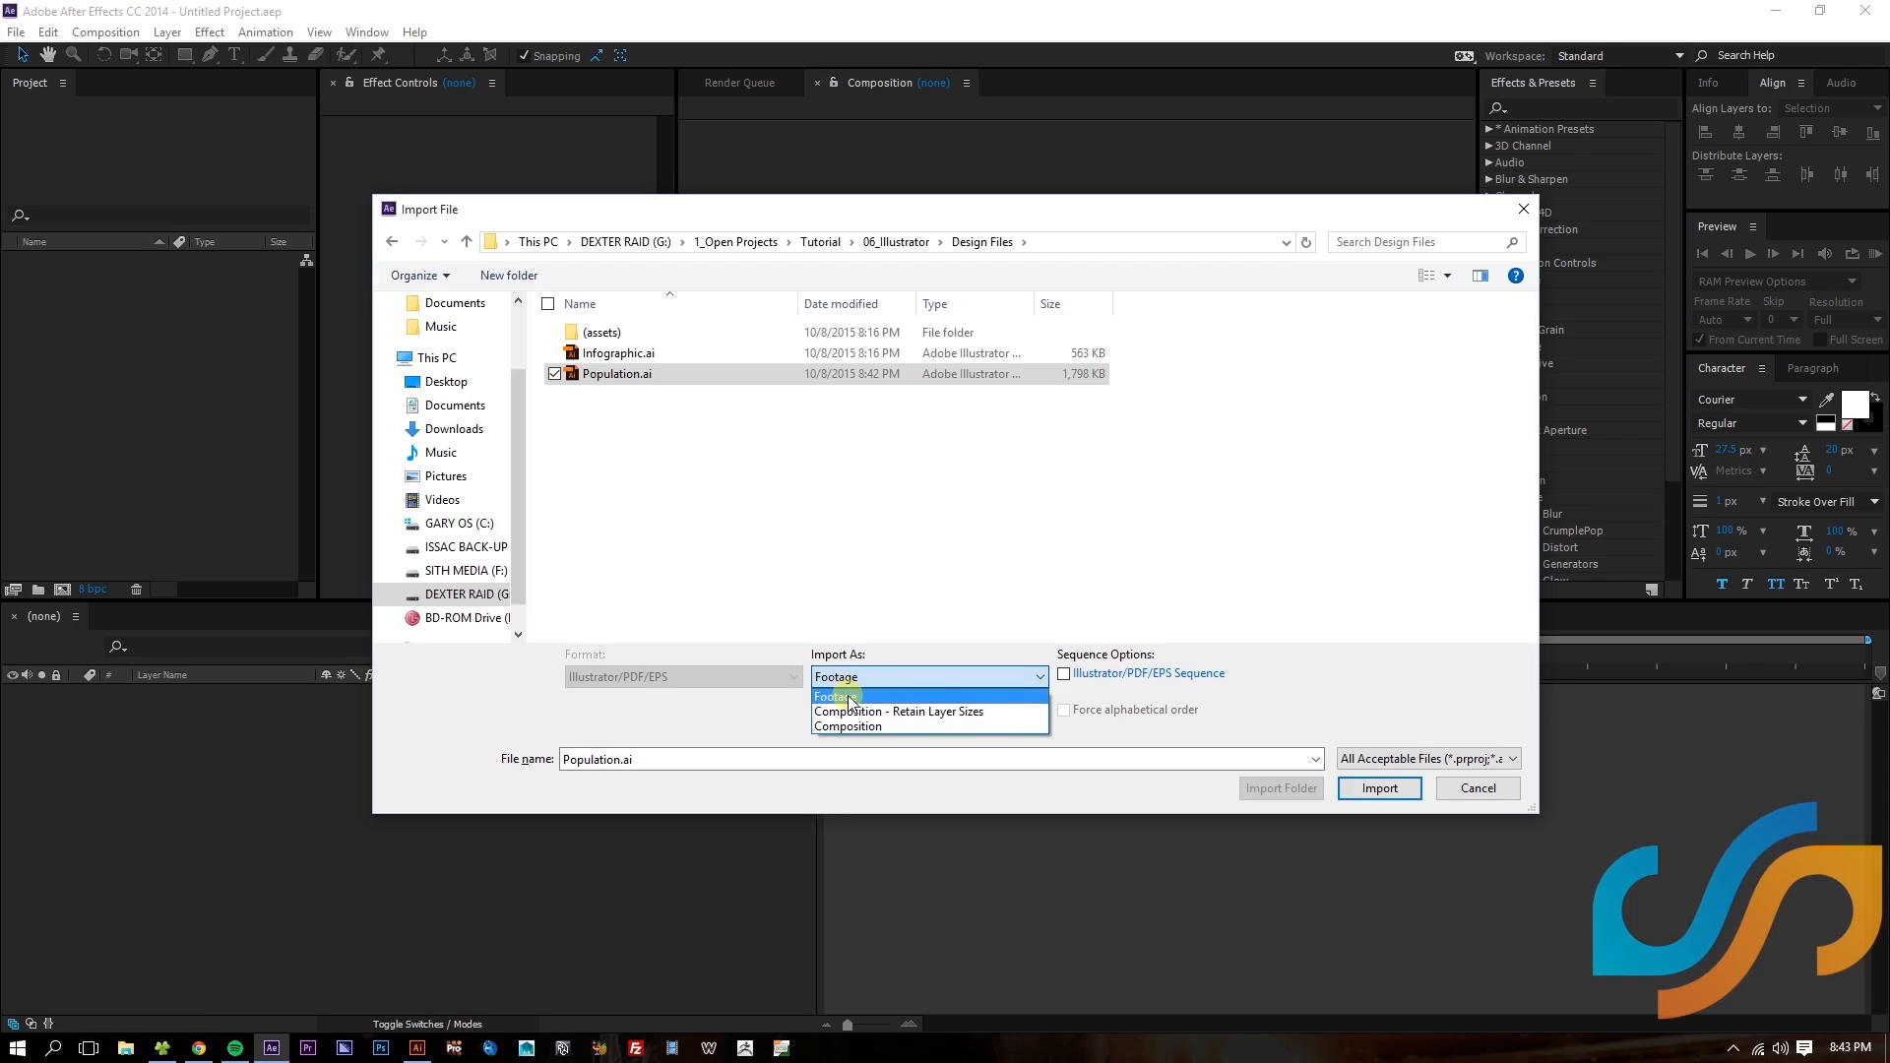
pyautogui.moveTo(858, 715)
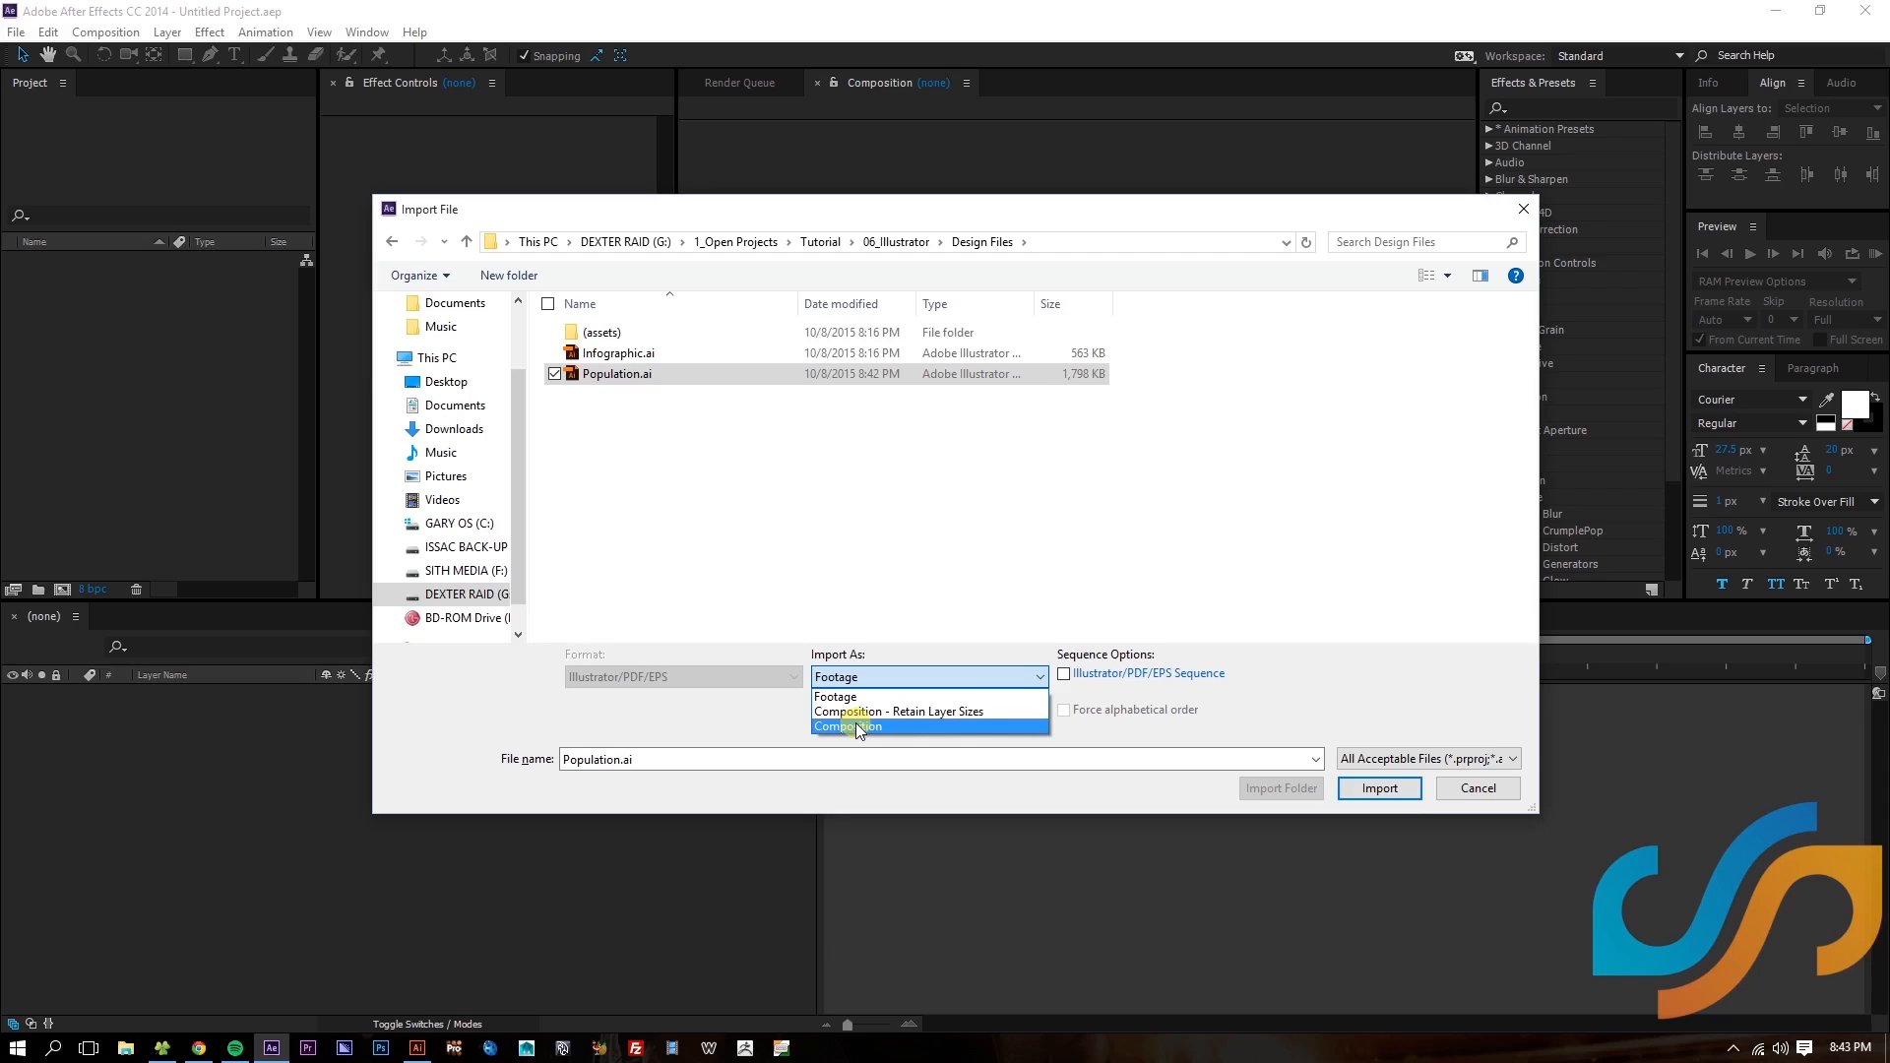
pyautogui.moveTo(855, 711)
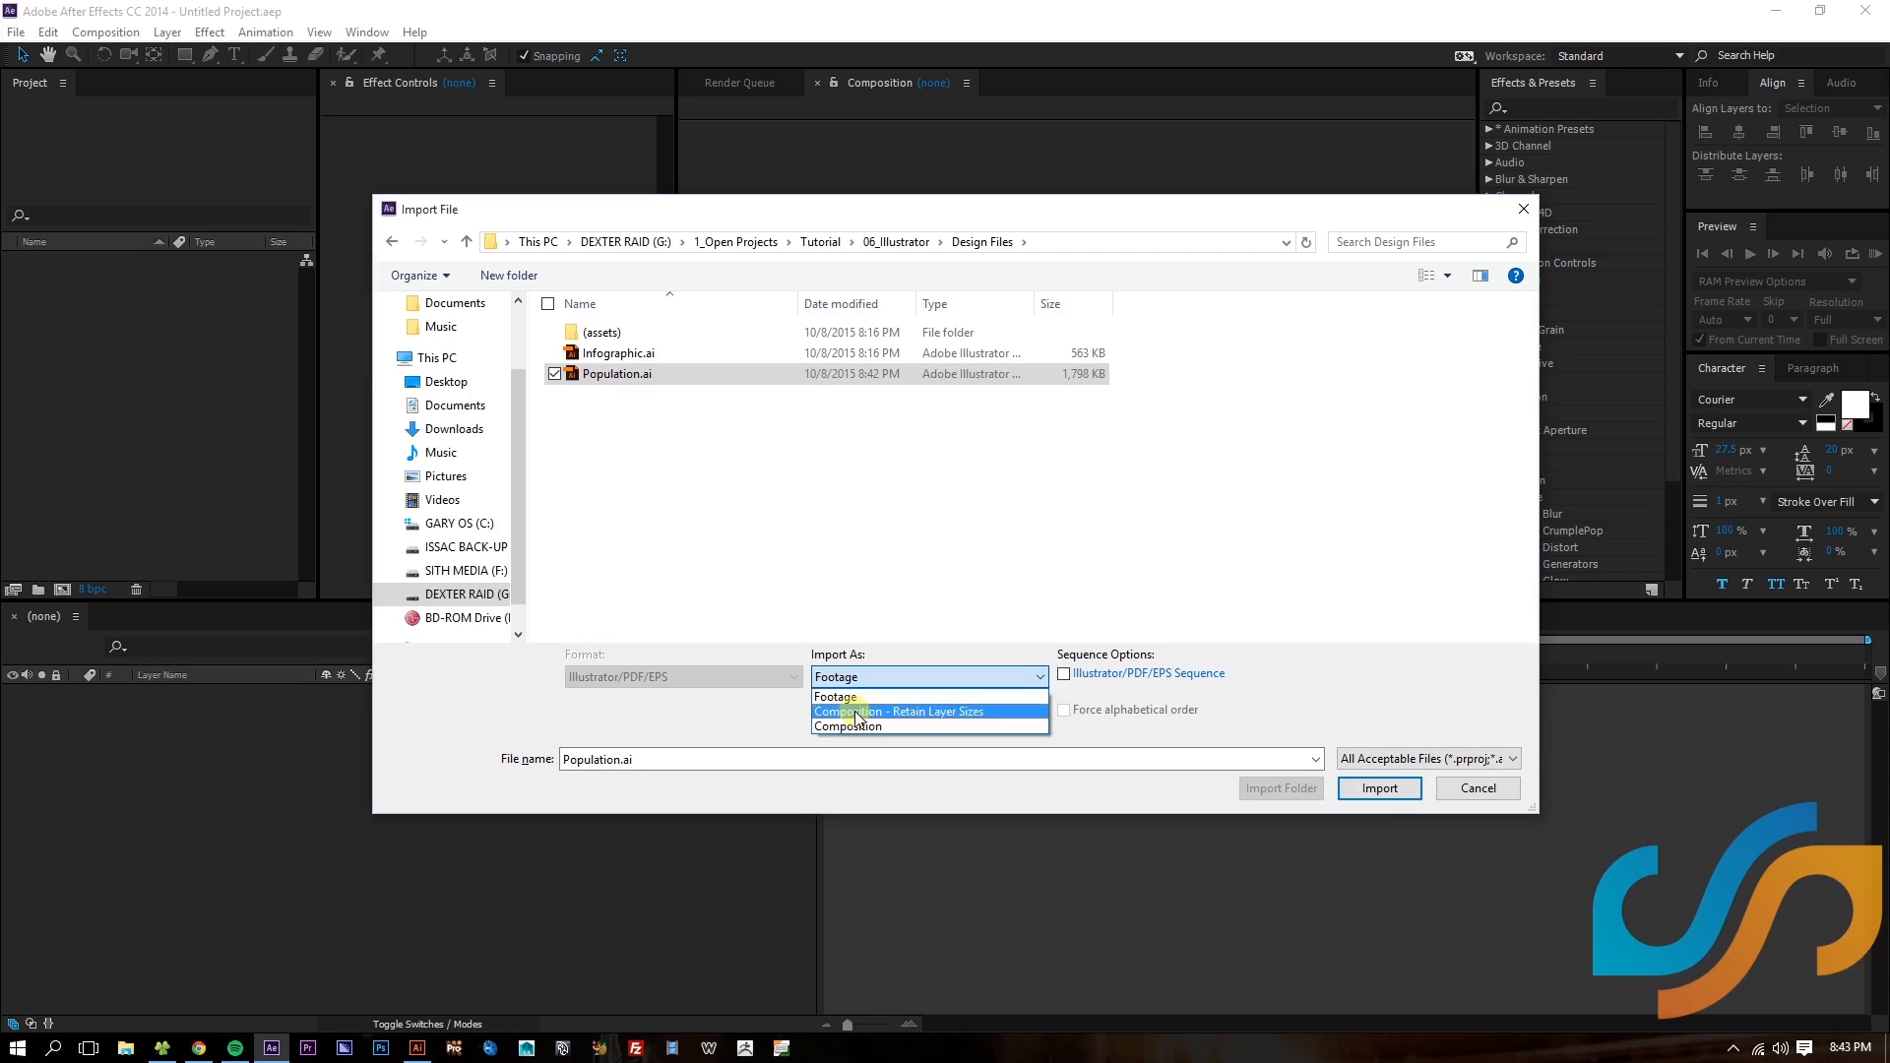
pyautogui.moveTo(933, 721)
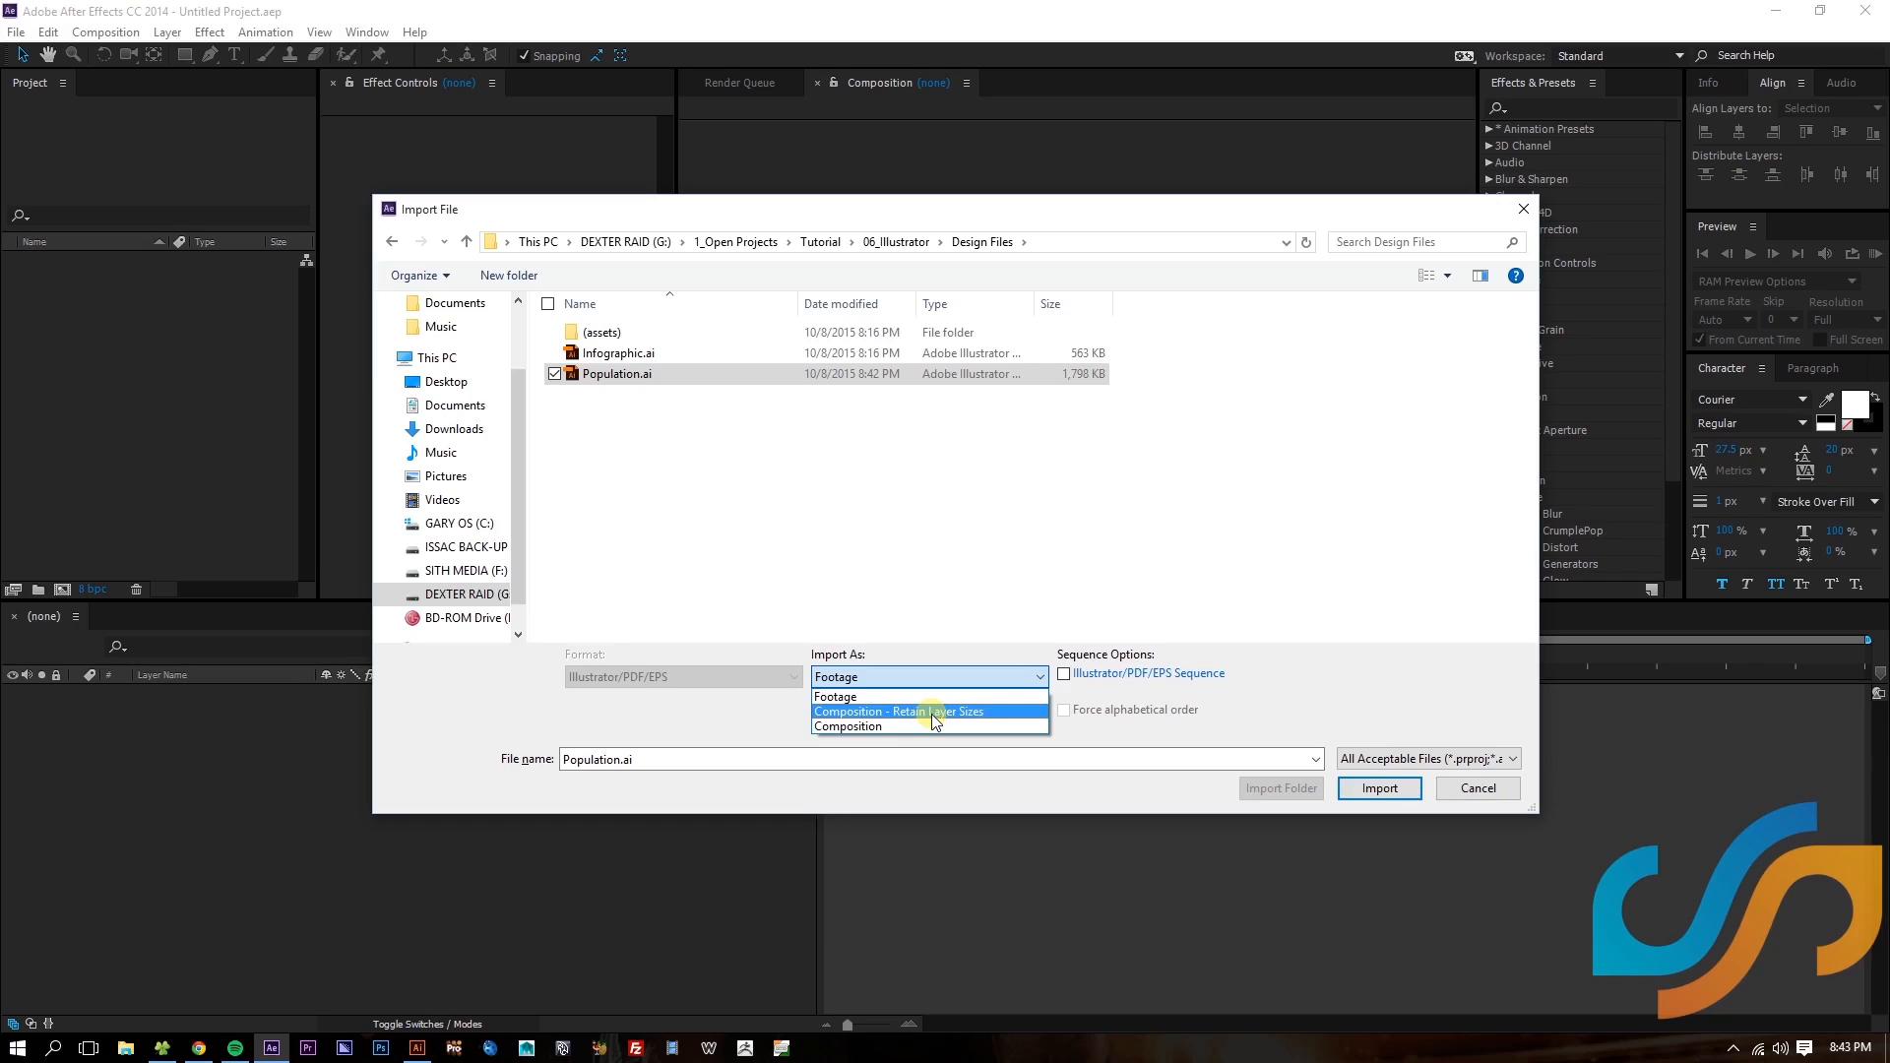
pyautogui.click(932, 713)
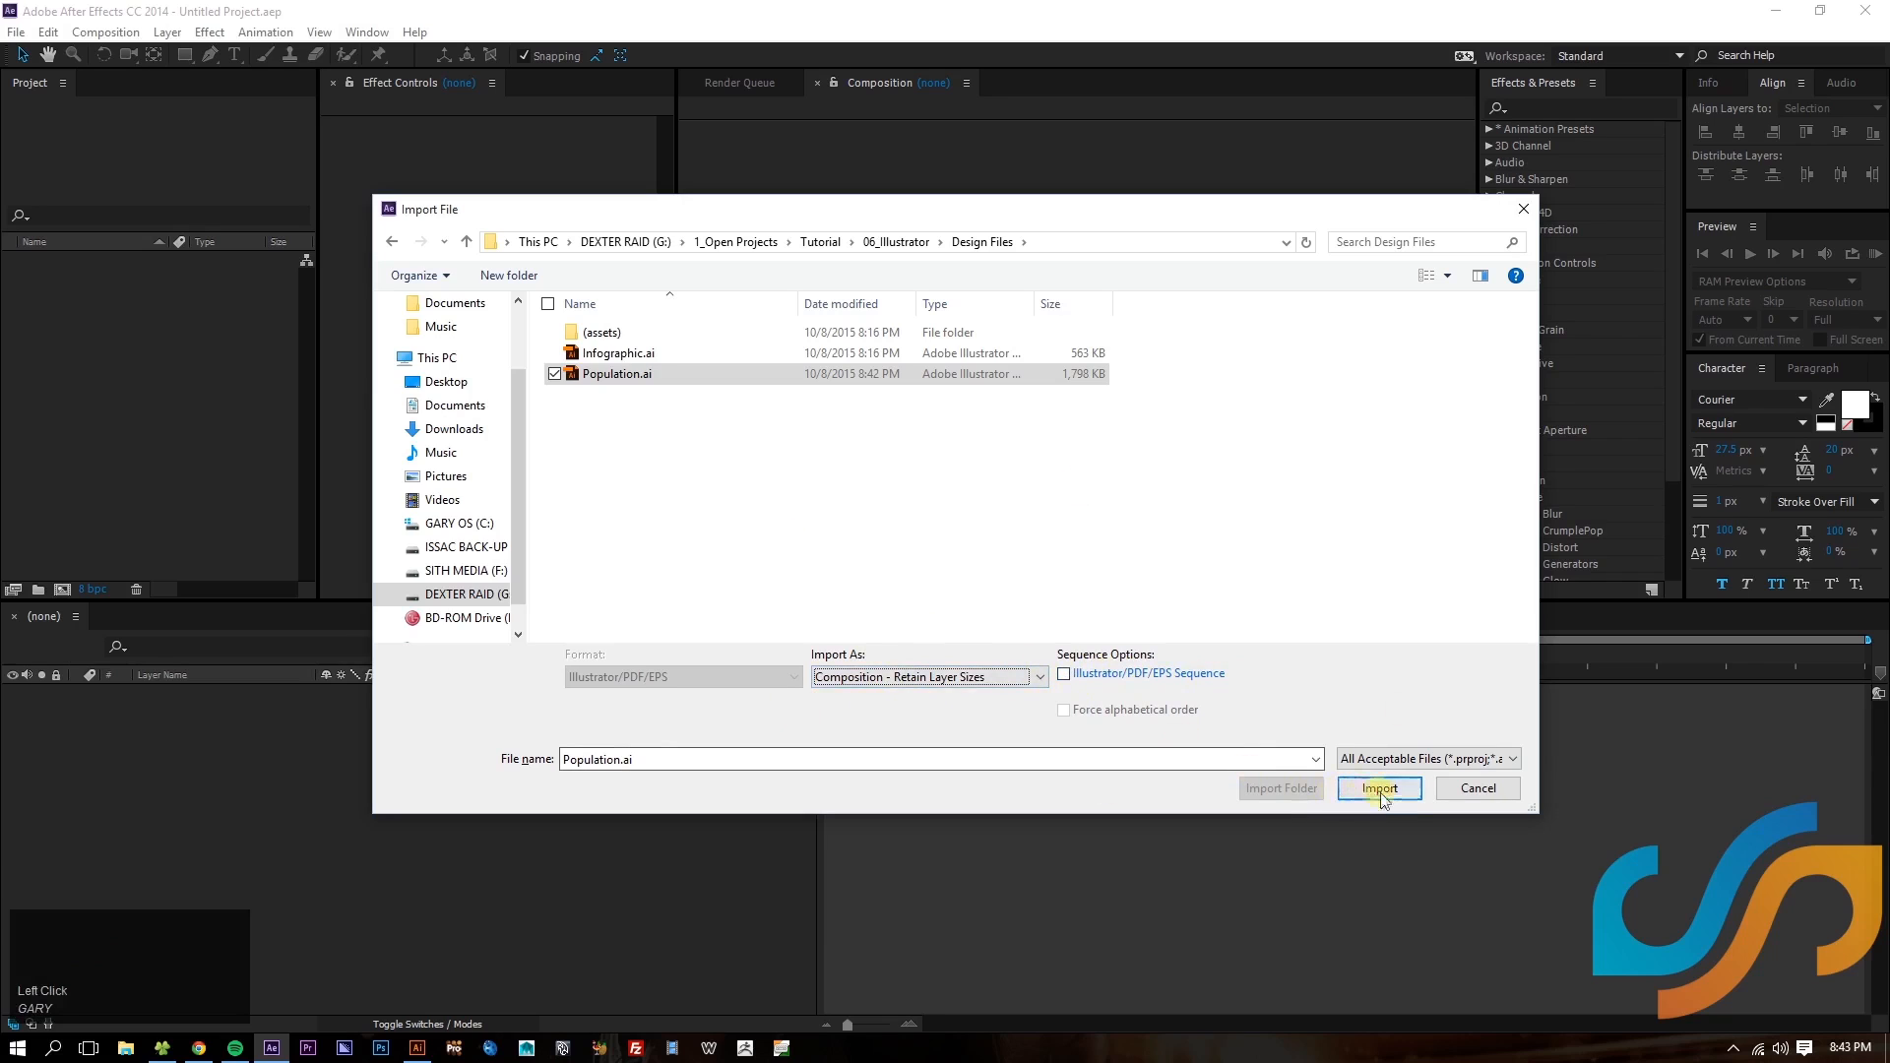
pyautogui.click(1379, 788)
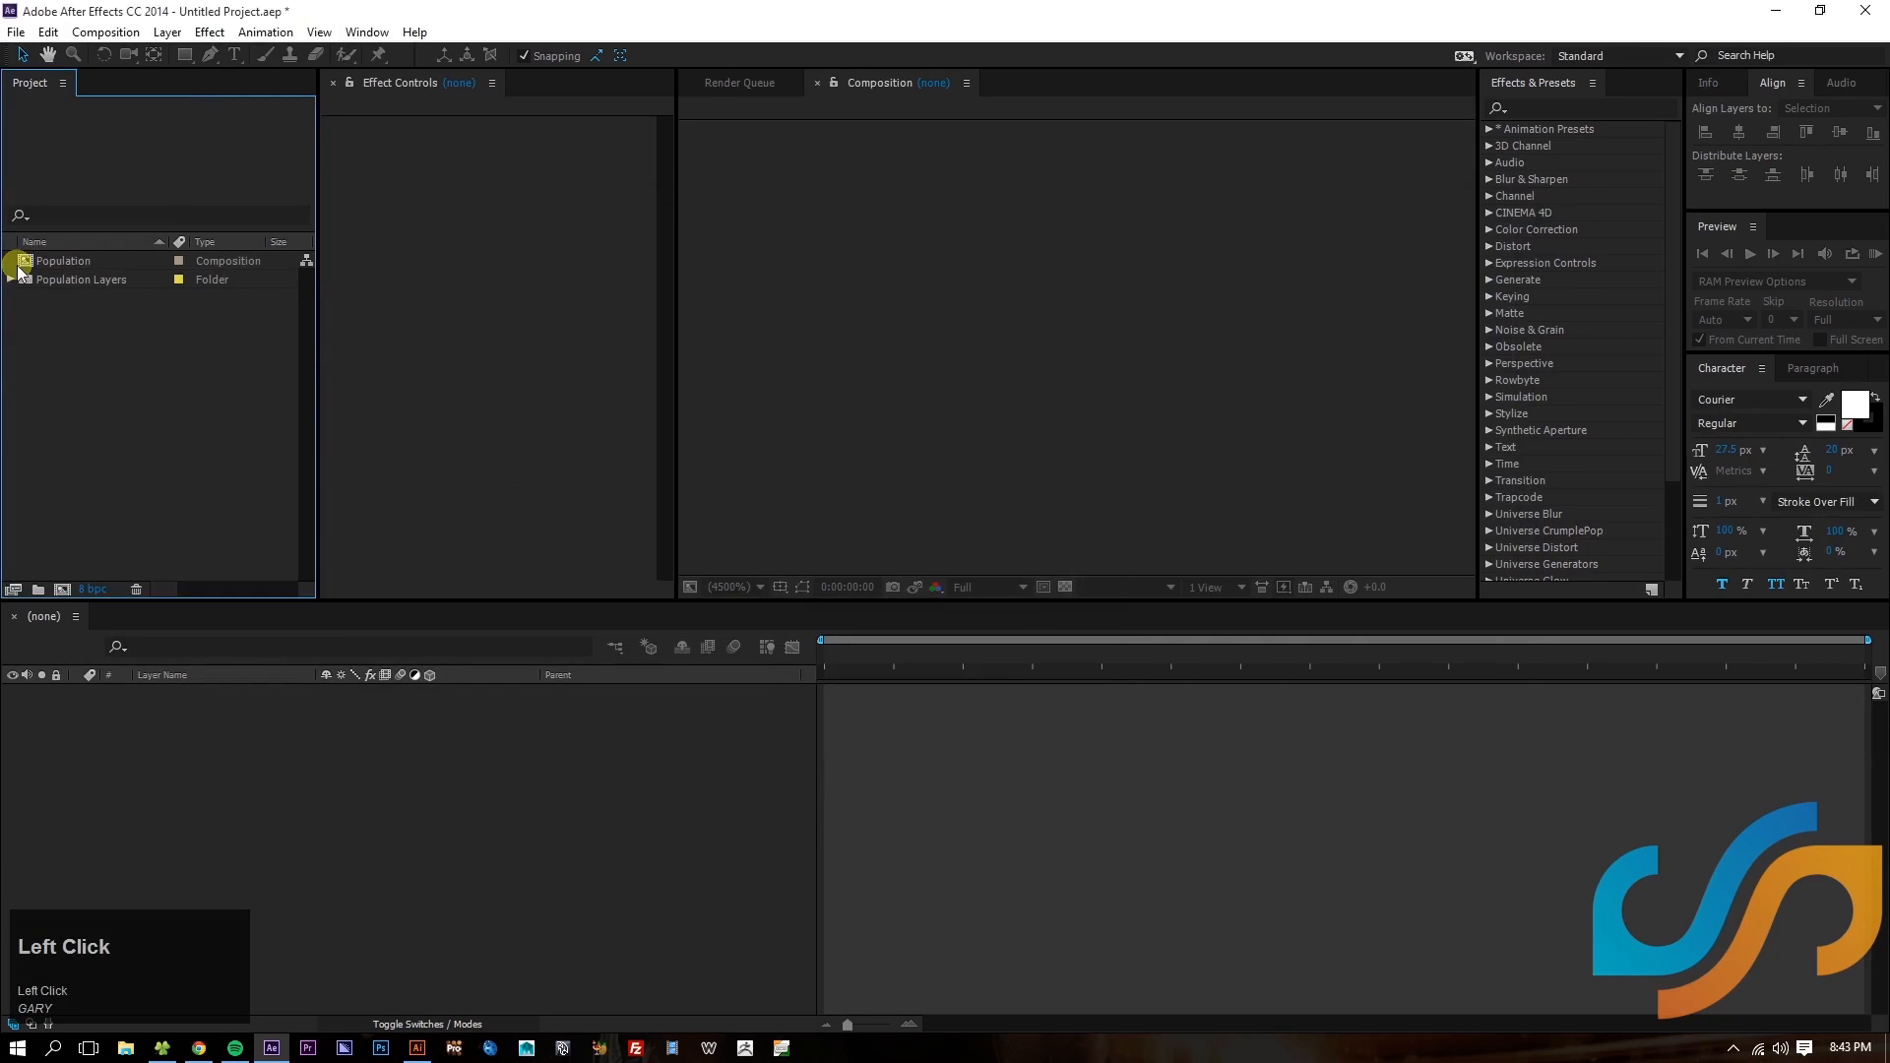
# - Select the Population composition and cancel an accidental extra import
pyautogui.click(61, 260)
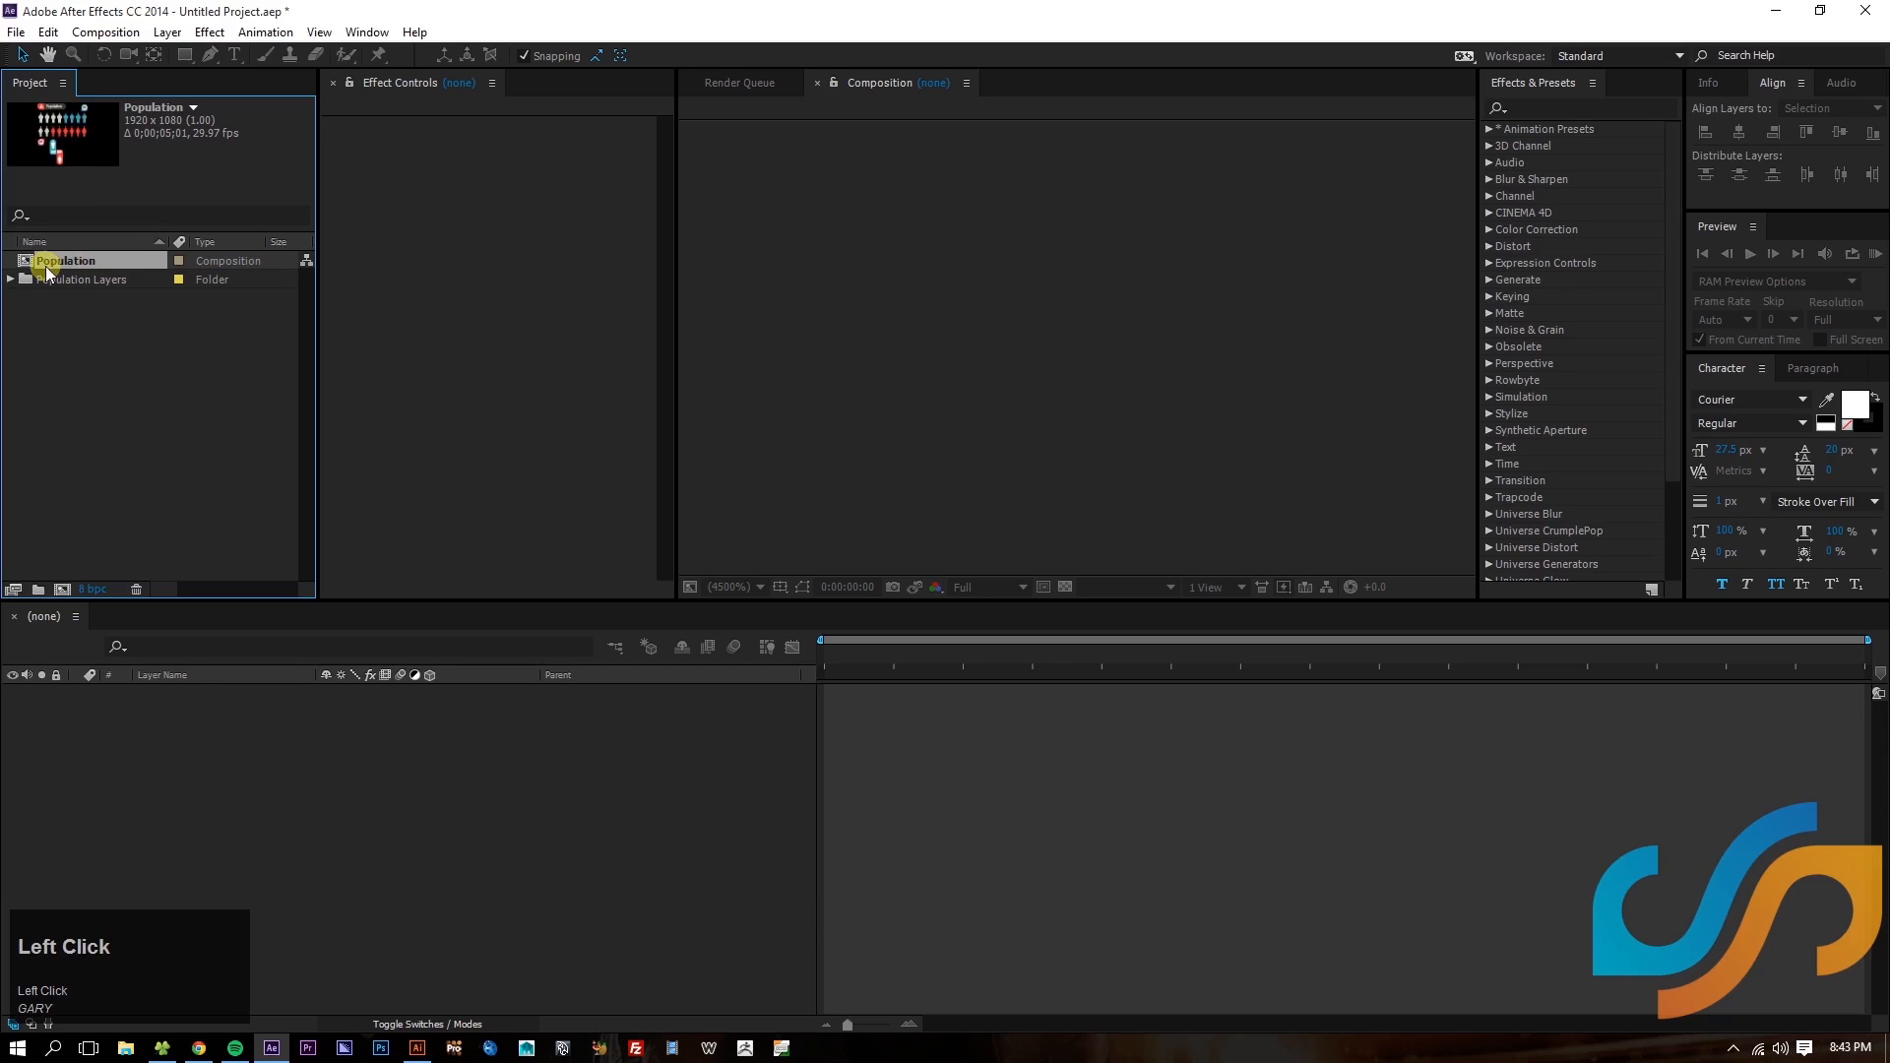
pyautogui.click(8, 280)
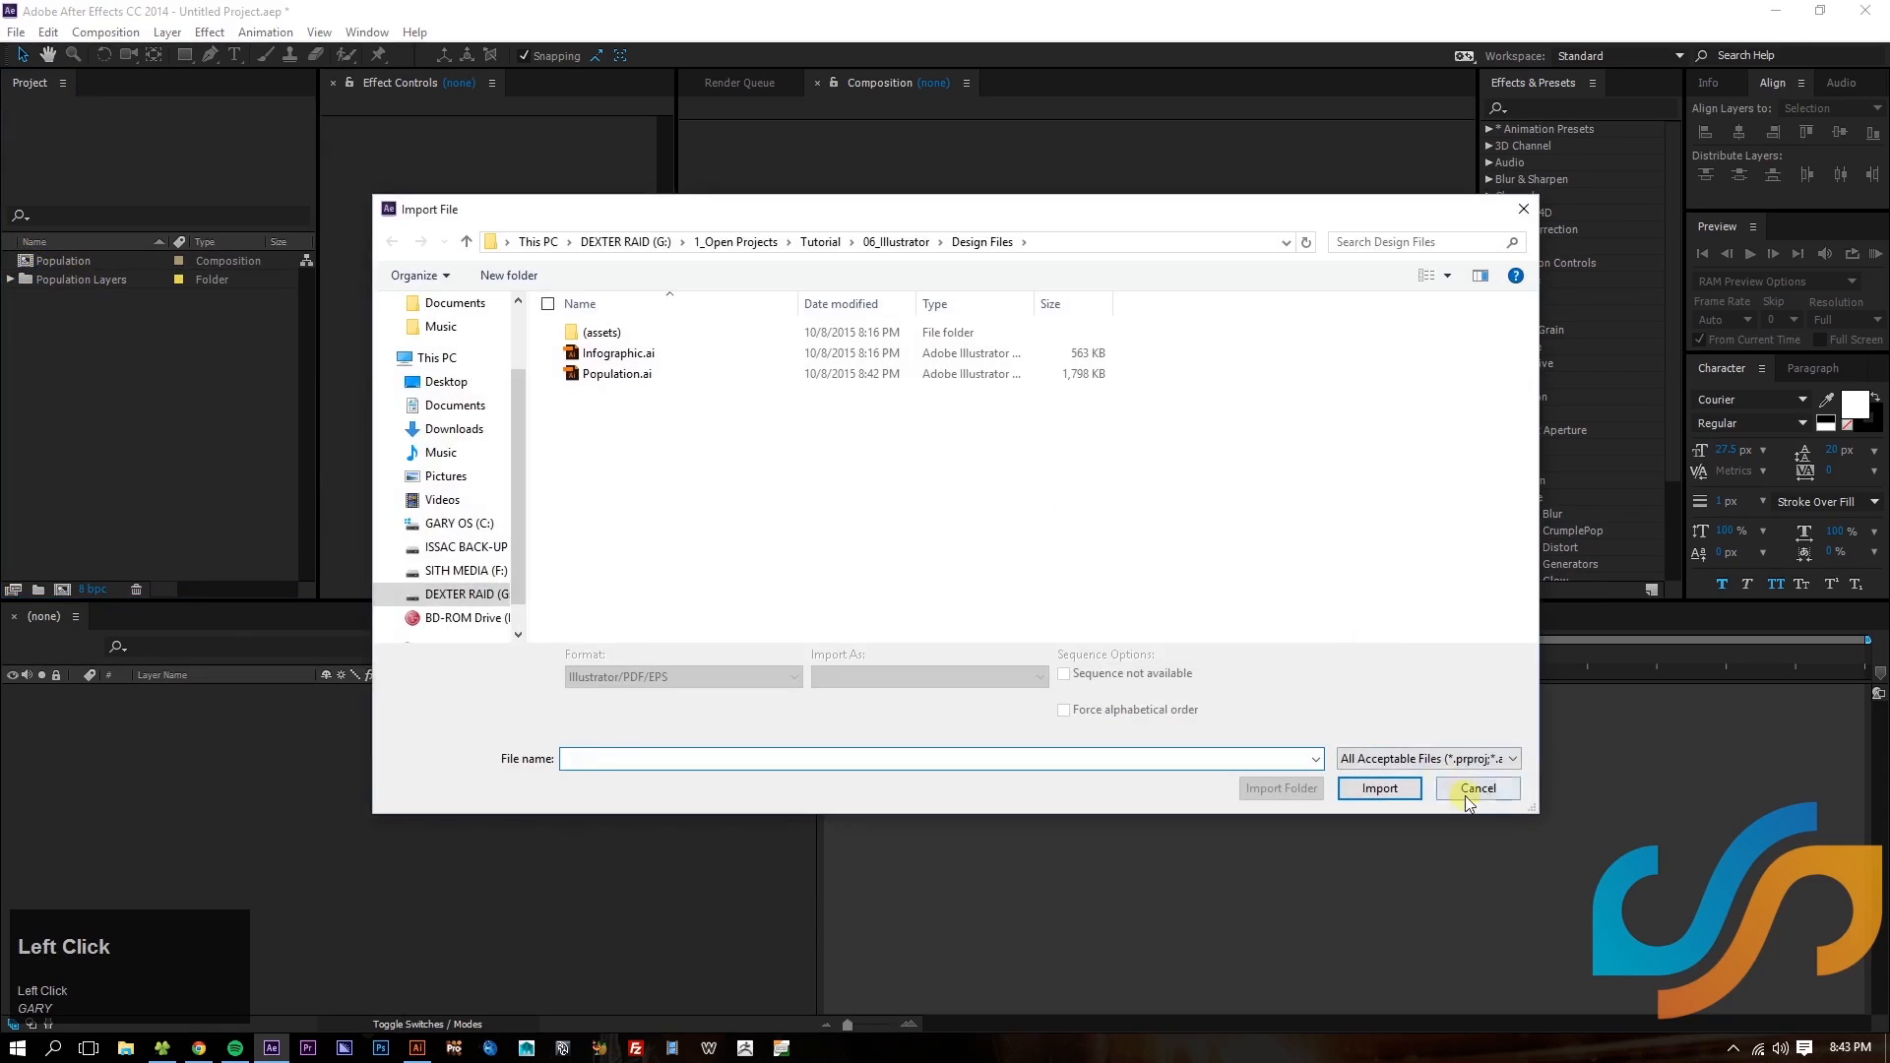
pyautogui.click(1477, 788)
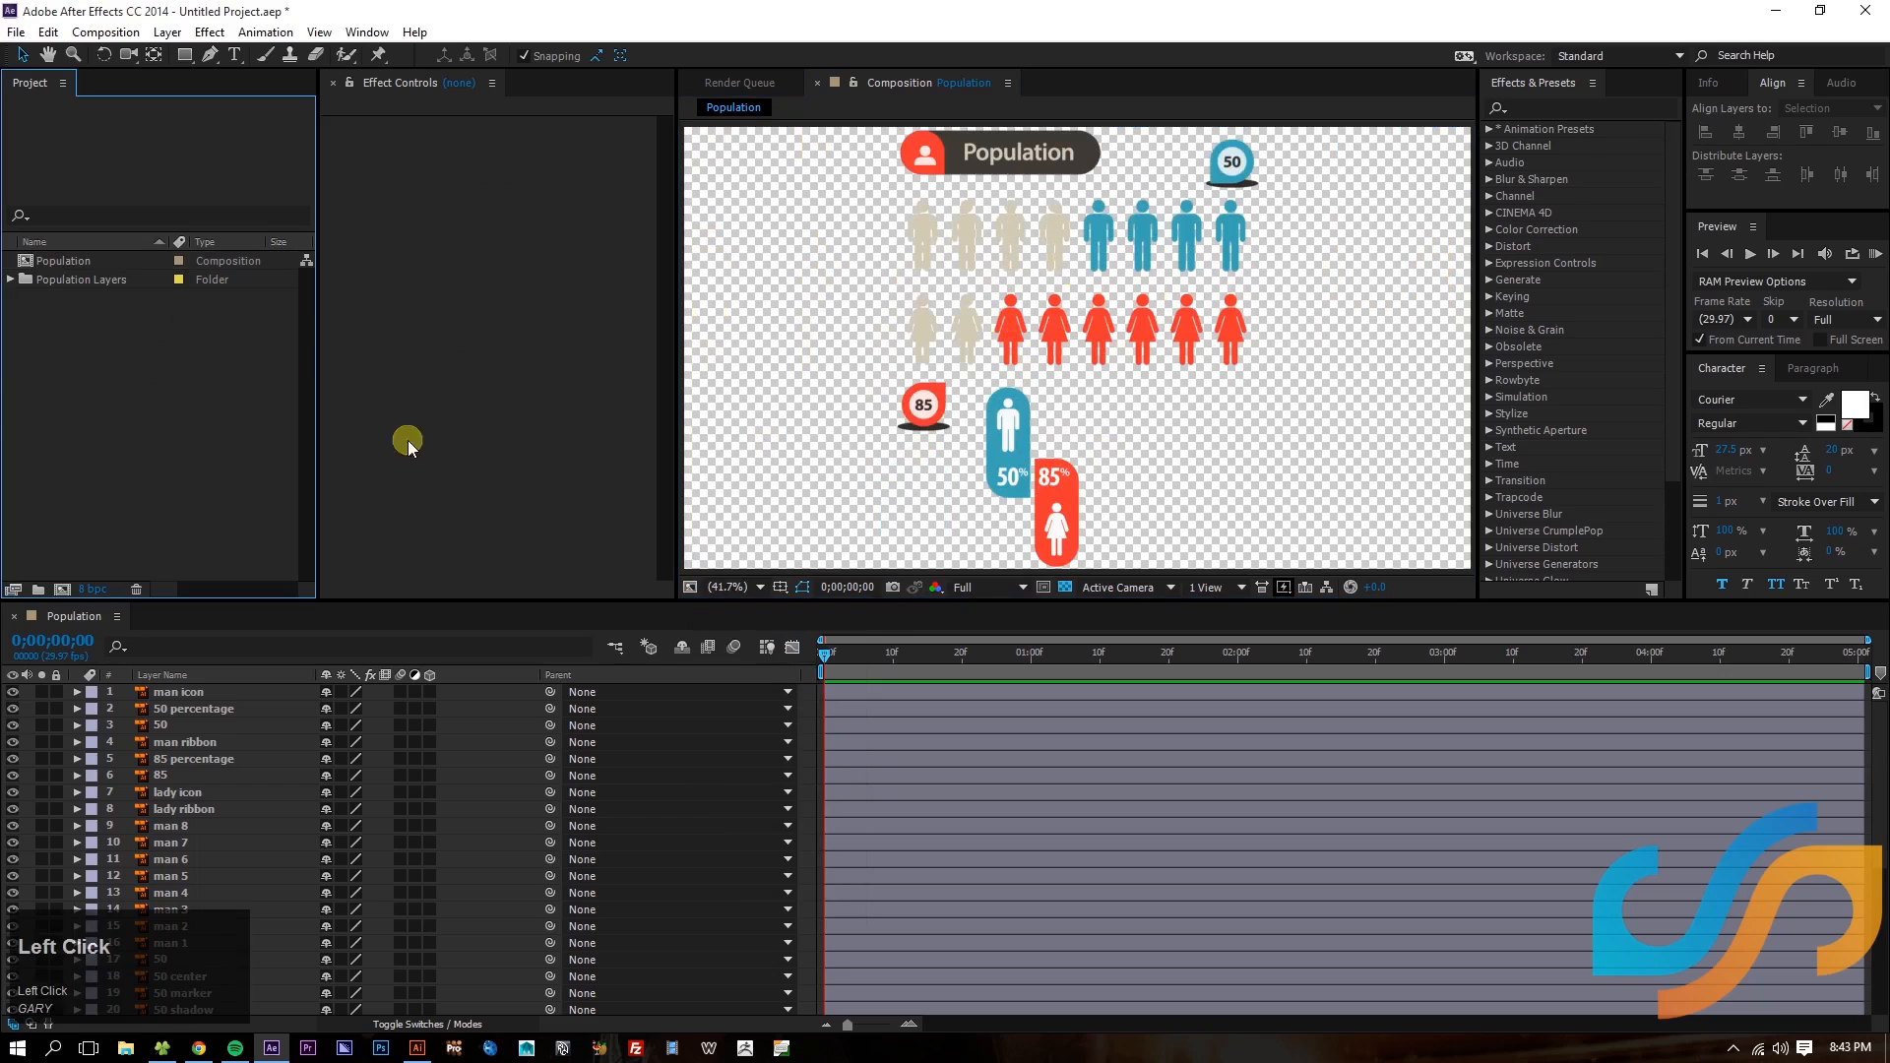
pyautogui.moveTo(149, 431)
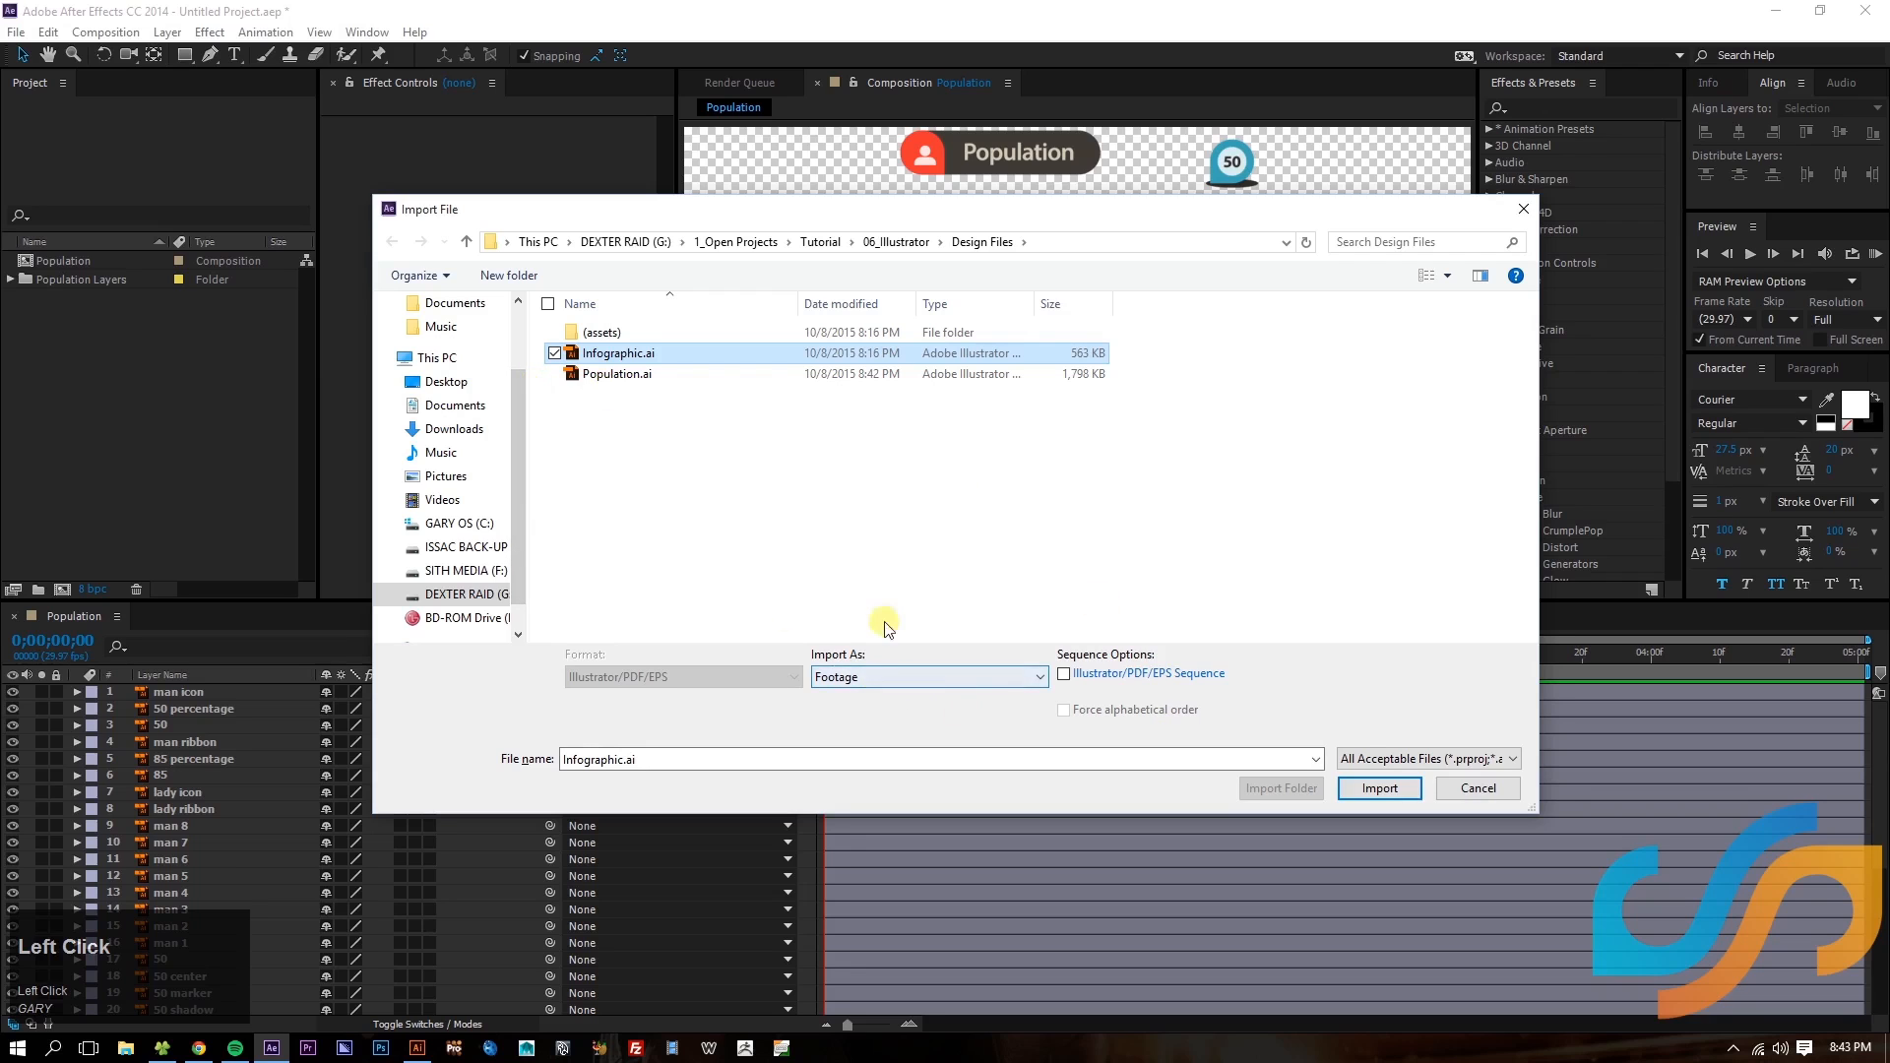
# - Import Infographic.ai as a layered composition and resize it to 1920 by 1080
pyautogui.click(1476, 787)
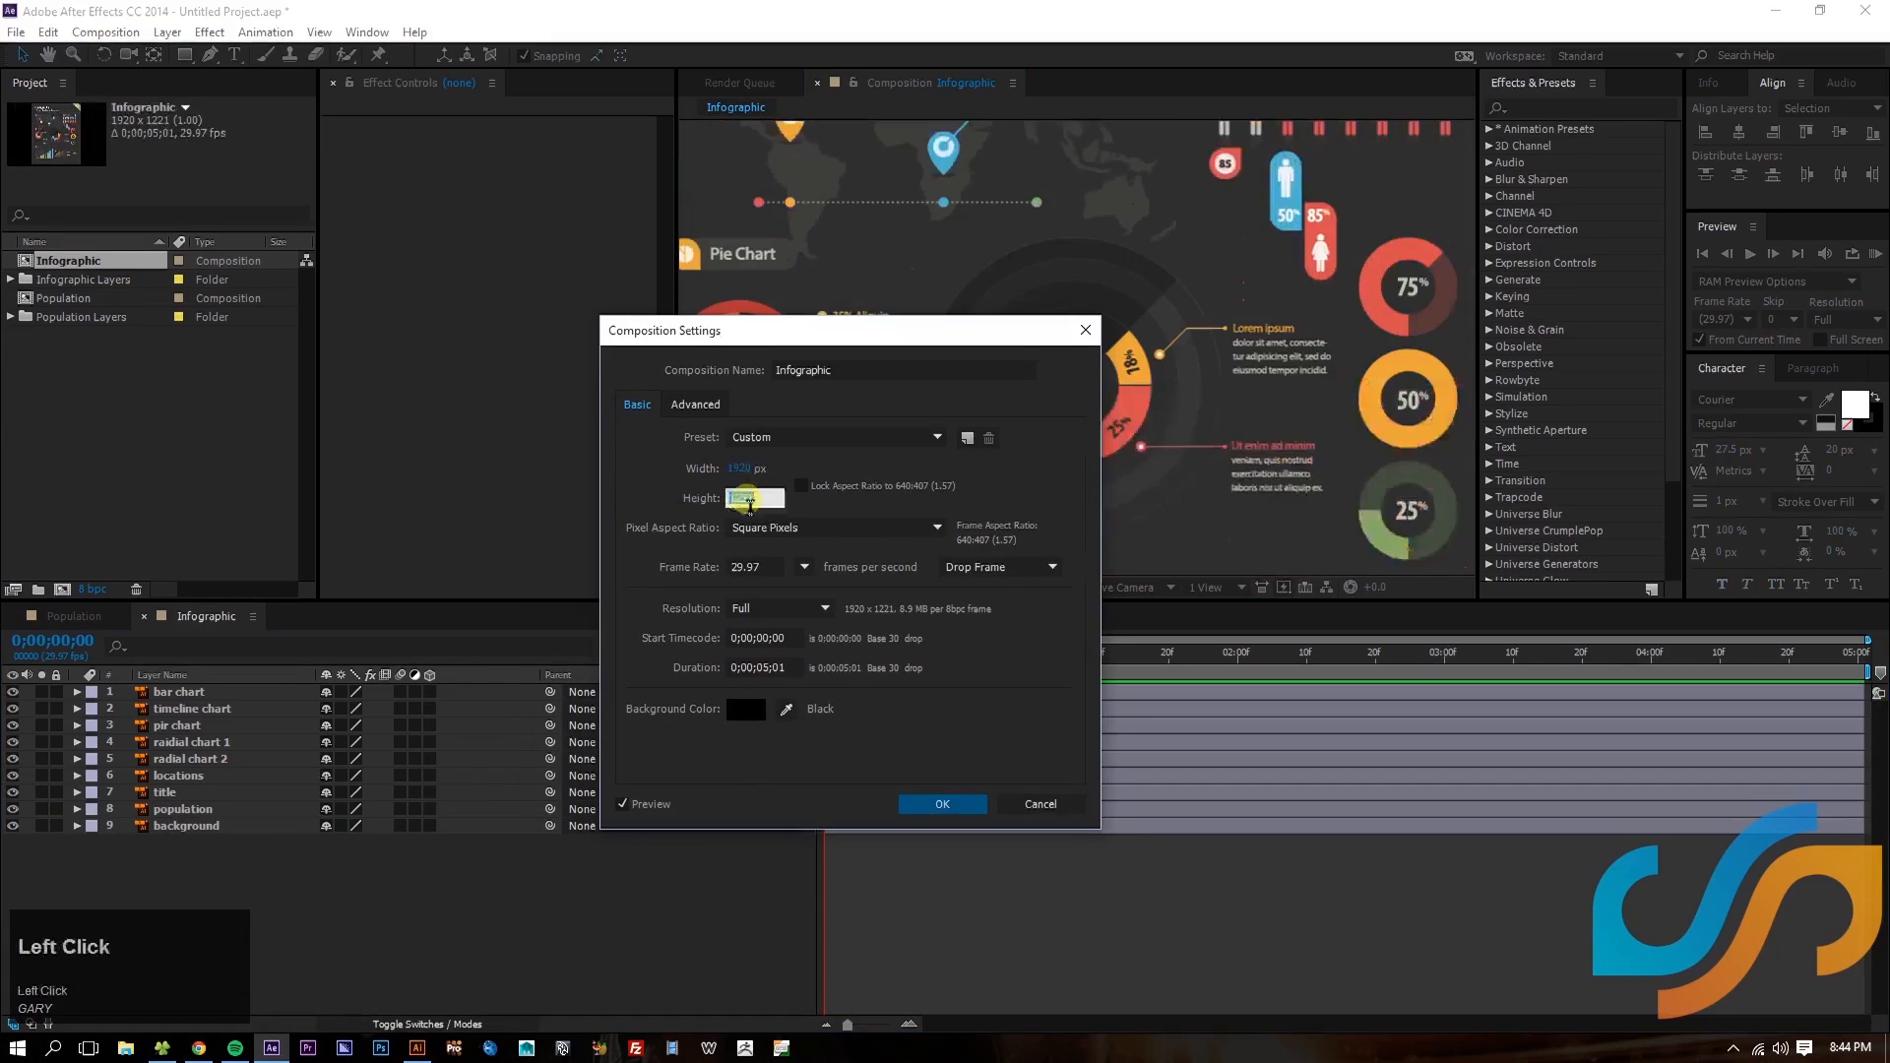
pyautogui.write('180')
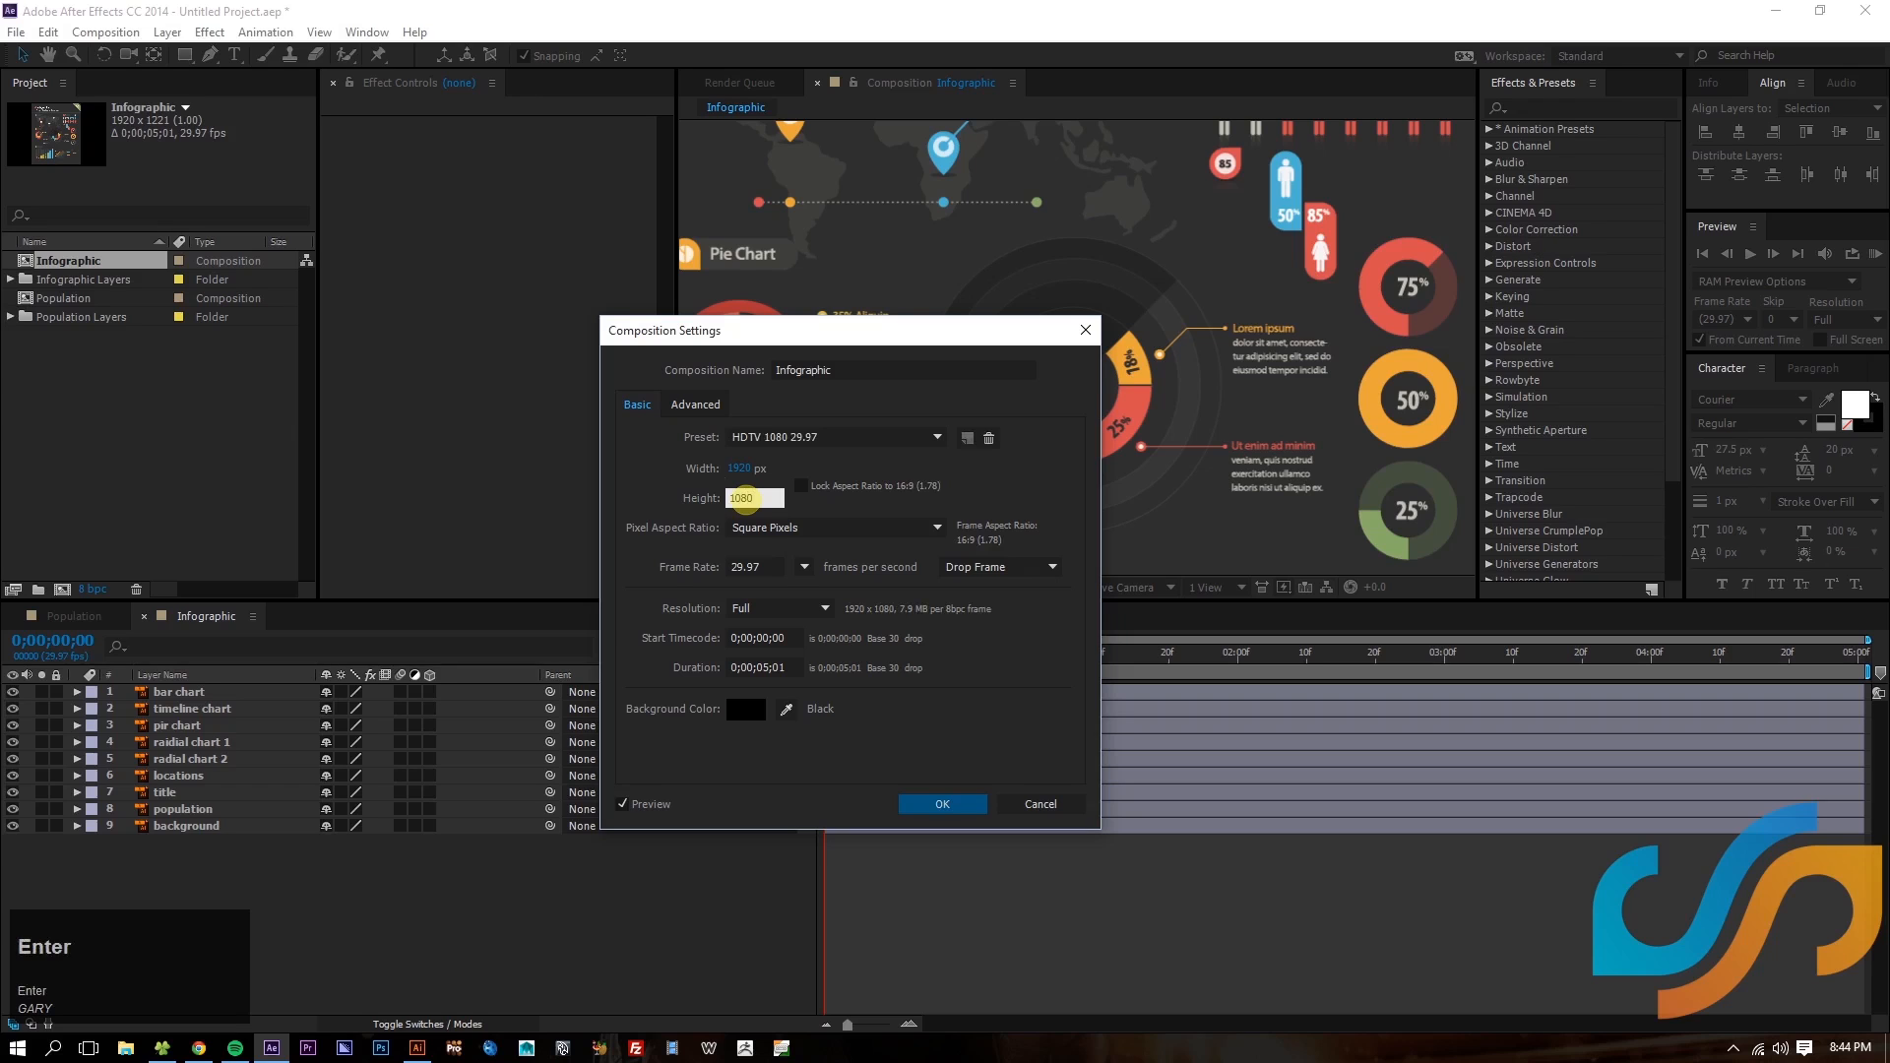
pyautogui.click(941, 804)
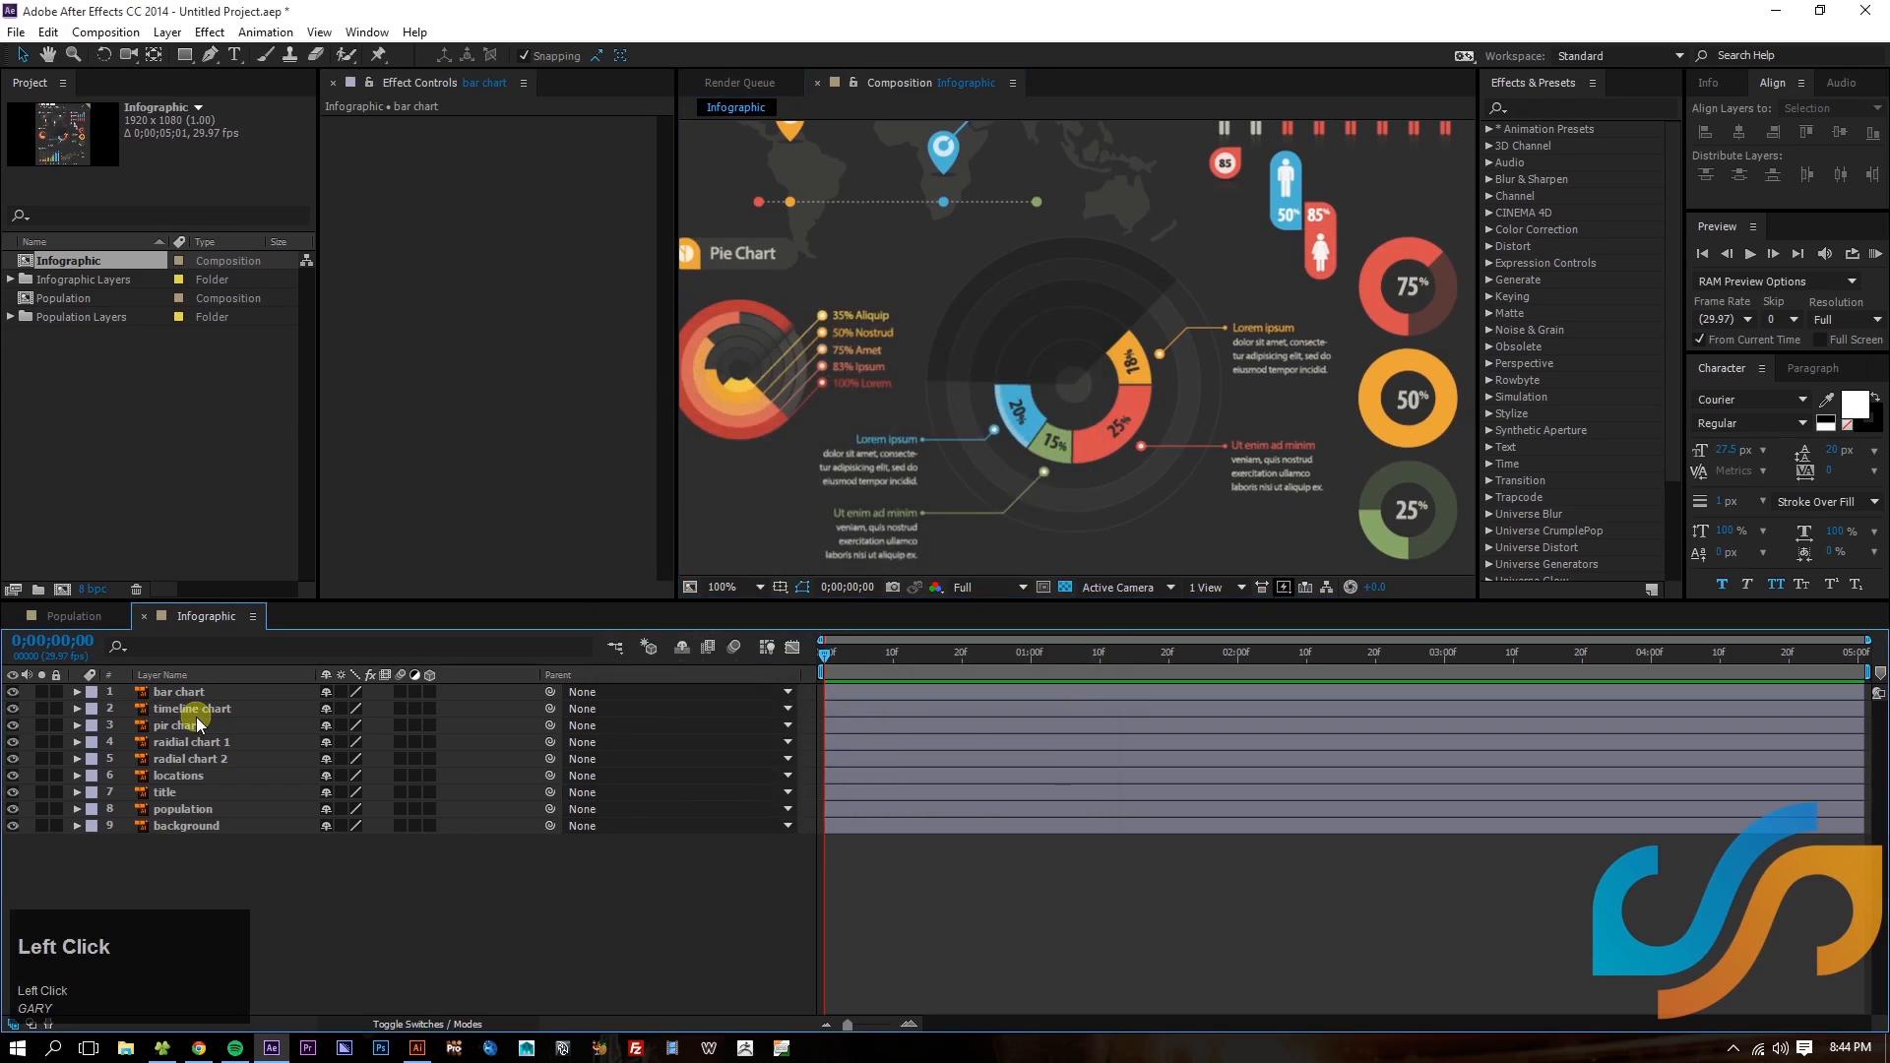
# - Add a full-frame medium cyan solid to Infographic and hide its visibility
pyautogui.click(181, 32)
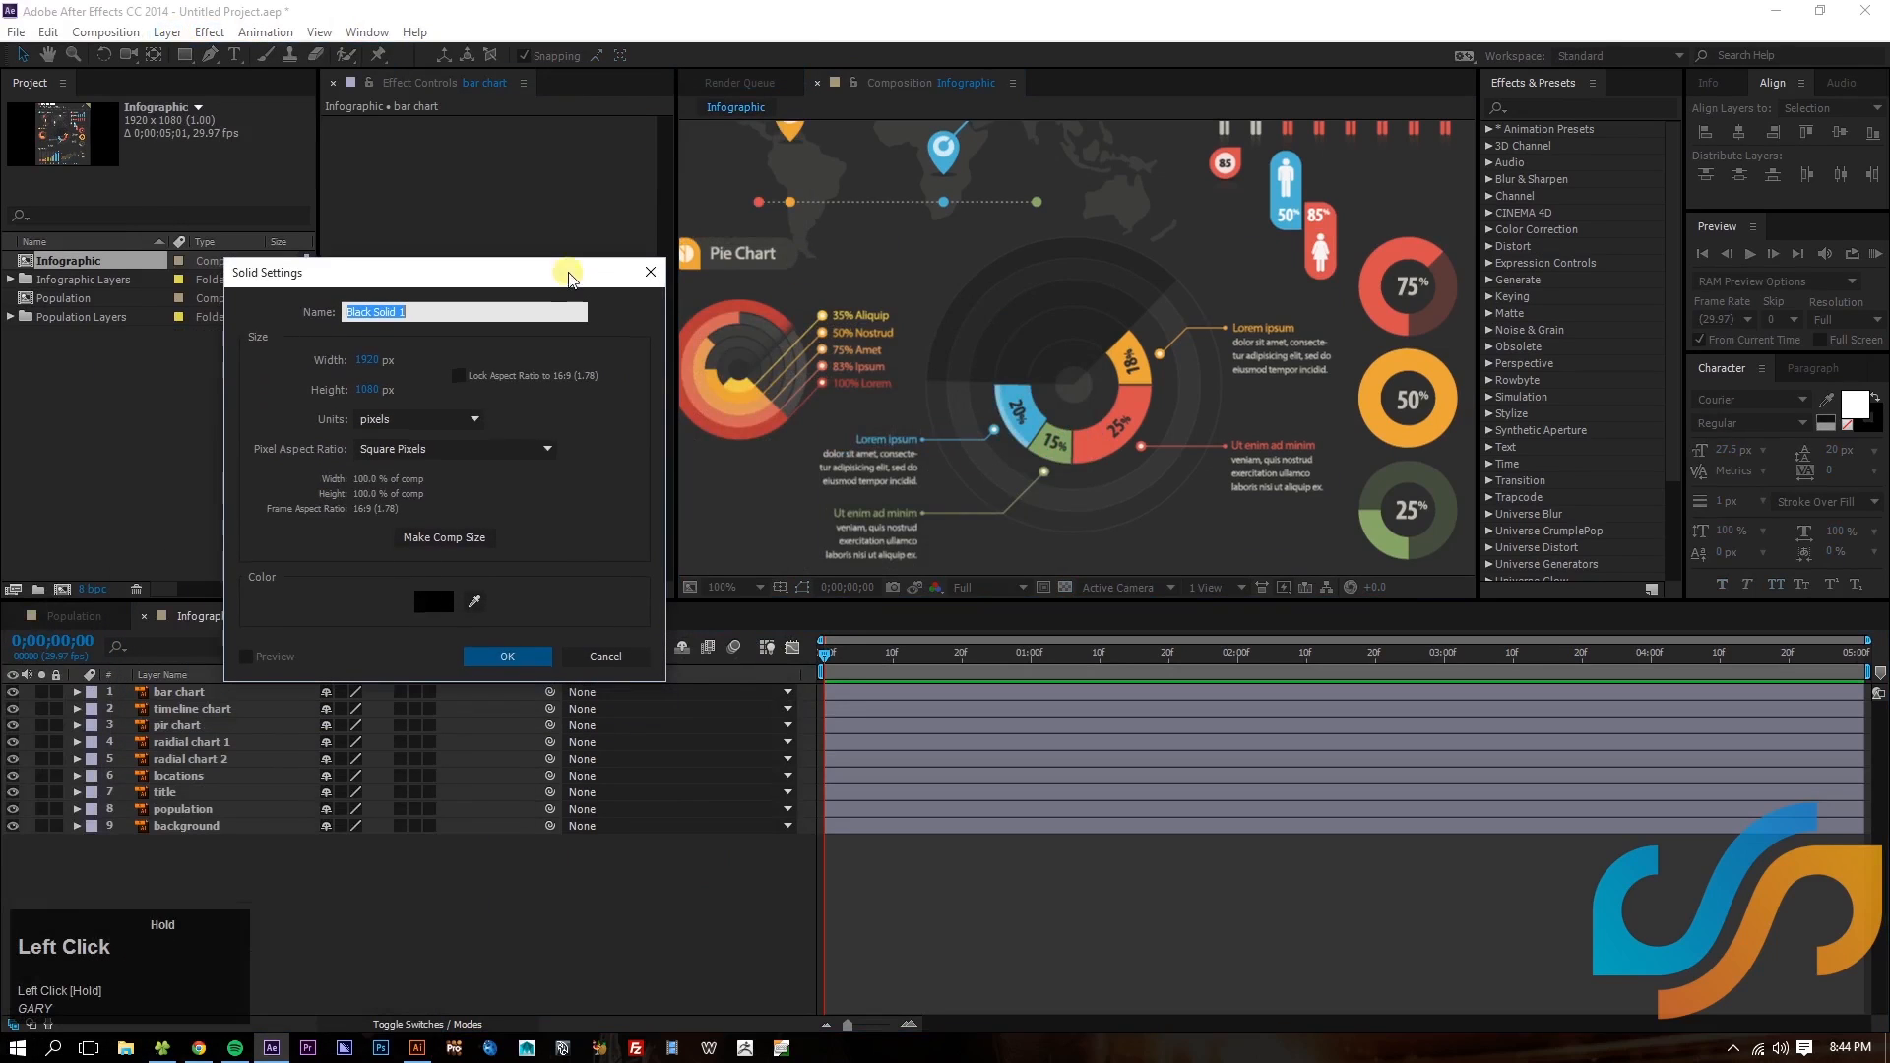
pyautogui.click(472, 603)
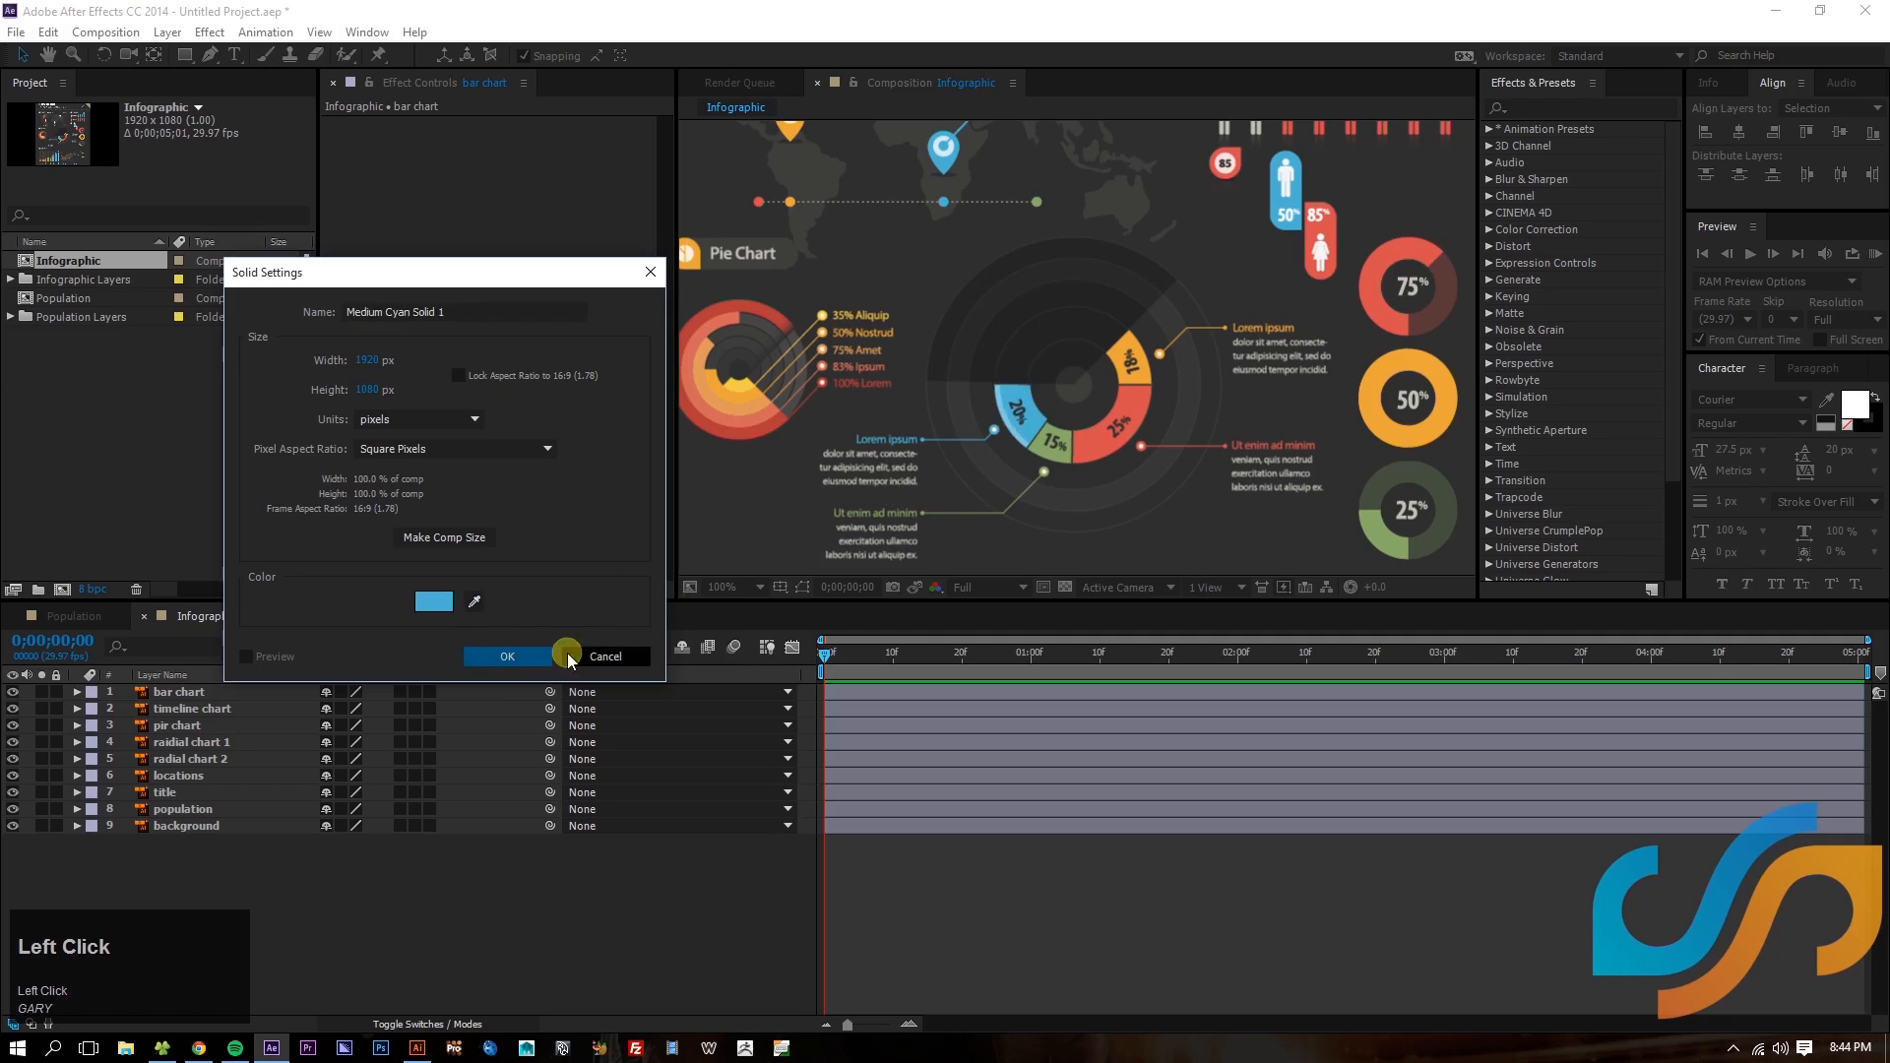
pyautogui.click(506, 656)
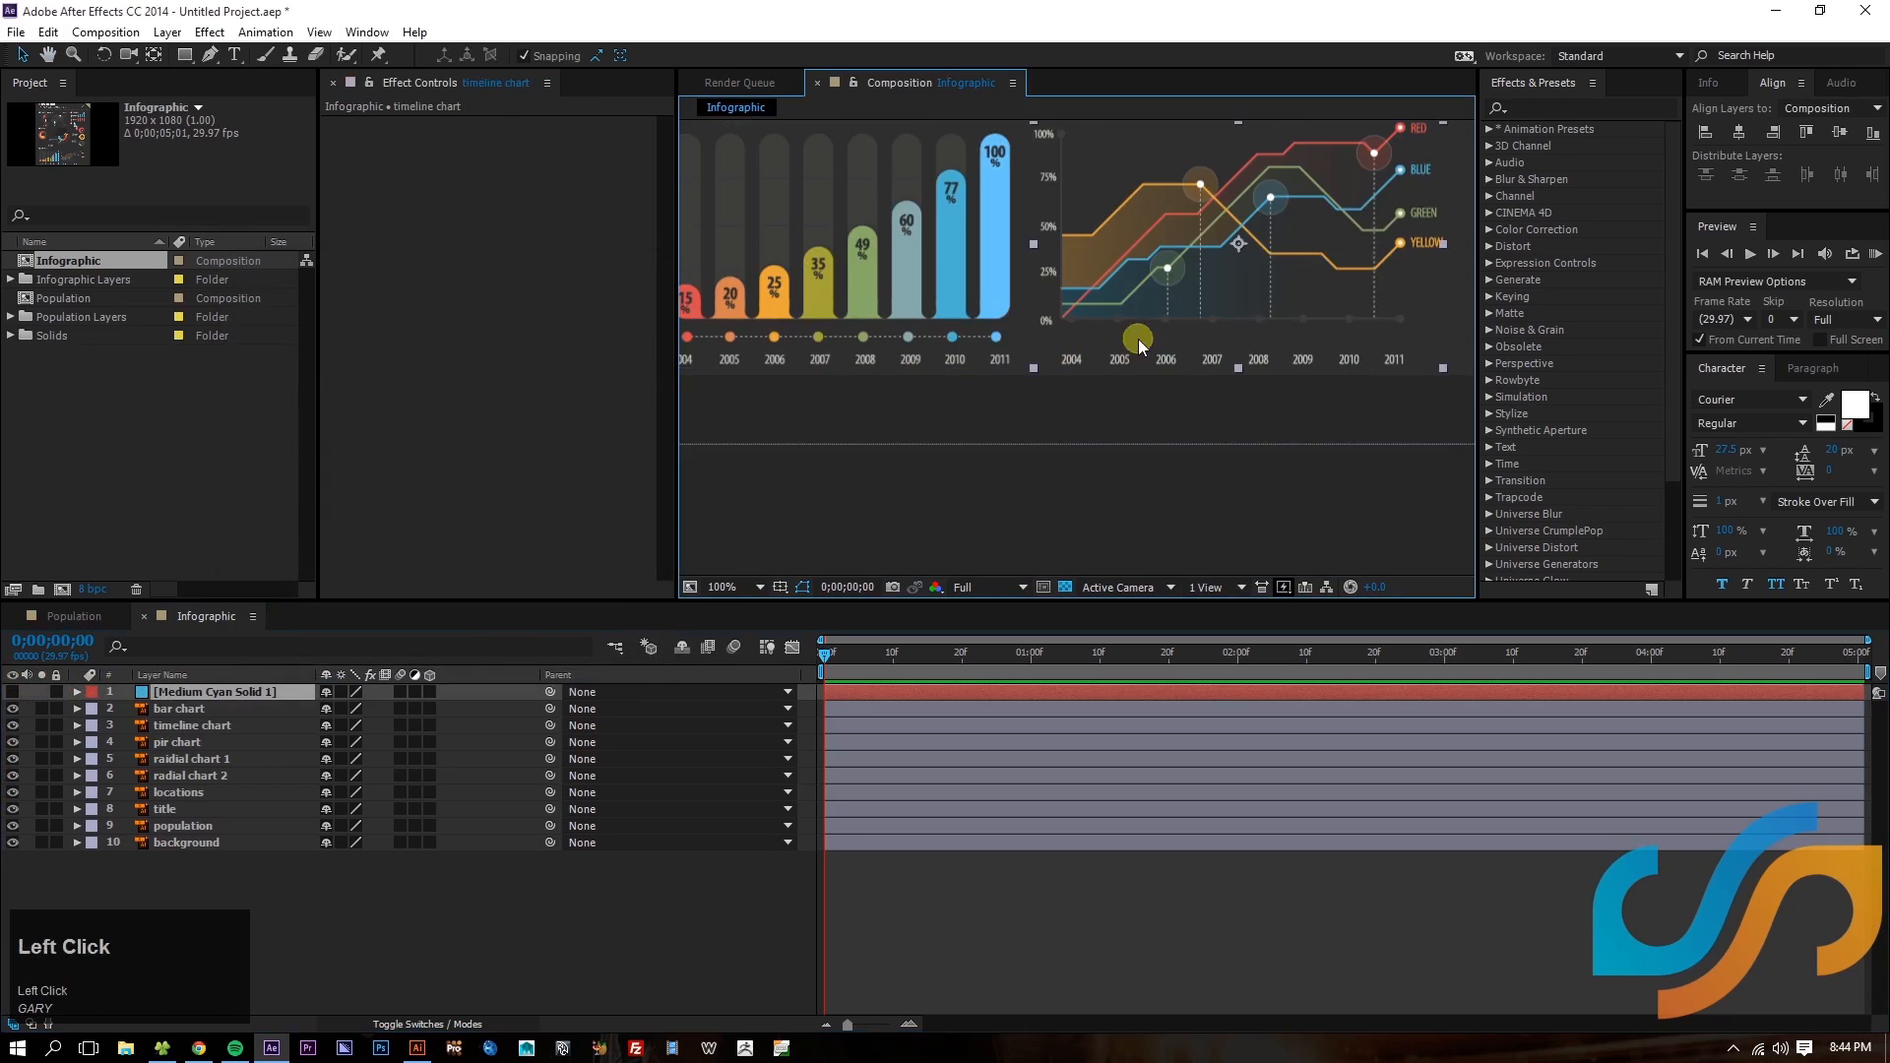
pyautogui.click(185, 842)
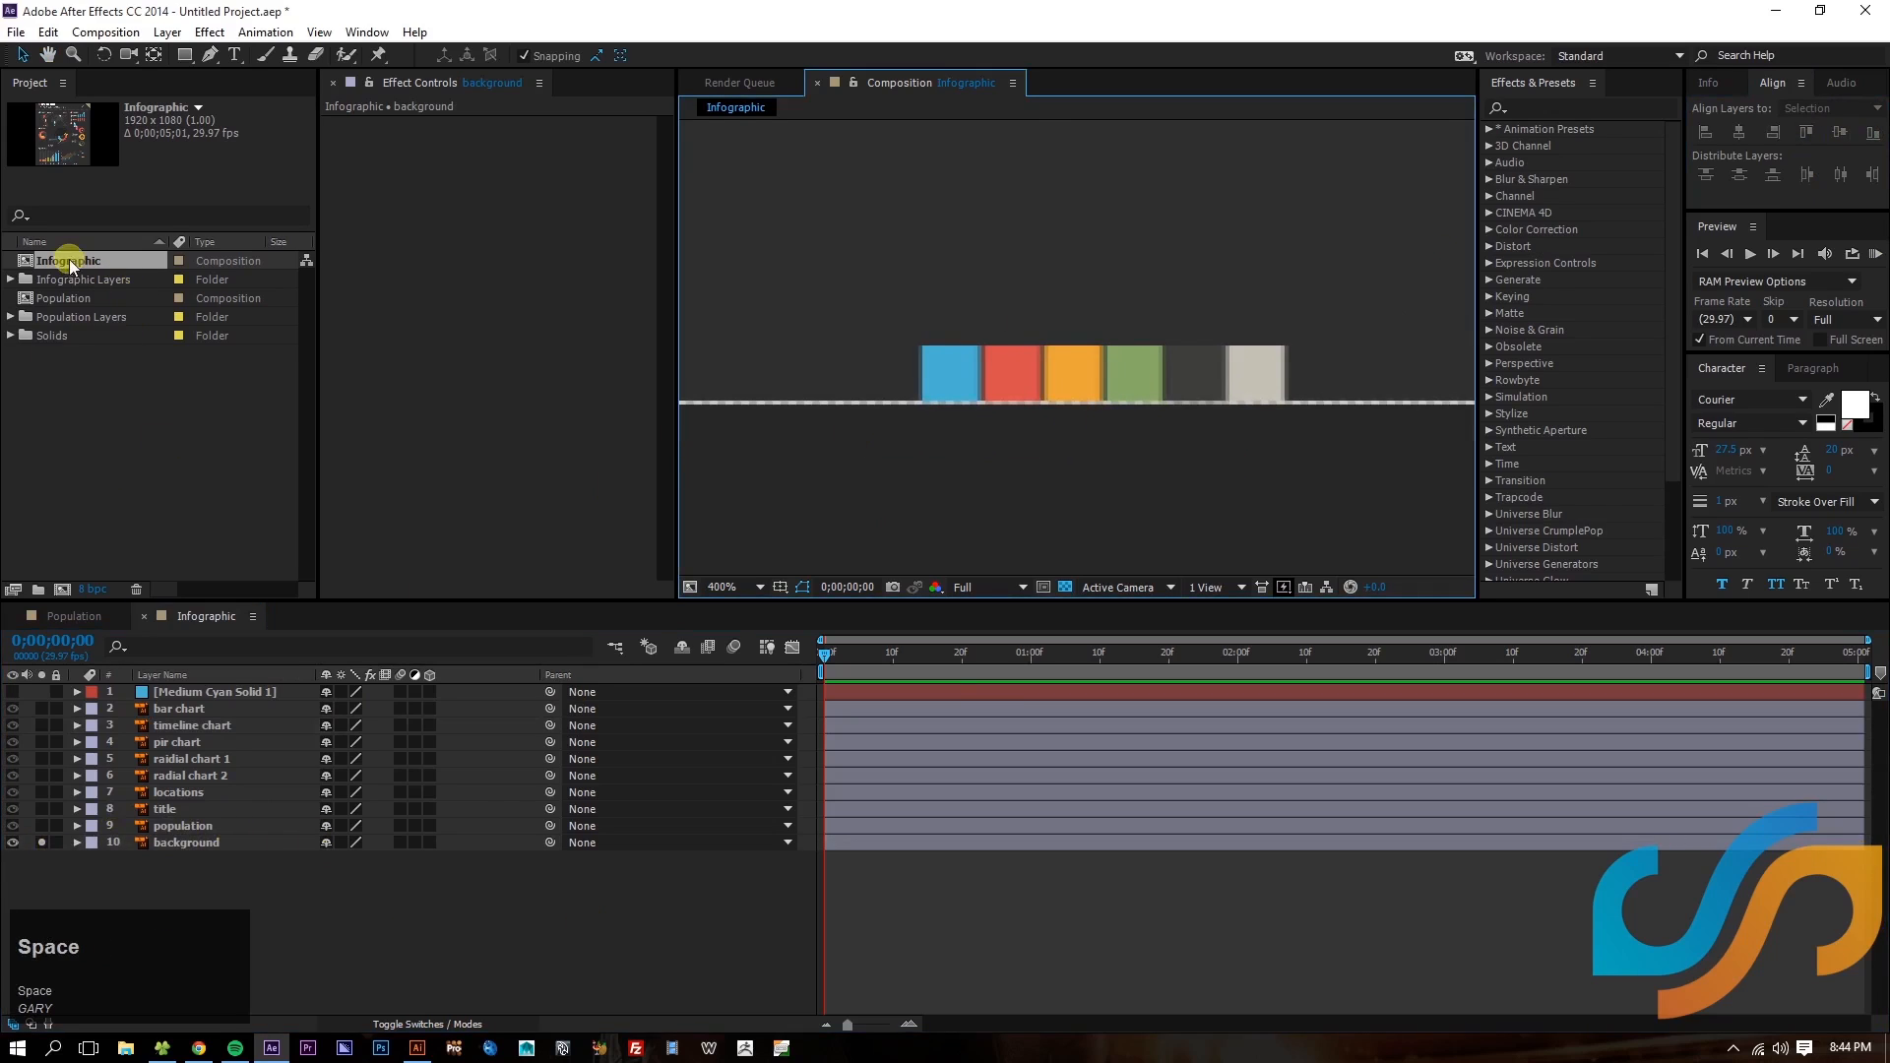
# - Create a Graphics folder with an Illustrator folder nested inside it
pyautogui.click(16, 335)
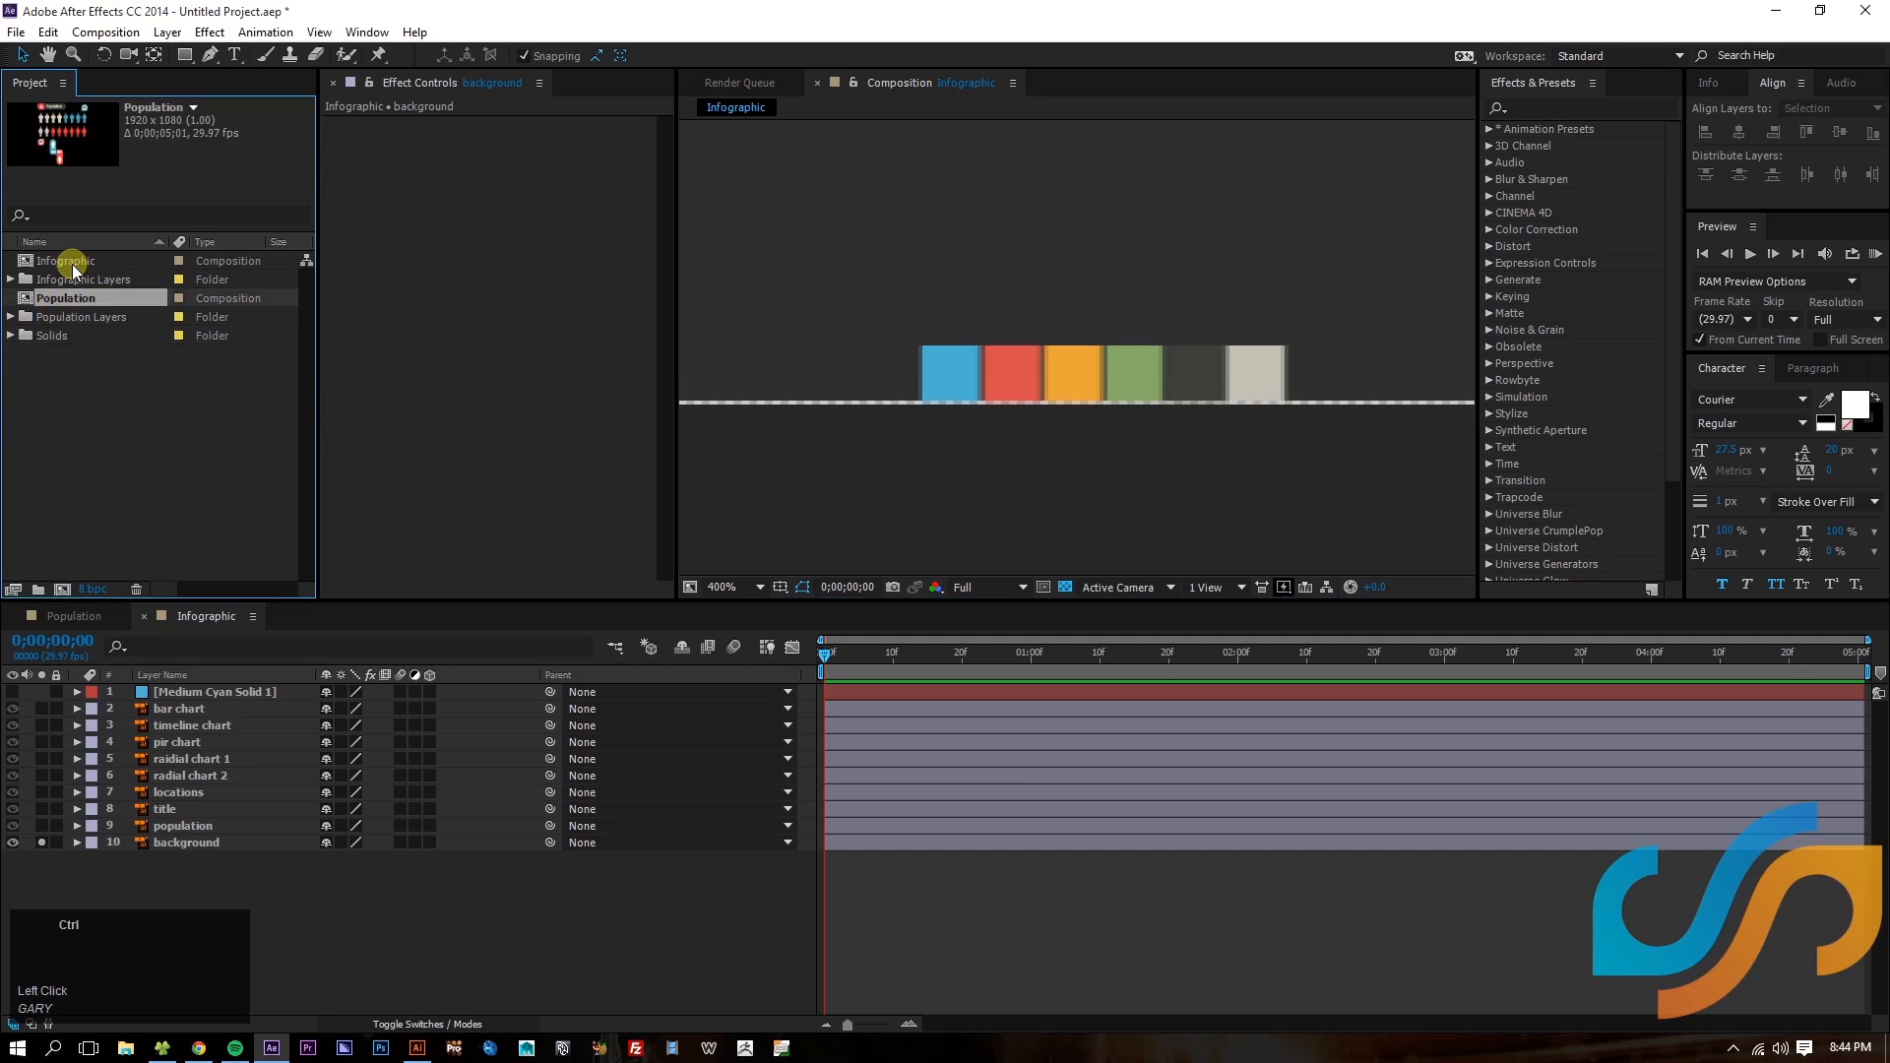
pyautogui.click(37, 589)
pyautogui.write('G')
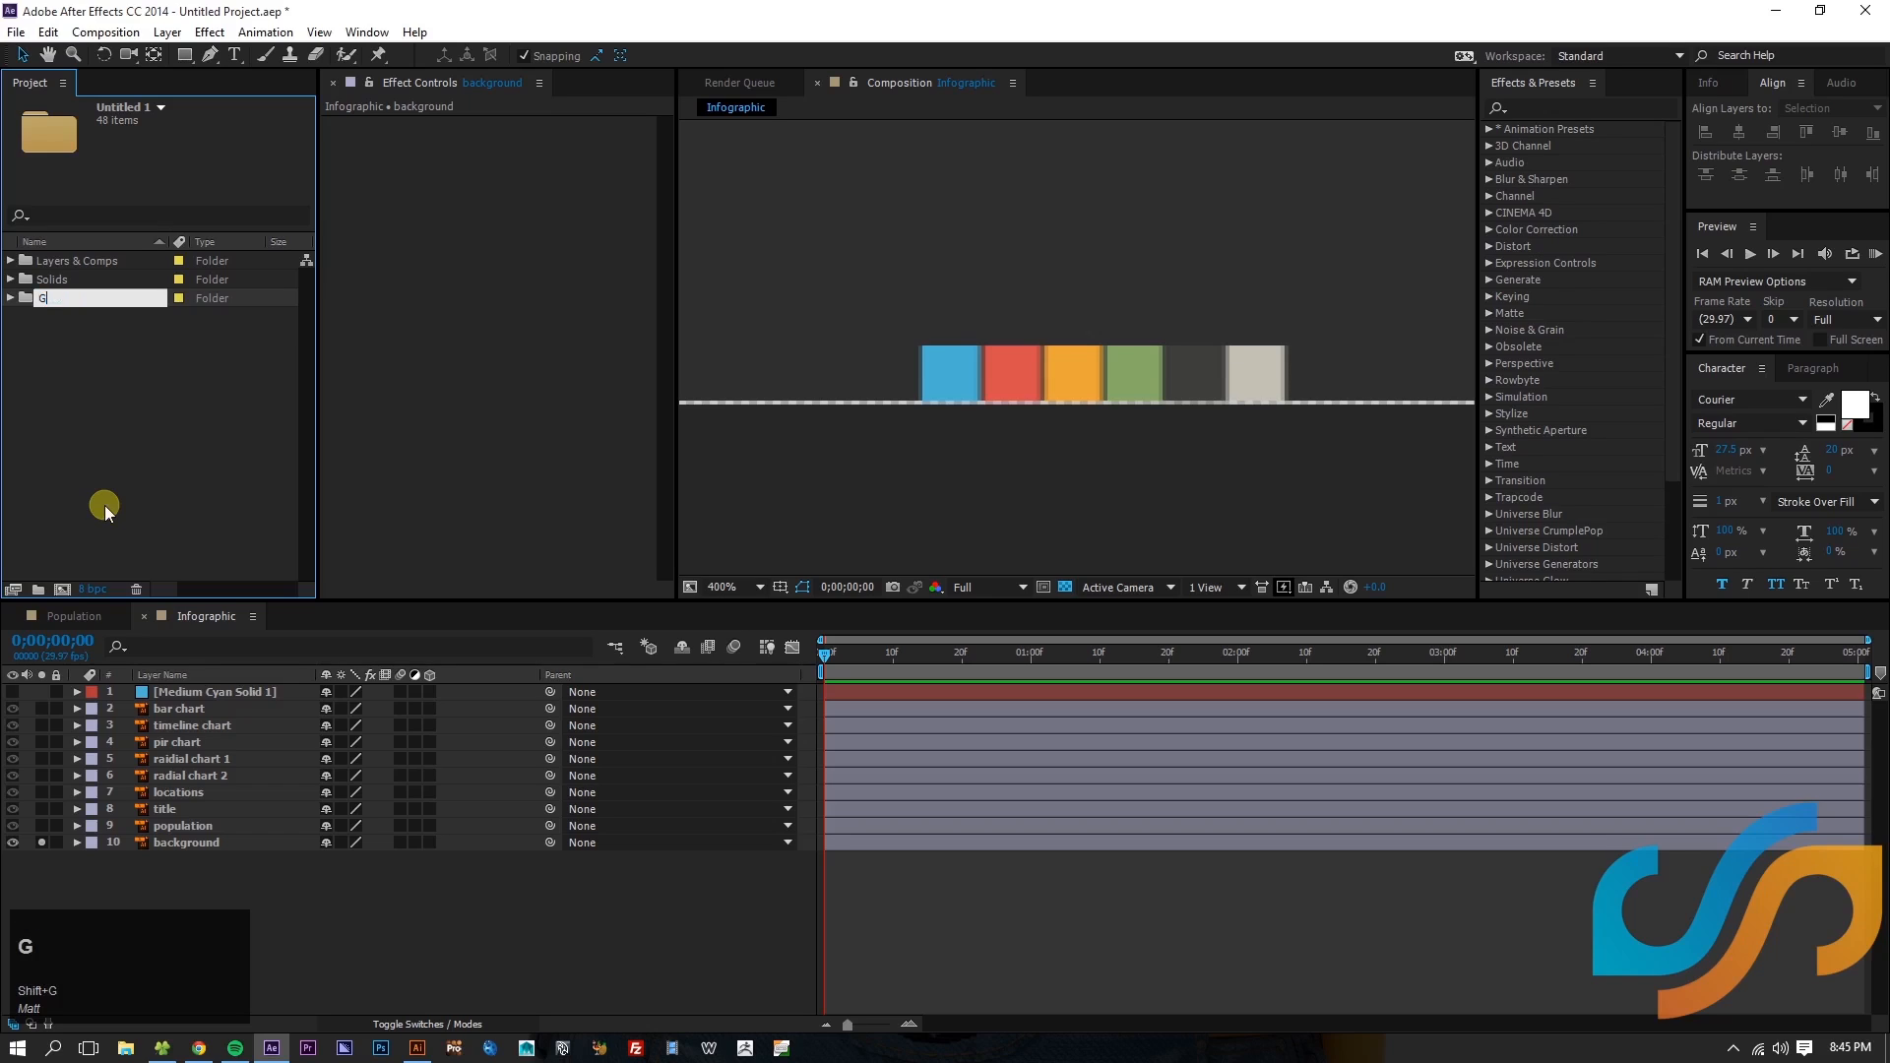
pyautogui.write('ra')
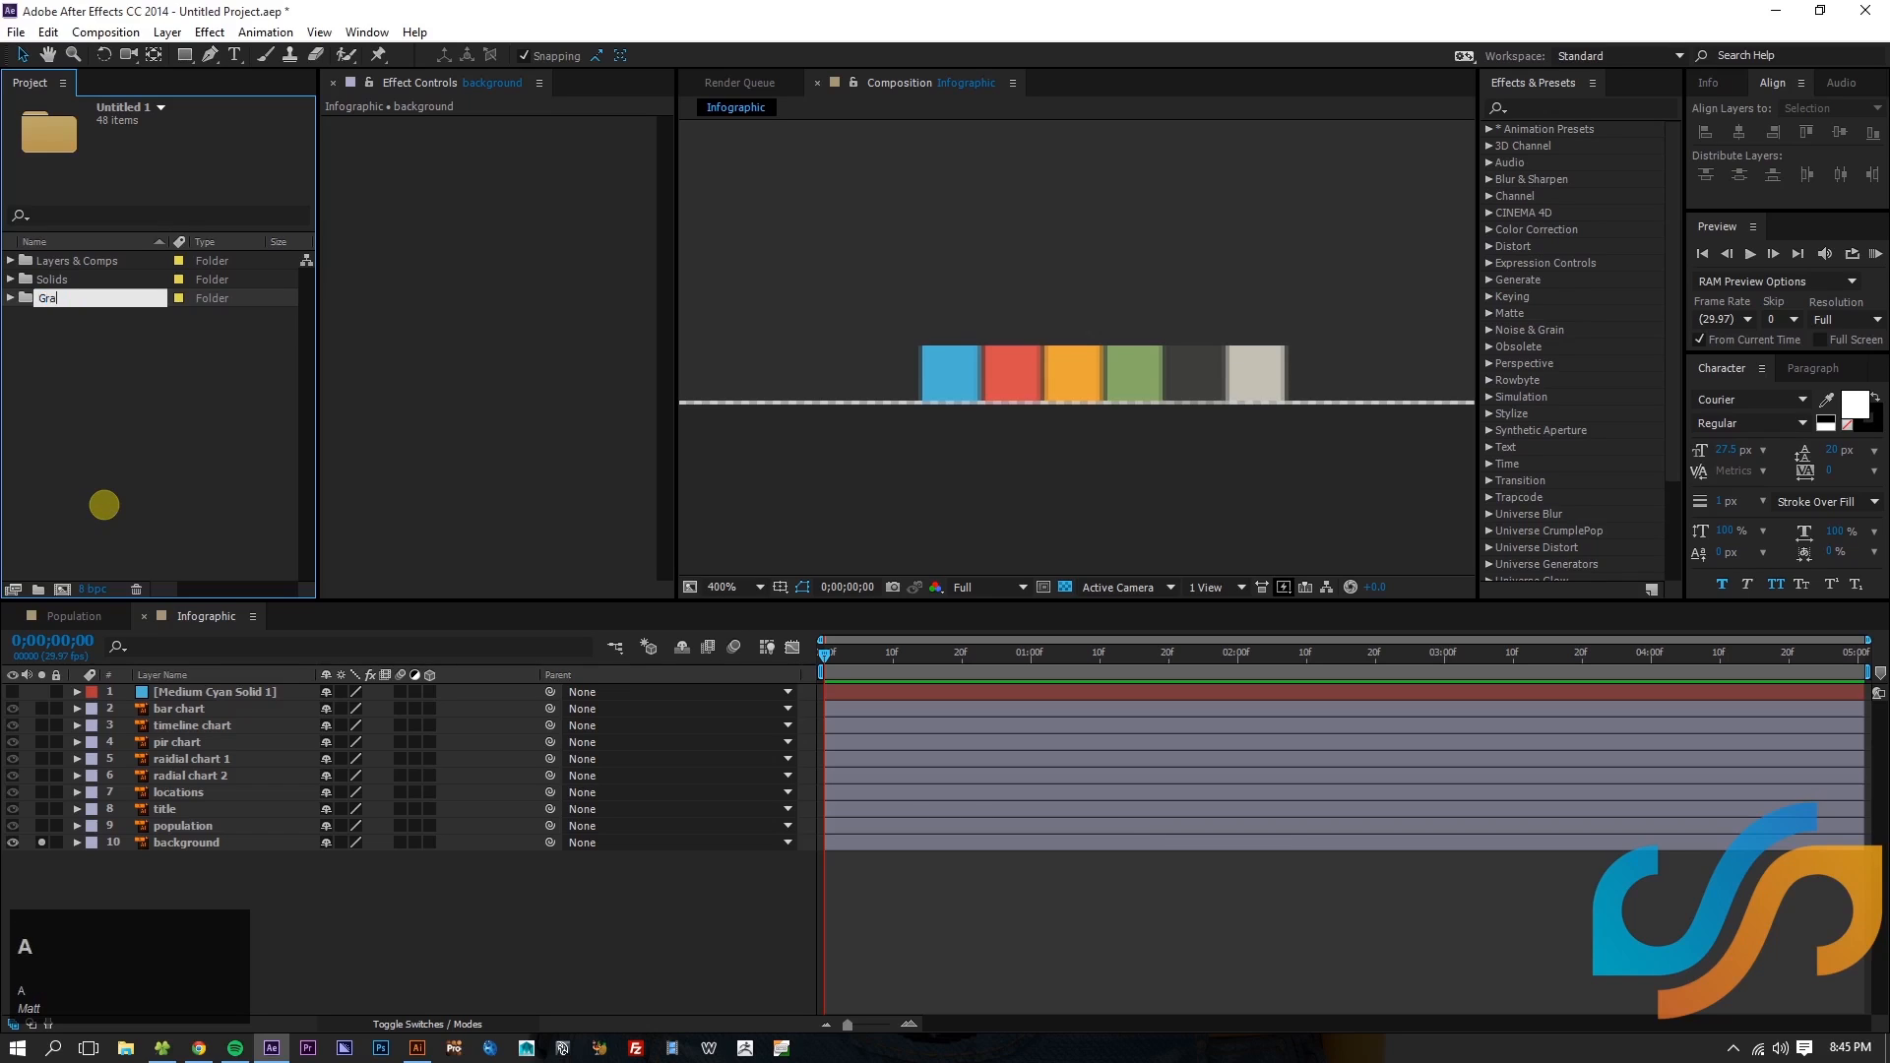
pyautogui.press('Enter')
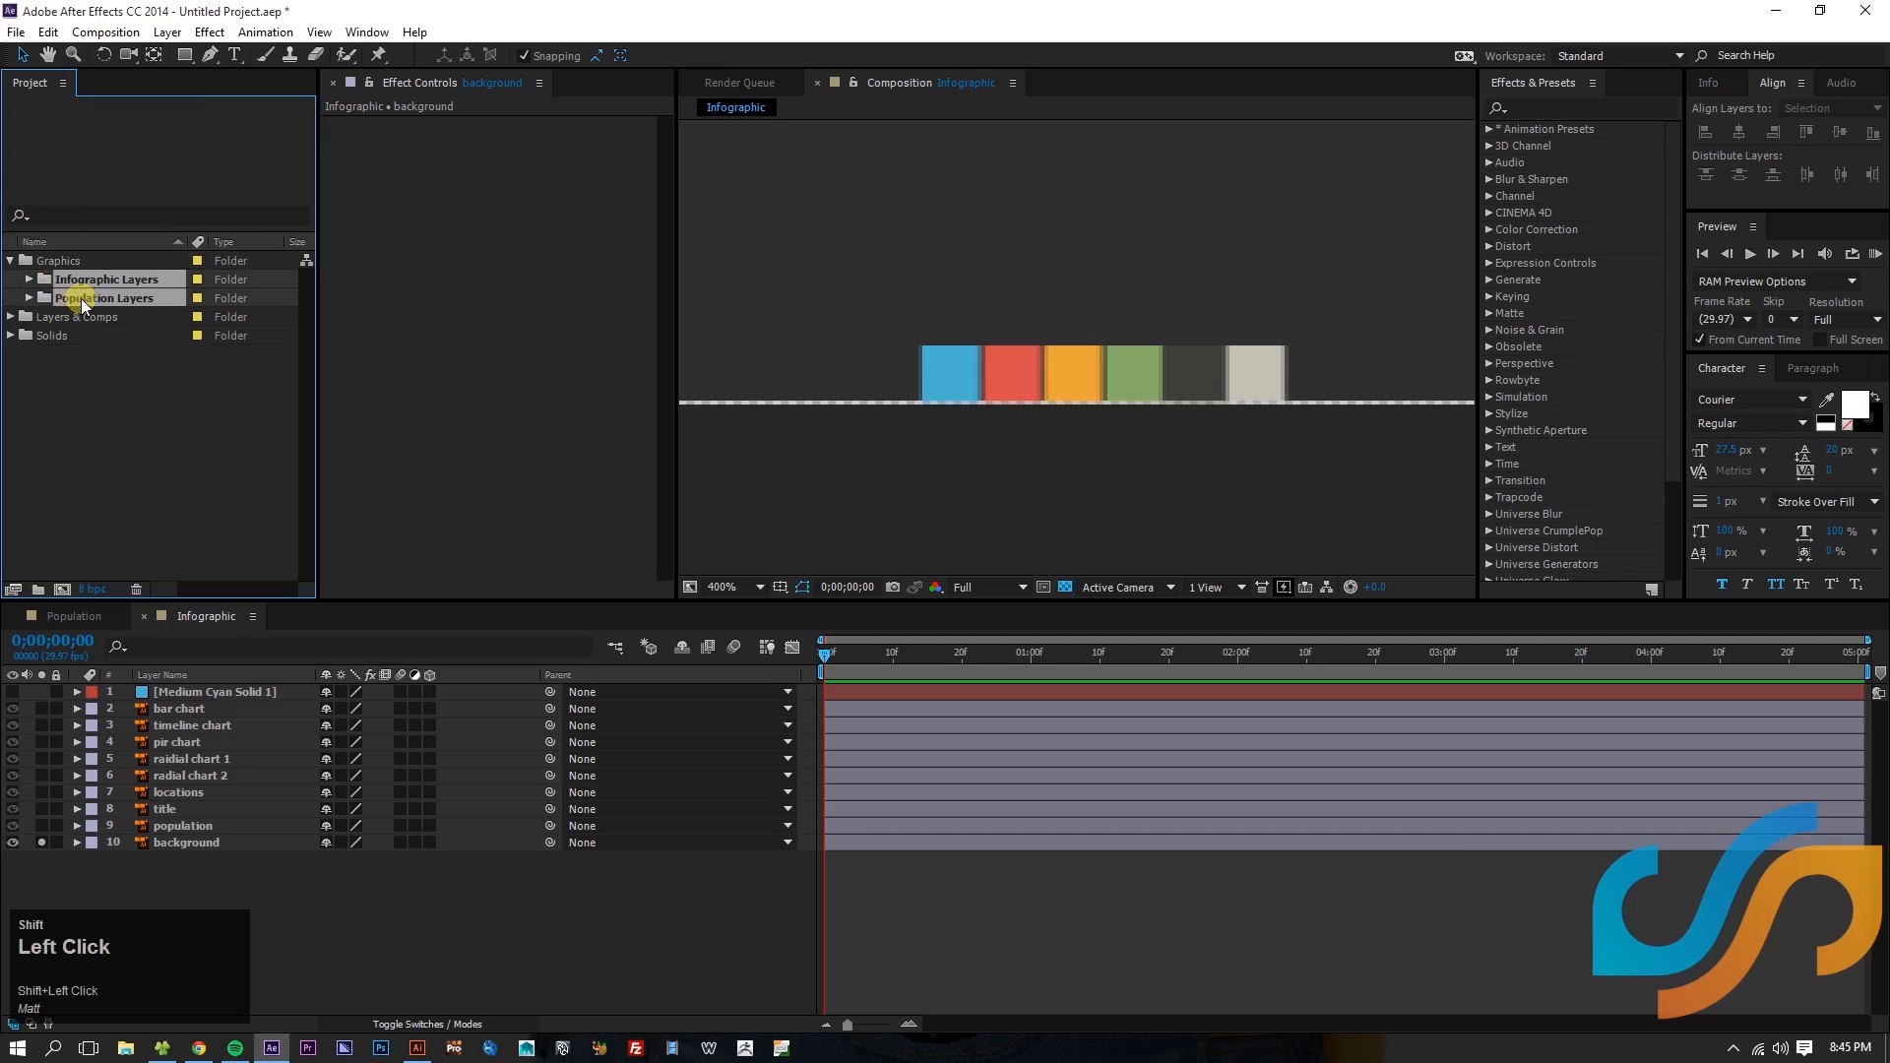
pyautogui.click(37, 591)
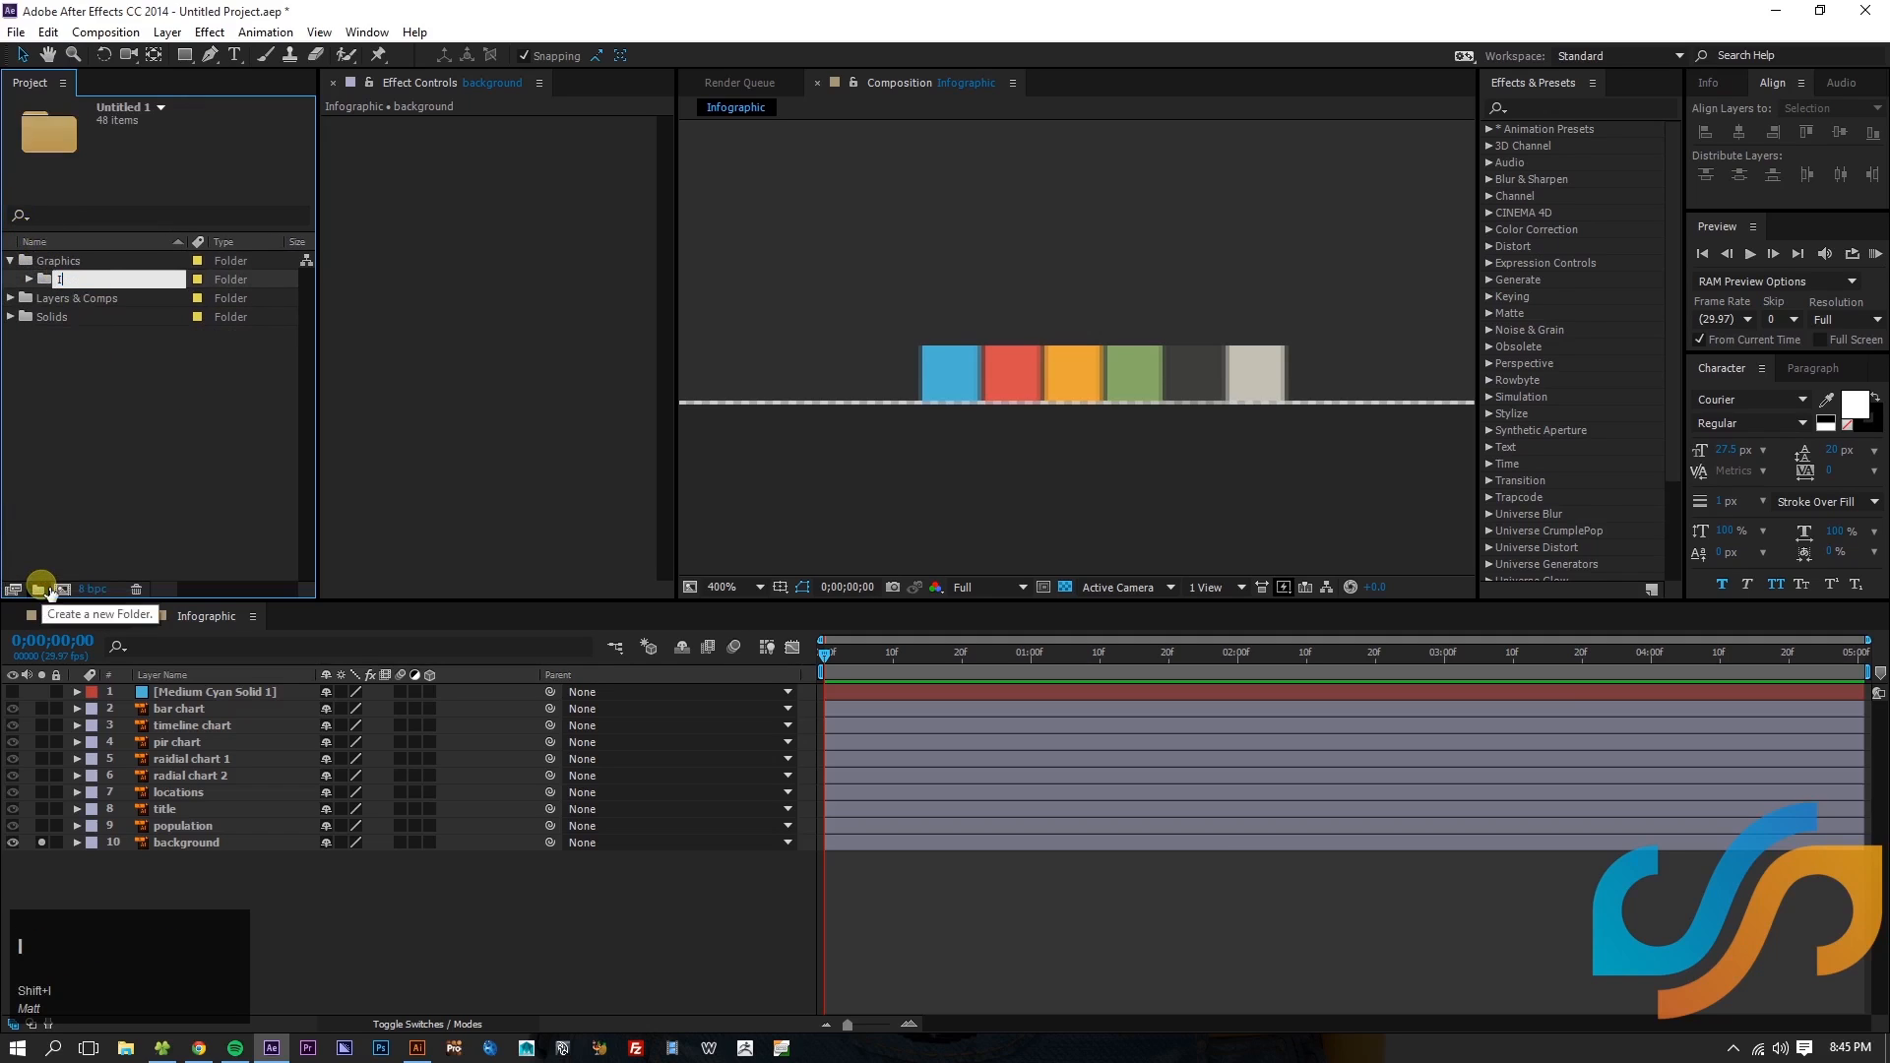
pyautogui.write('llustra')
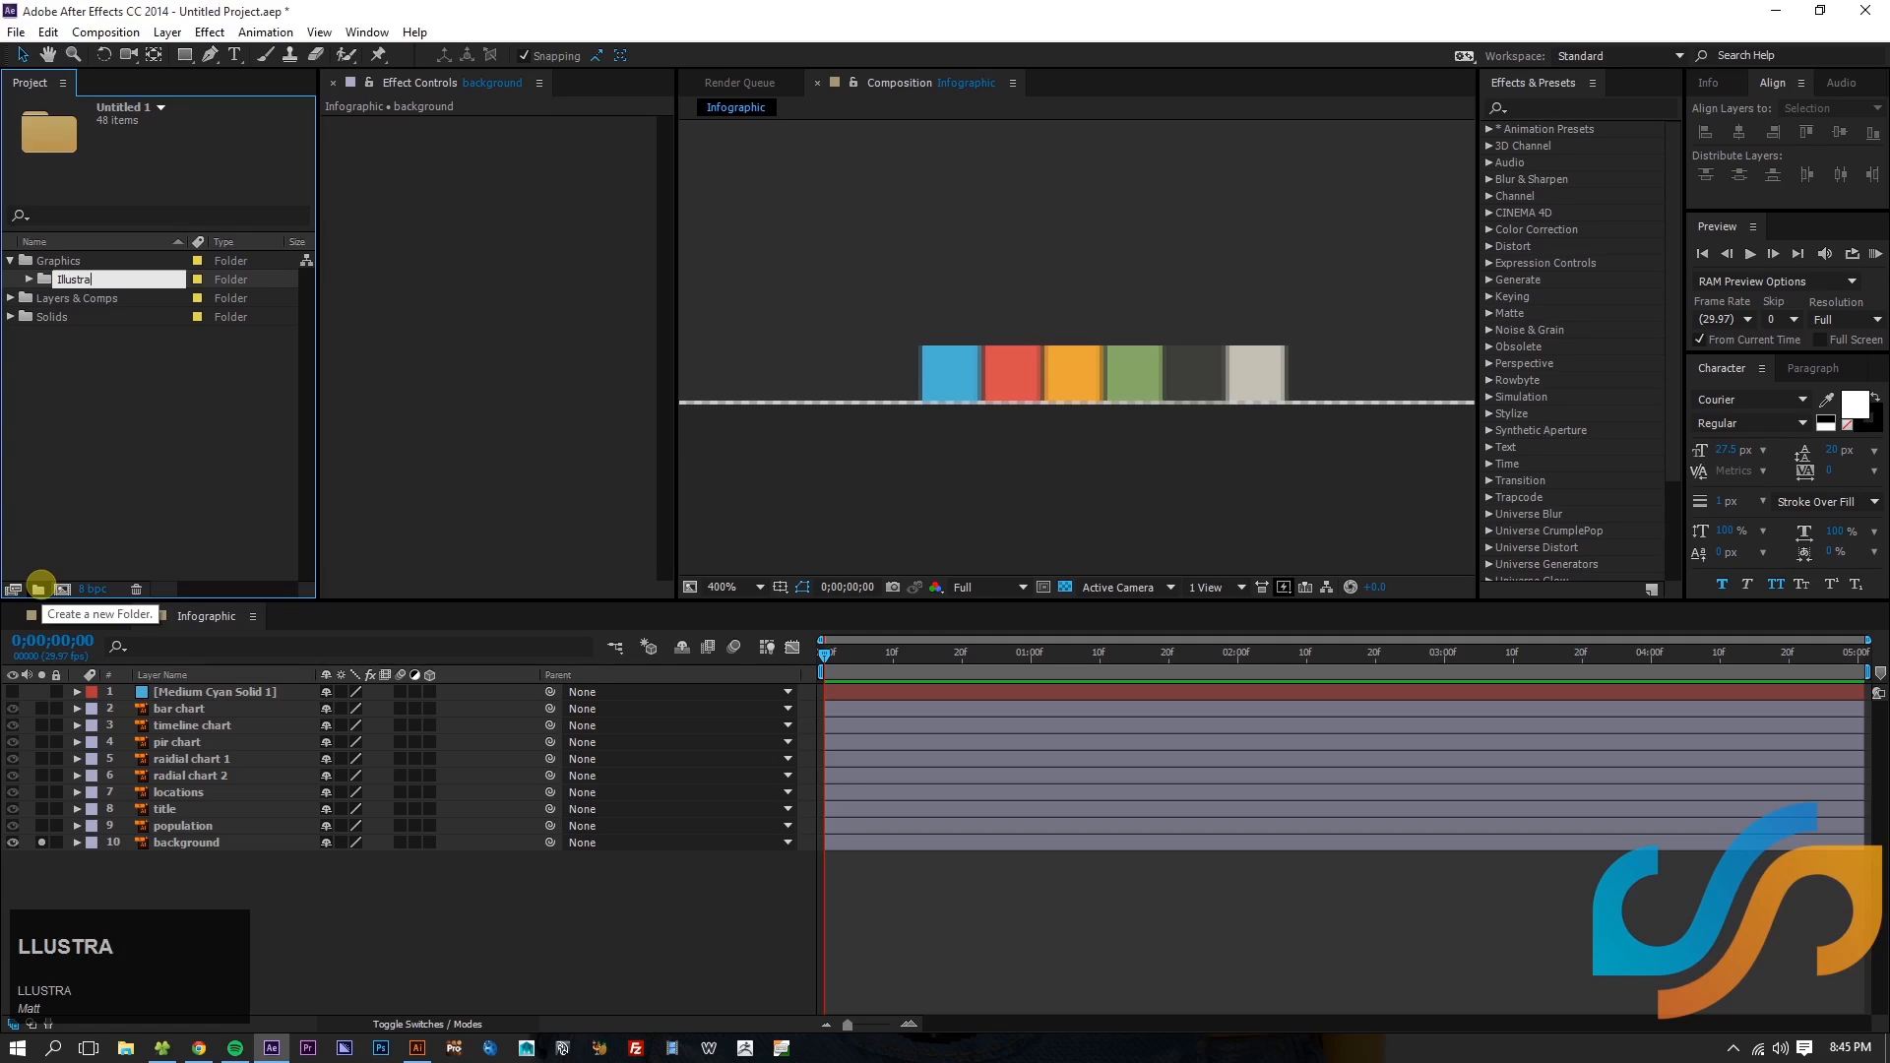
pyautogui.press('Enter')
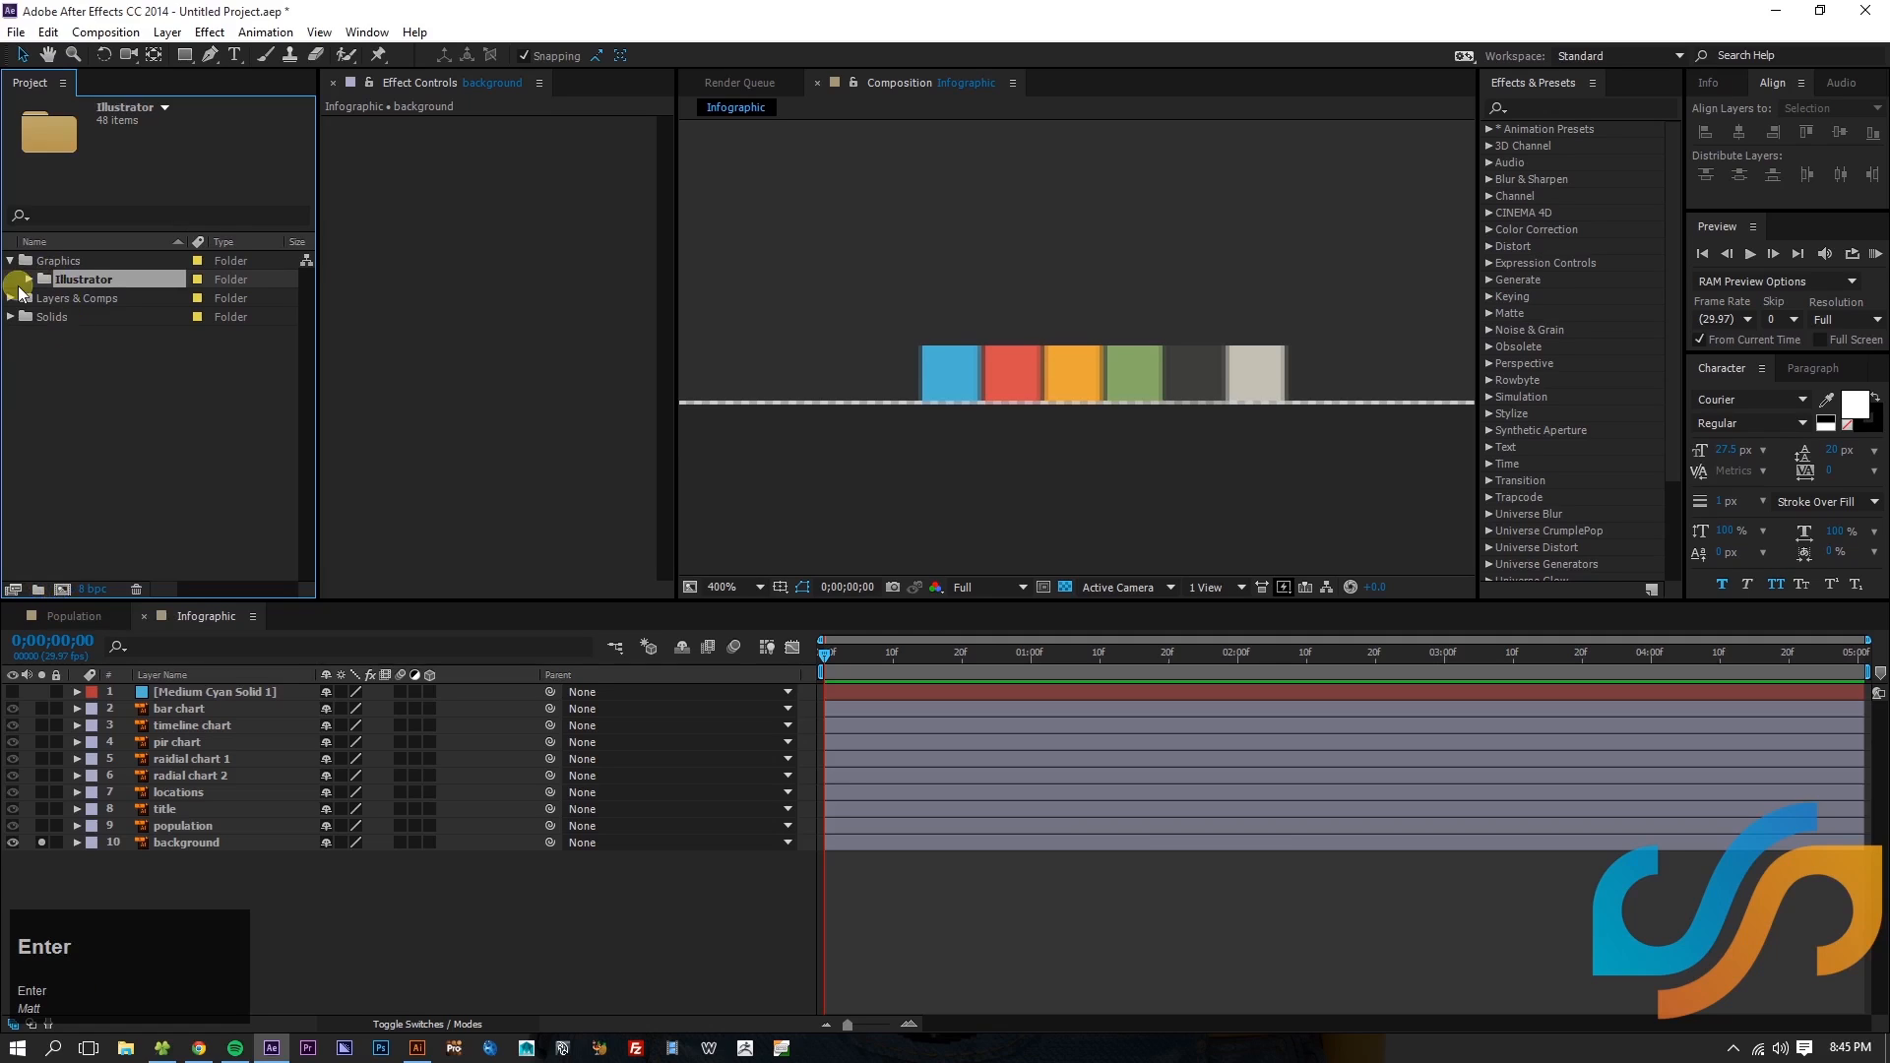
# - Create the *Render Comp folder holding Population, with Infographic under Layers & Comps
pyautogui.click(83, 335)
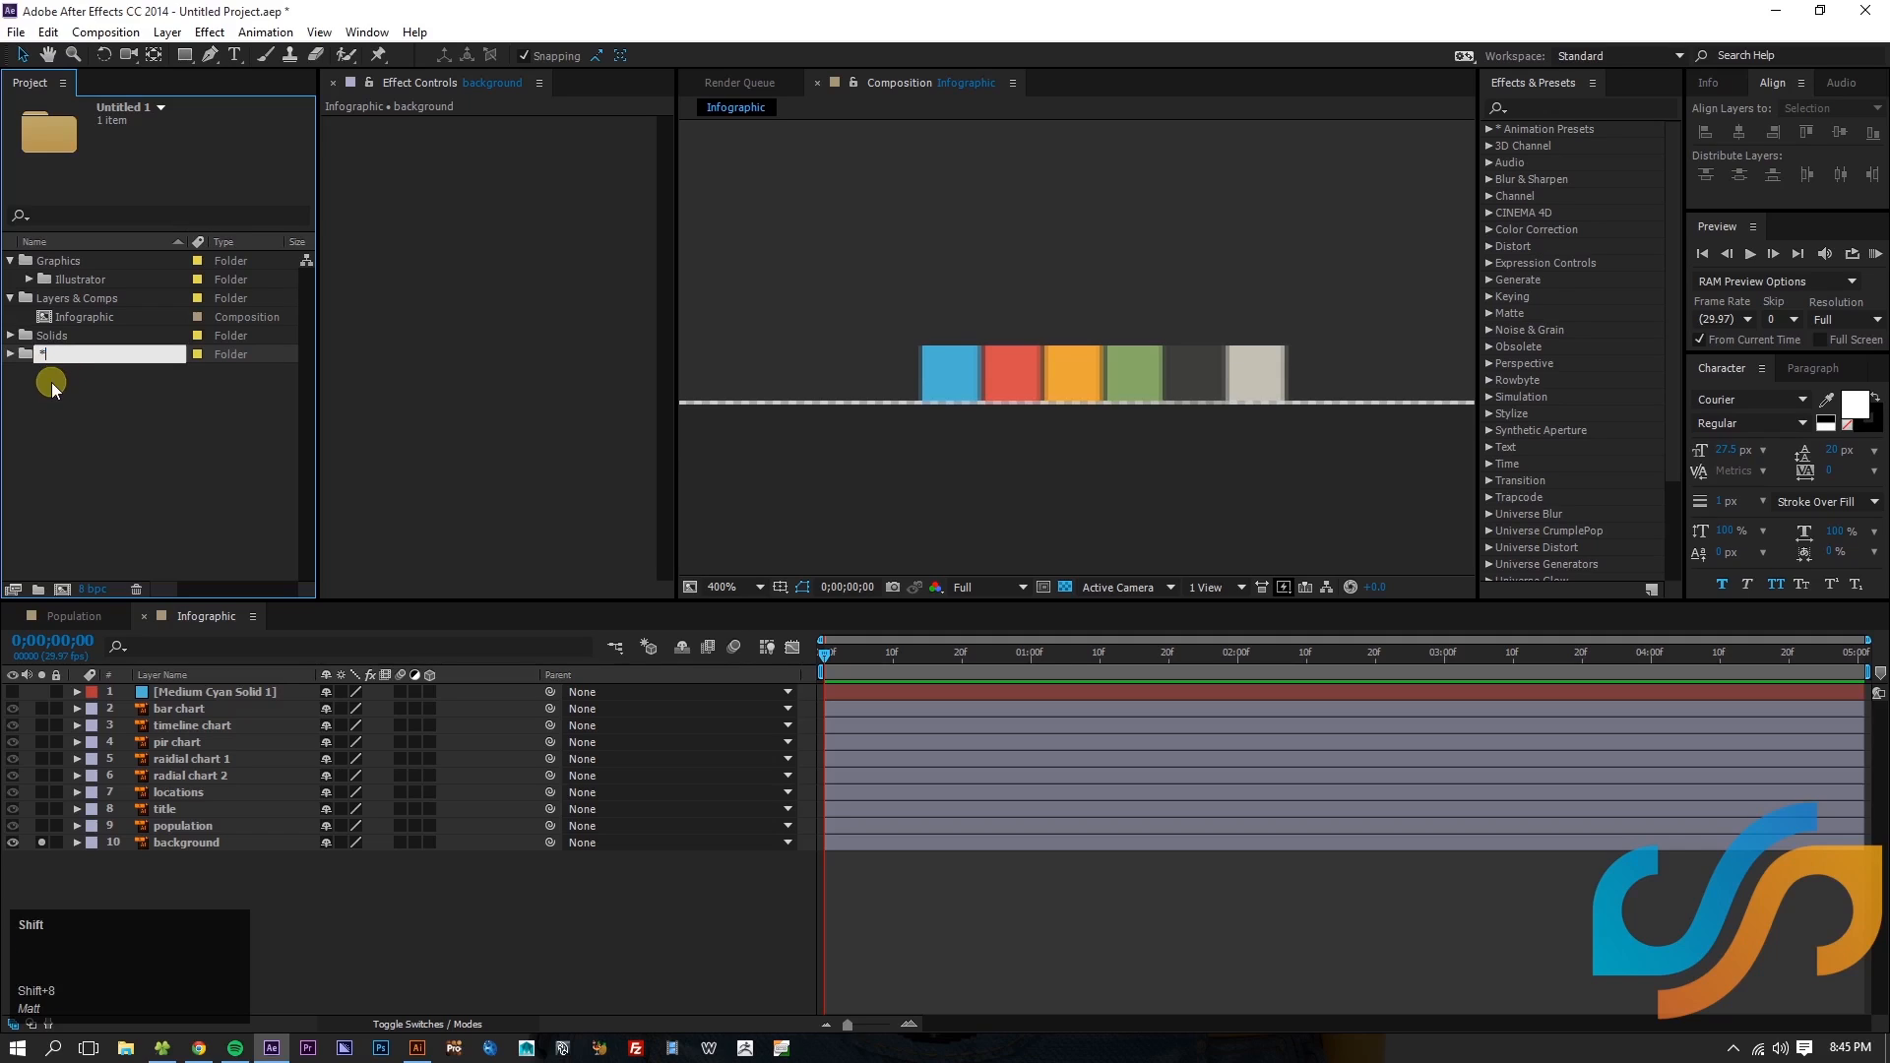
pyautogui.write('Render Co')
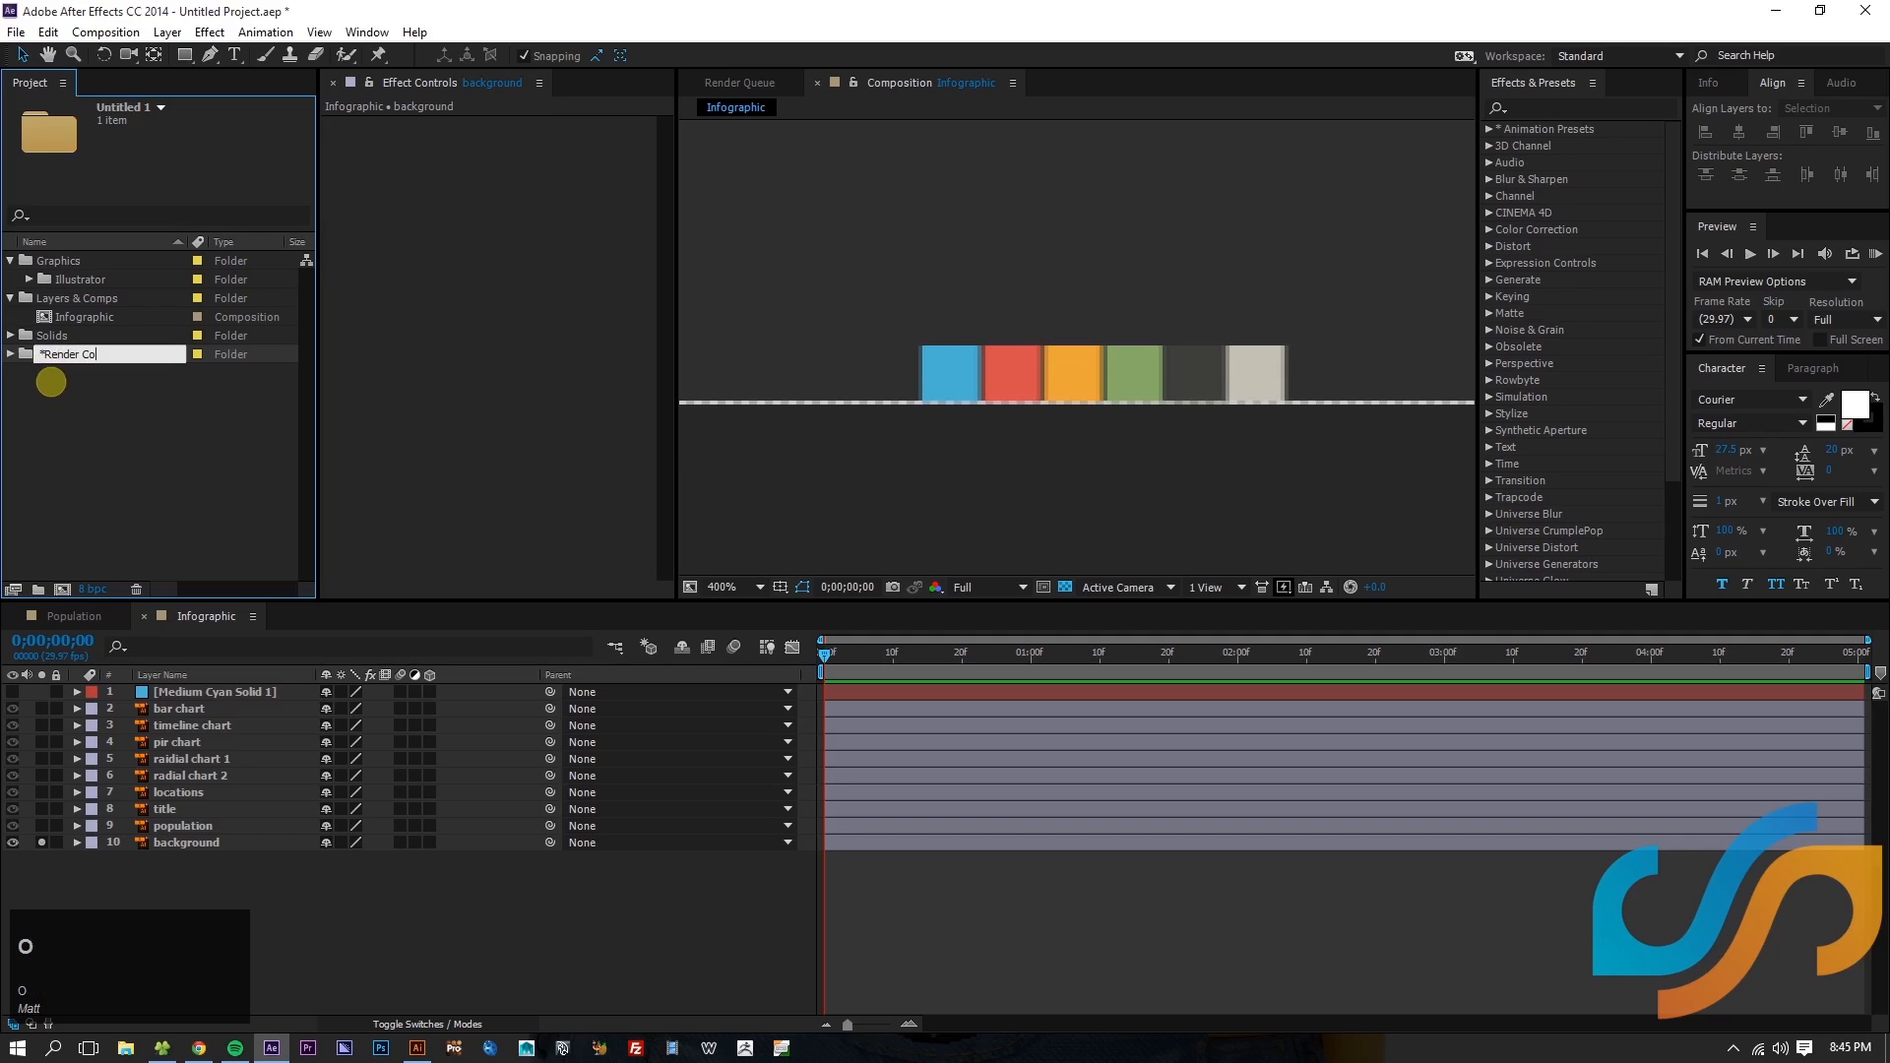
pyautogui.press('Enter')
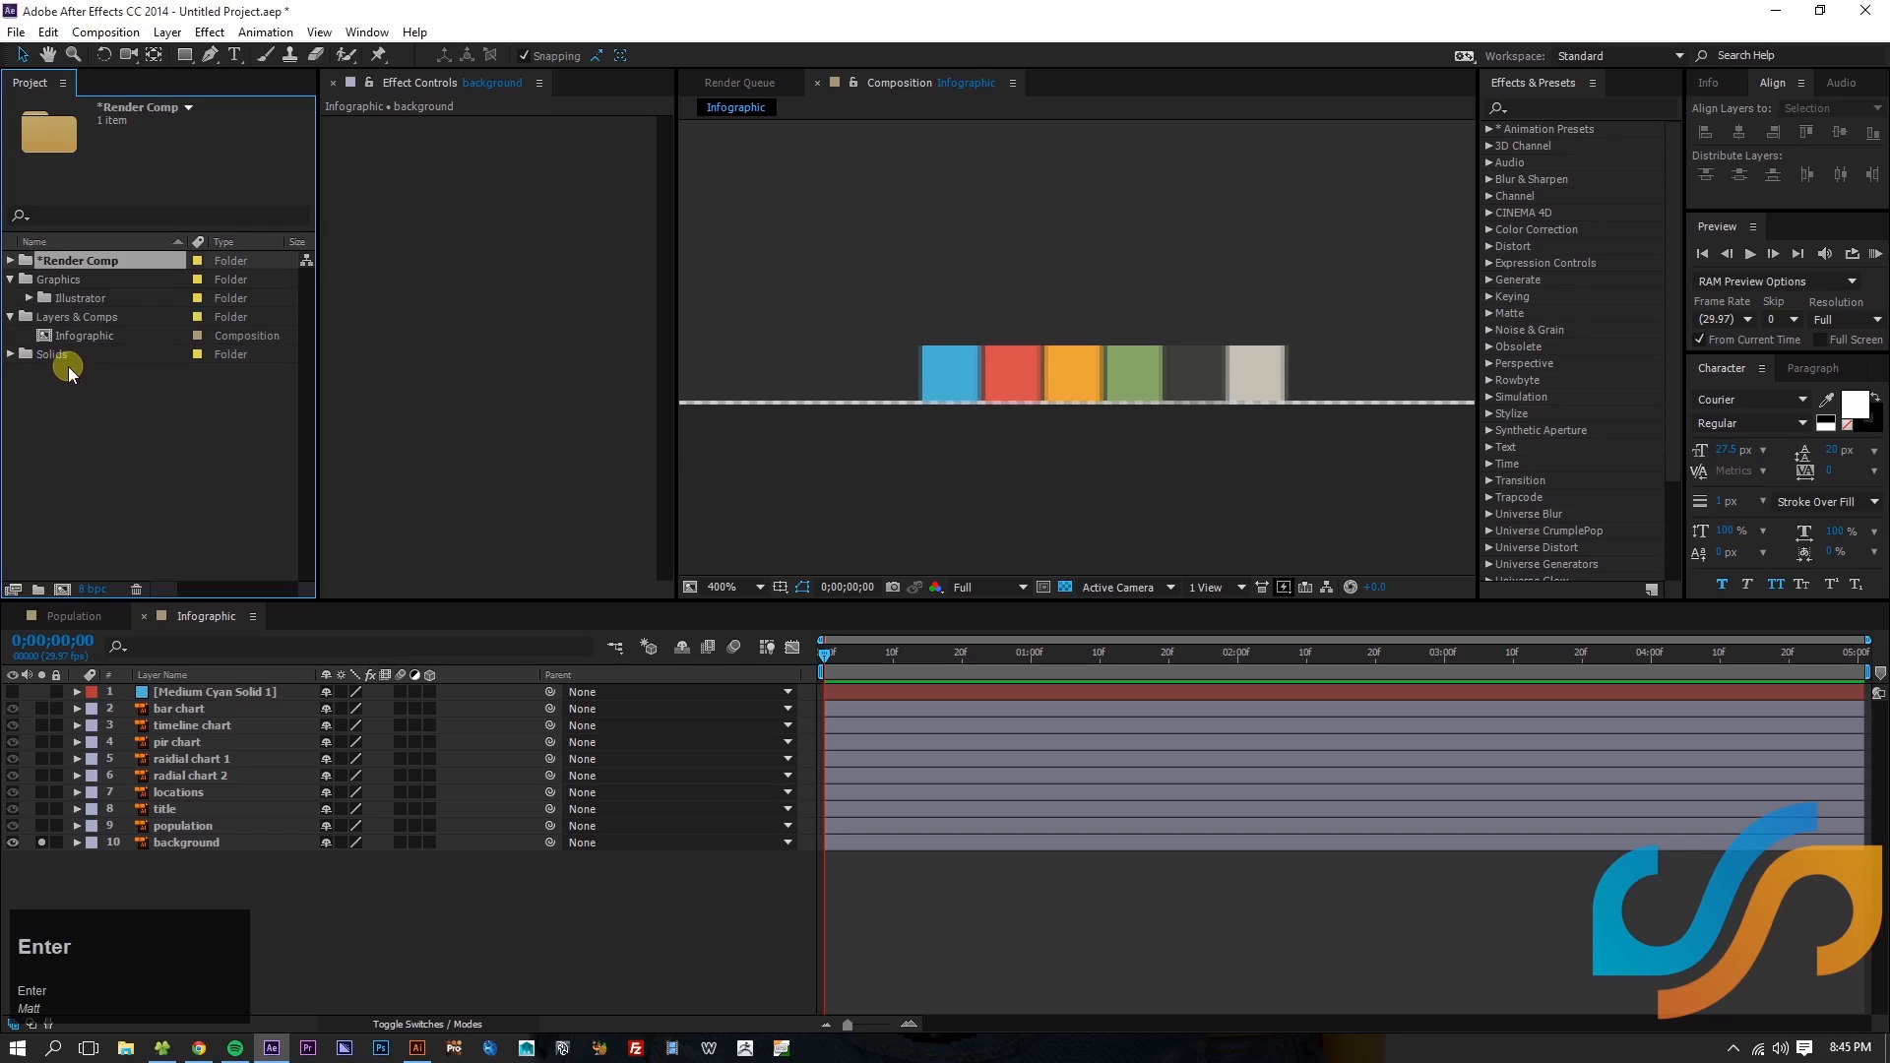
pyautogui.click(86, 335)
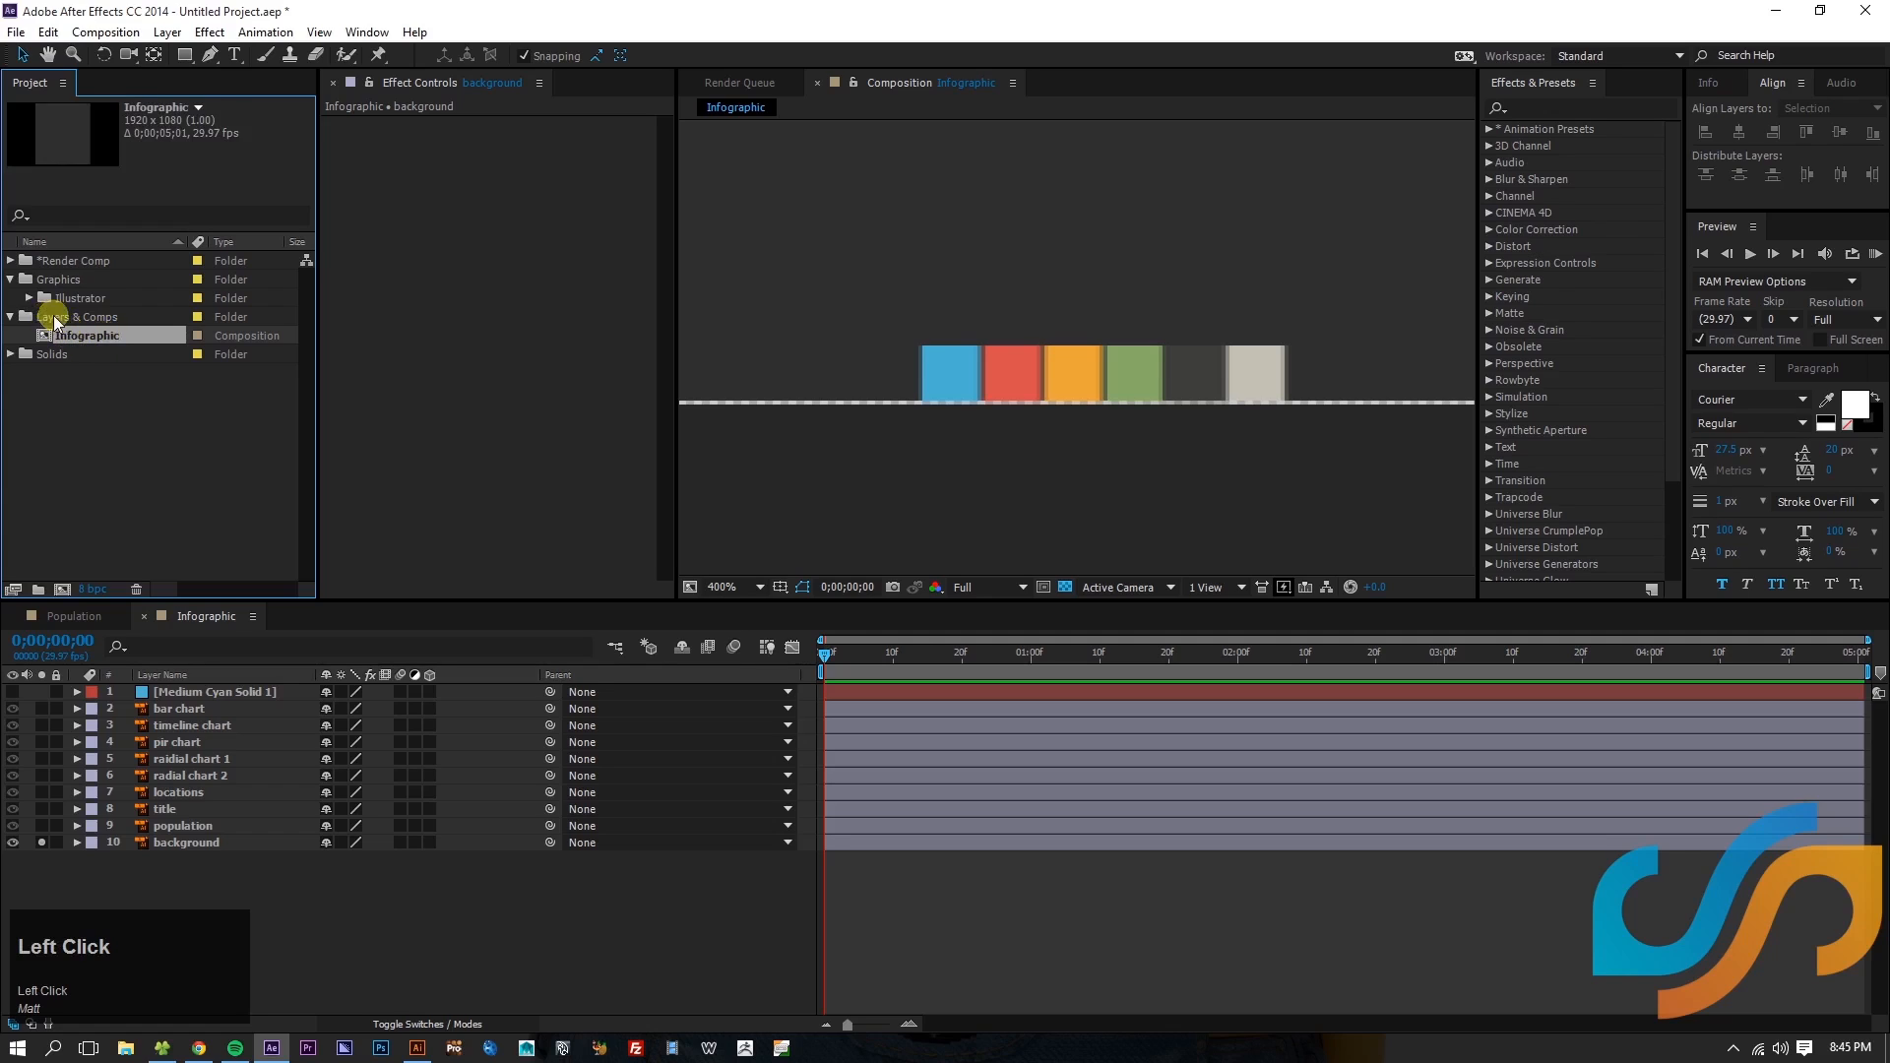
pyautogui.click(16, 315)
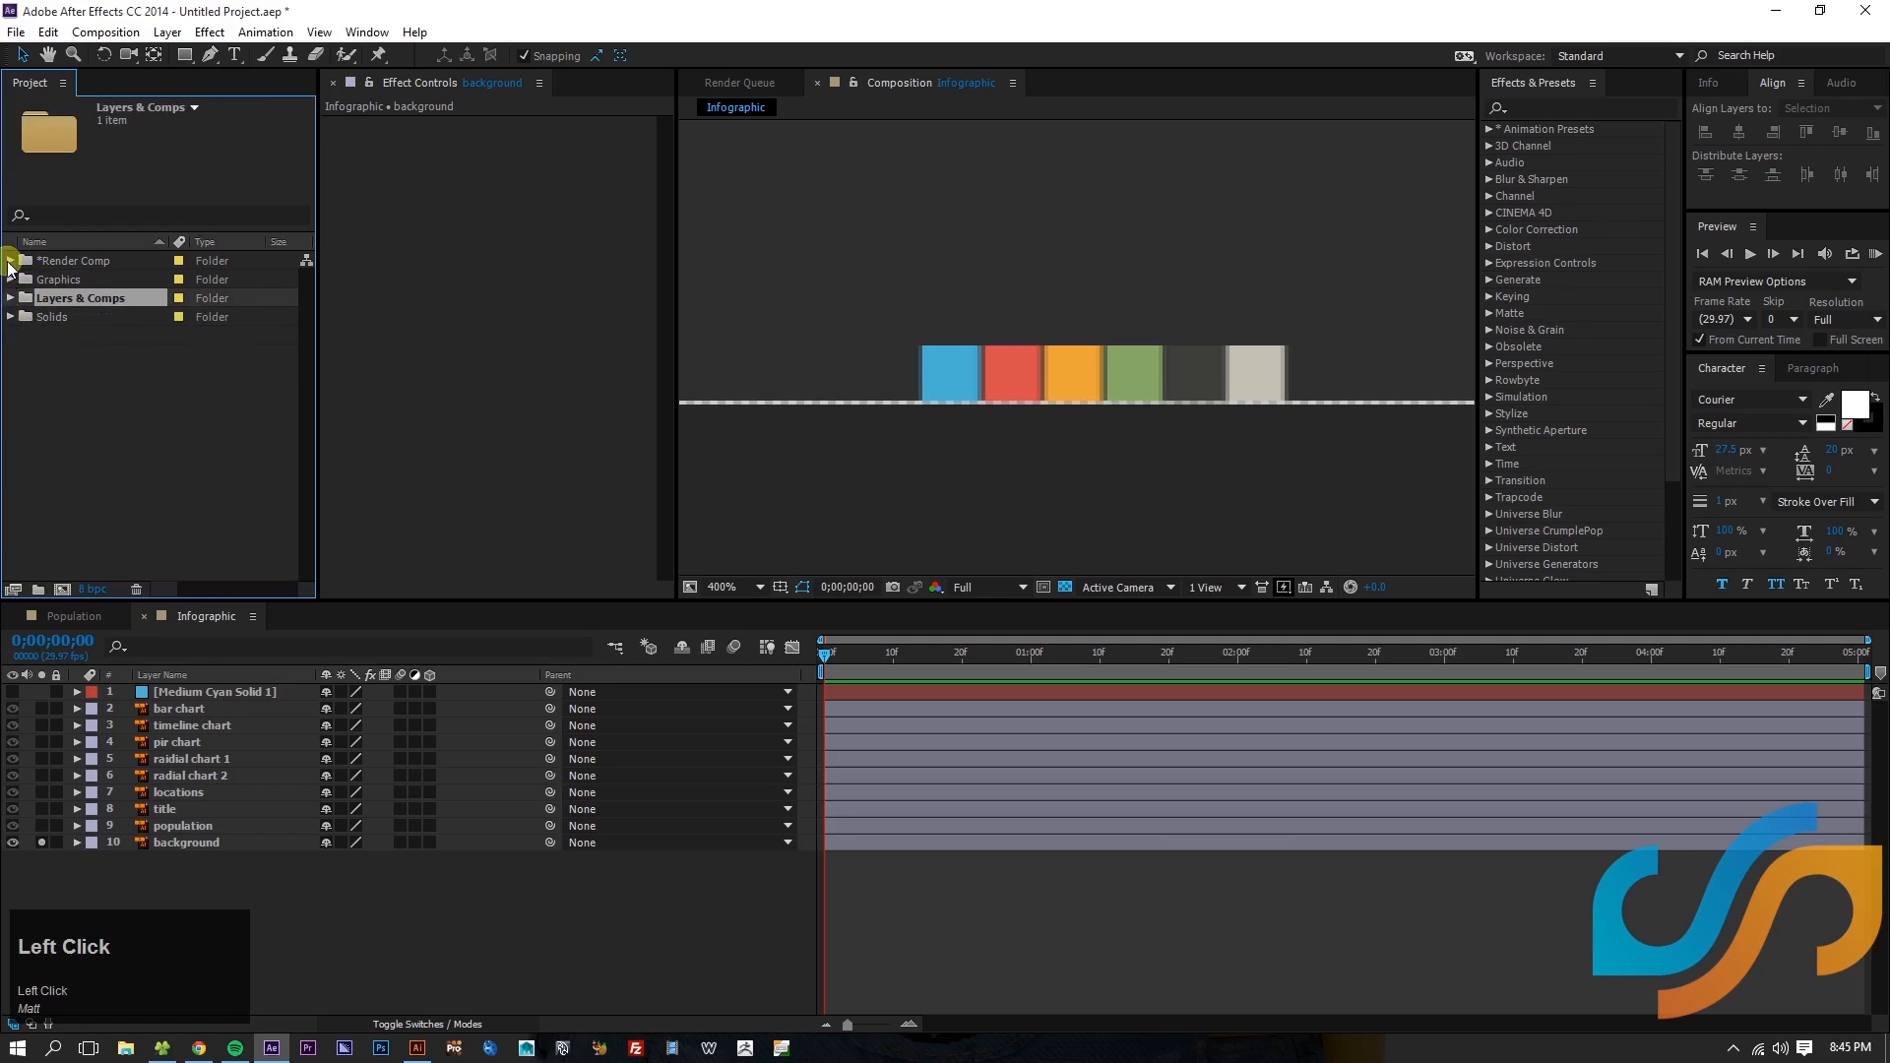
pyautogui.click(10, 266)
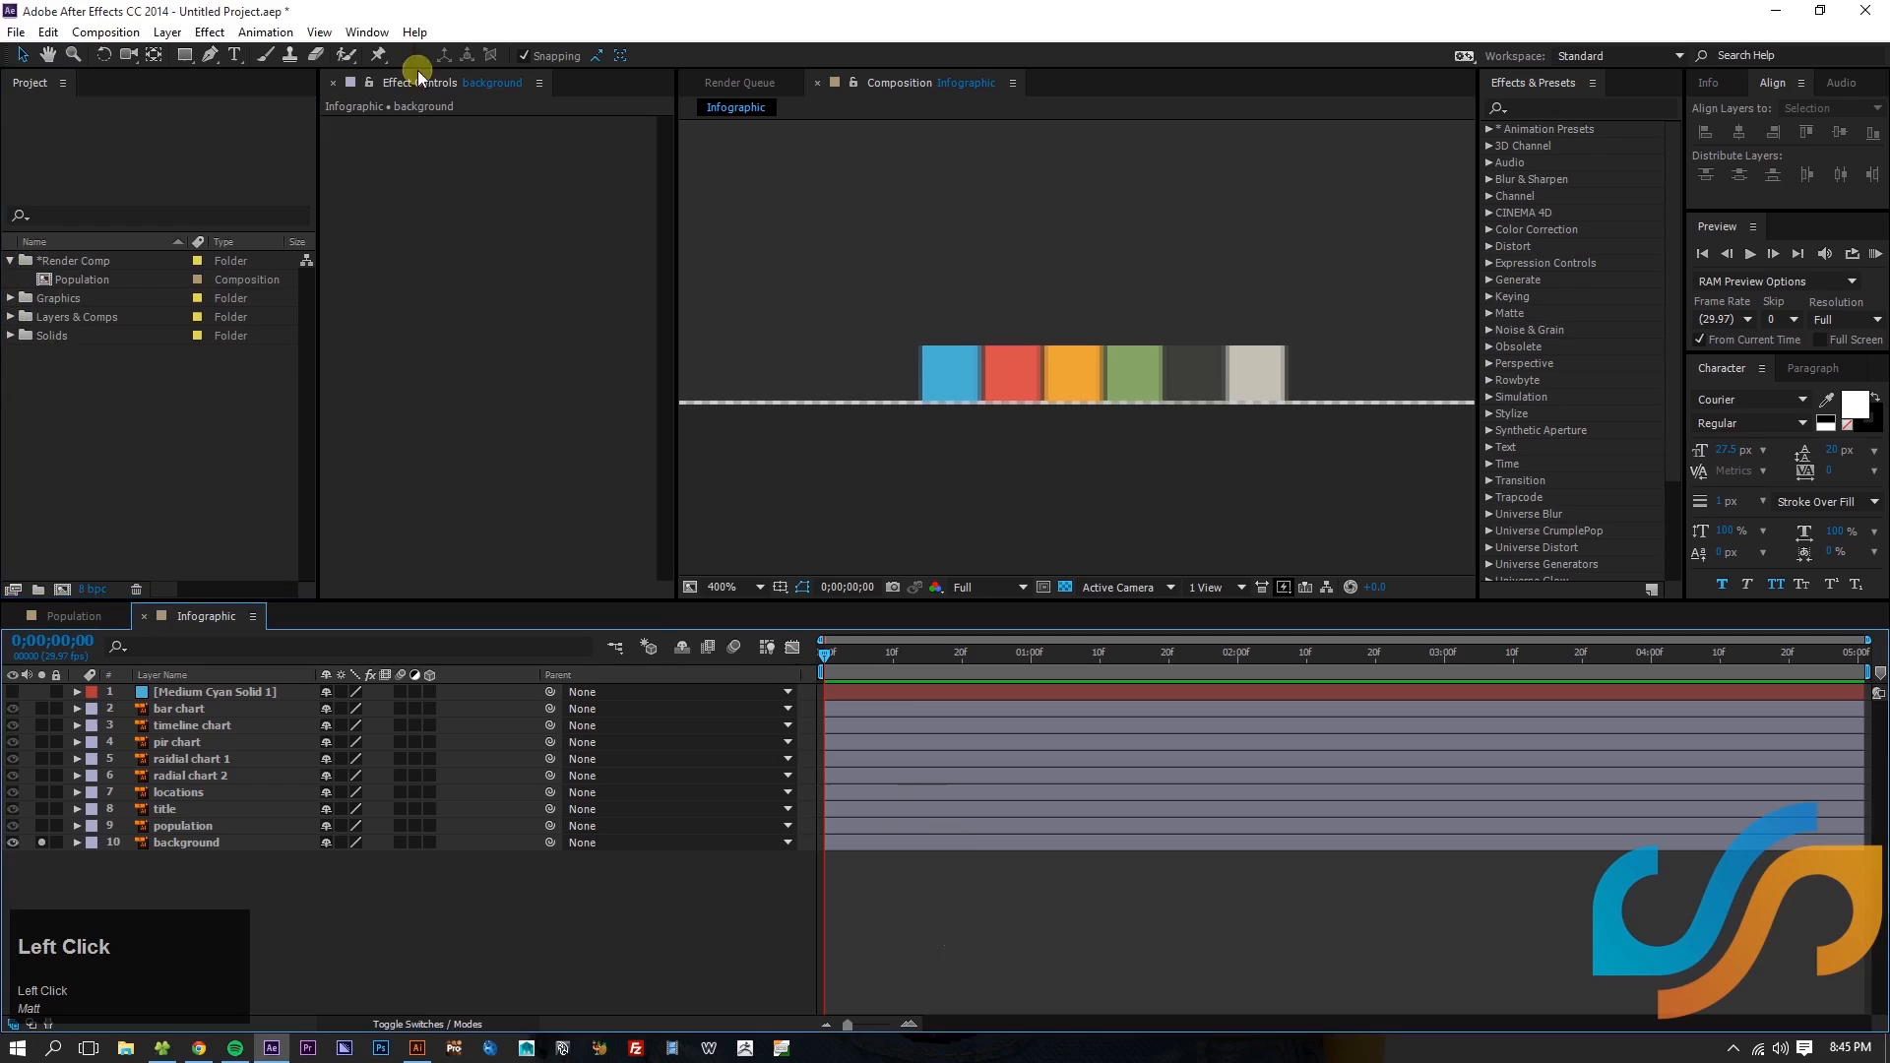
# - Add red and orange solids to Infographic, sampling colours from the swatches
pyautogui.click(166, 32)
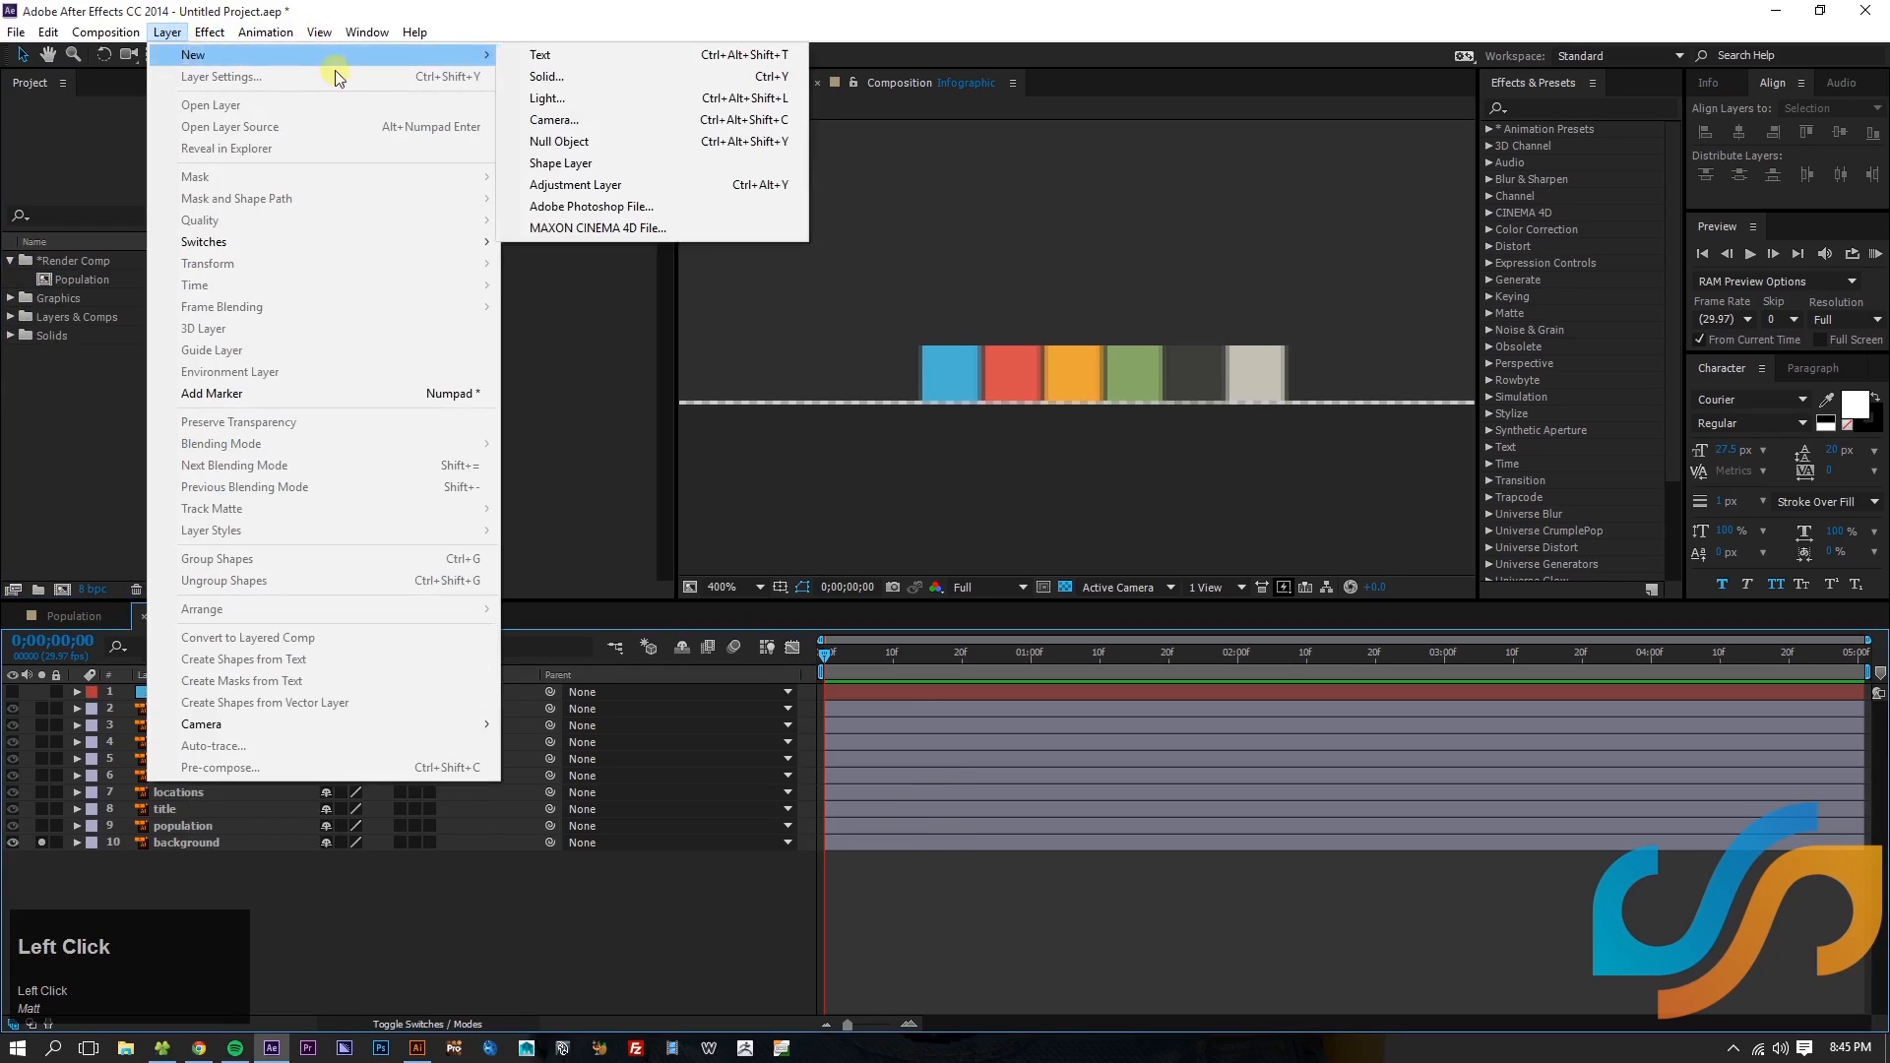
pyautogui.moveTo(531, 87)
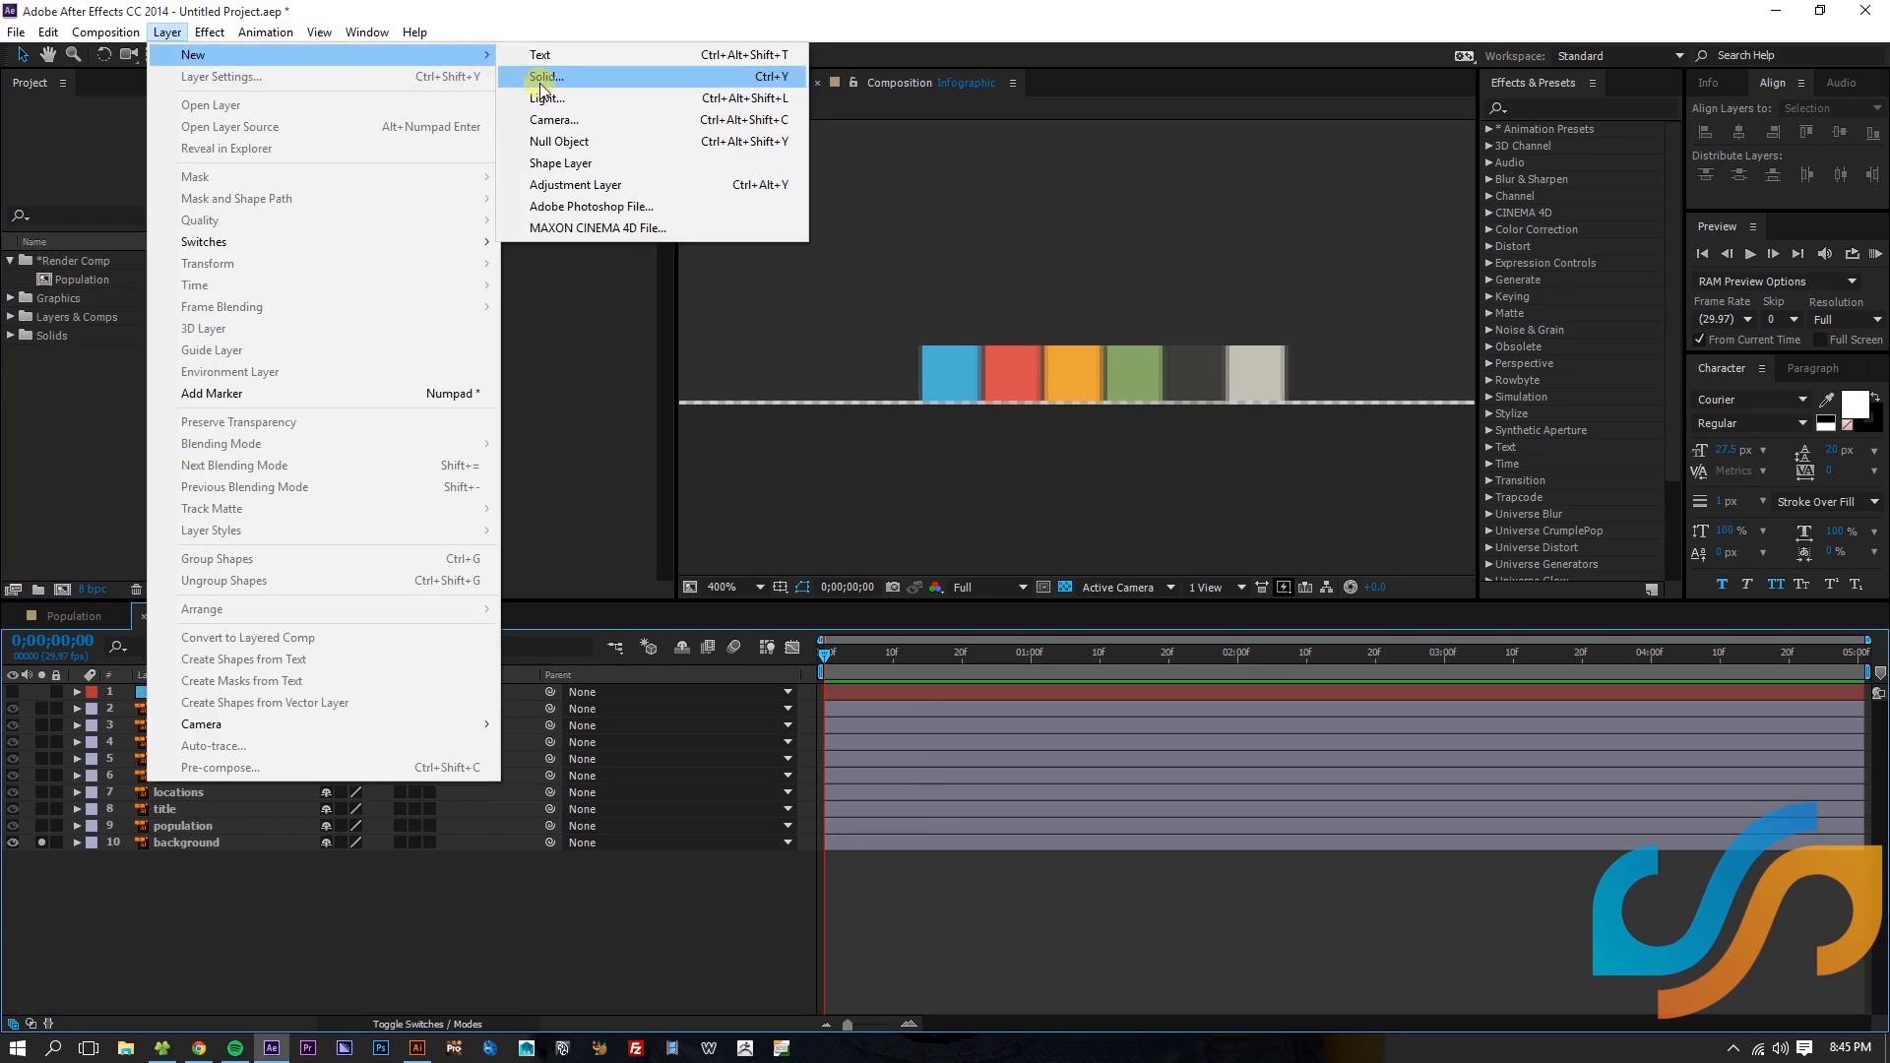
pyautogui.click(544, 76)
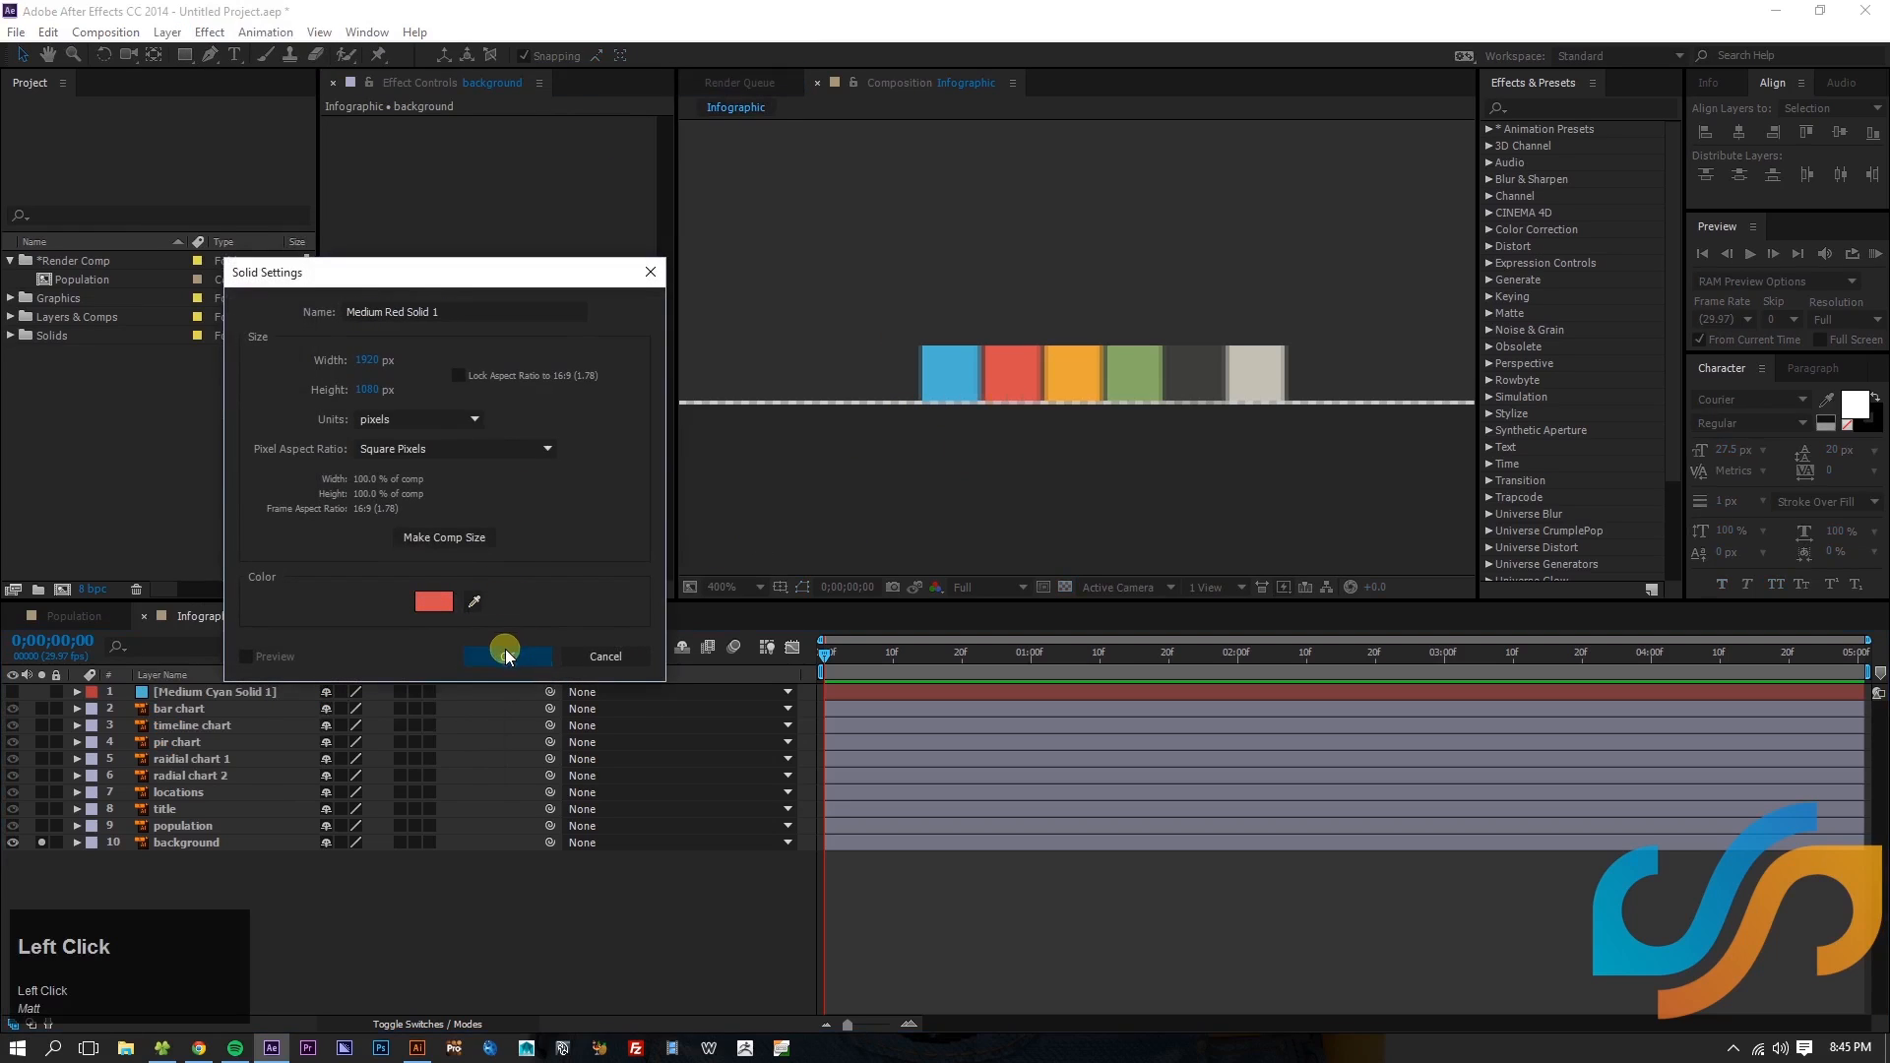
pyautogui.click(508, 658)
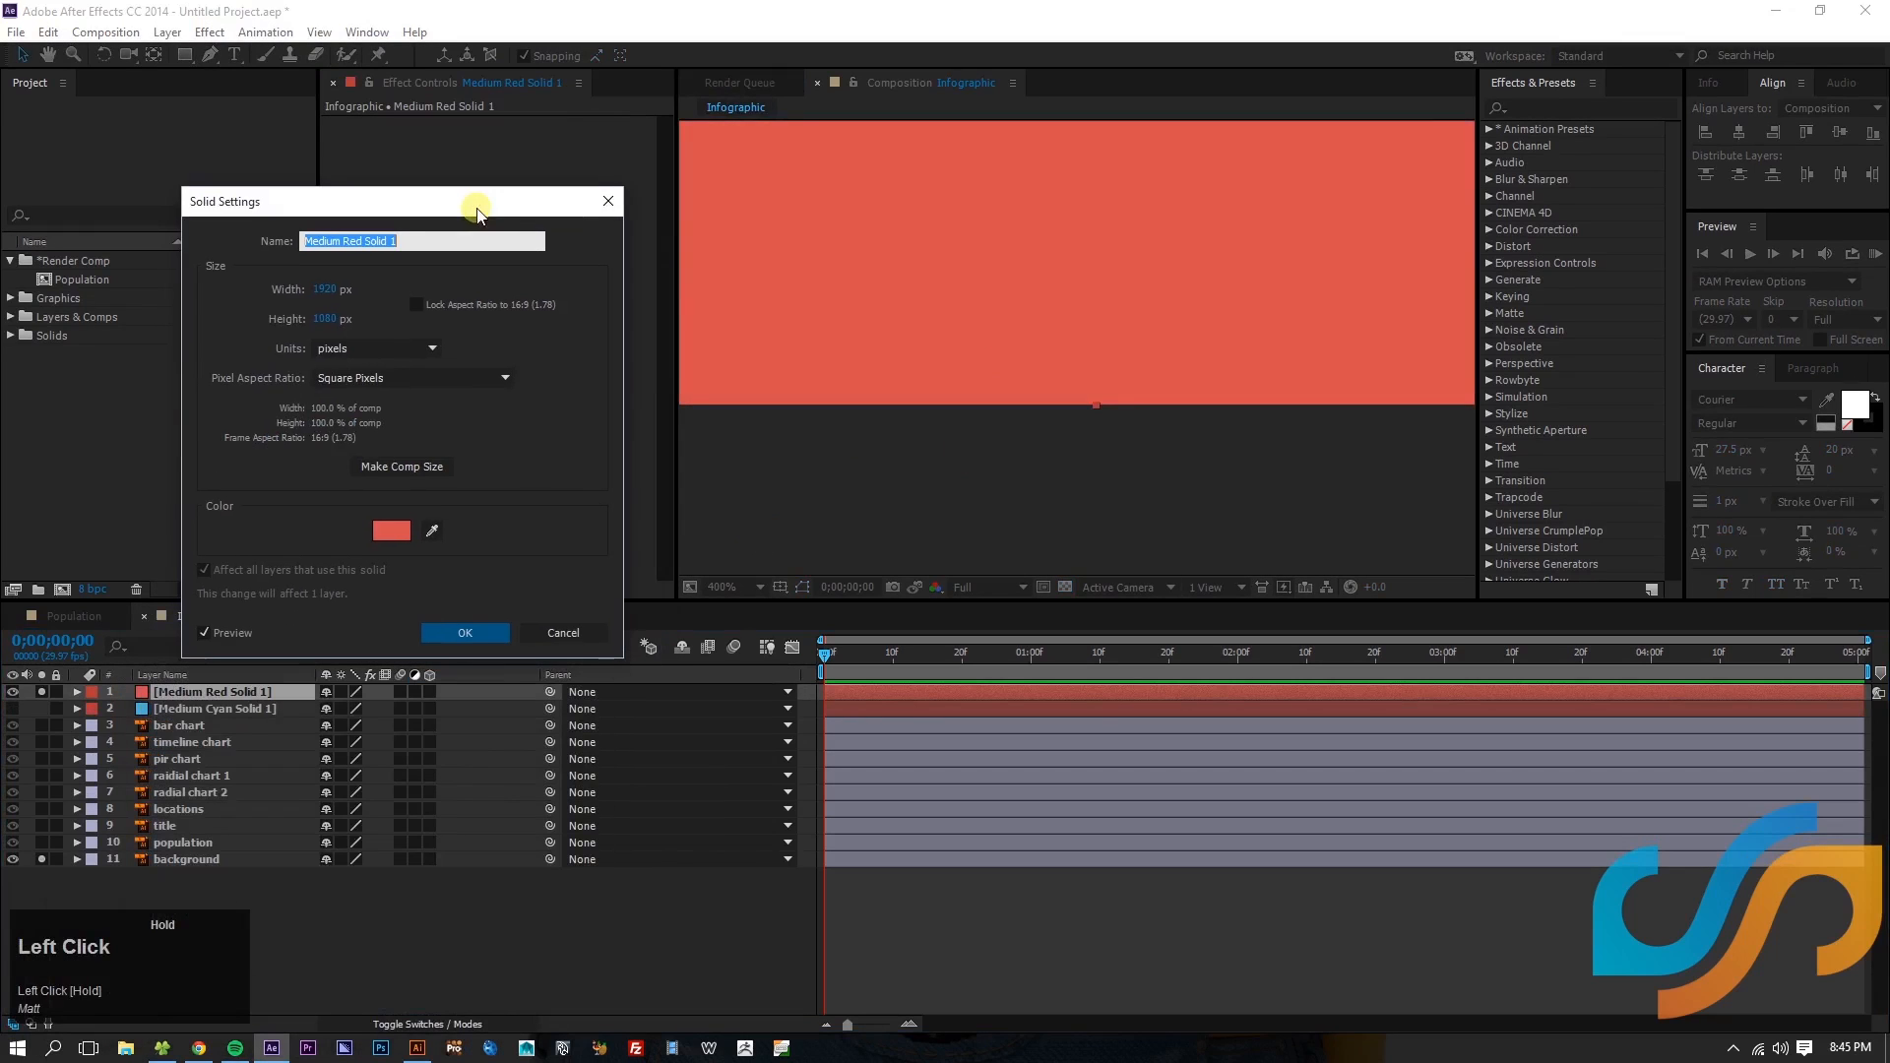
pyautogui.click(464, 632)
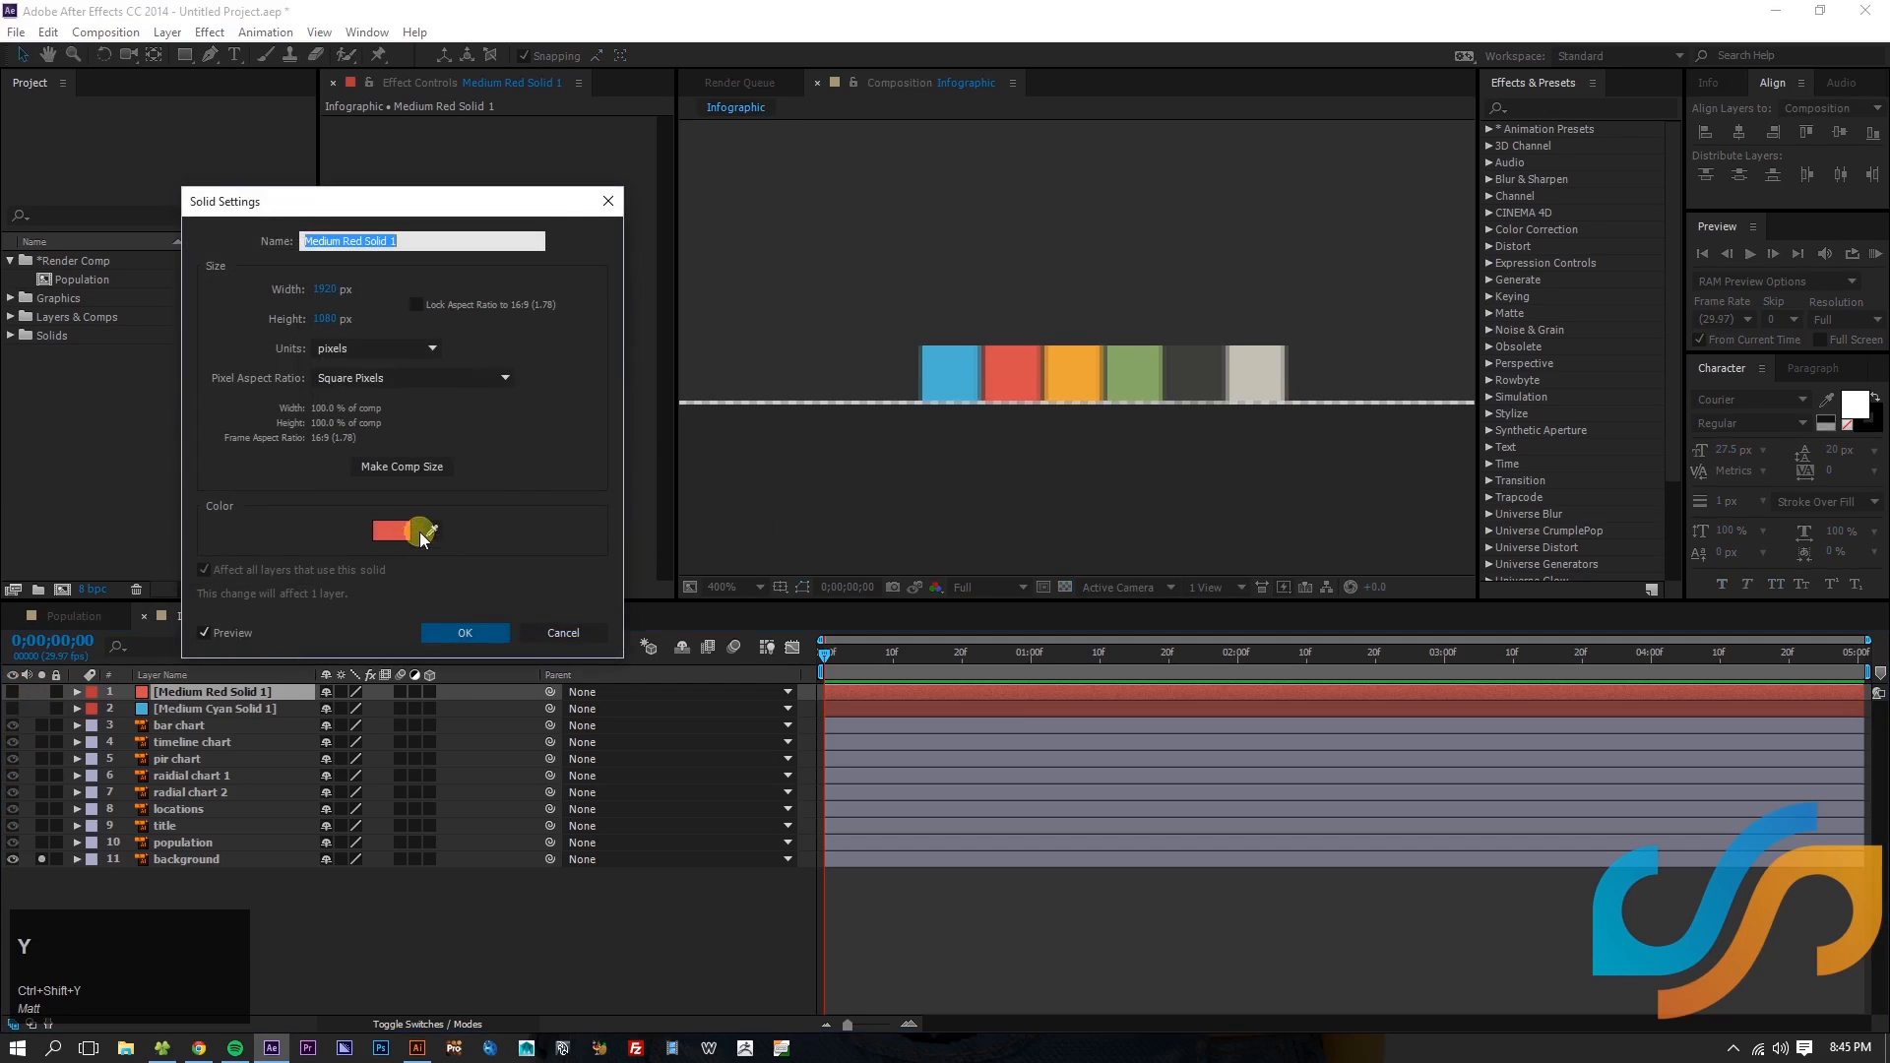
pyautogui.click(465, 634)
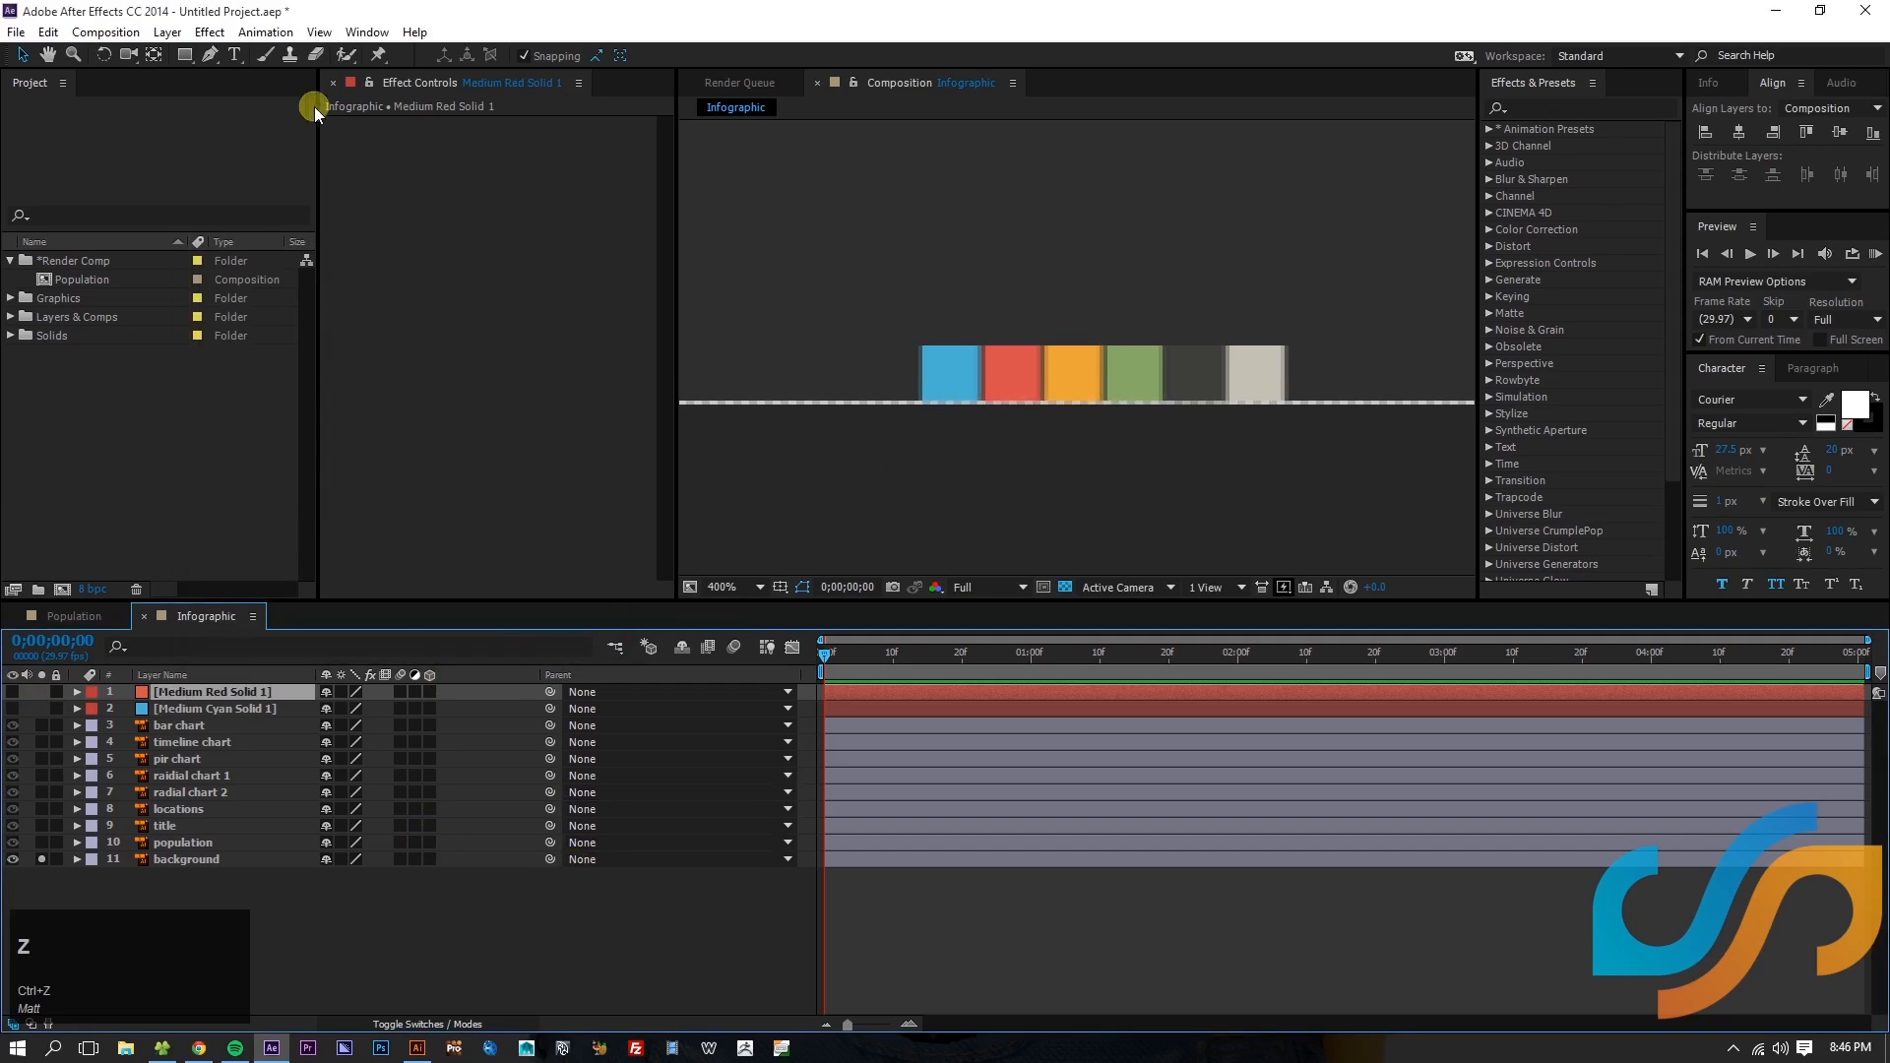
pyautogui.click(177, 32)
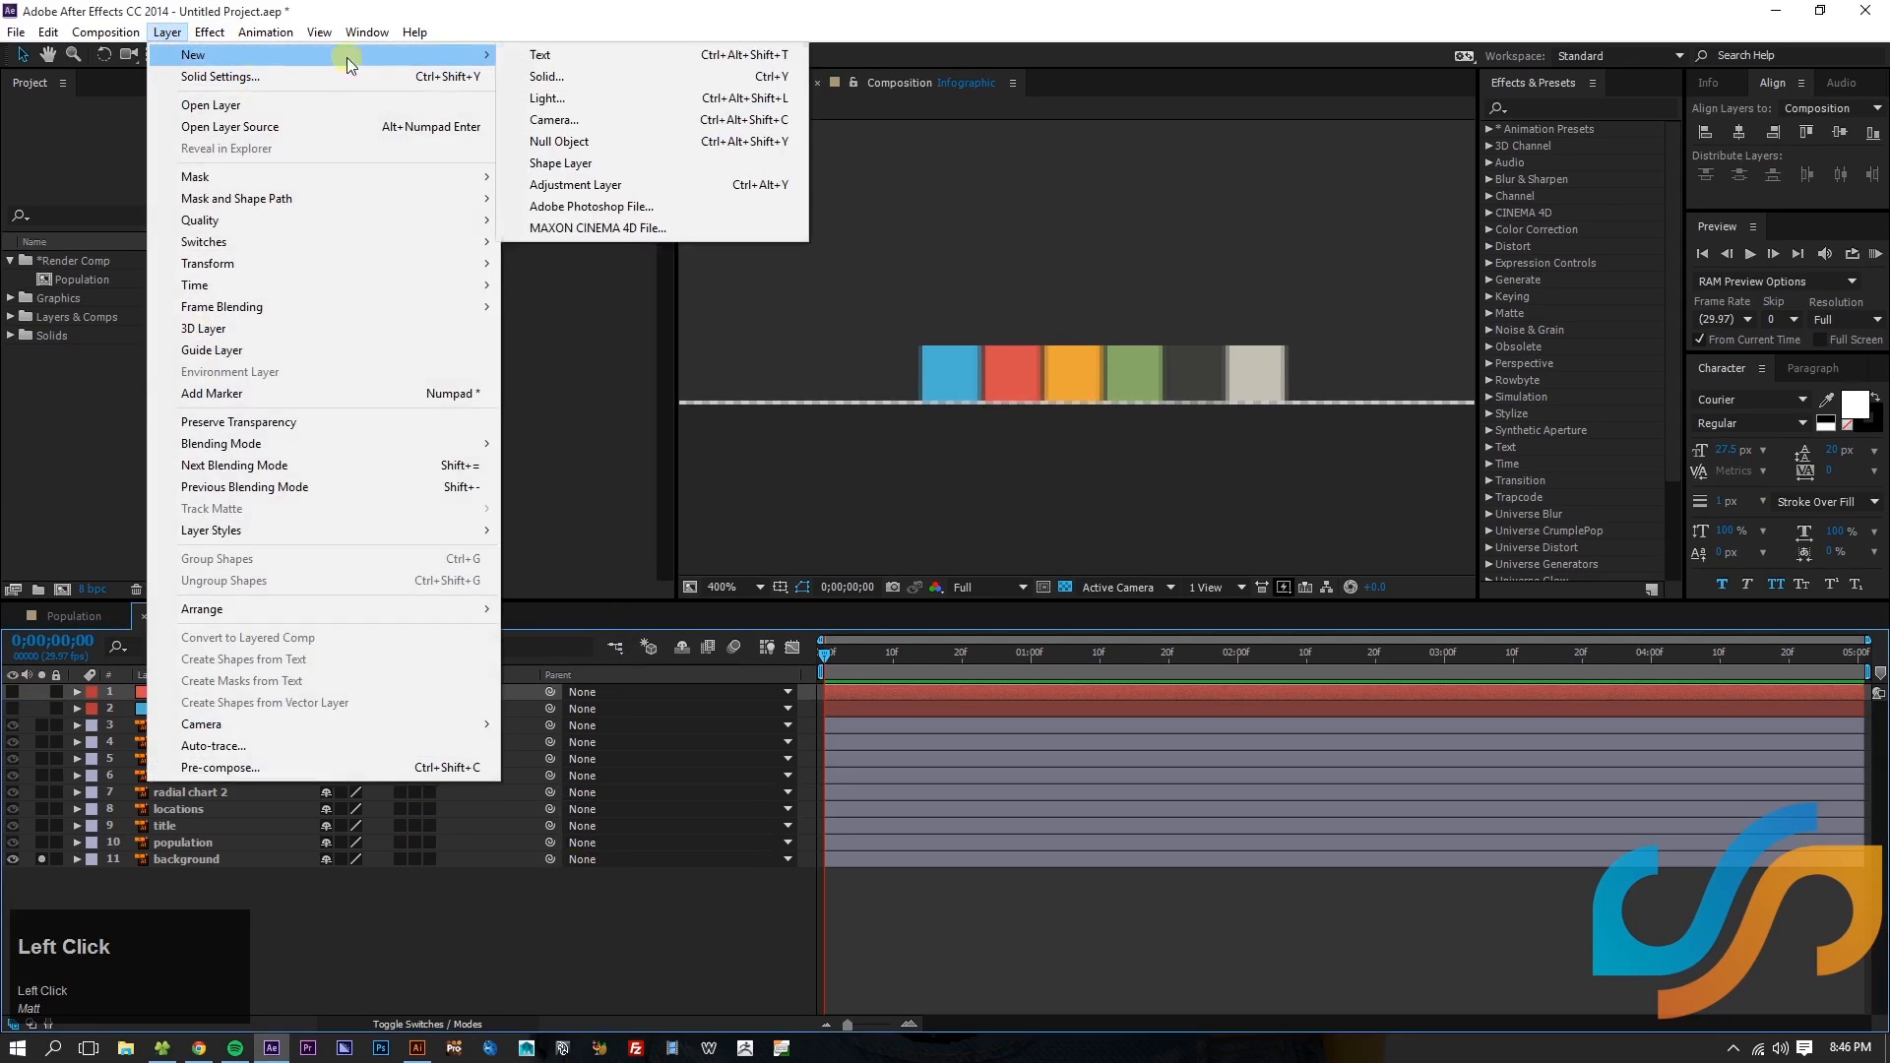
pyautogui.click(548, 75)
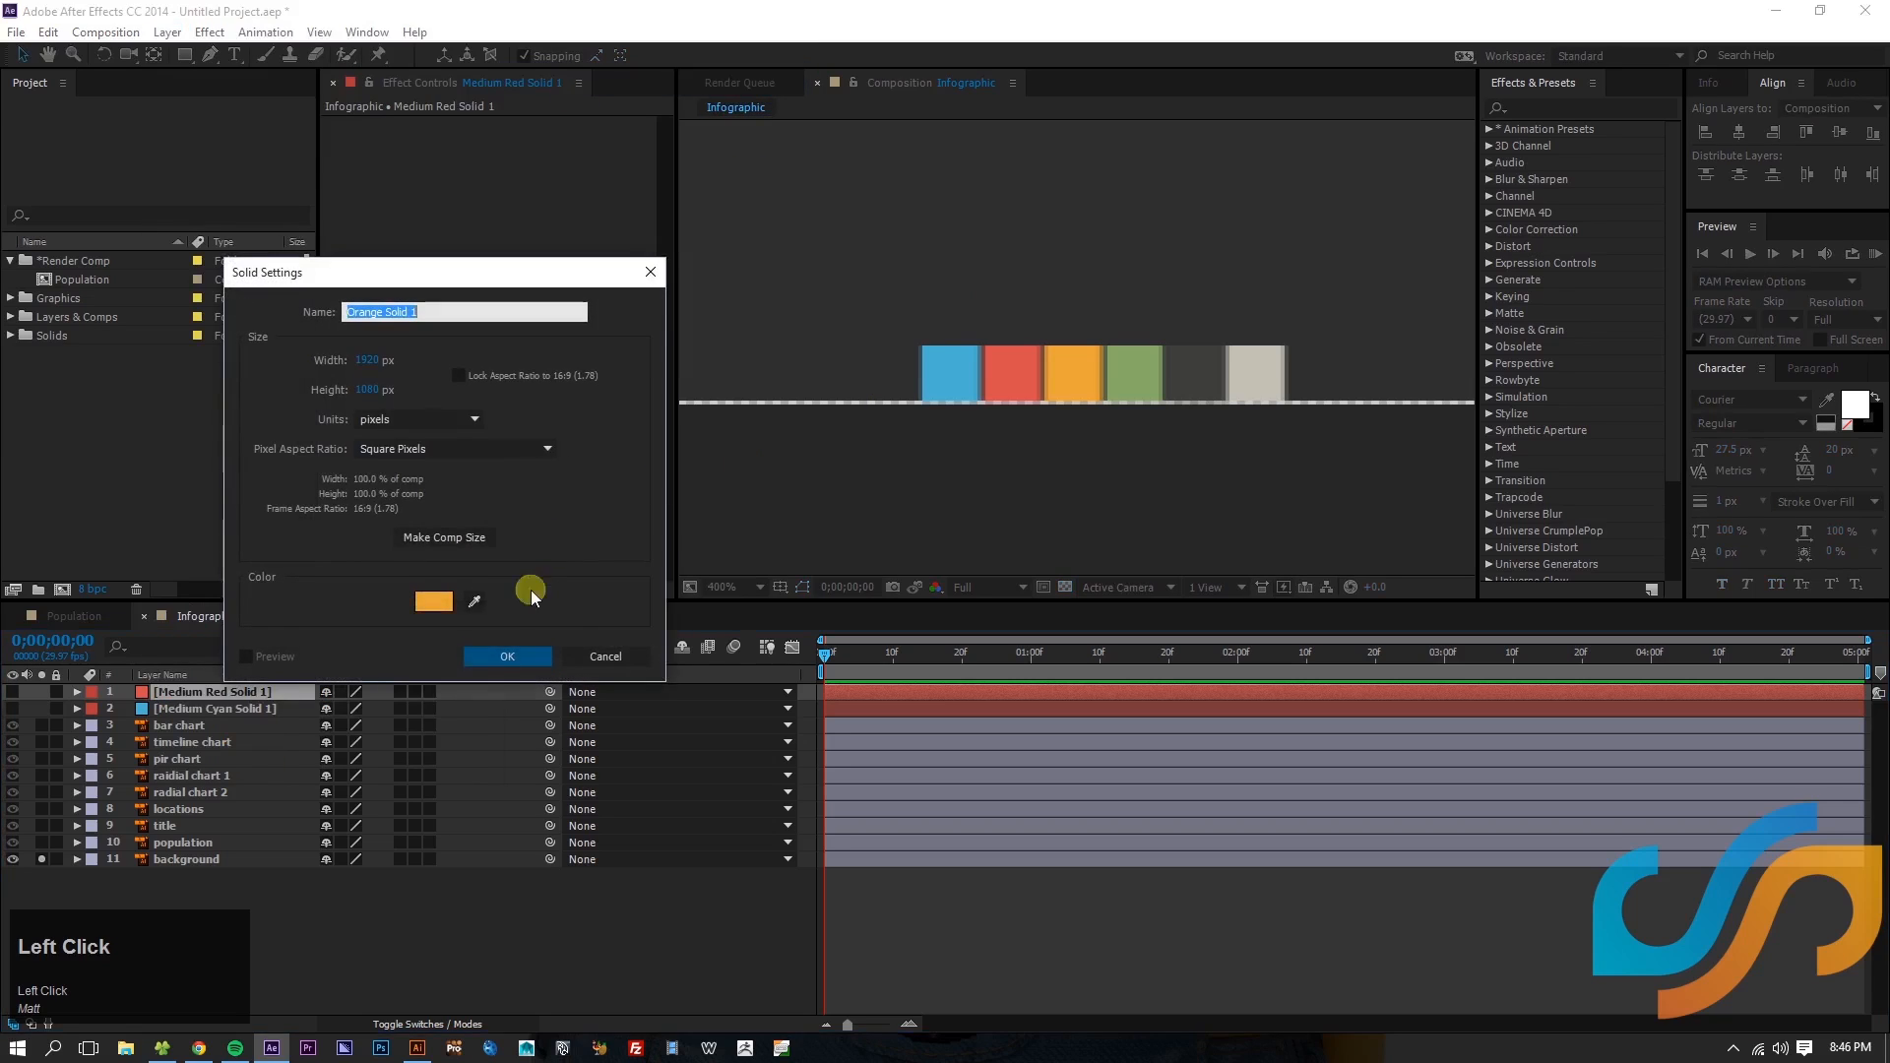
pyautogui.click(506, 658)
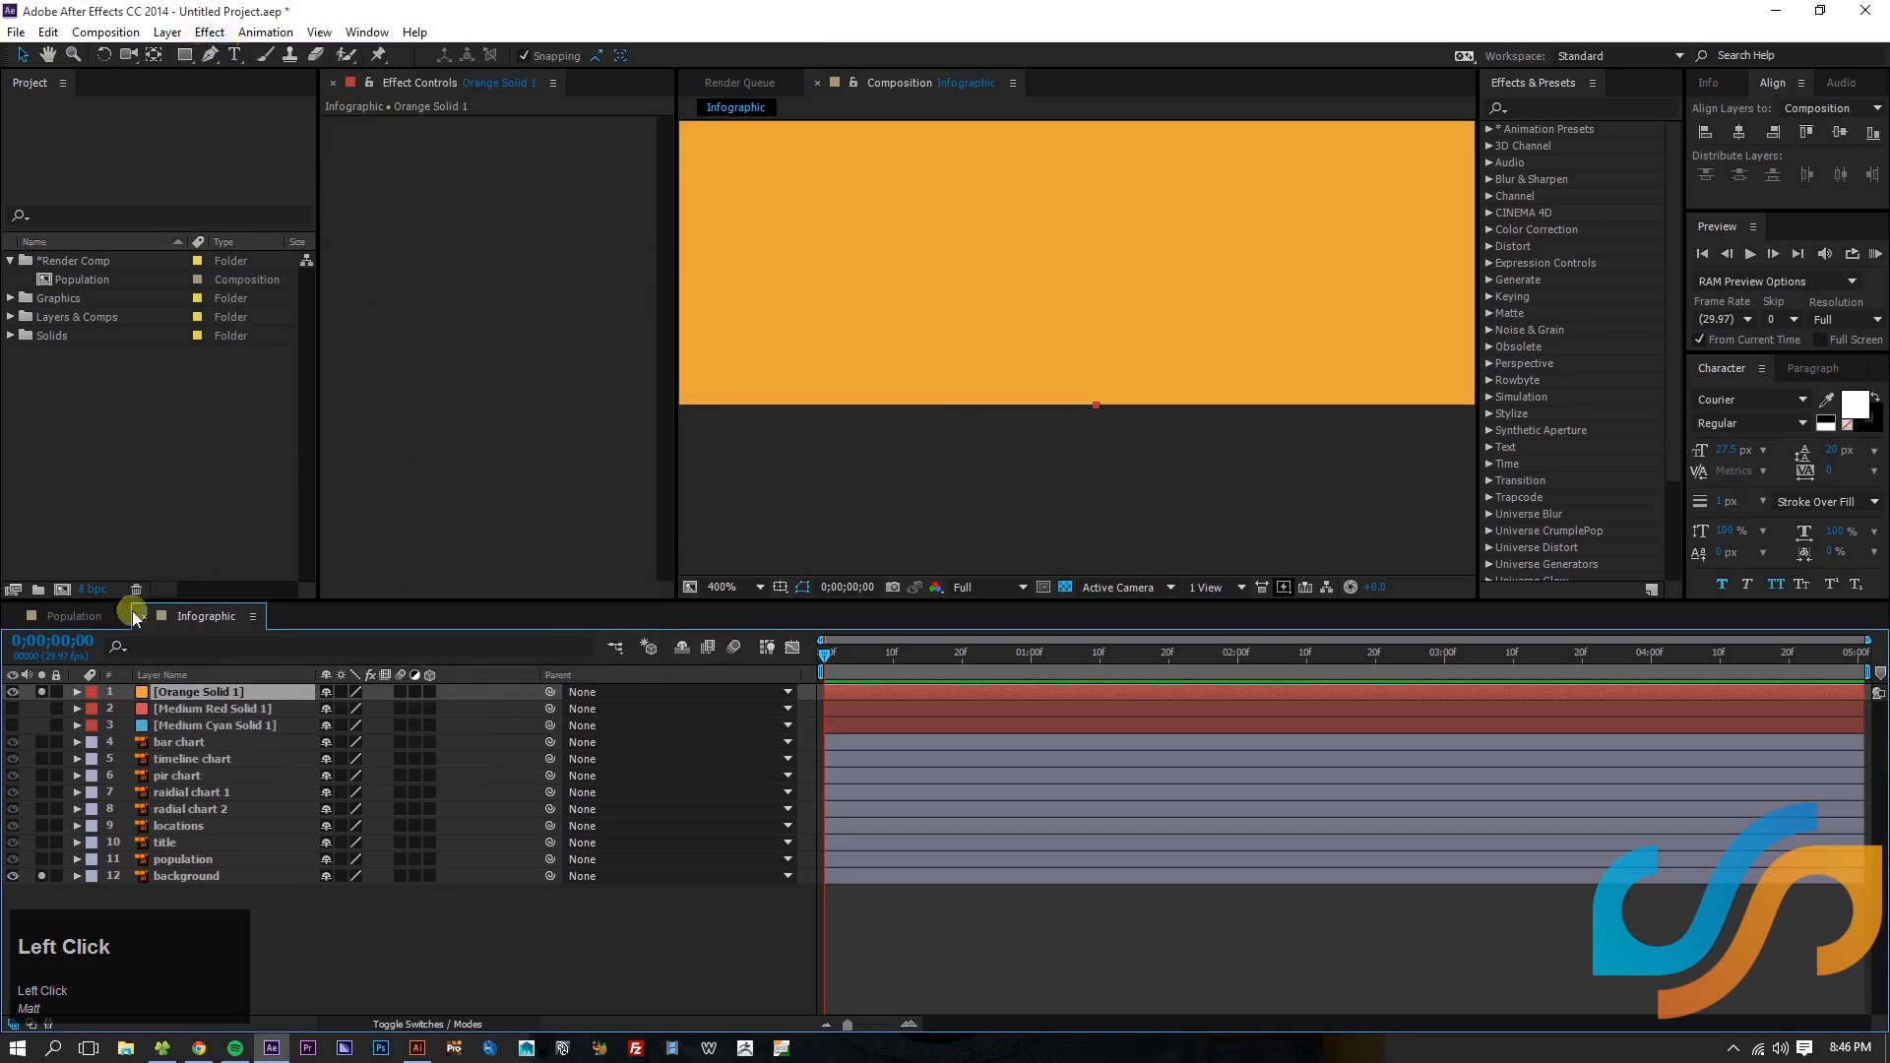
# - Add lime green, Dark Yellow Solid 1 and Pale Yellow Solid 1 sampled from the swatches
pyautogui.click(166, 32)
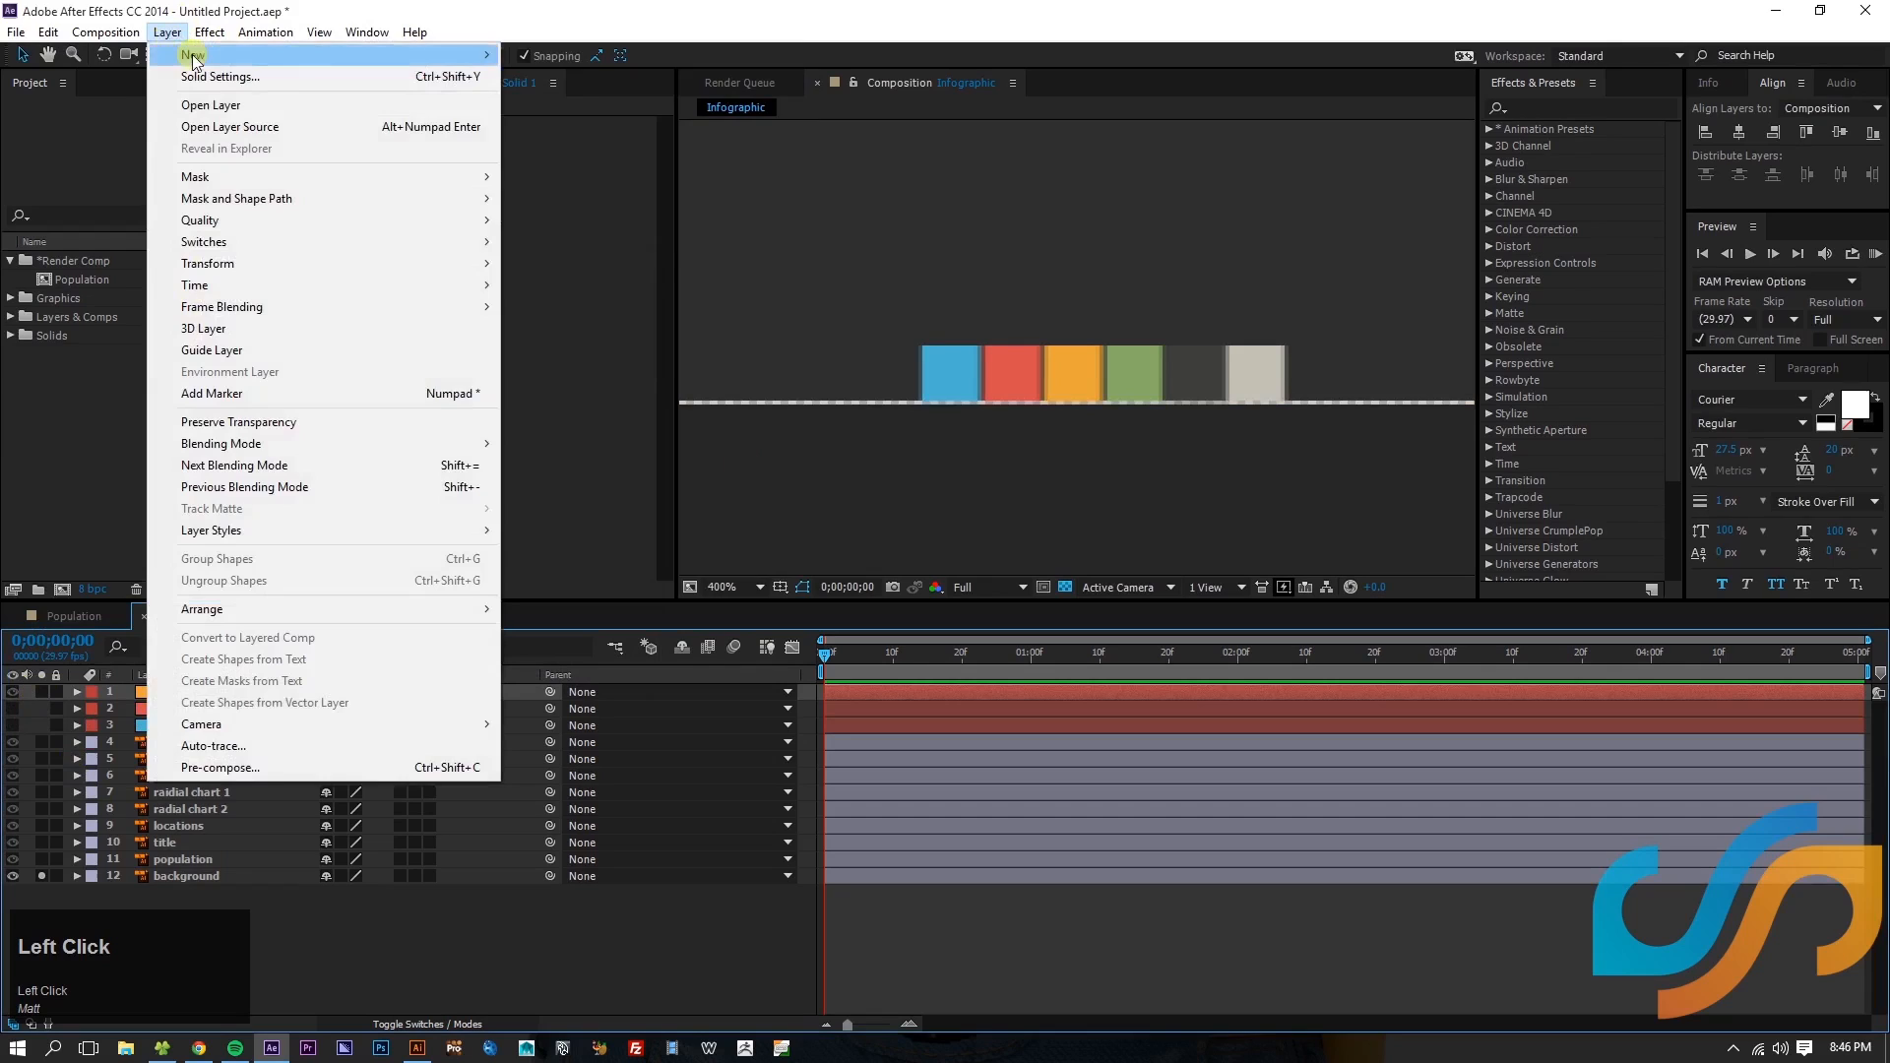
pyautogui.click(220, 75)
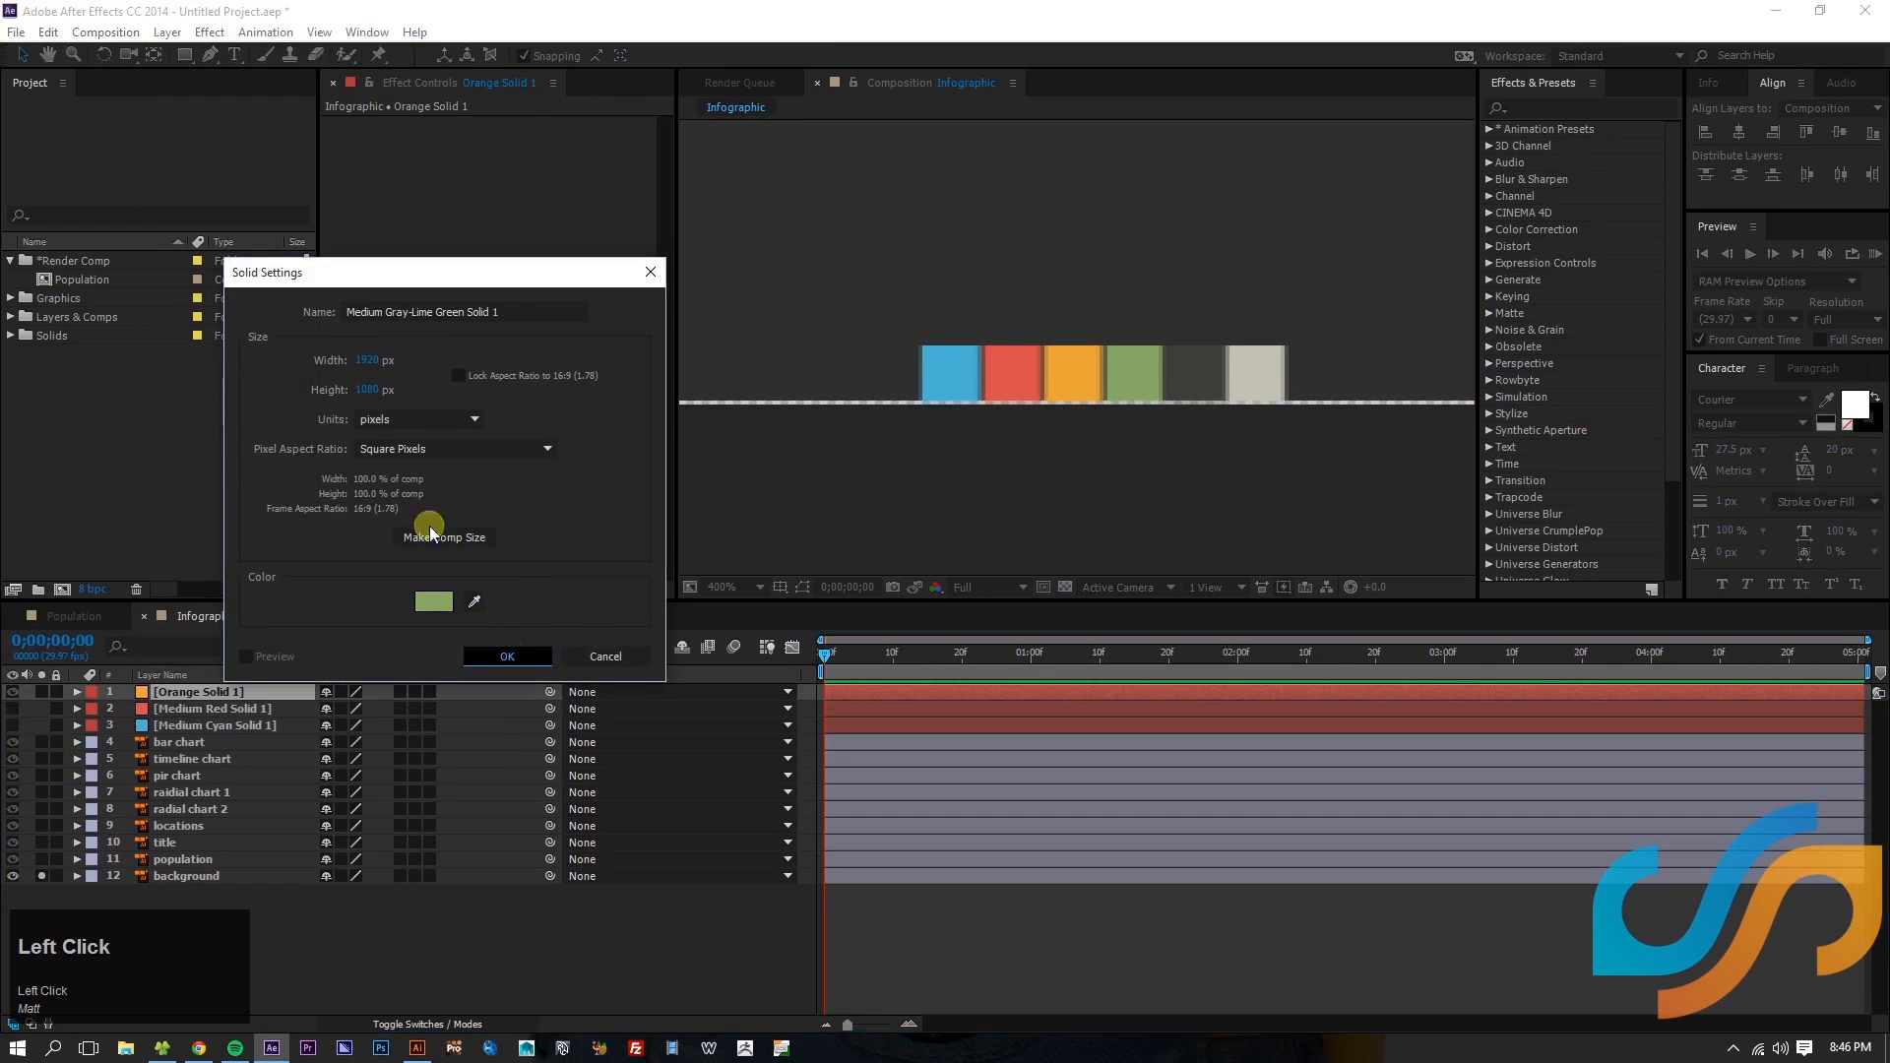
pyautogui.click(506, 657)
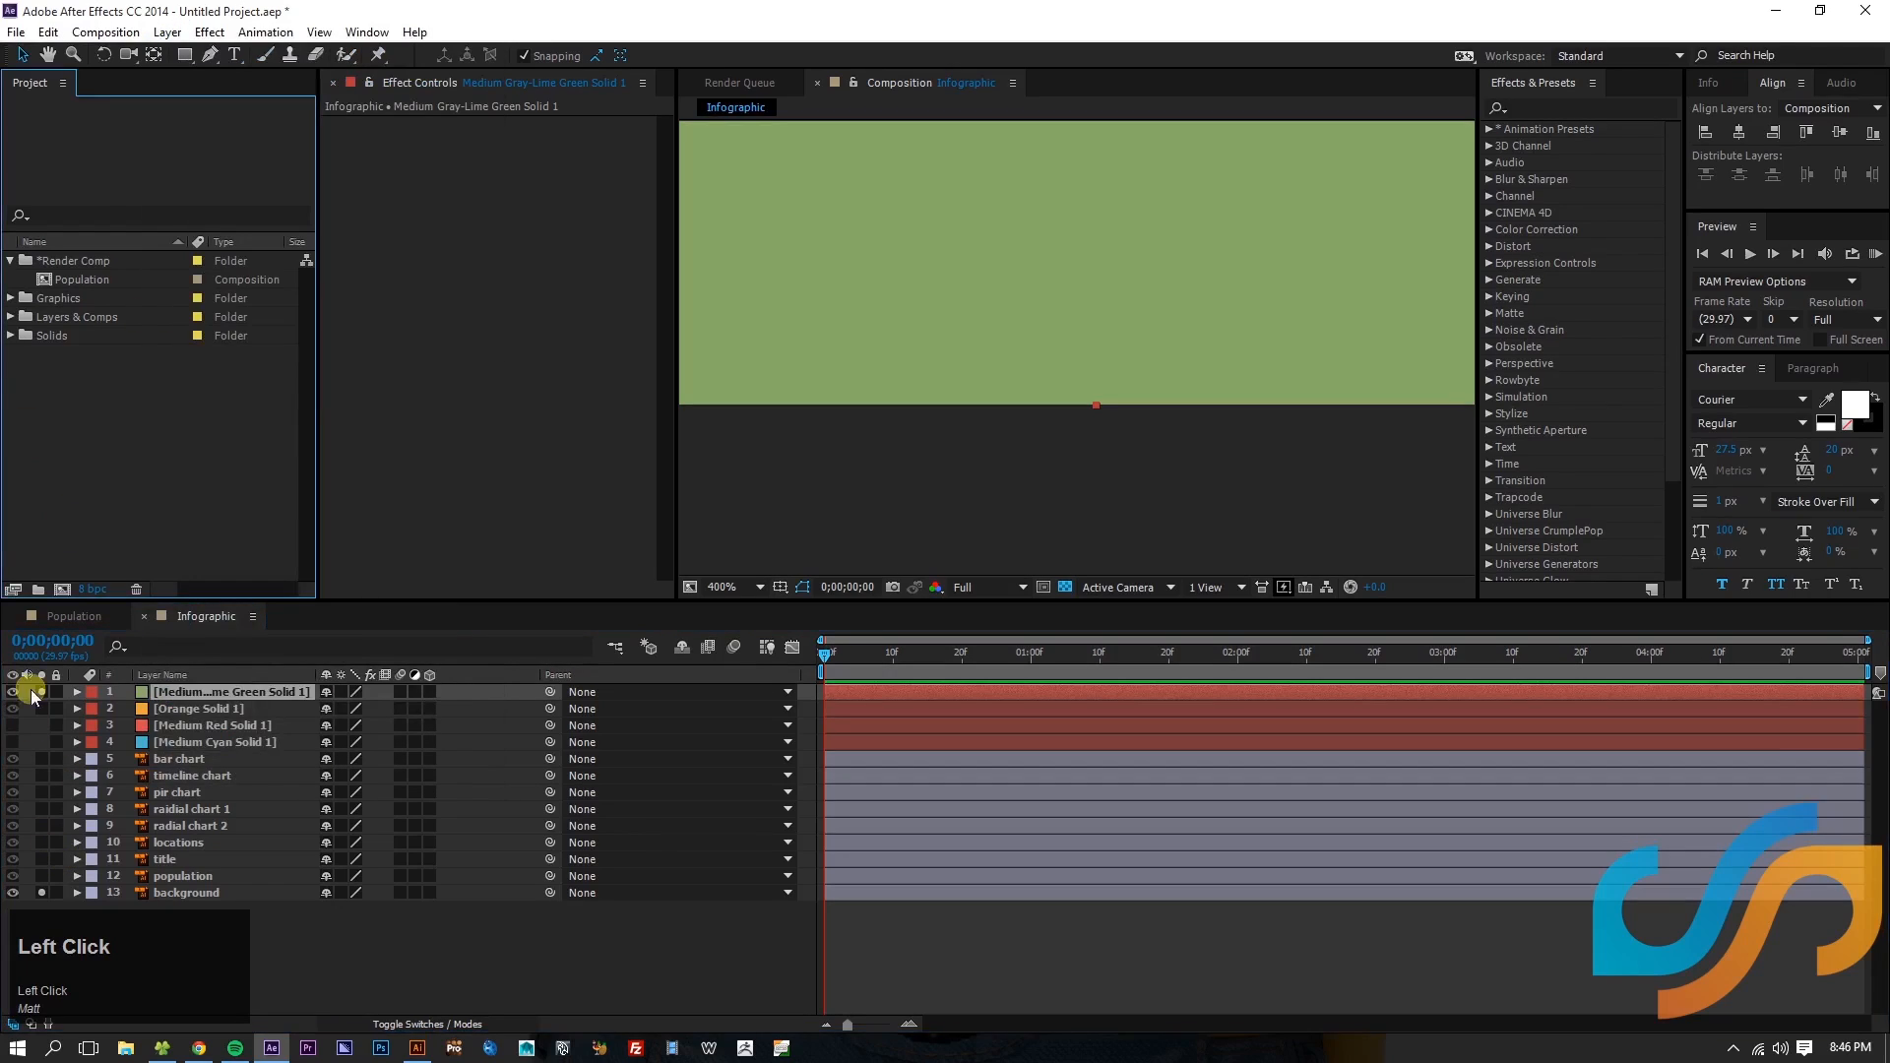
pyautogui.click(165, 32)
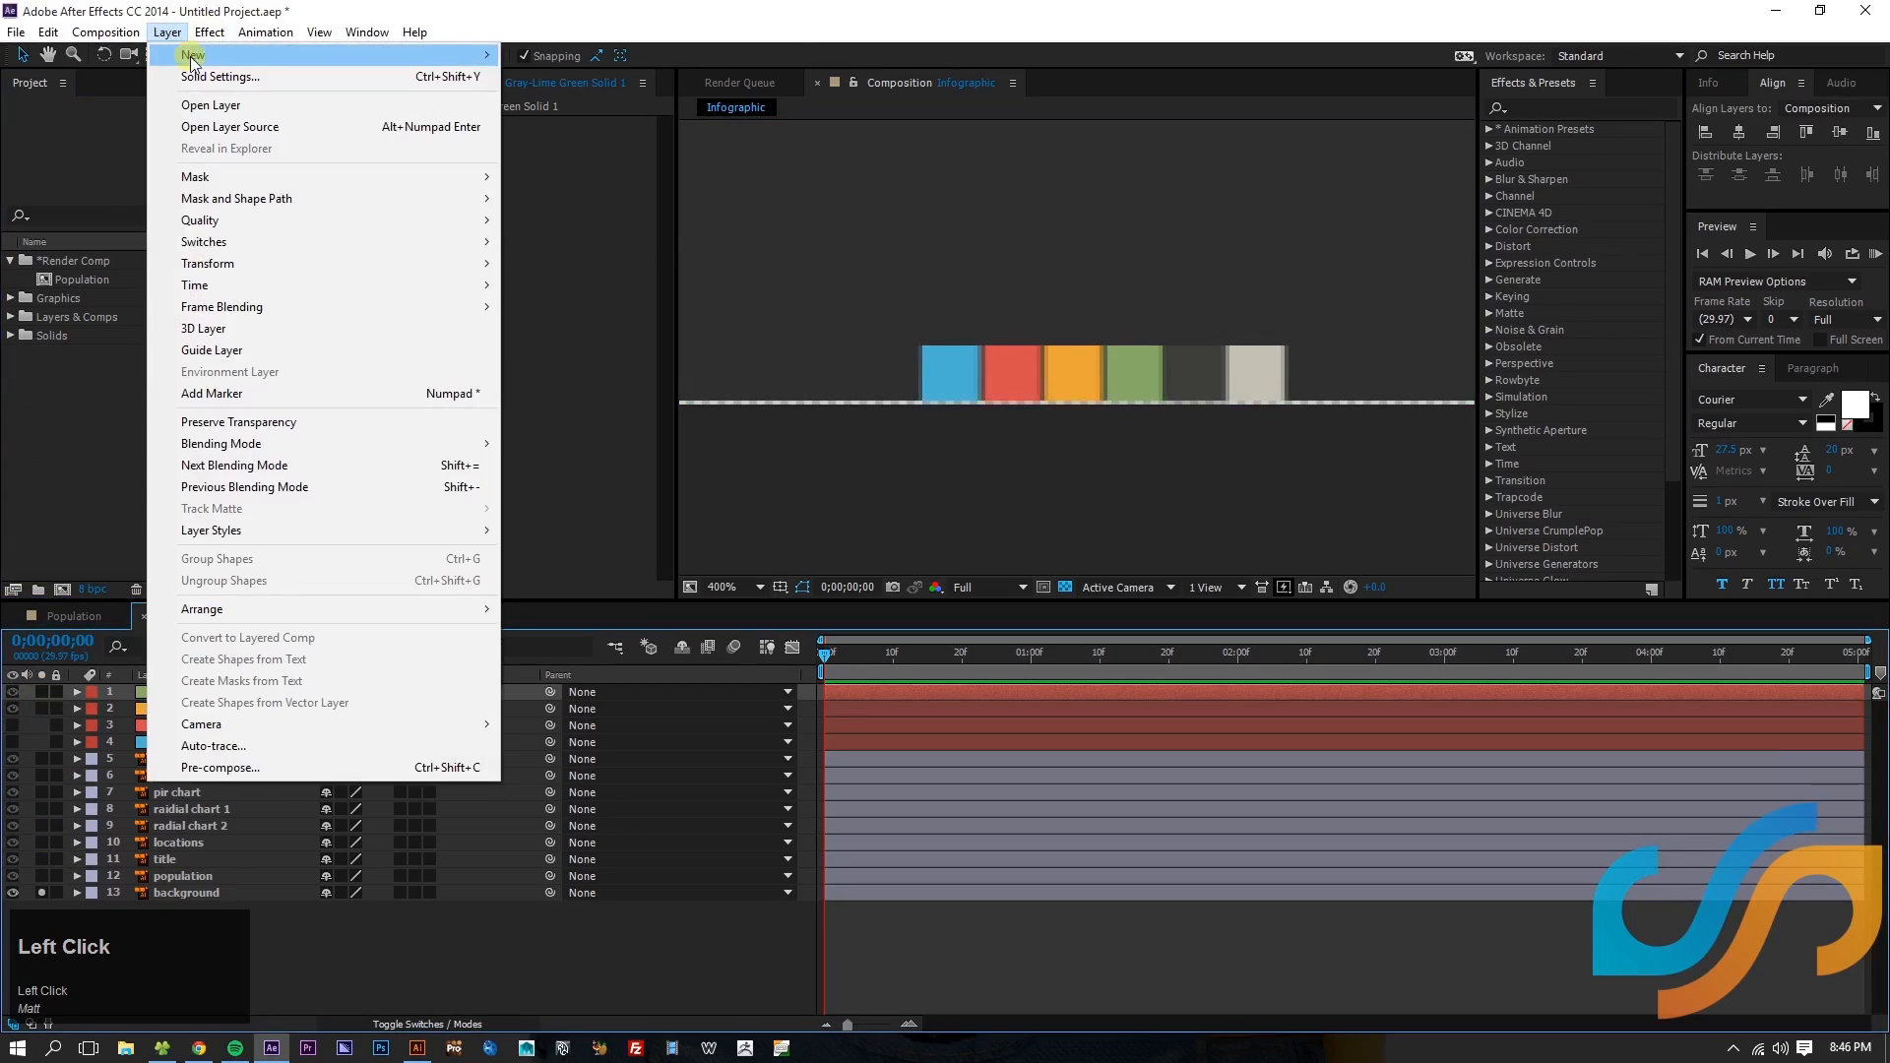
pyautogui.click(225, 77)
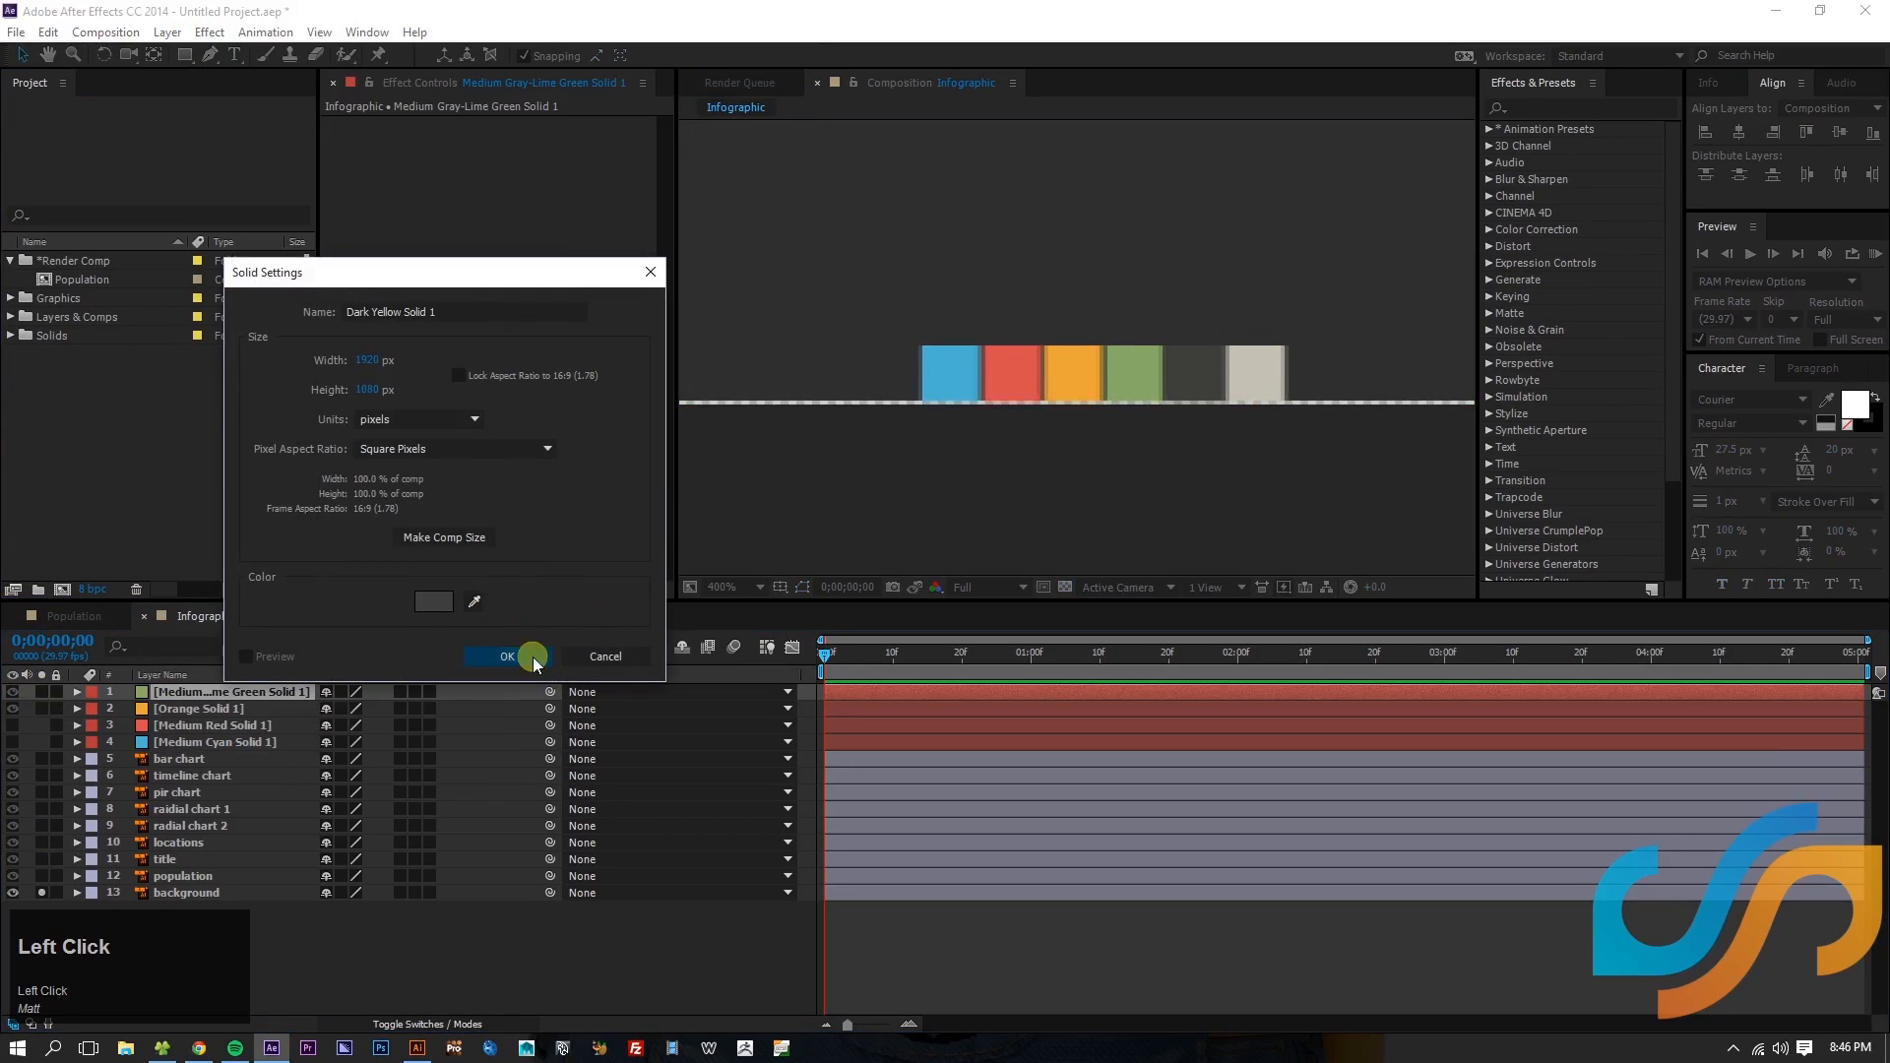
pyautogui.click(506, 657)
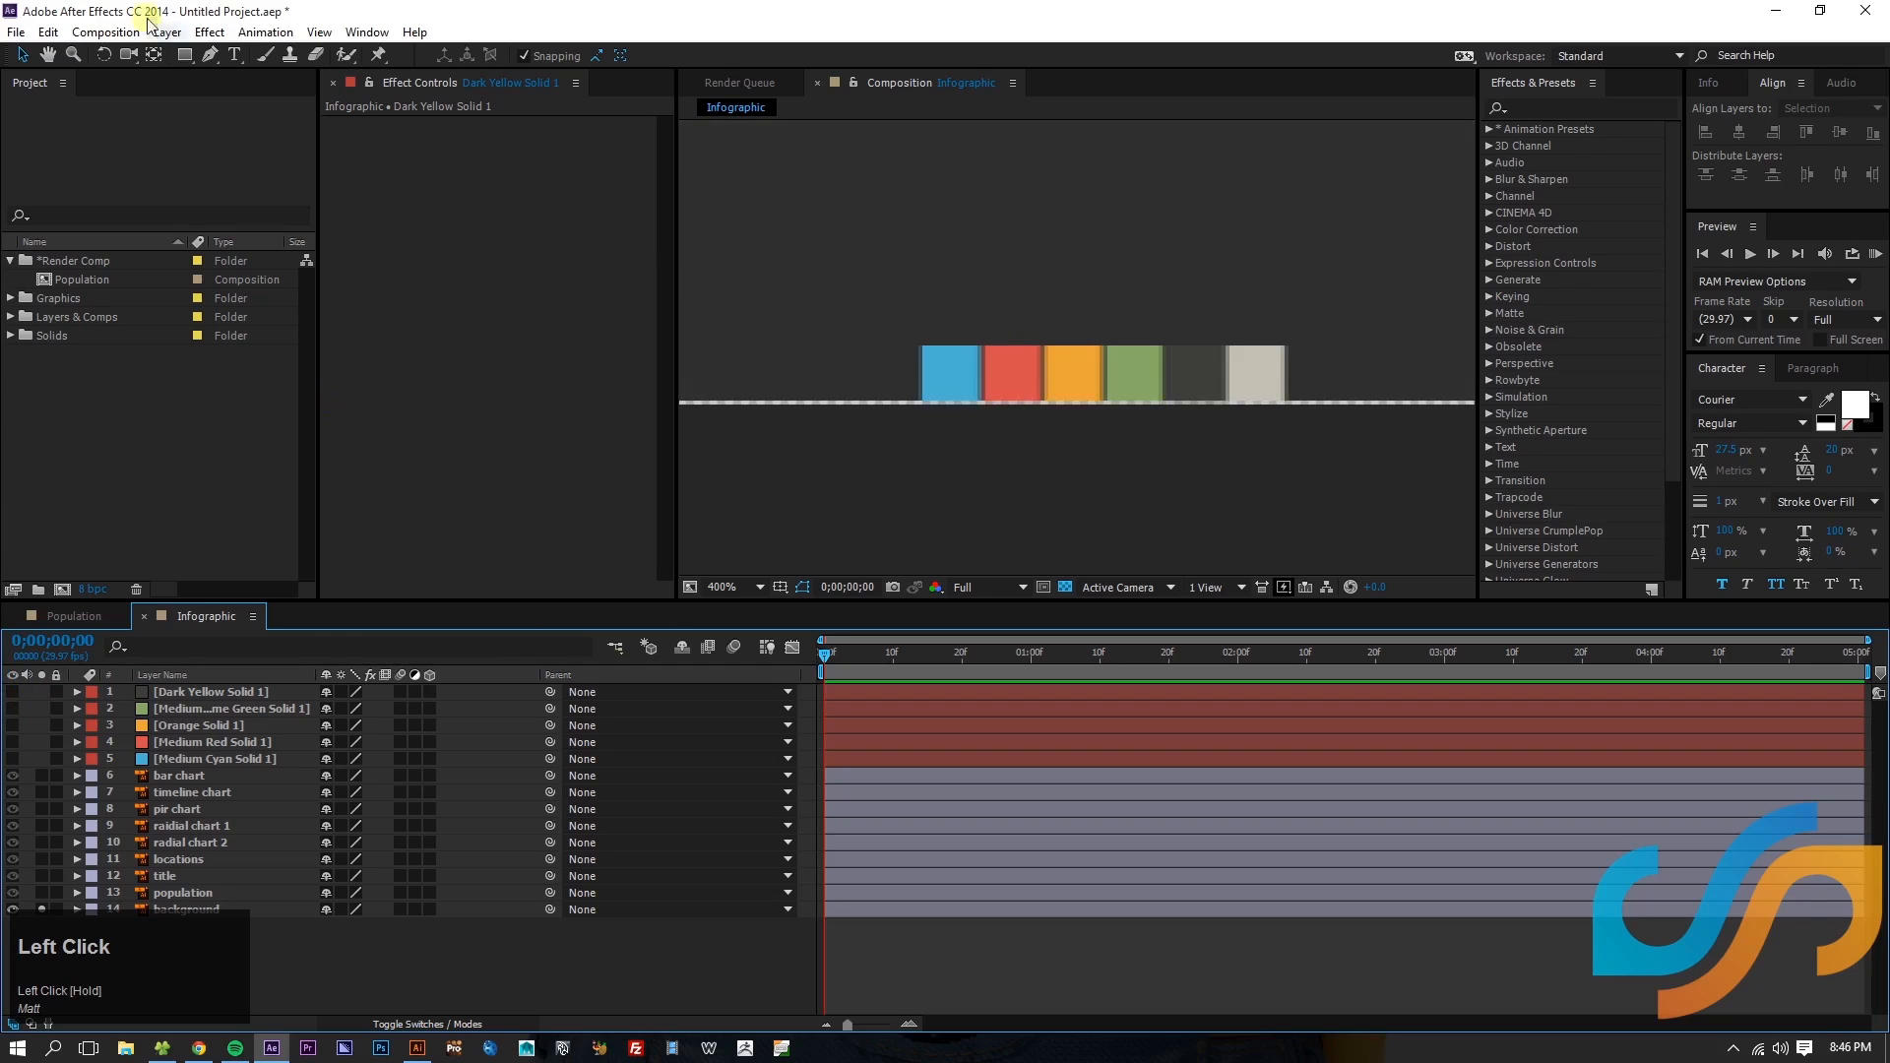
pyautogui.click(179, 31)
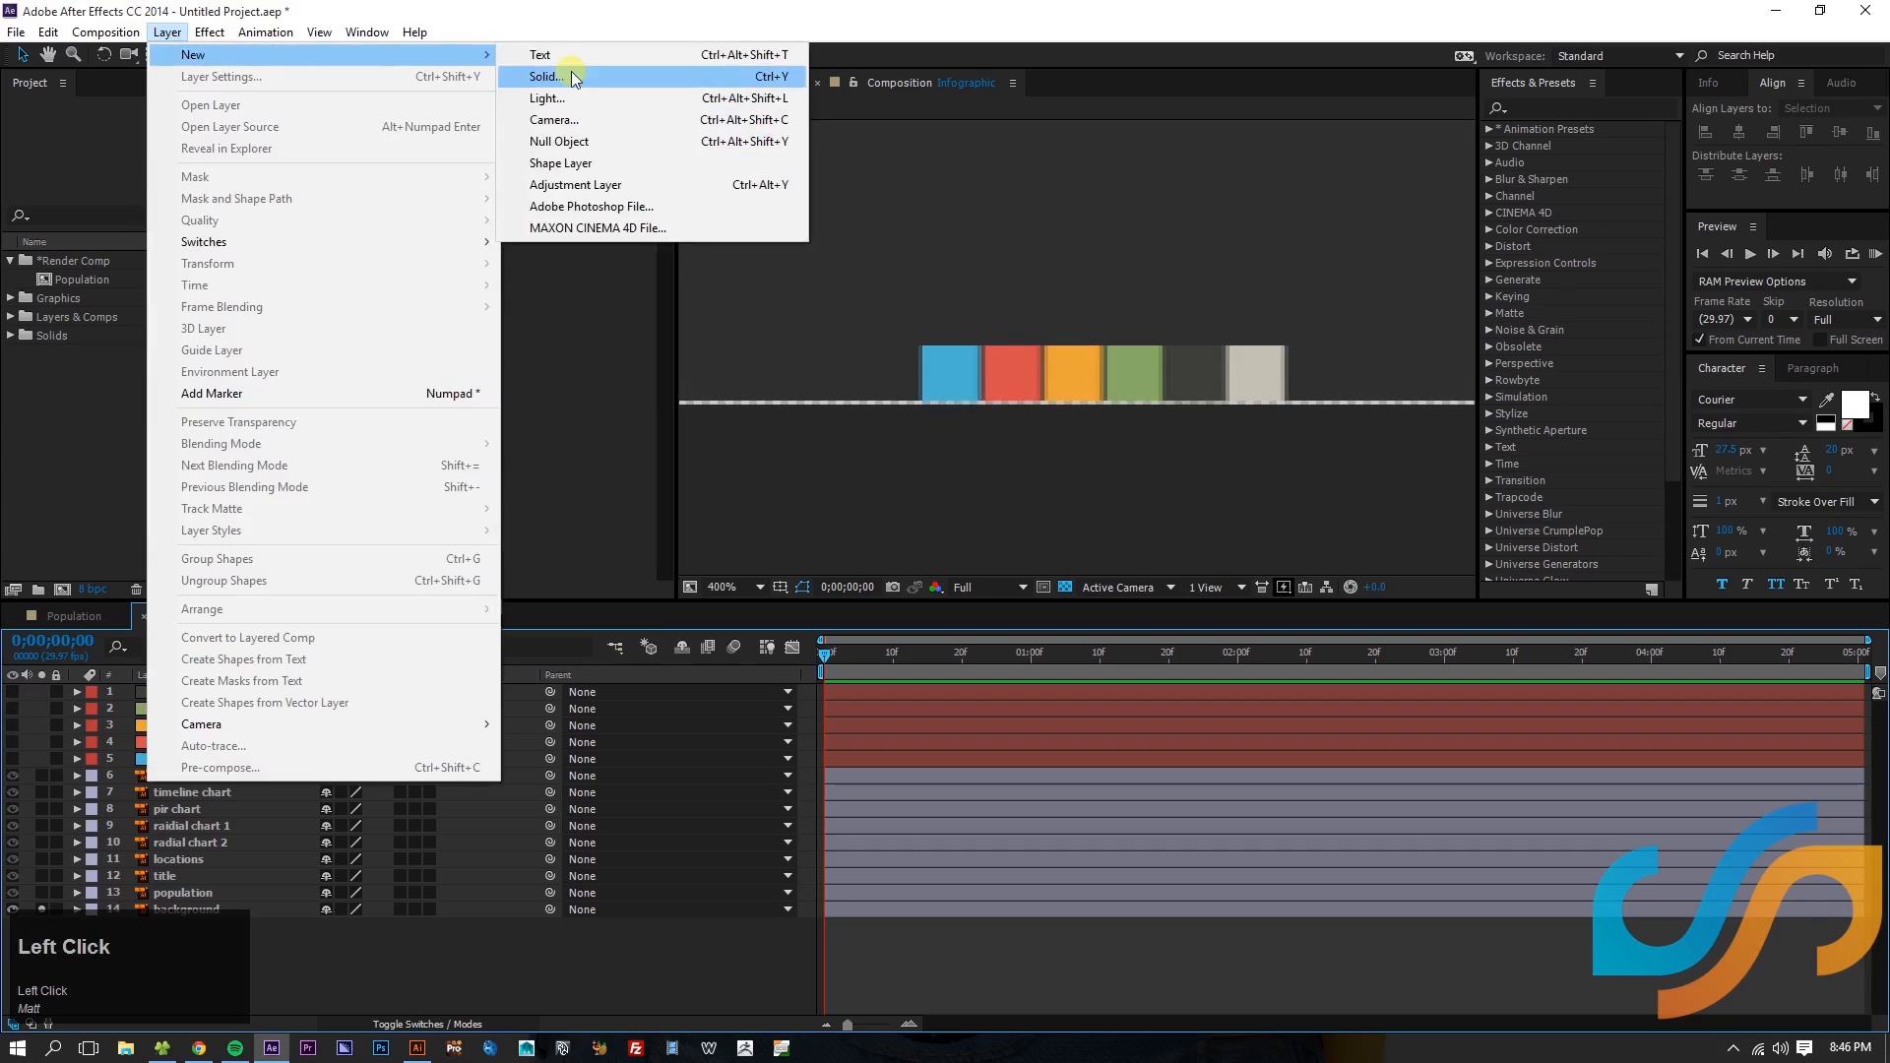
pyautogui.click(548, 77)
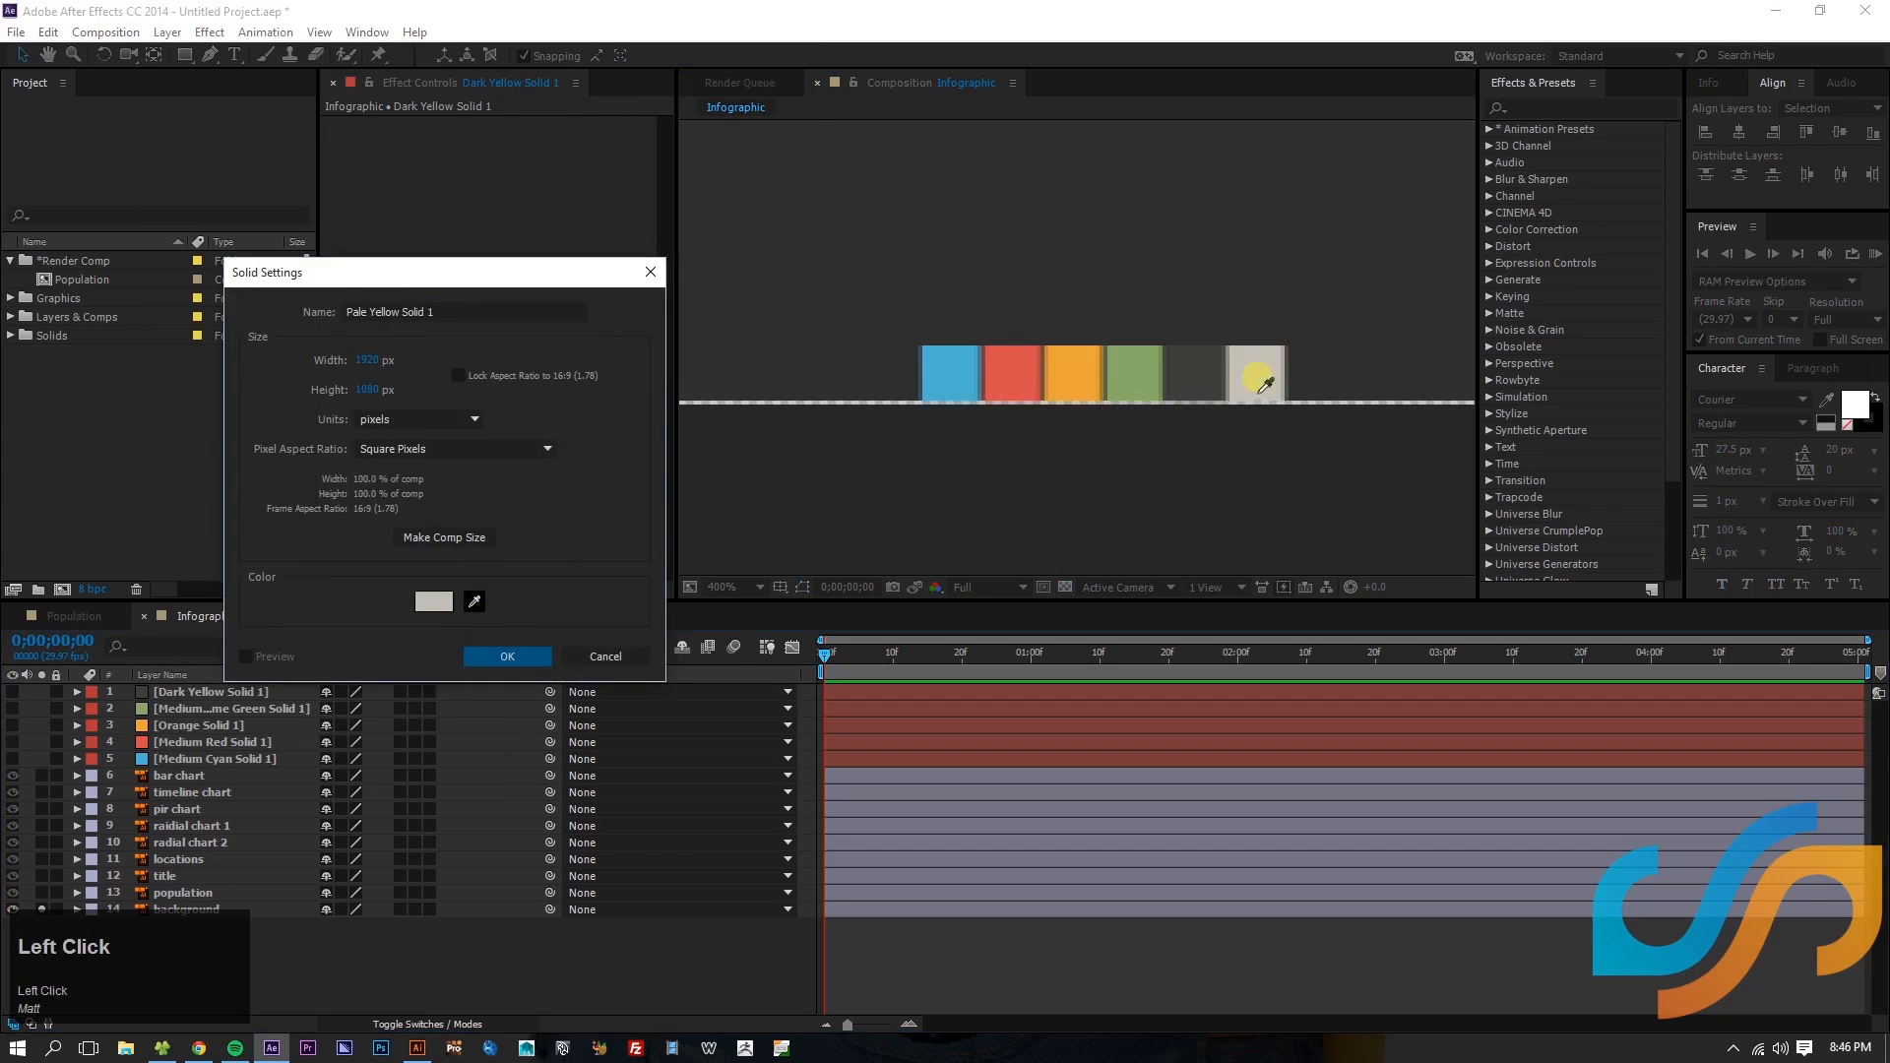
pyautogui.click(506, 657)
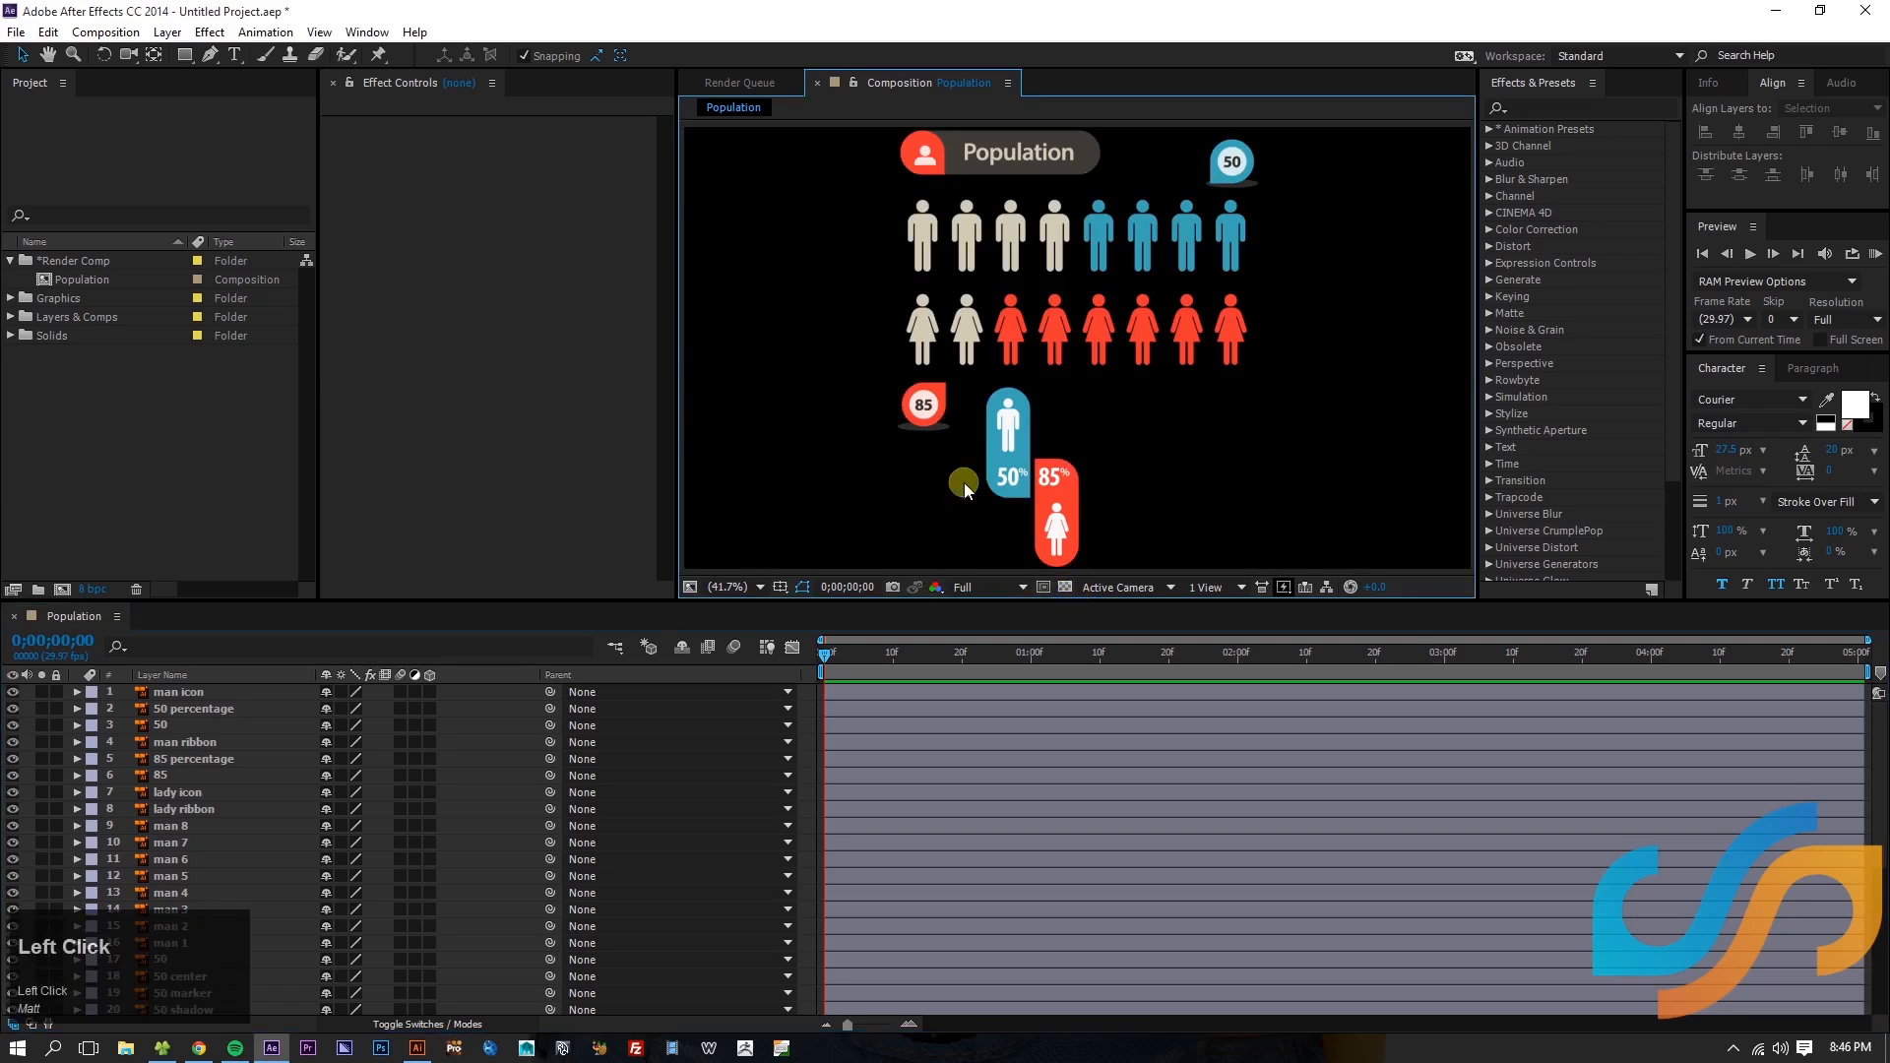
# - Place Dark Yellow Solid 1 behind the figures in Population and select the top row of men
pyautogui.click(22, 335)
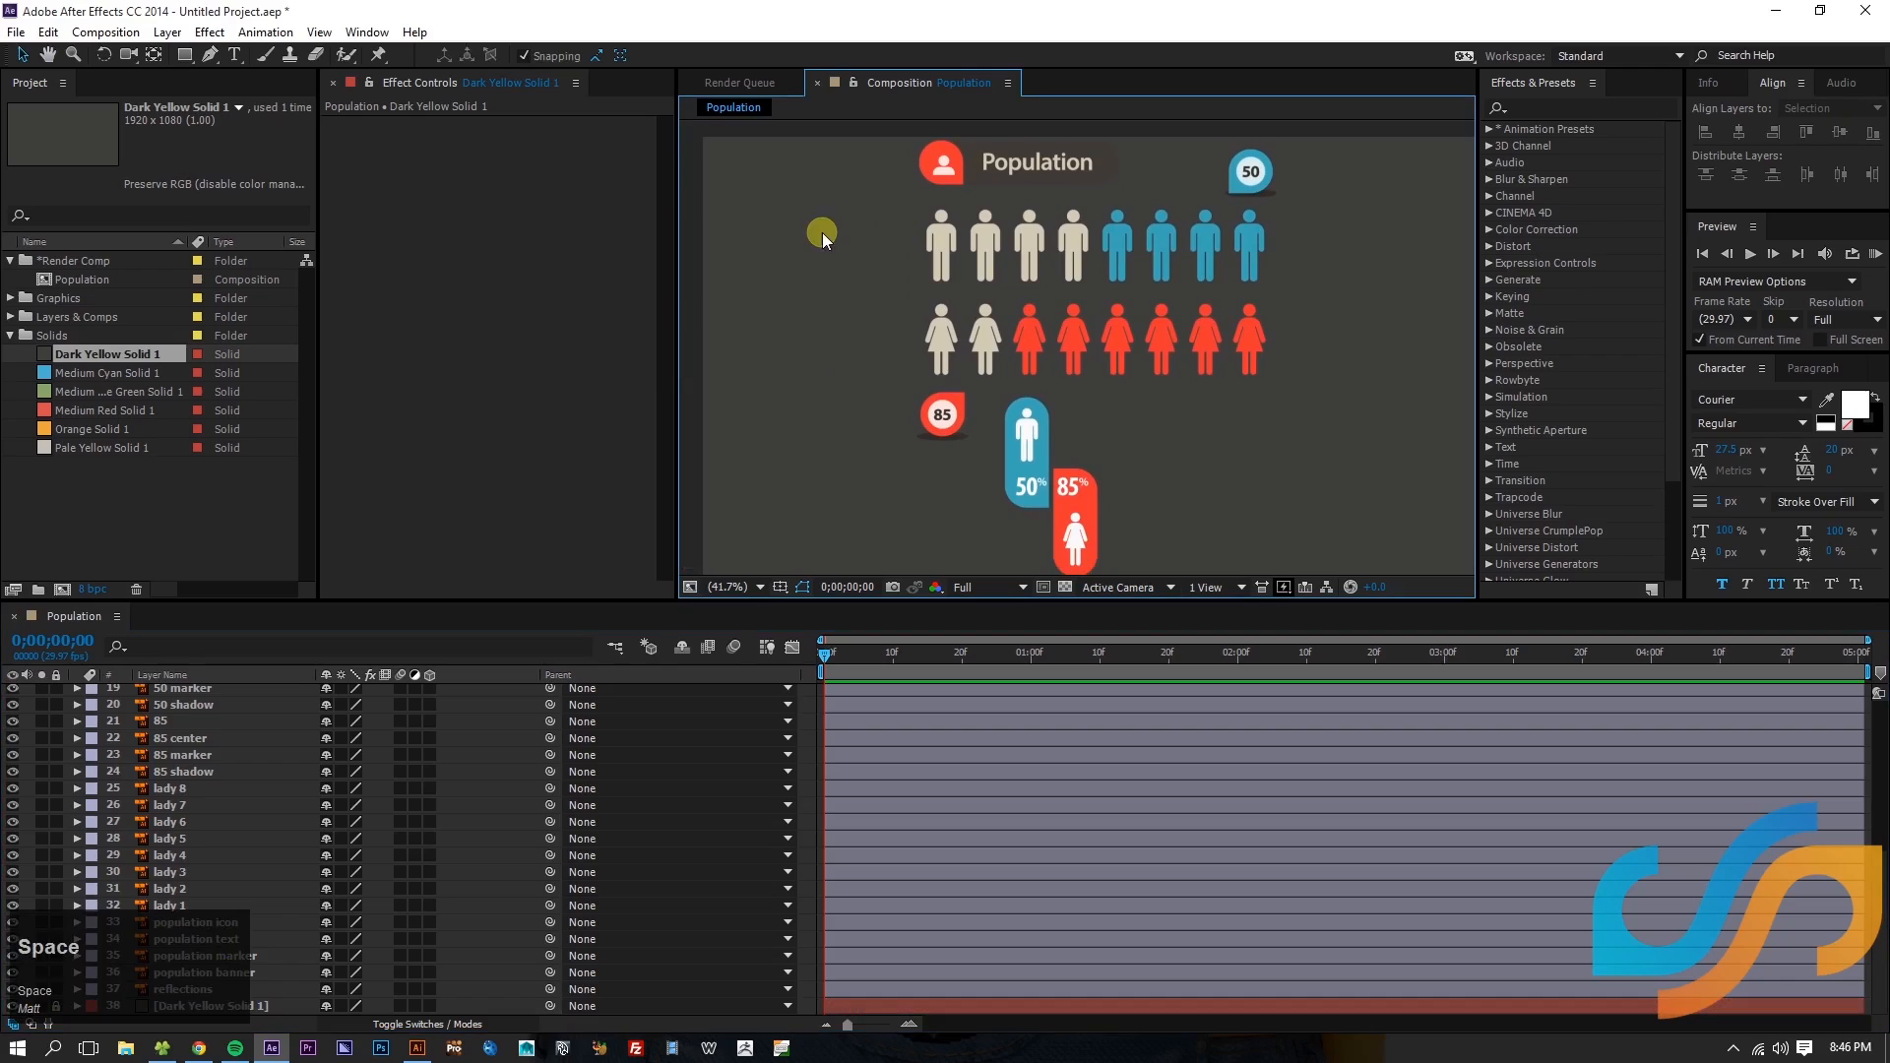
pyautogui.click(1075, 244)
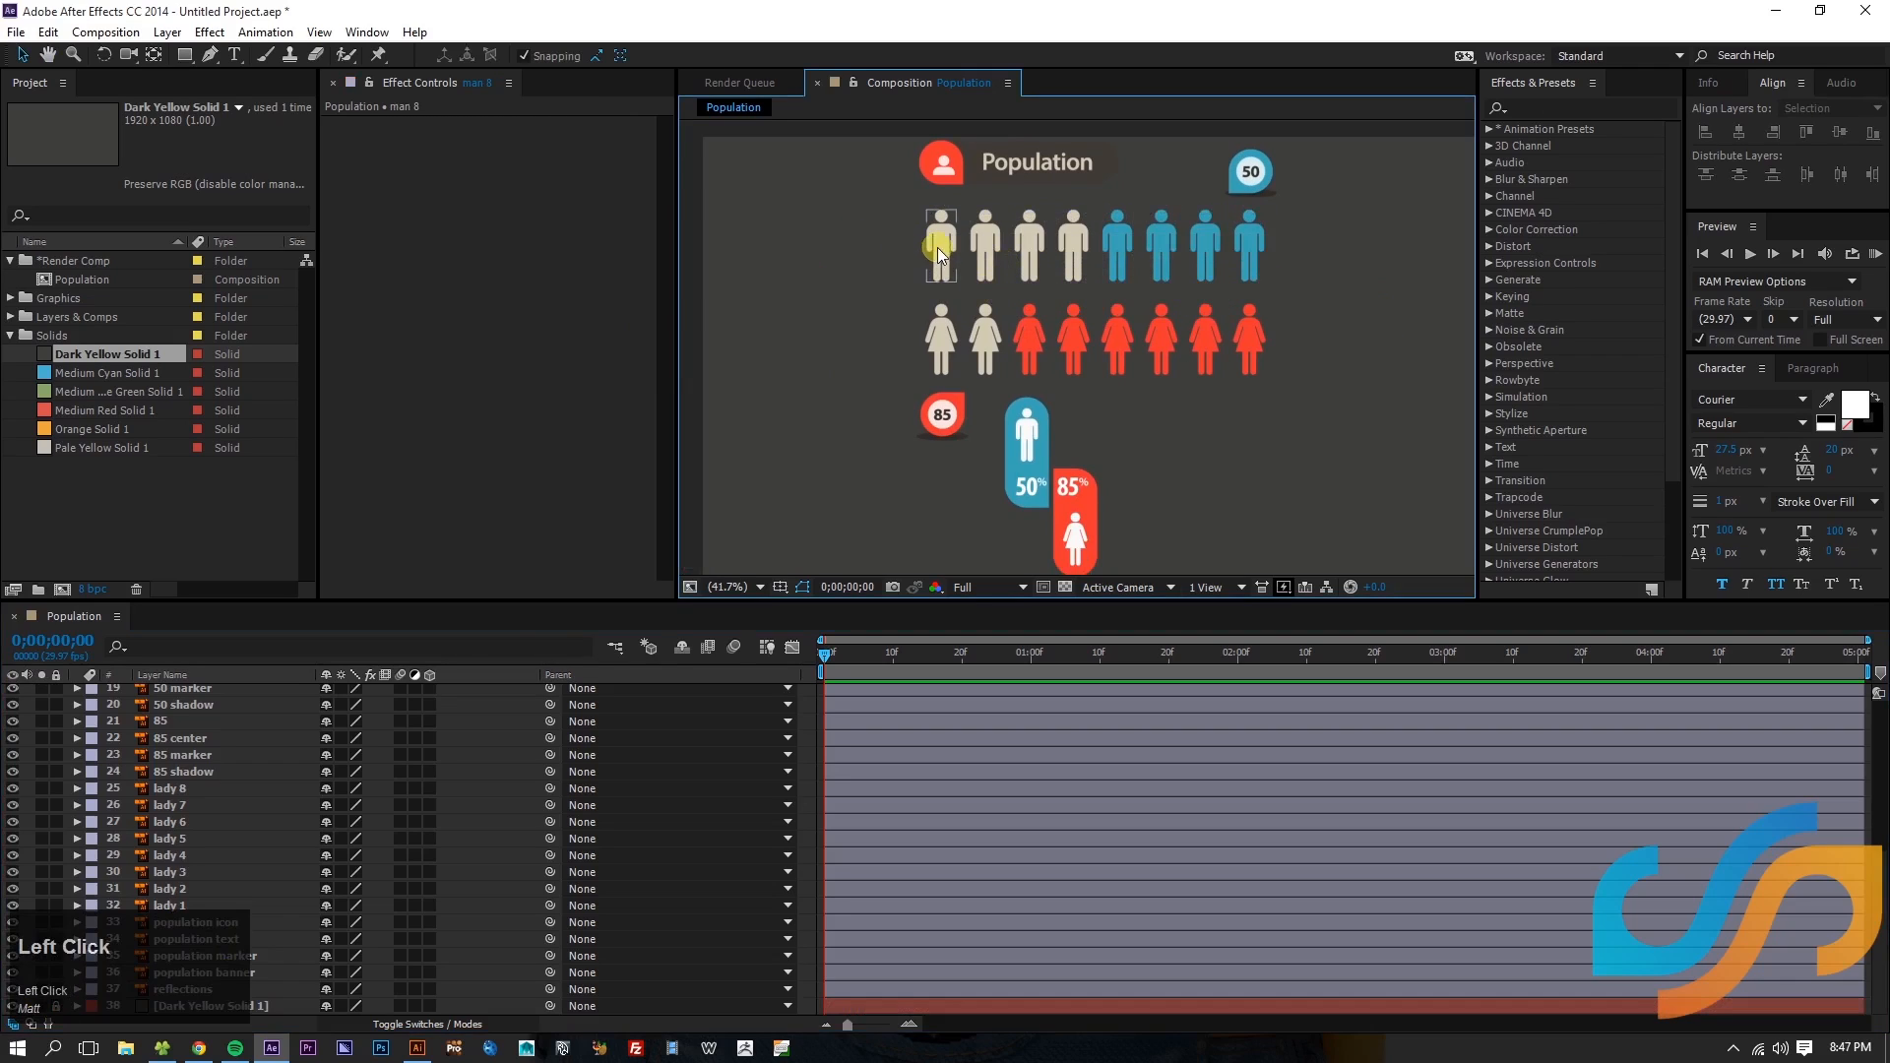
pyautogui.moveTo(937, 254); pyautogui.dragTo(1372, 291)
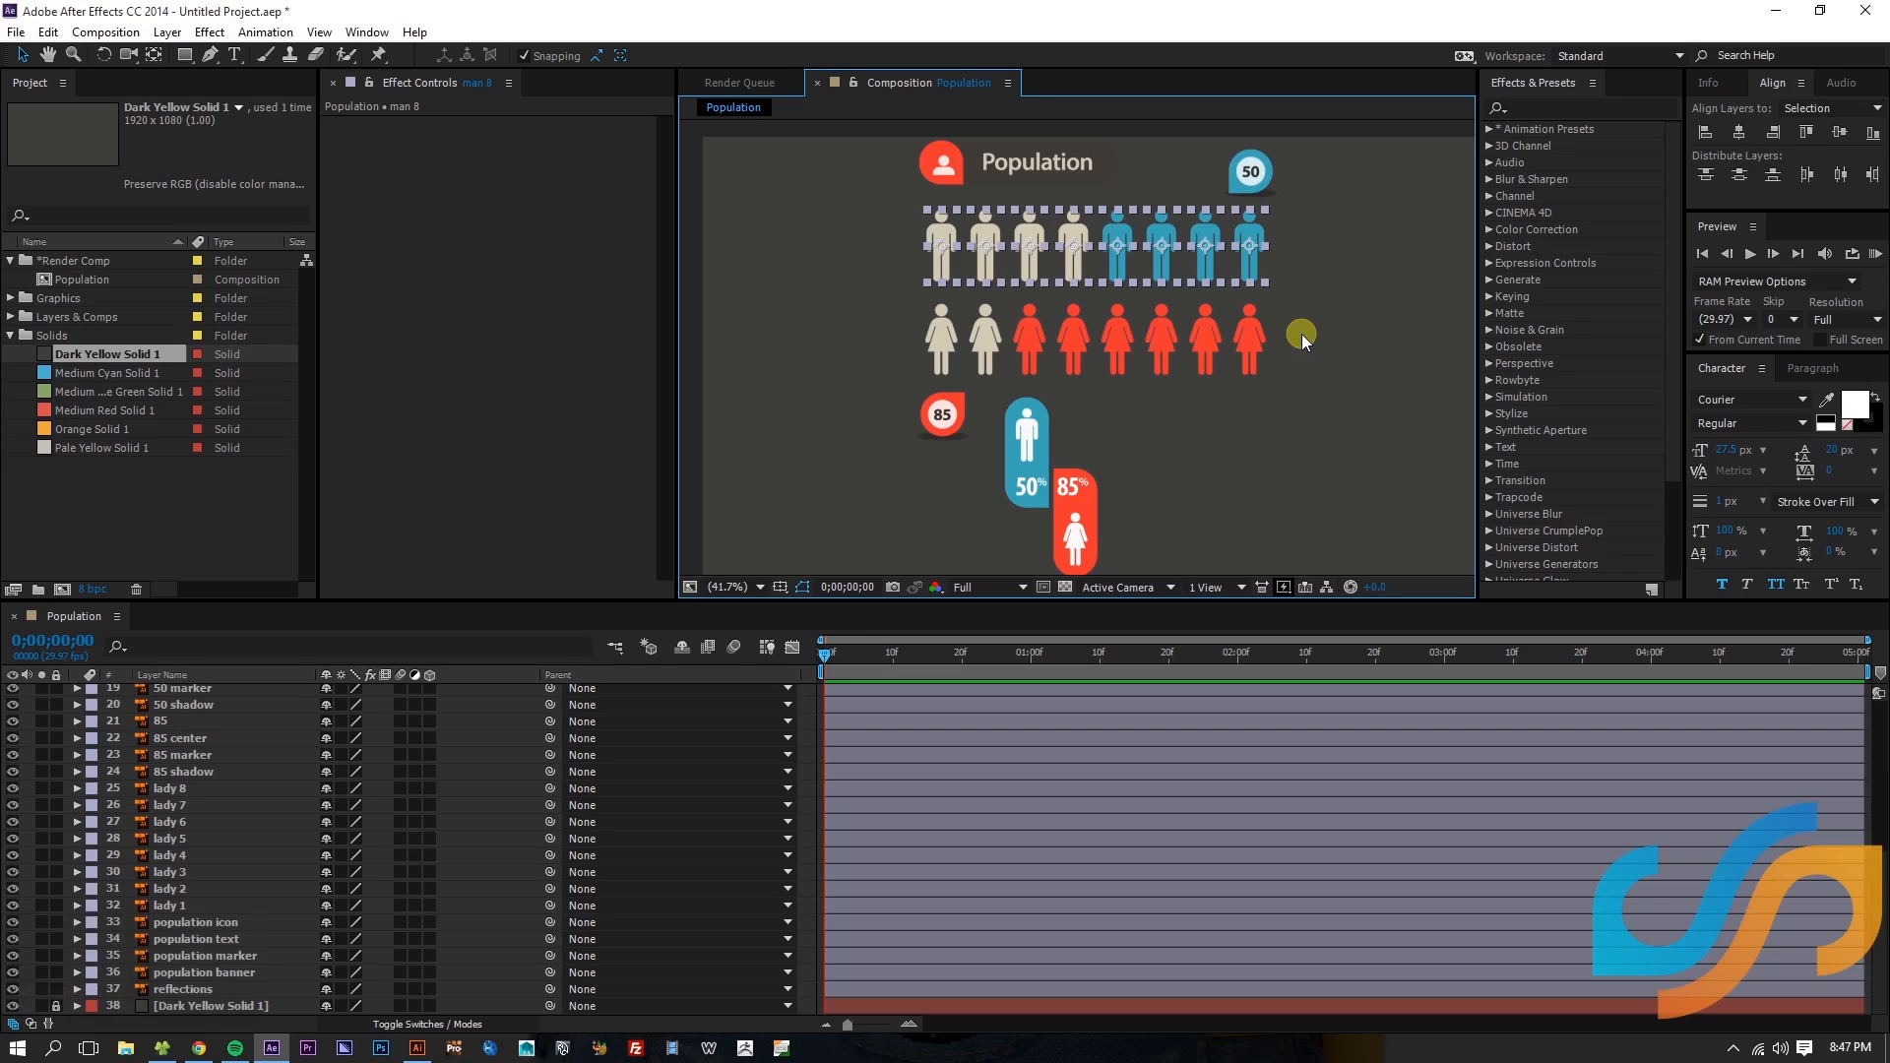
# - Pre-compose the eight men as 'raining men' and cancel pre-composing the ladies
pyautogui.press('ctrl+shift+c')
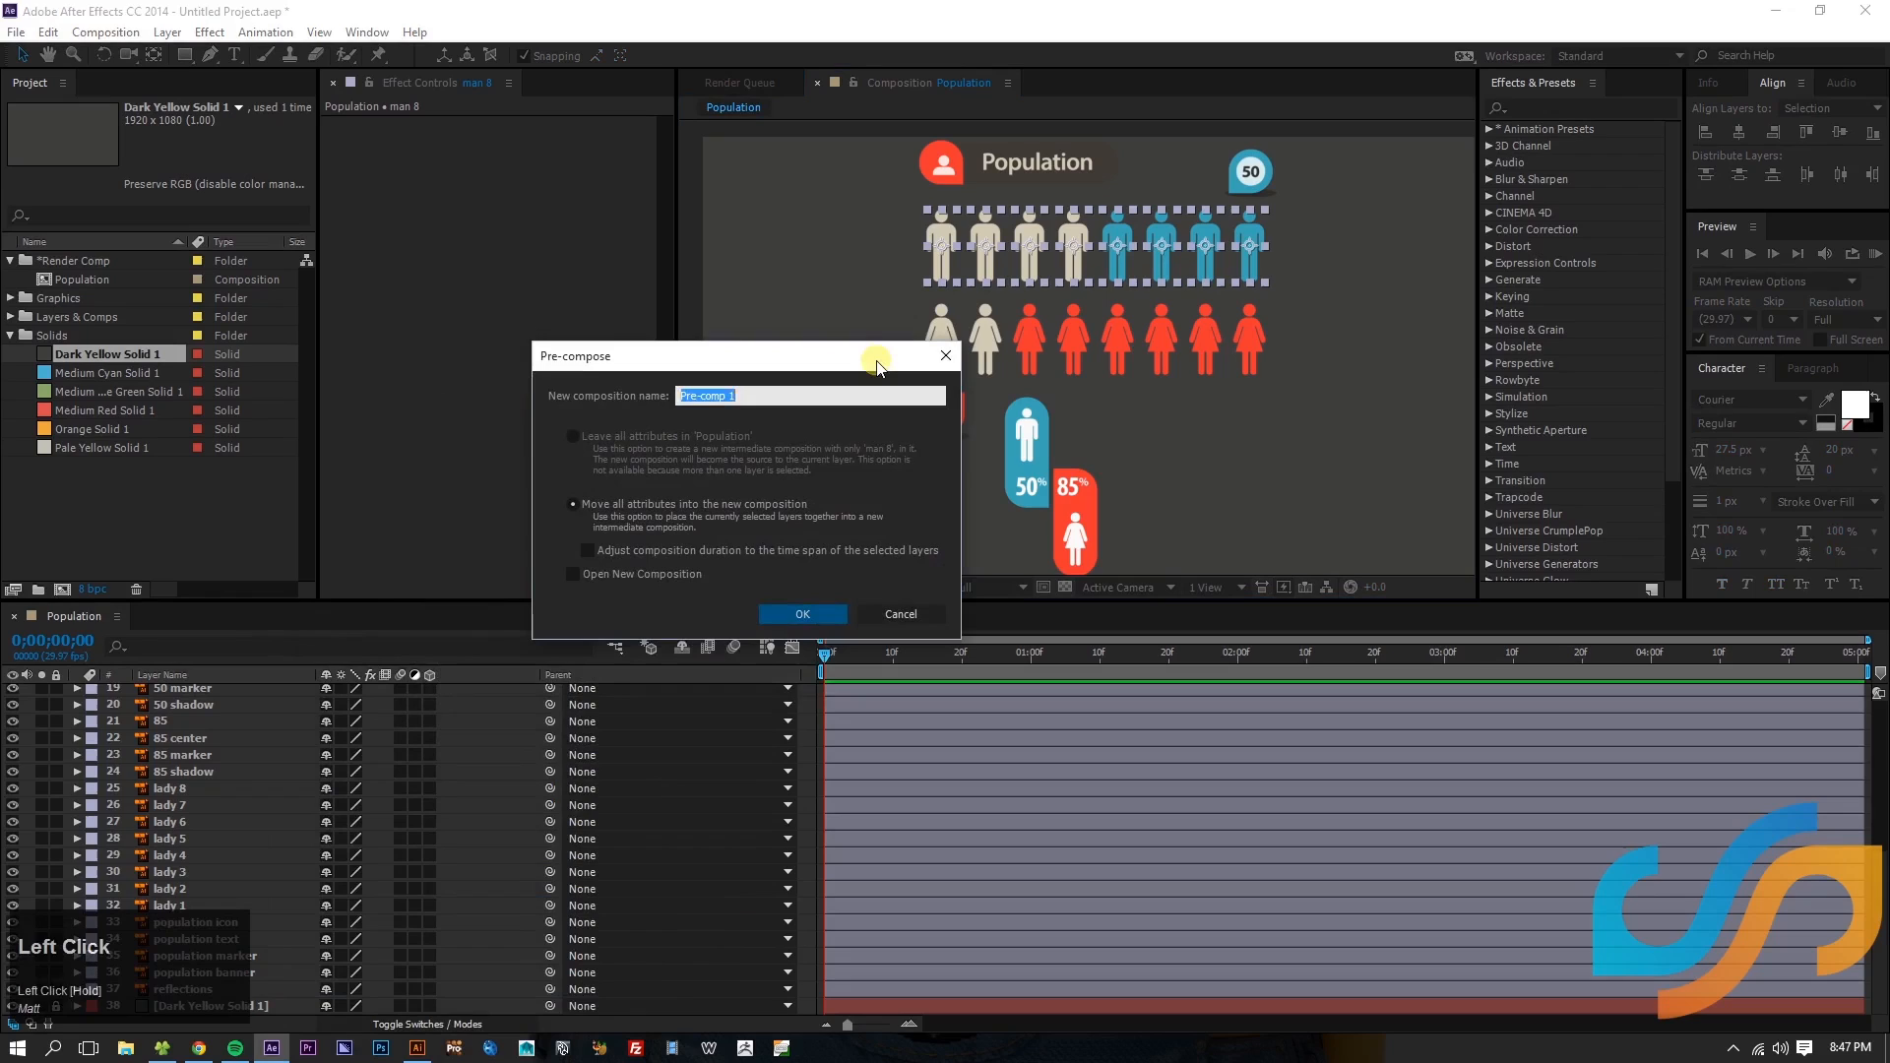
pyautogui.write('raining men')
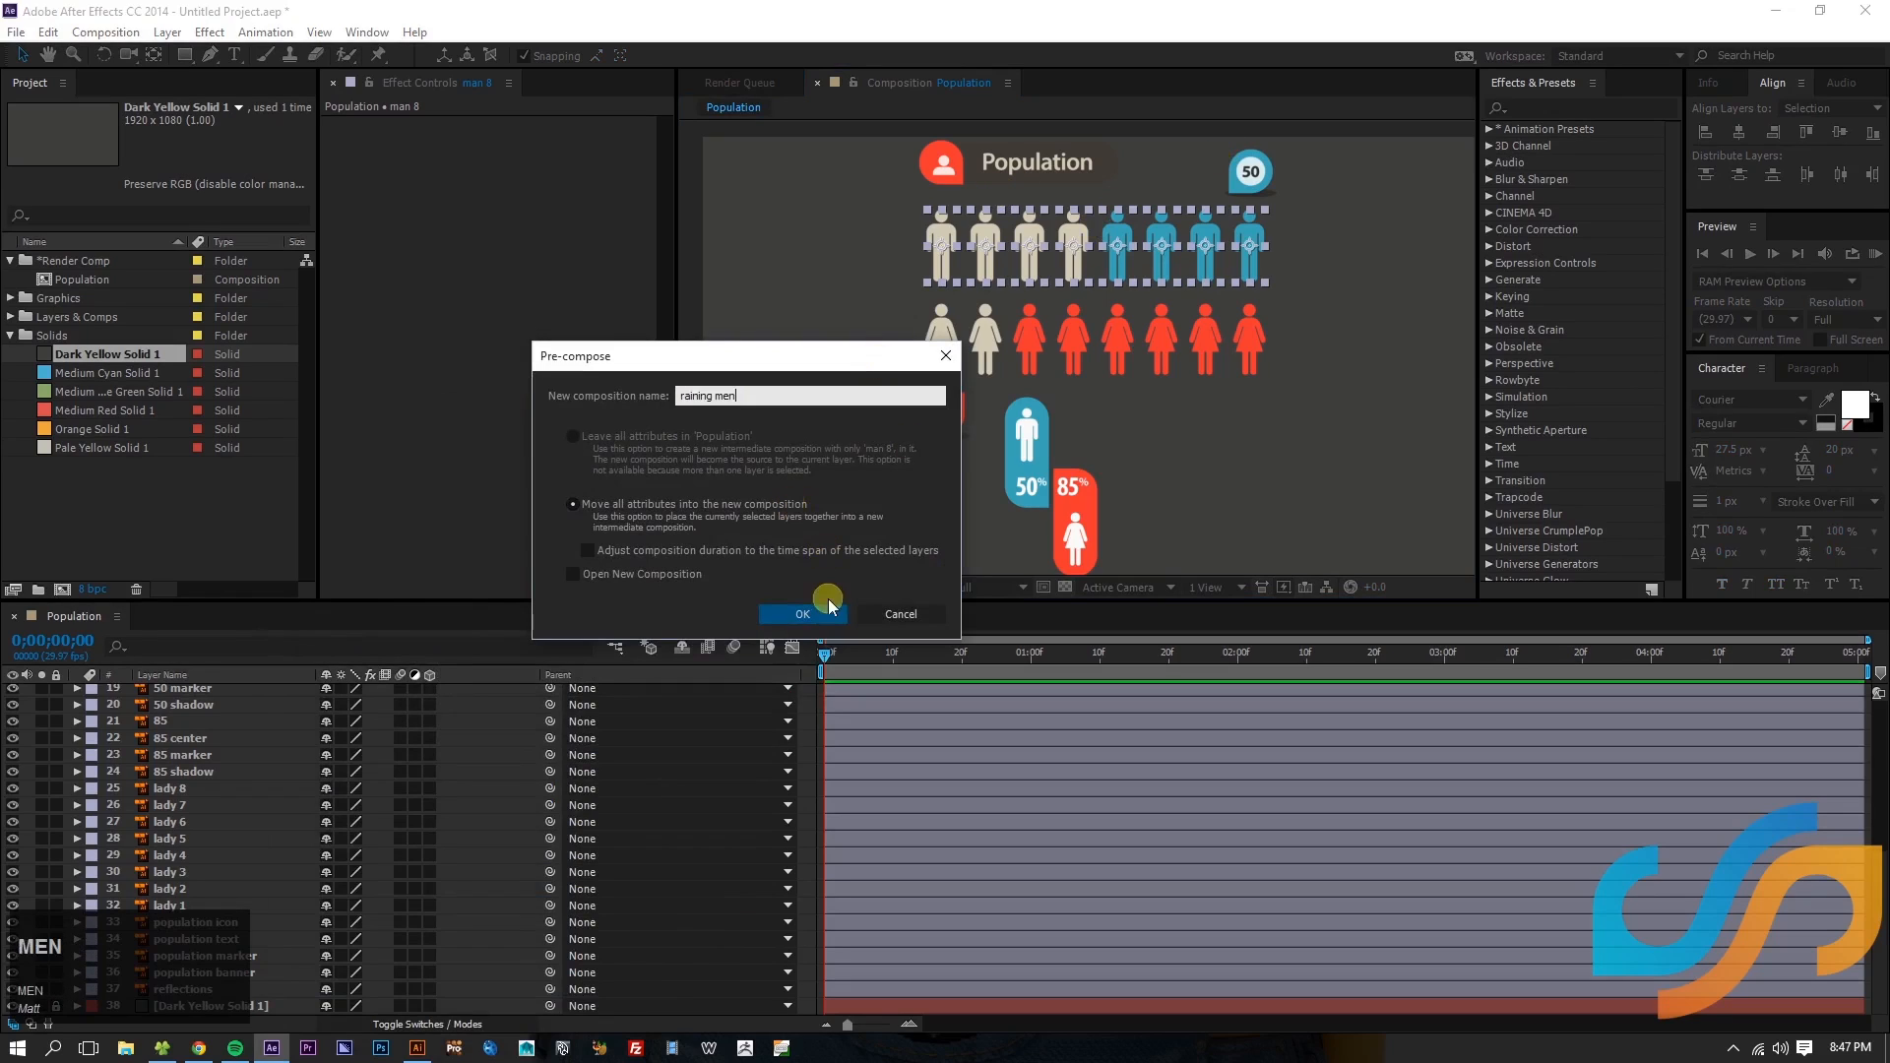
pyautogui.click(804, 614)
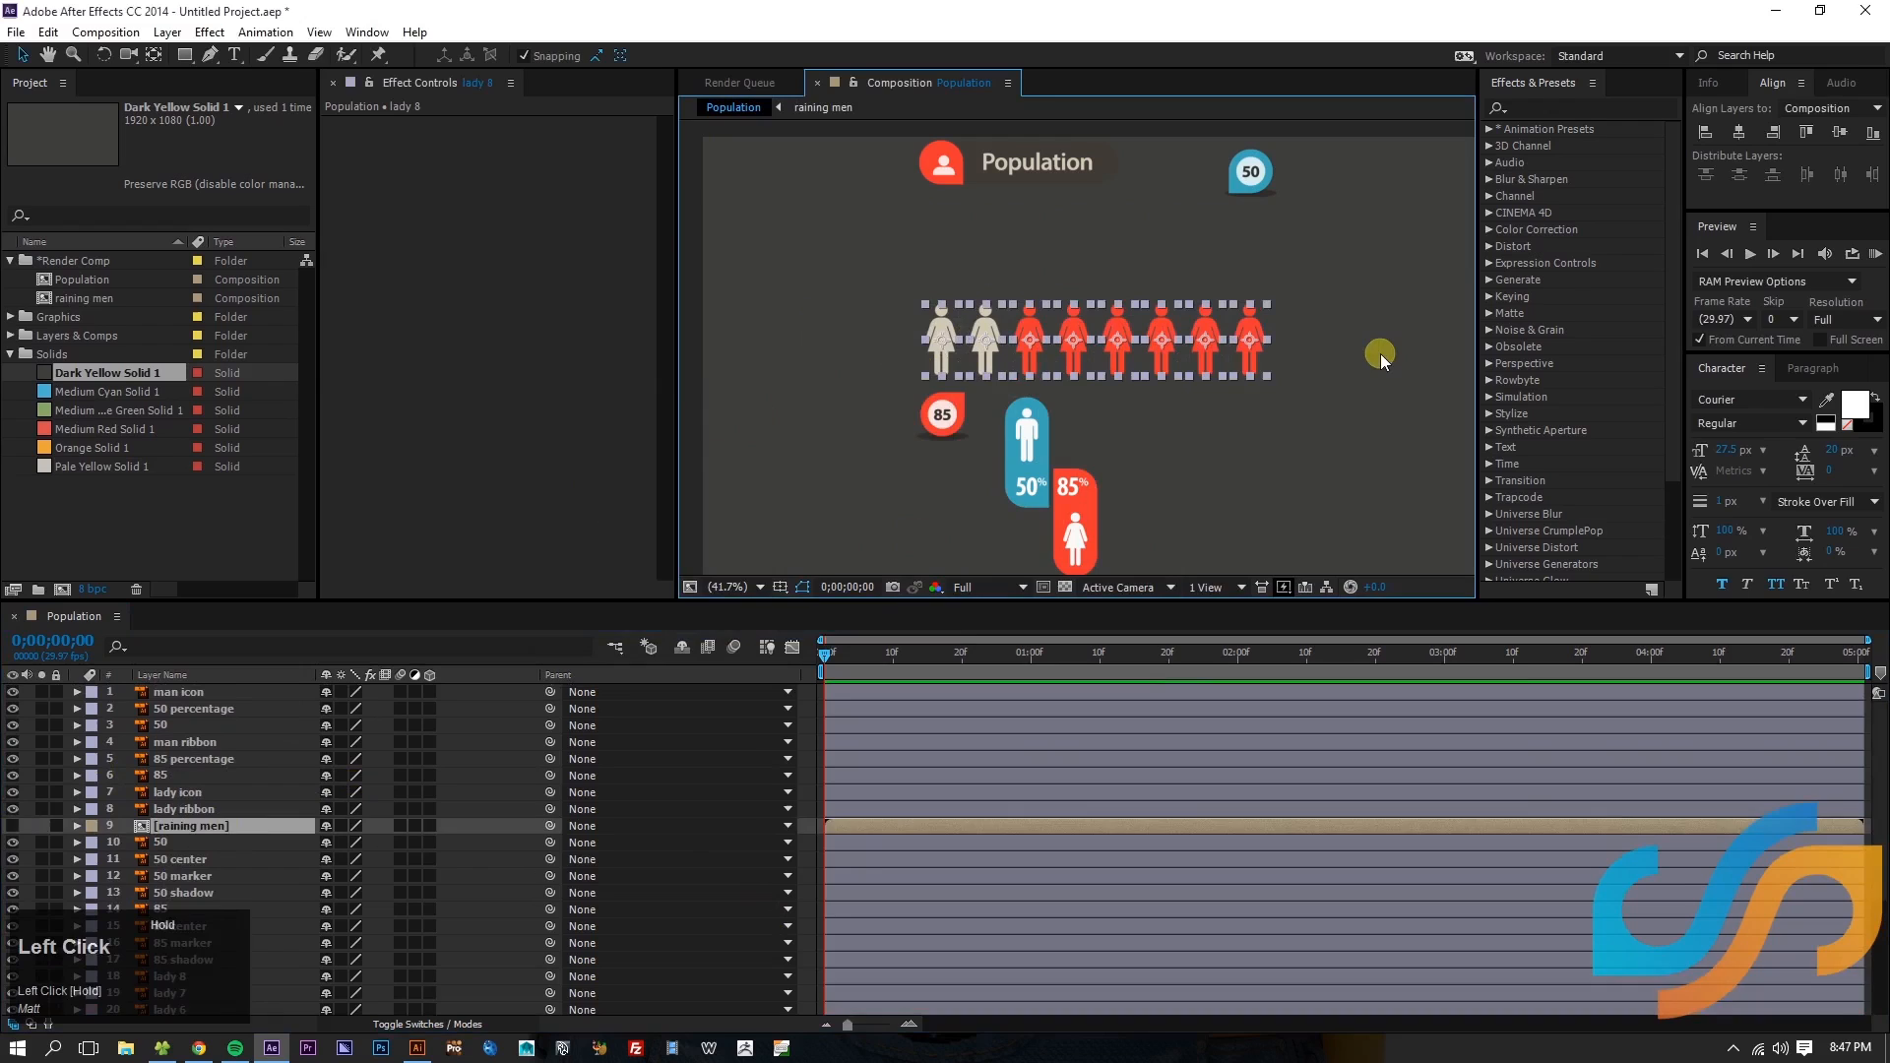
pyautogui.press('Ctrl+Shift+C')
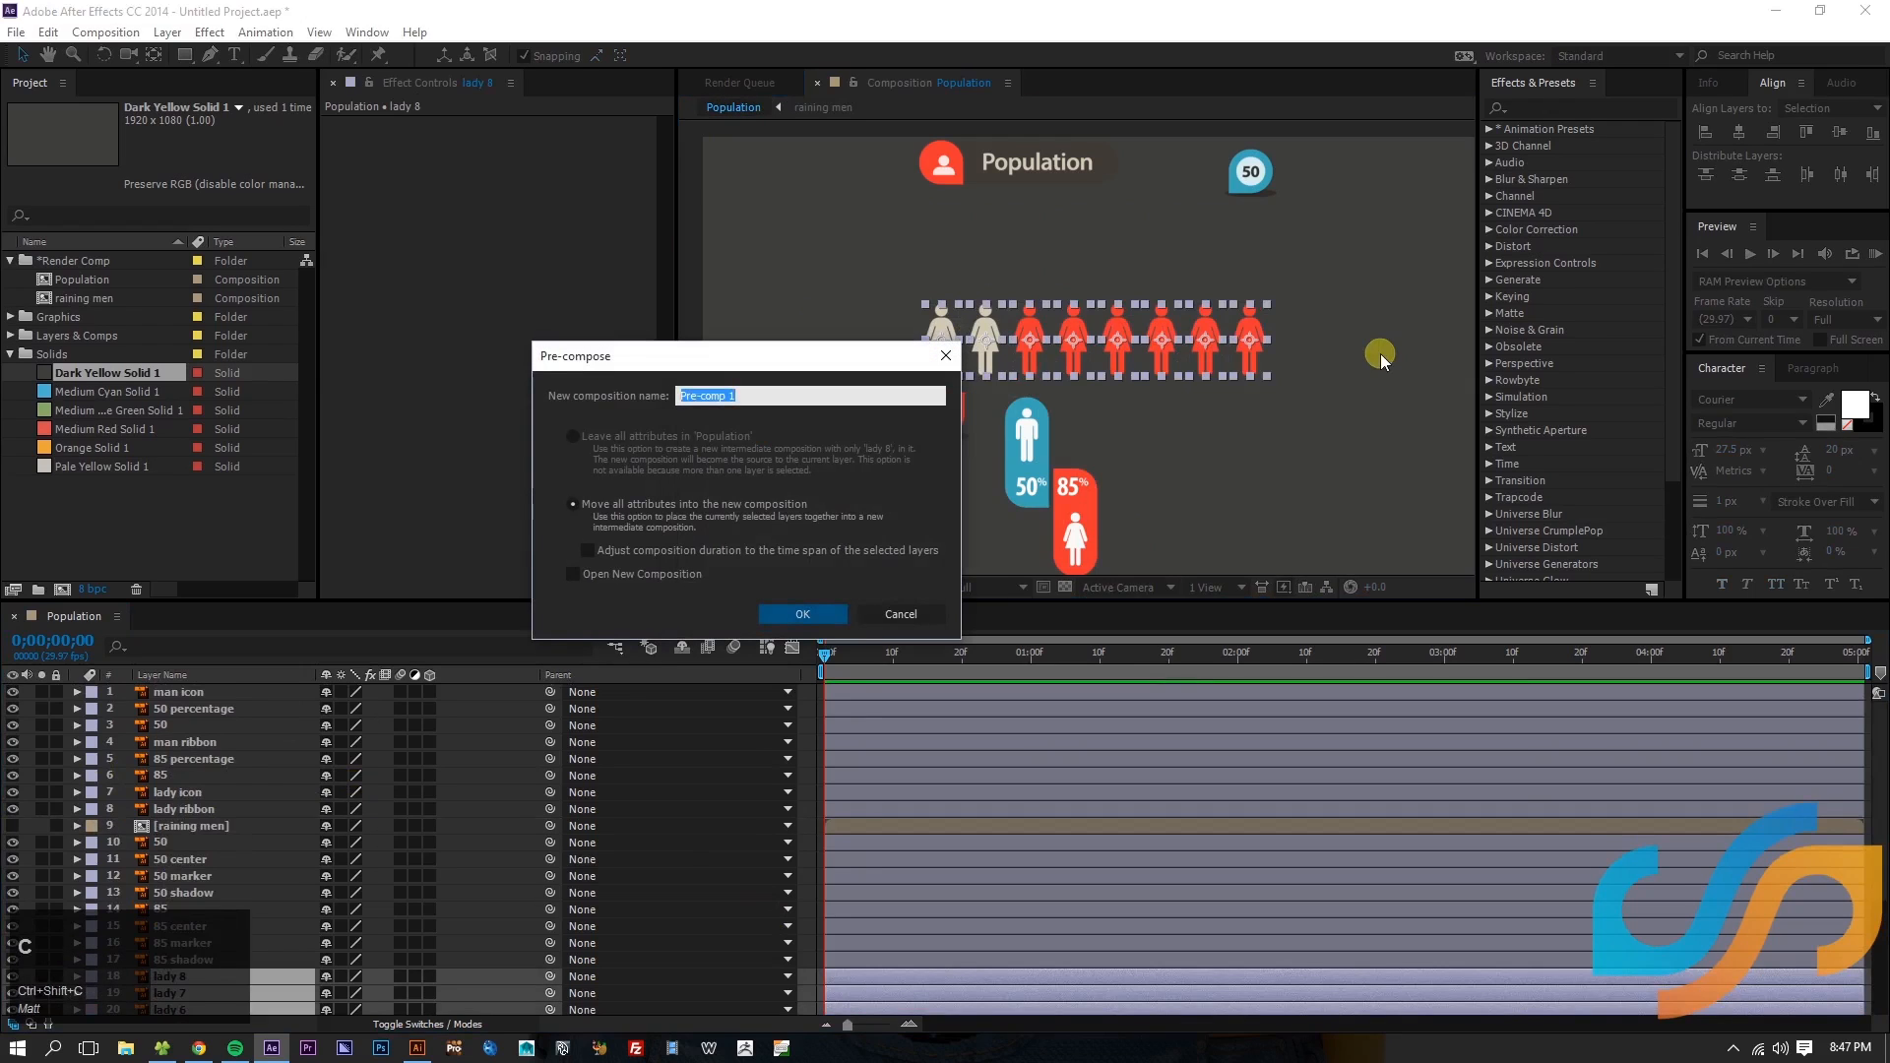
pyautogui.moveTo(890, 614)
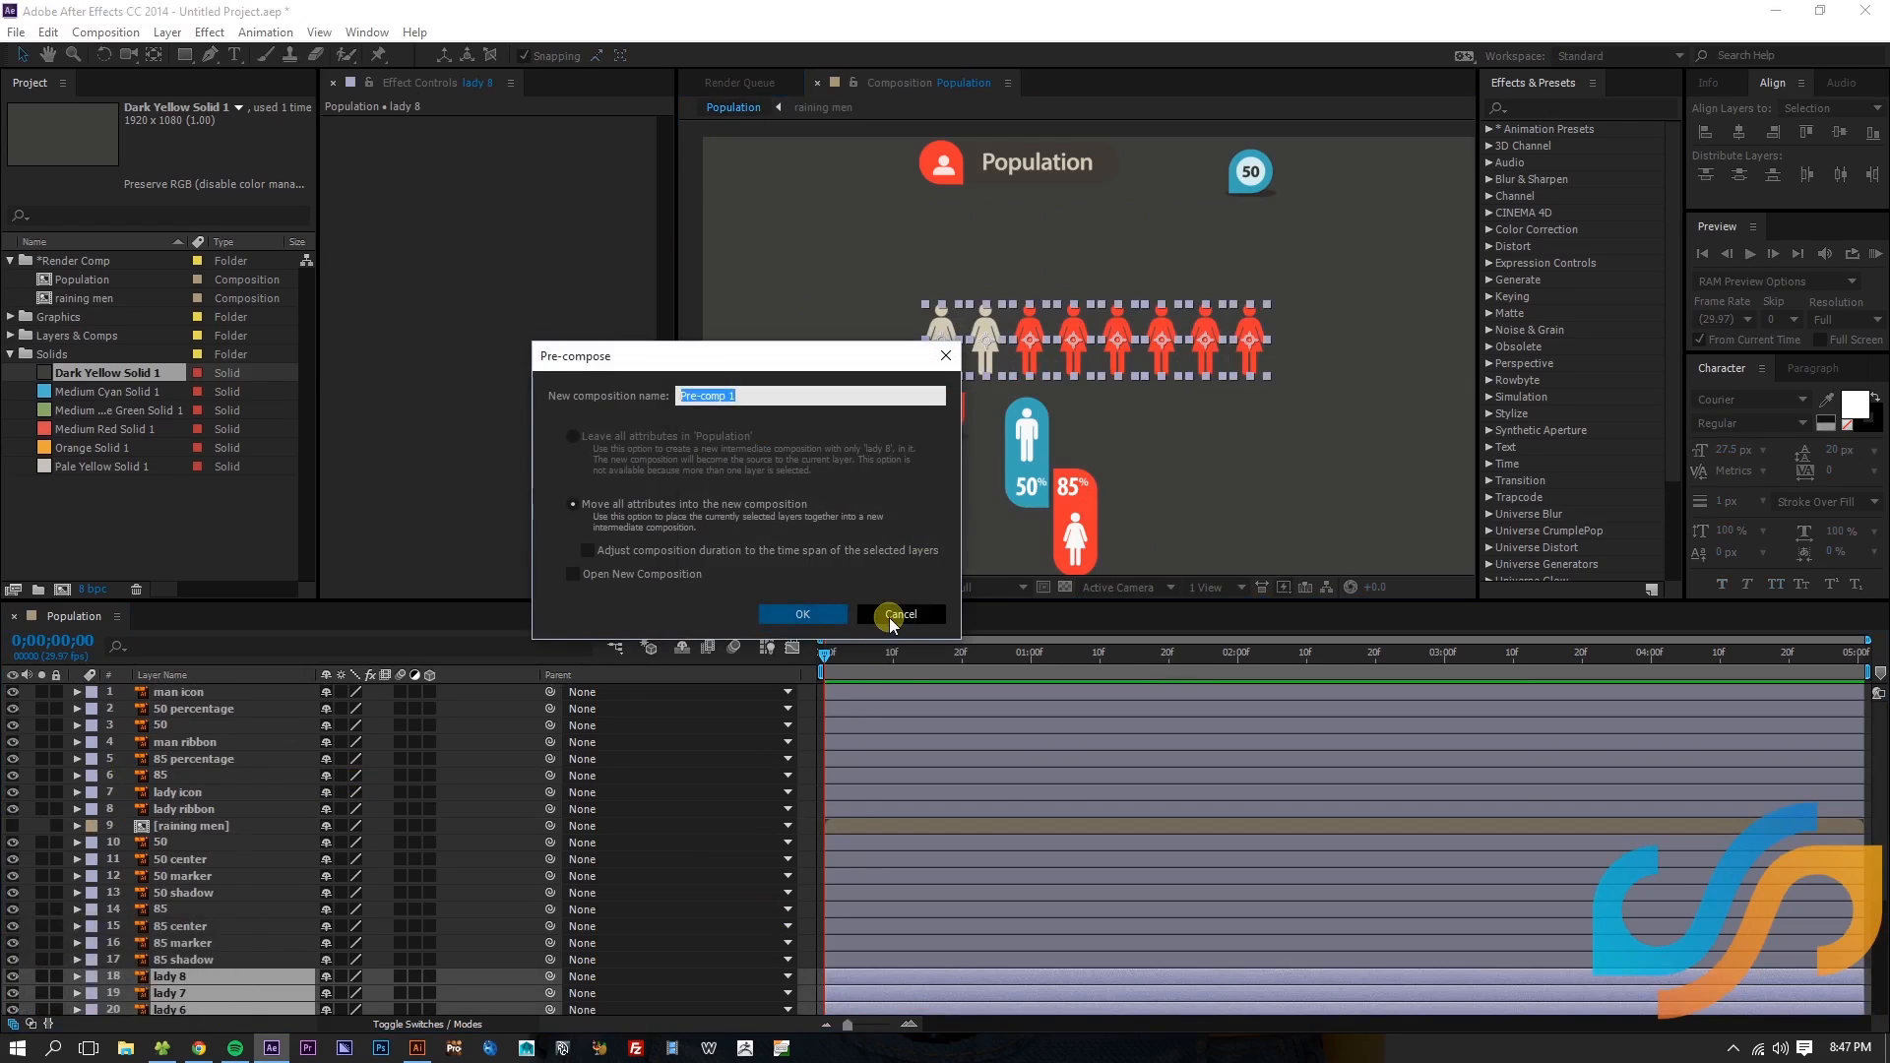
pyautogui.click(900, 614)
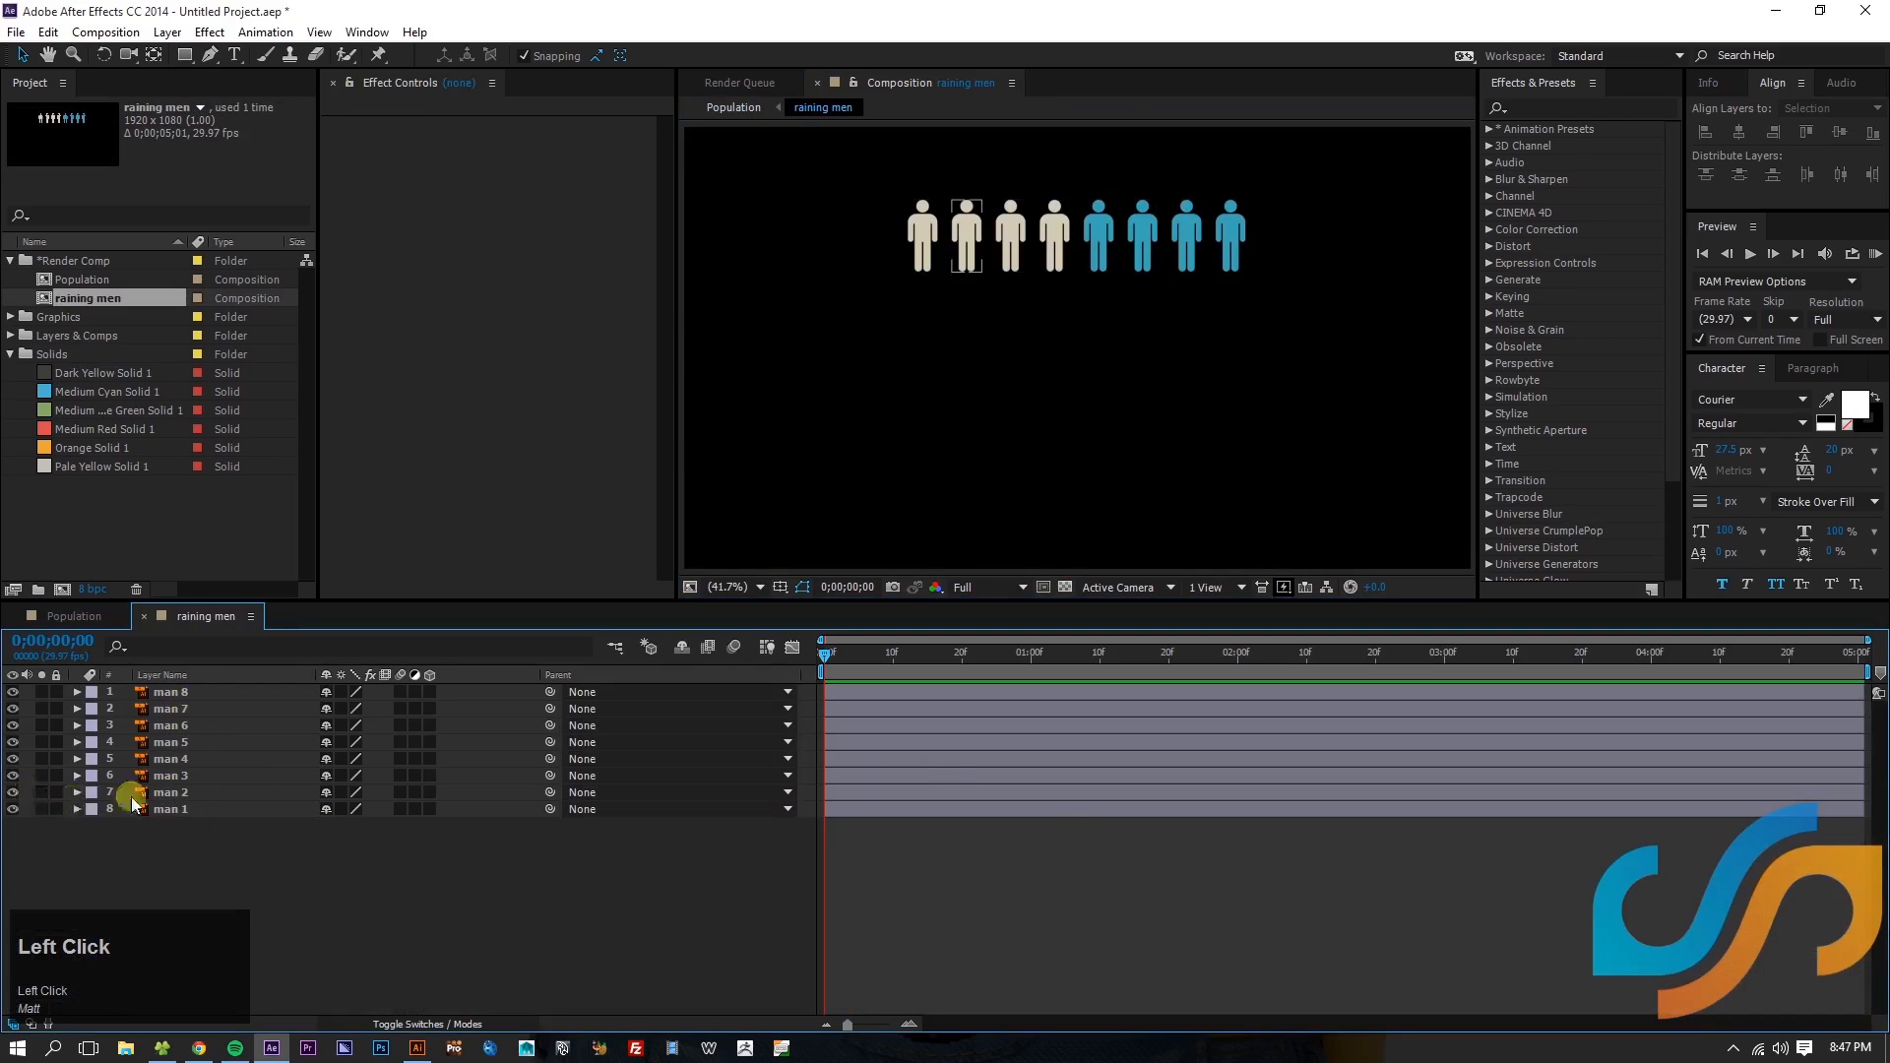
# - Delete man 2–8 from raining men and centre man 1 in the frame
pyautogui.click(169, 792)
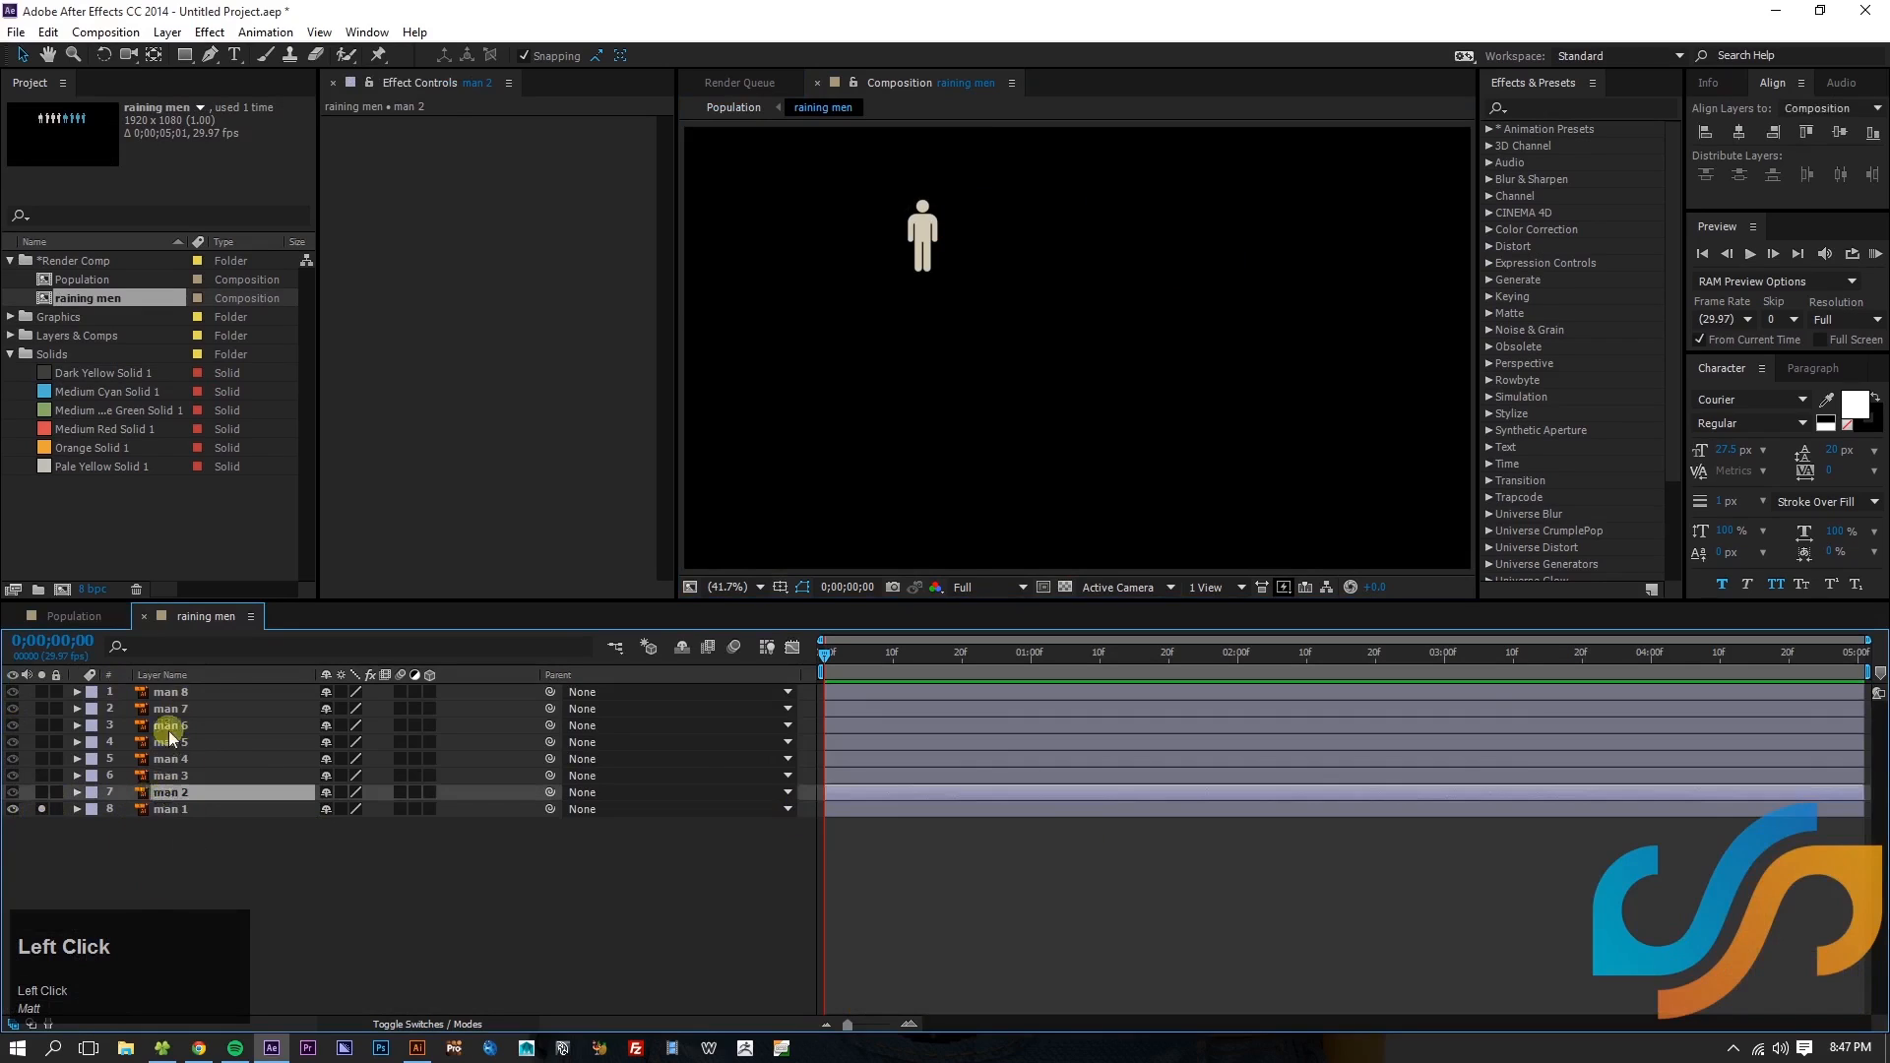
pyautogui.click(221, 833)
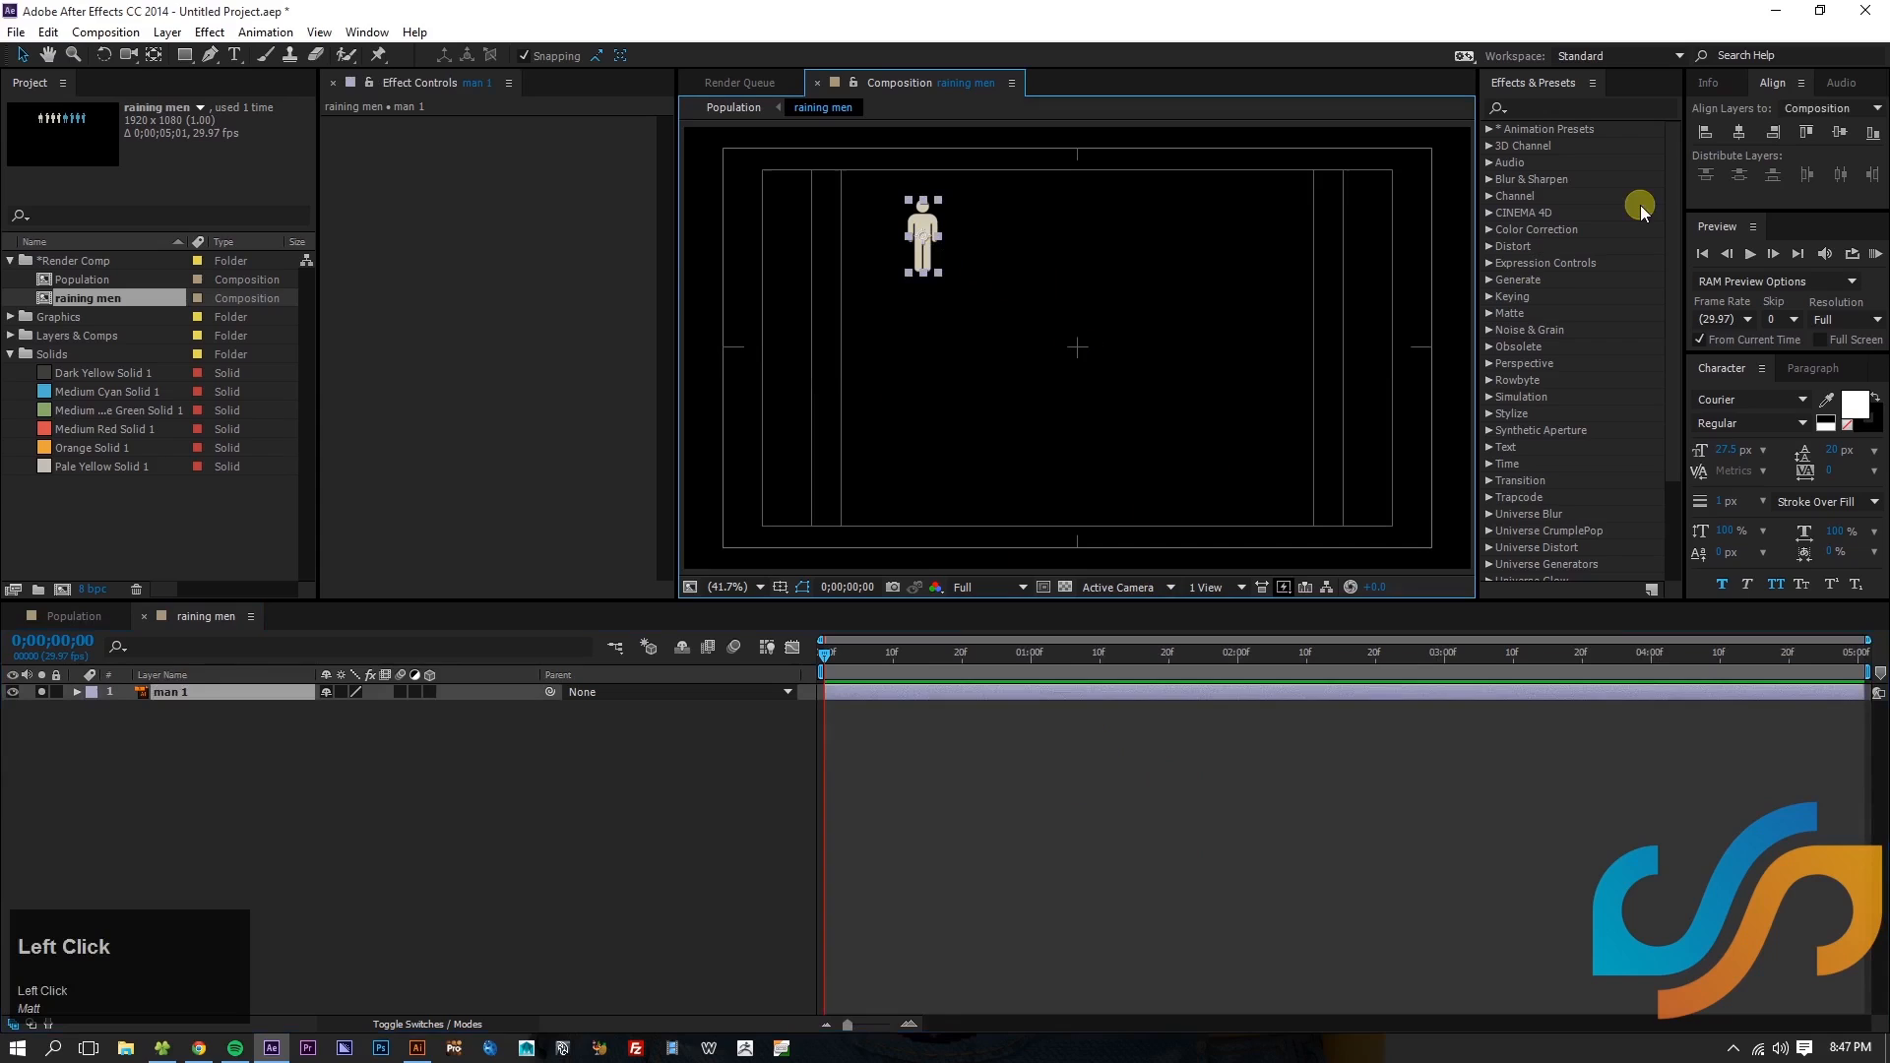
pyautogui.click(1740, 130)
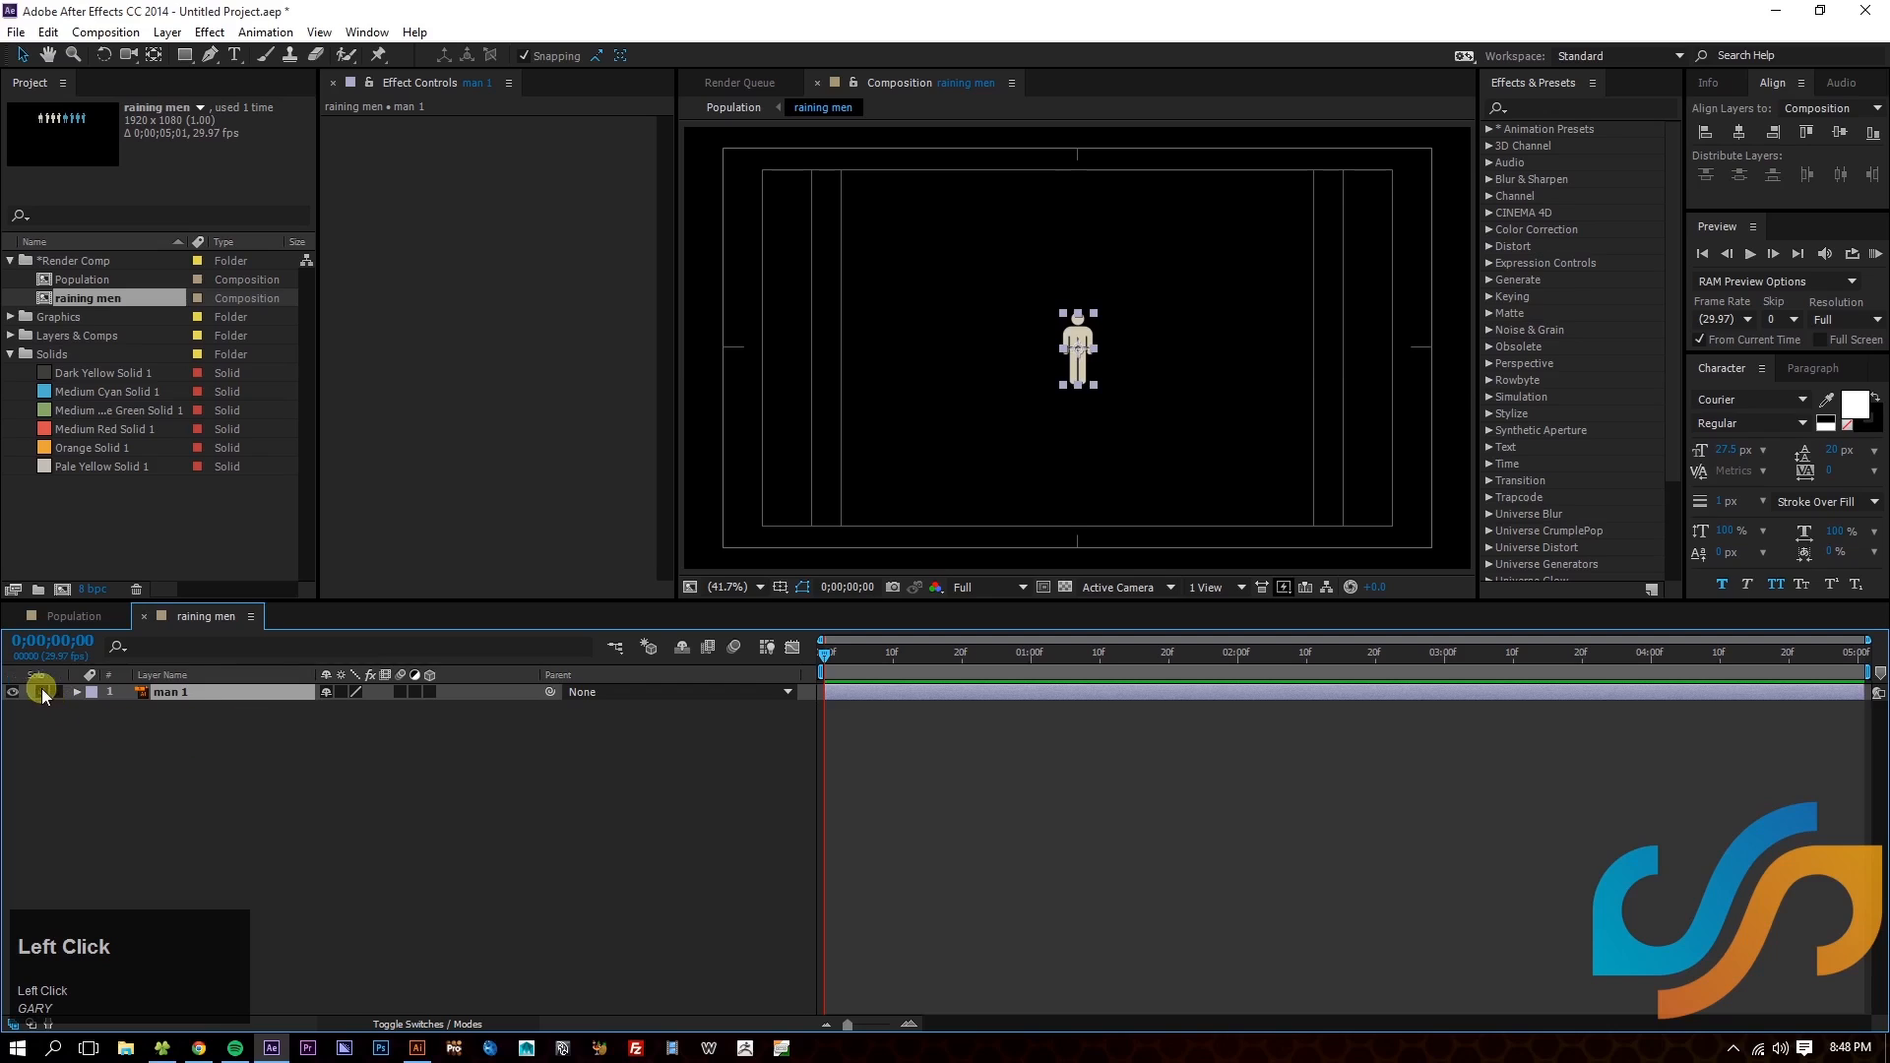
# - Keyframe man 1's Position at 10f, raise him above frame at 0f and time-reverse the keyframes
pyautogui.click(77, 691)
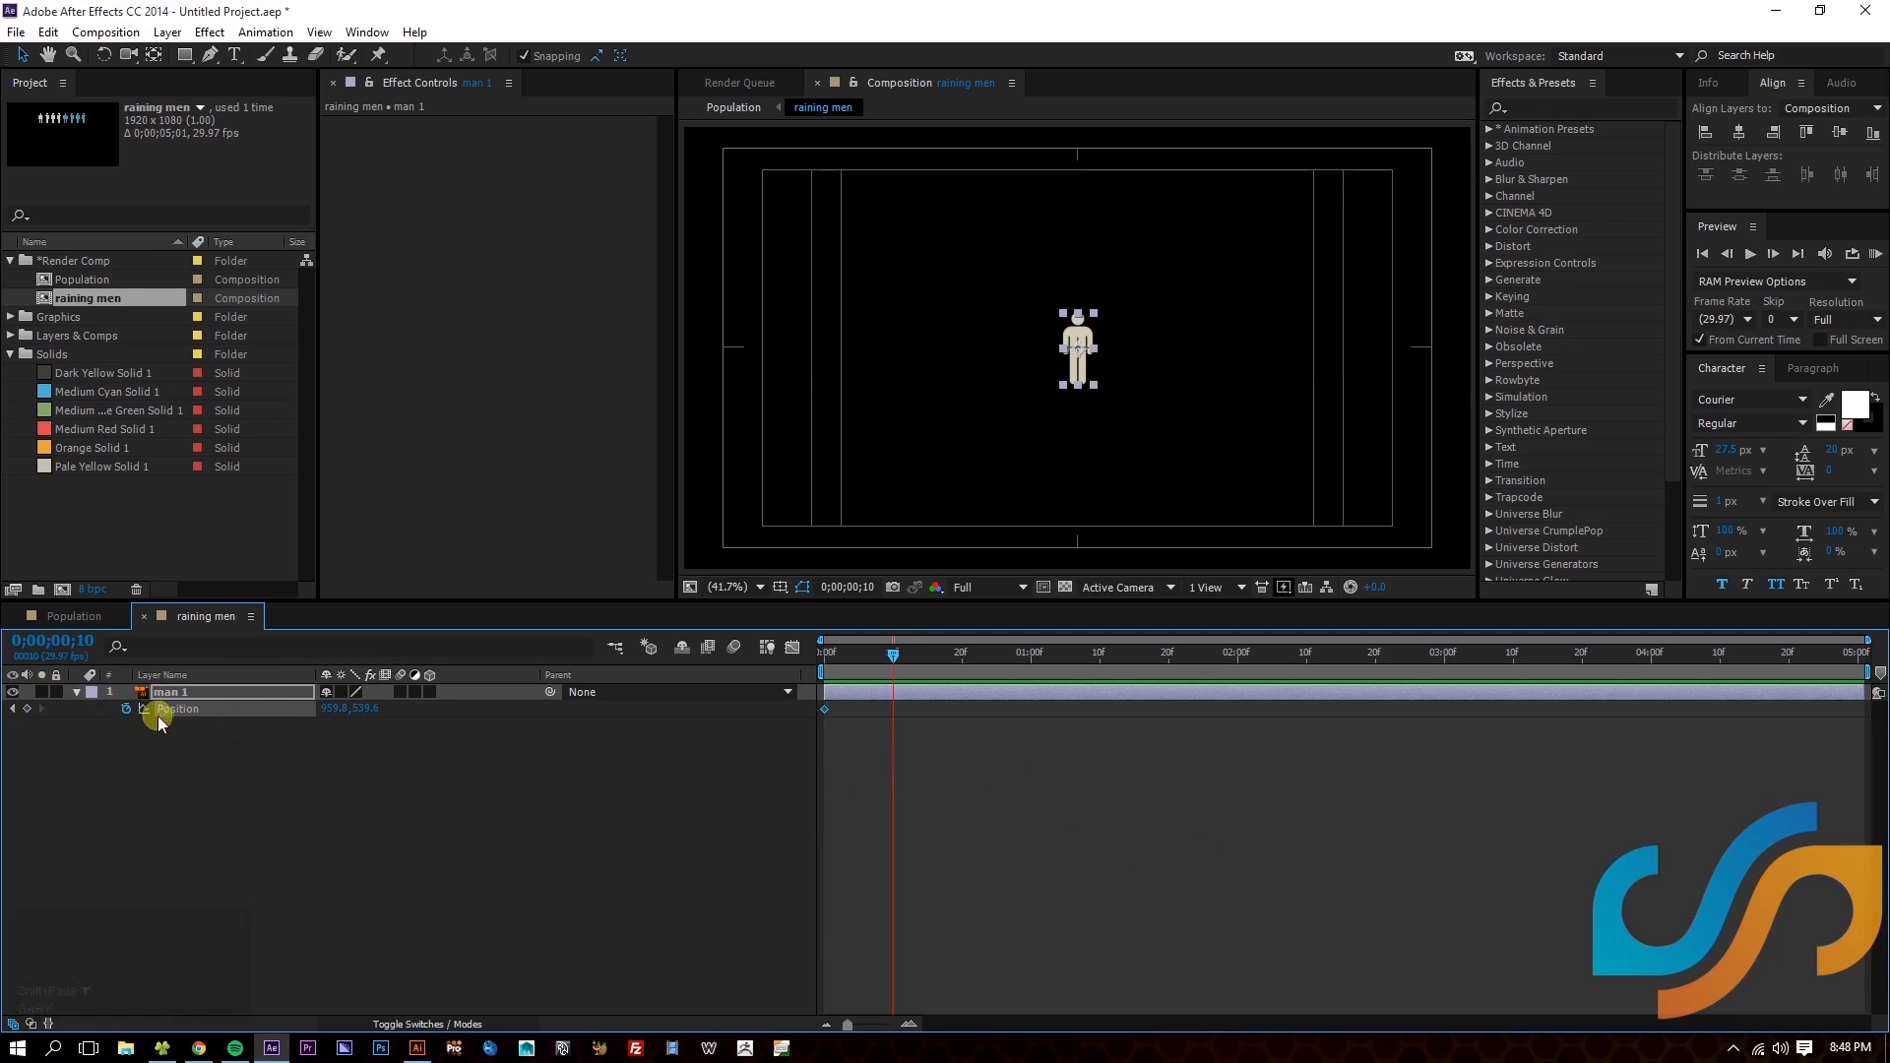
pyautogui.click(890, 656)
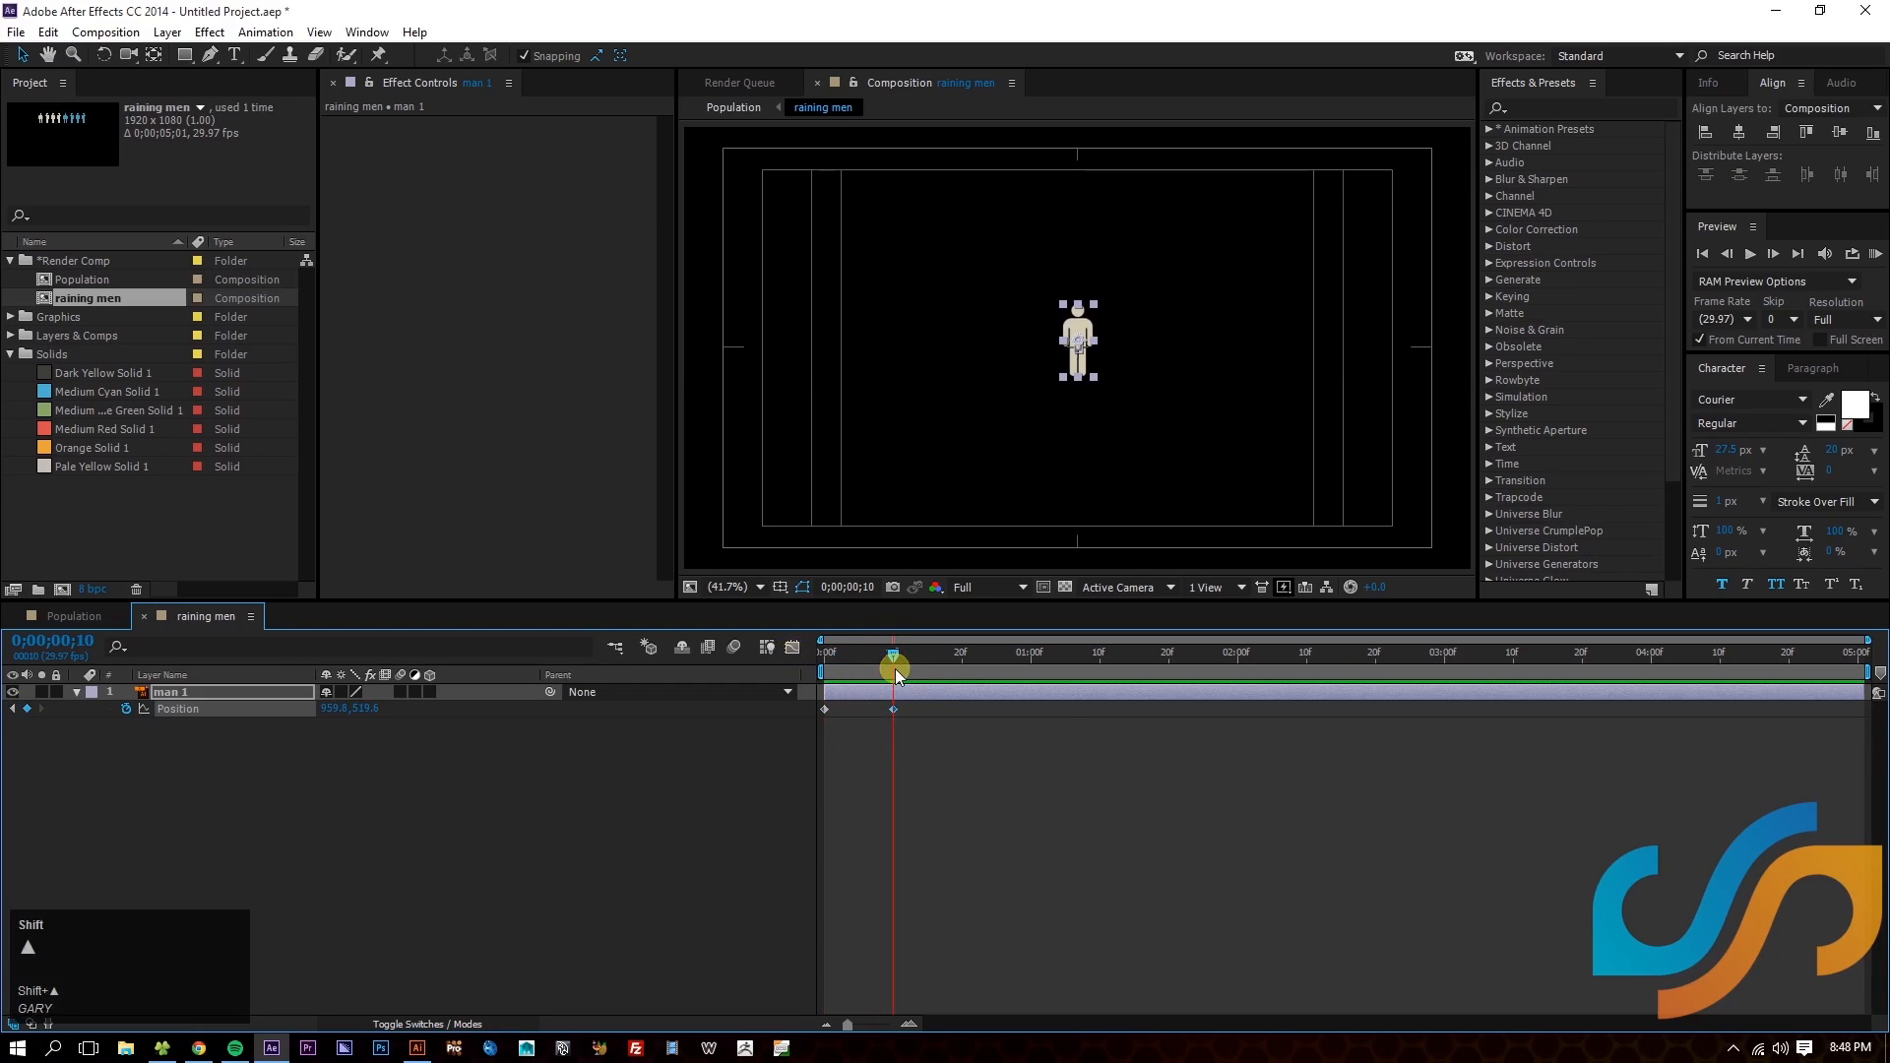
pyautogui.moveTo(1077, 341); pyautogui.dragTo(1077, 120)
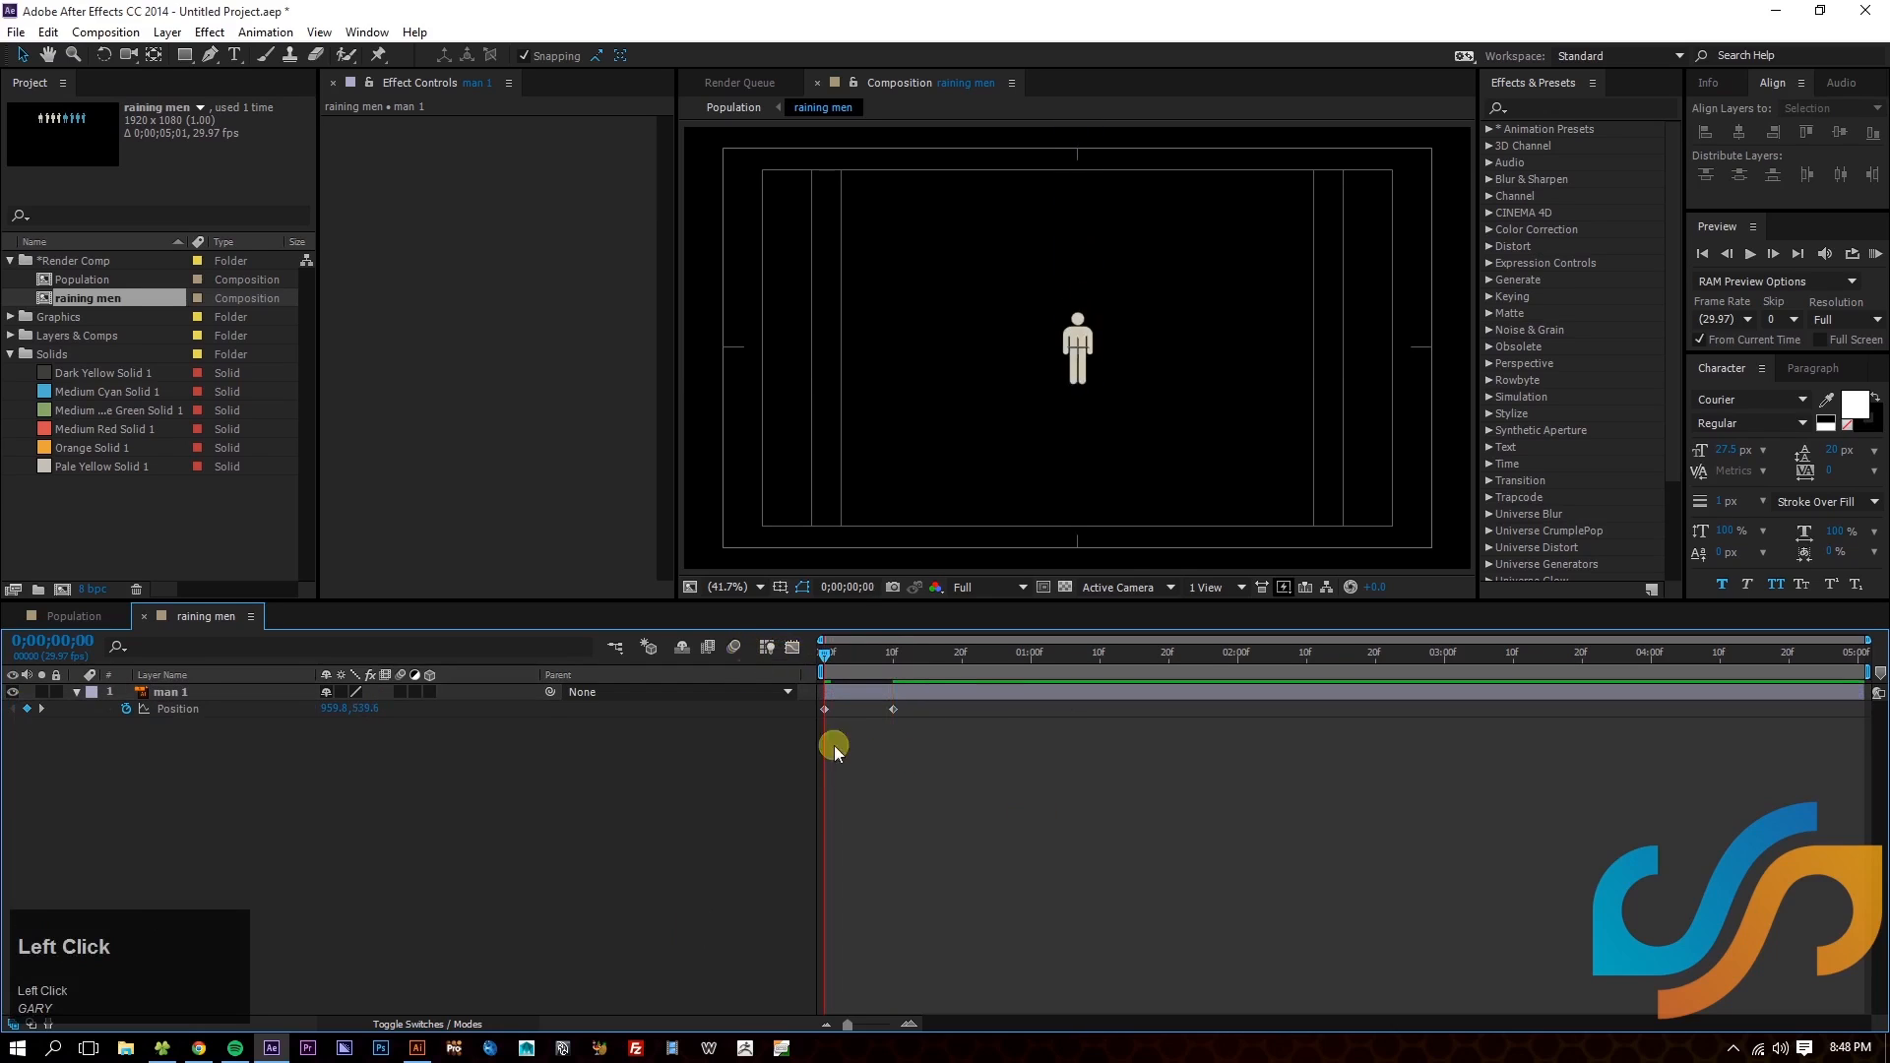
pyautogui.press('Space')
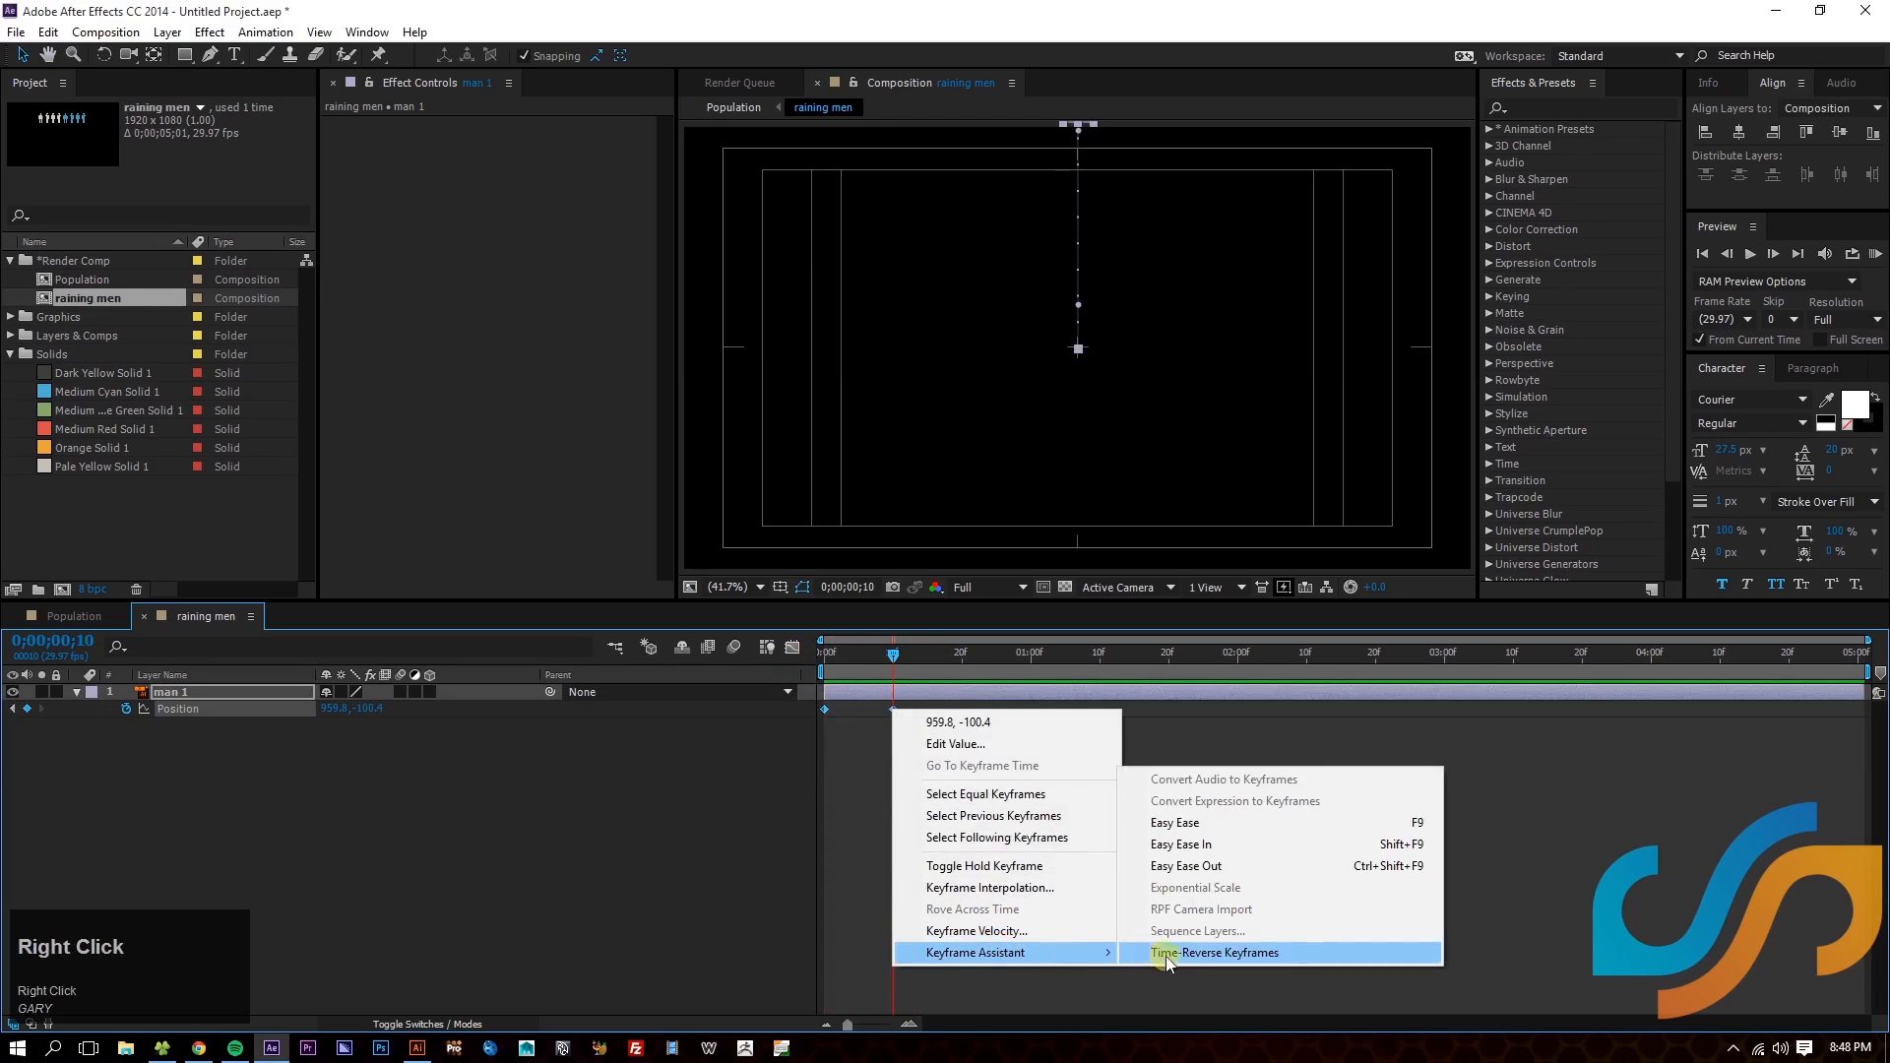
pyautogui.click(1215, 953)
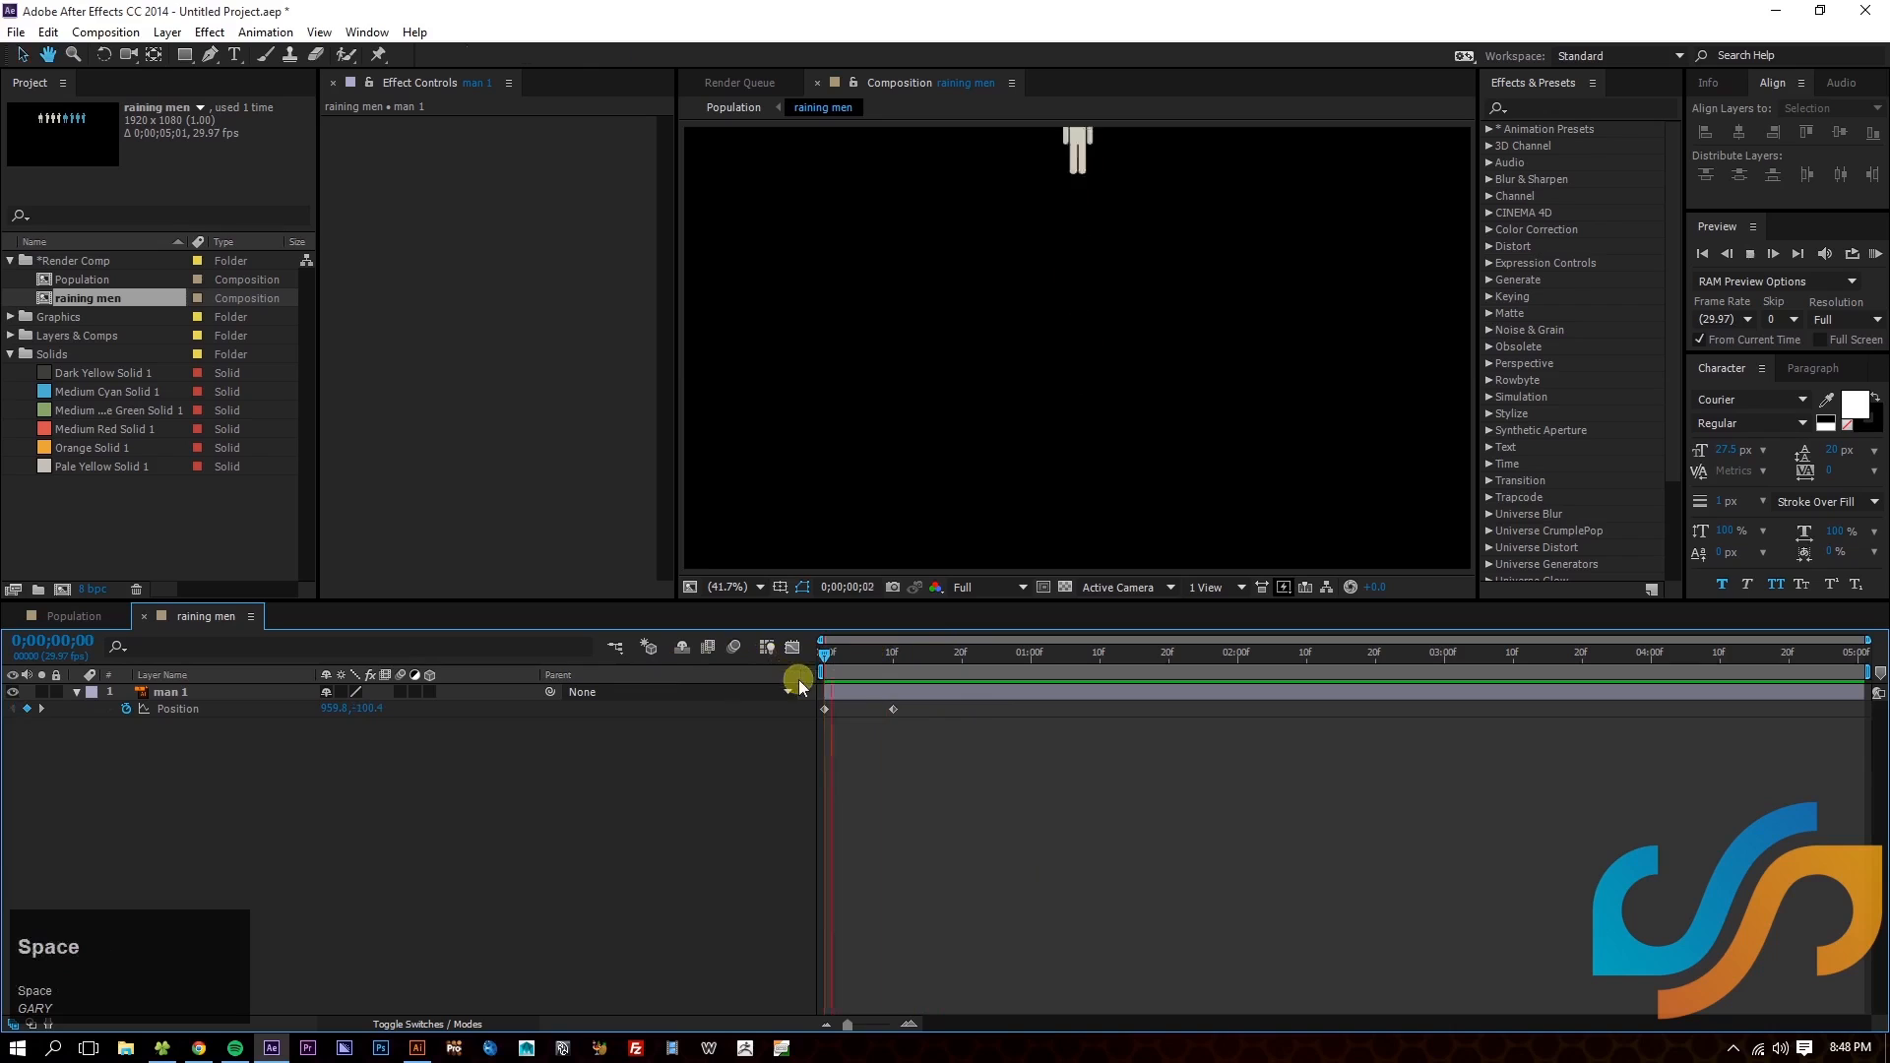
# - Scrub and preview the ten-frame fall to check the motion
pyautogui.moveTo(799, 665); pyautogui.dragTo(858, 666)
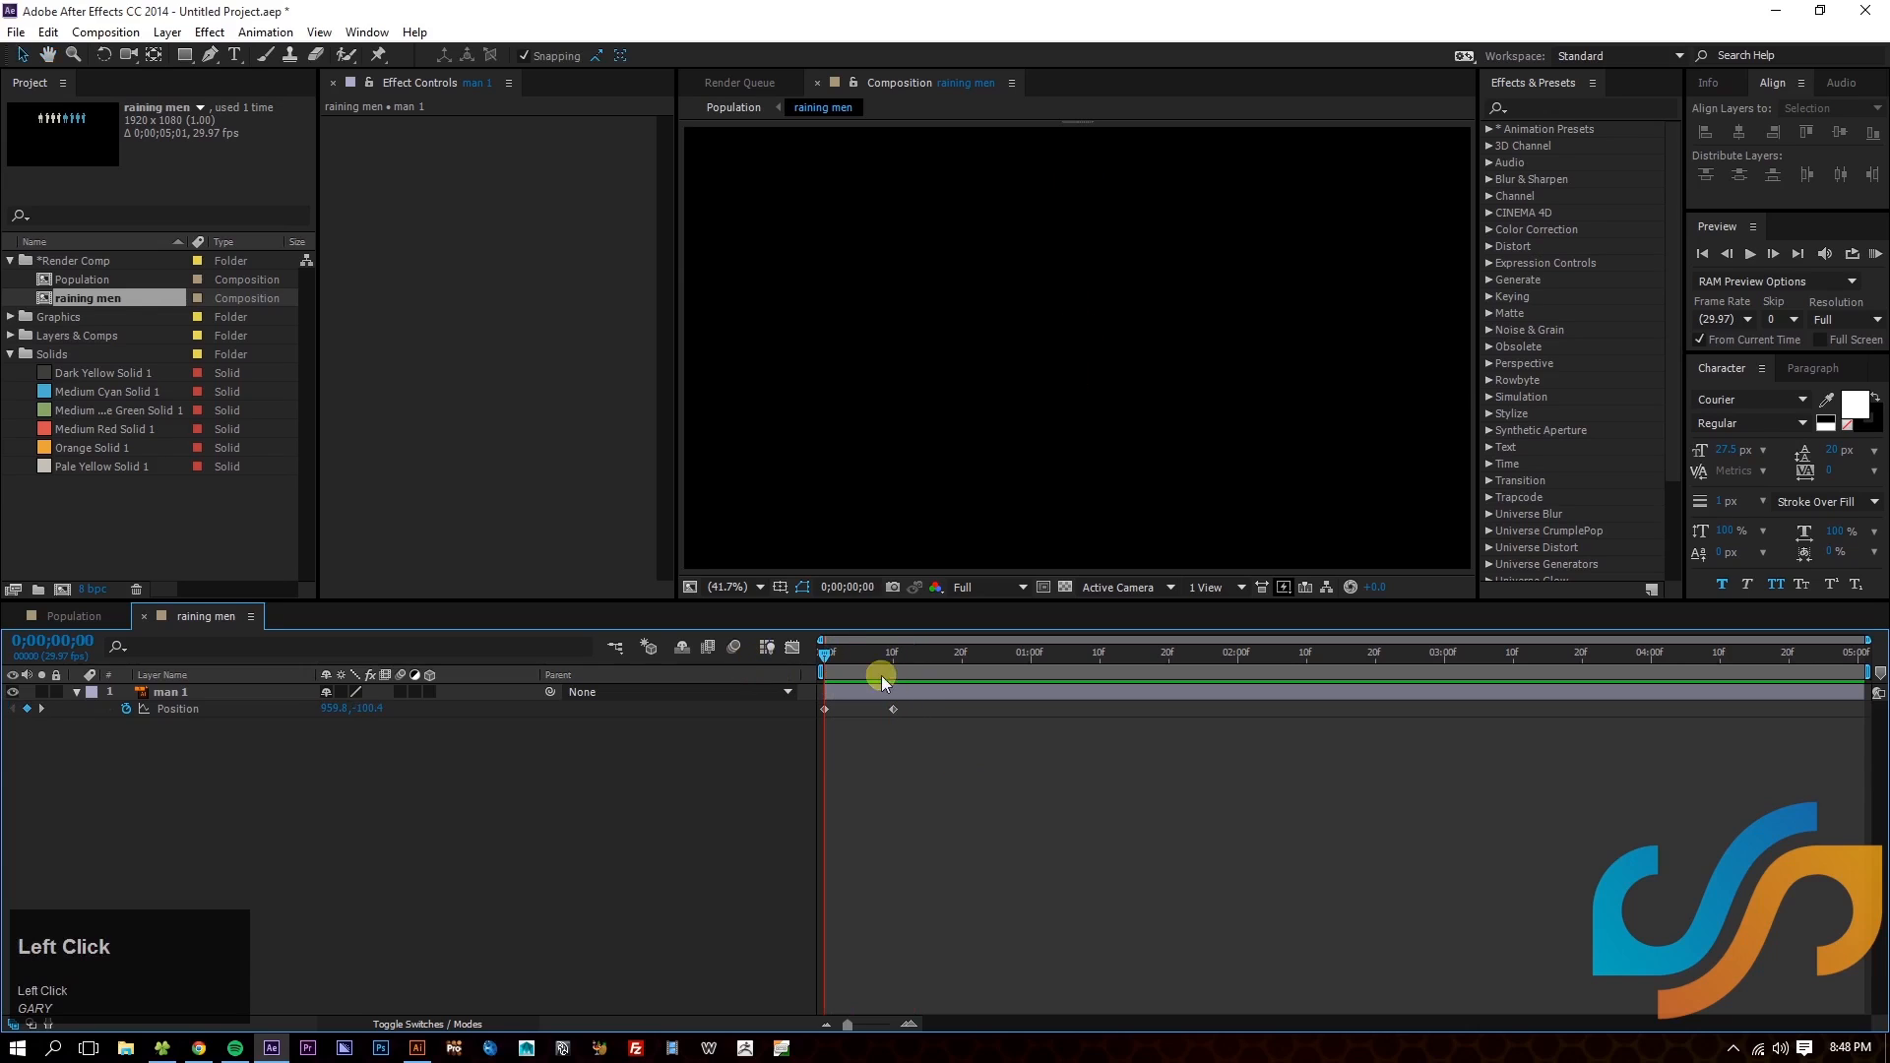
pyautogui.moveTo(881, 651); pyautogui.dragTo(897, 652)
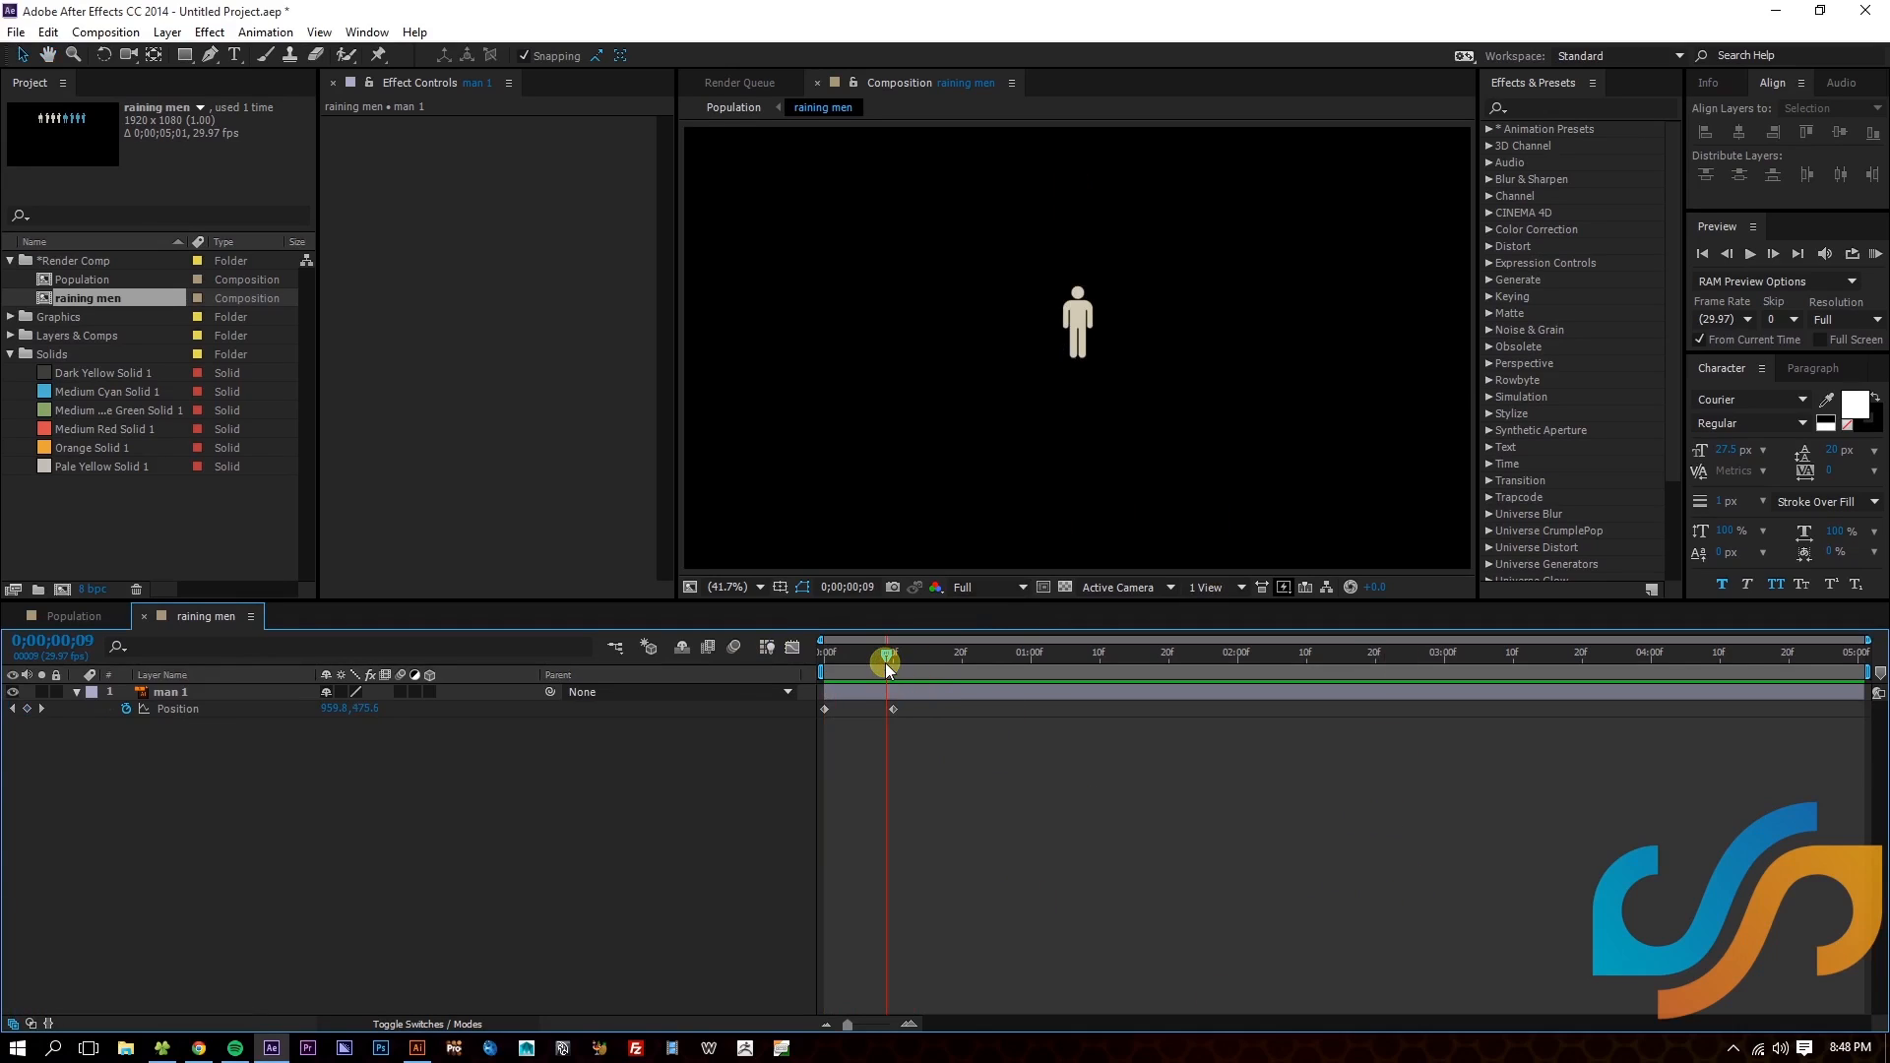
pyautogui.moveTo(888, 670)
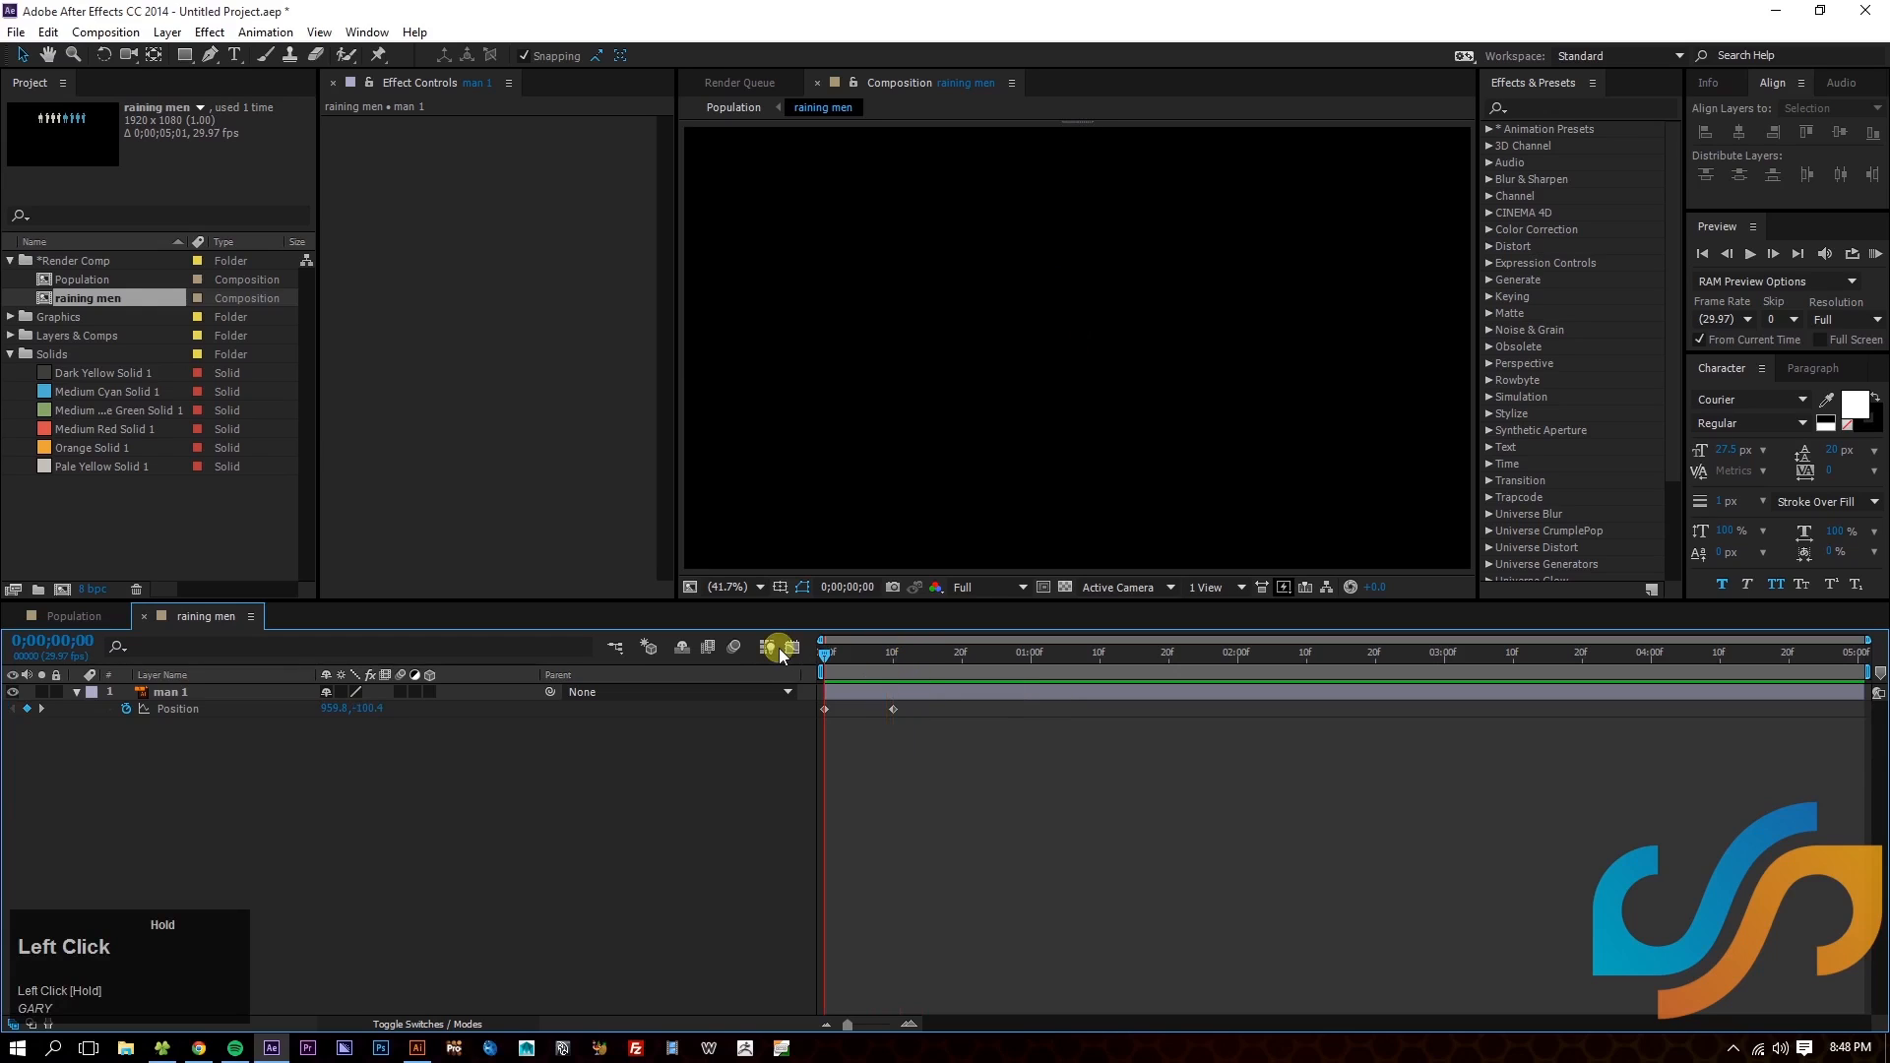
pyautogui.press('space')
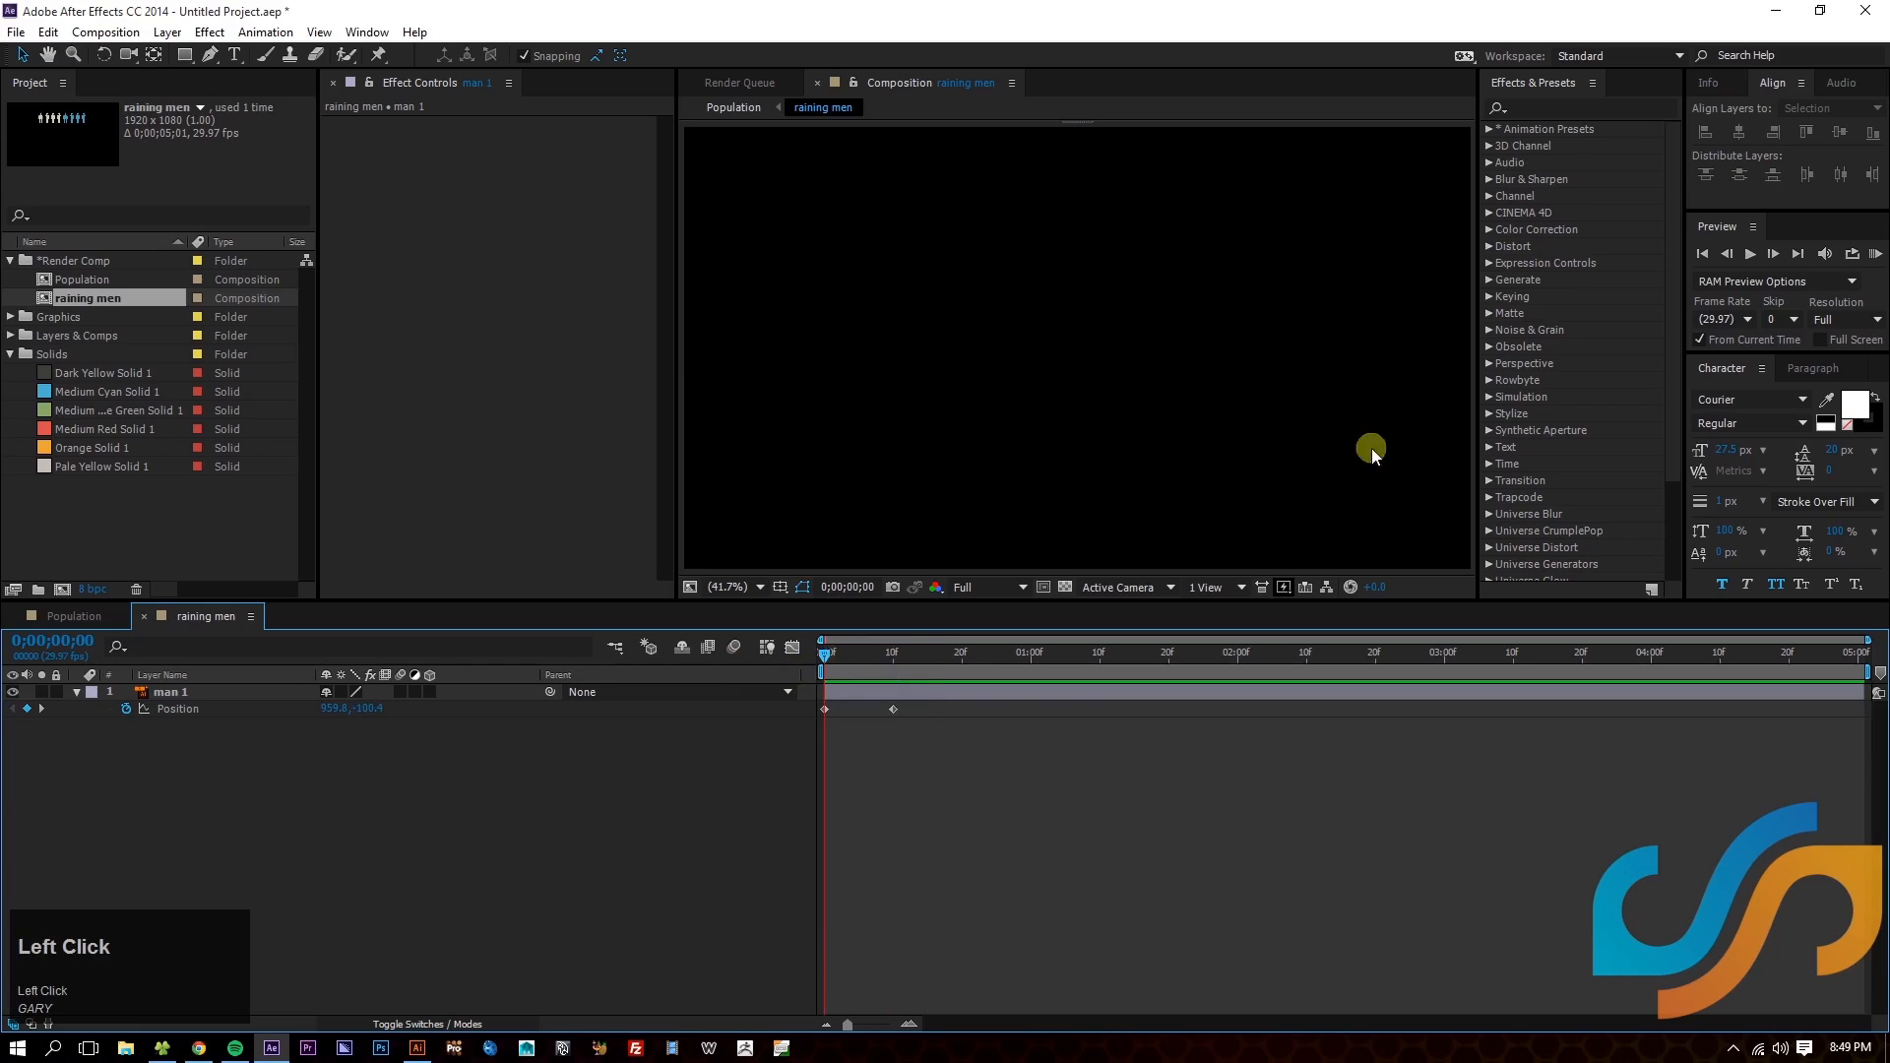
pyautogui.moveTo(890, 524)
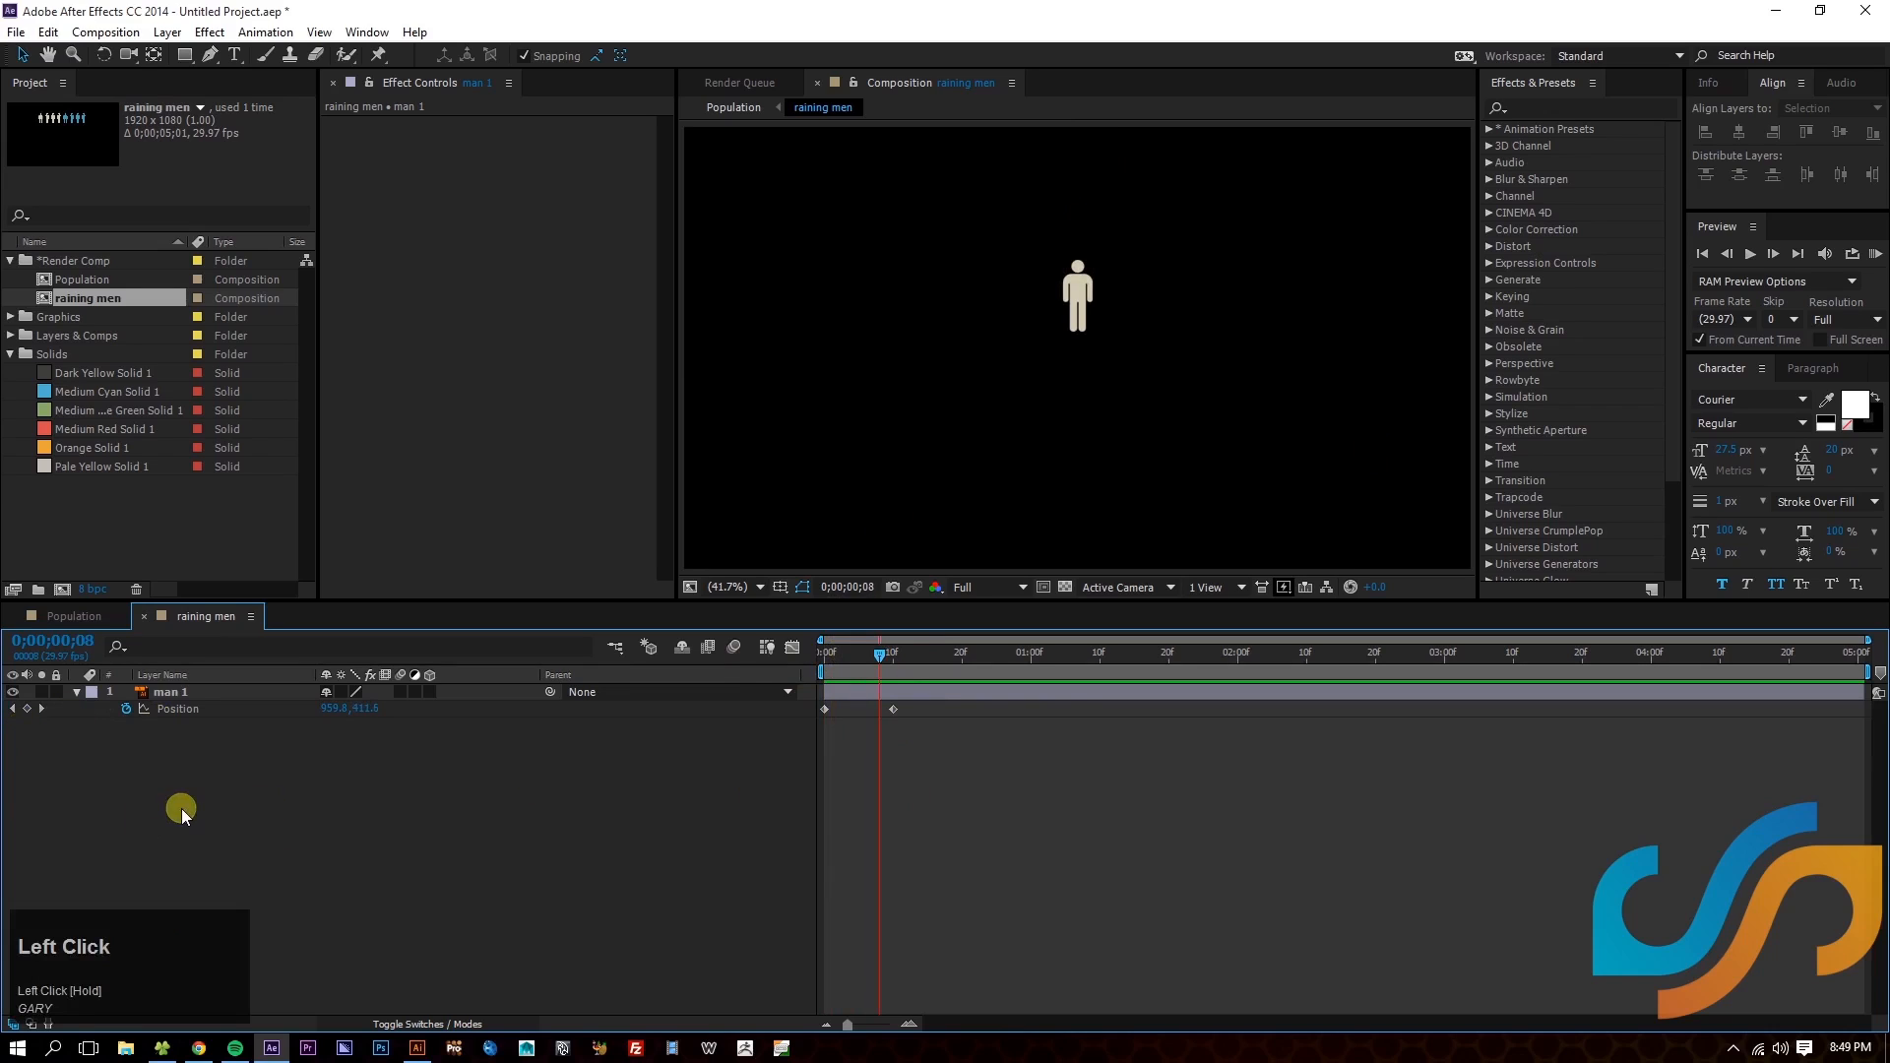
# - Start an expression on man 1's Position and copy the Bounce Back code from the Google Docs notes
pyautogui.click(126, 709)
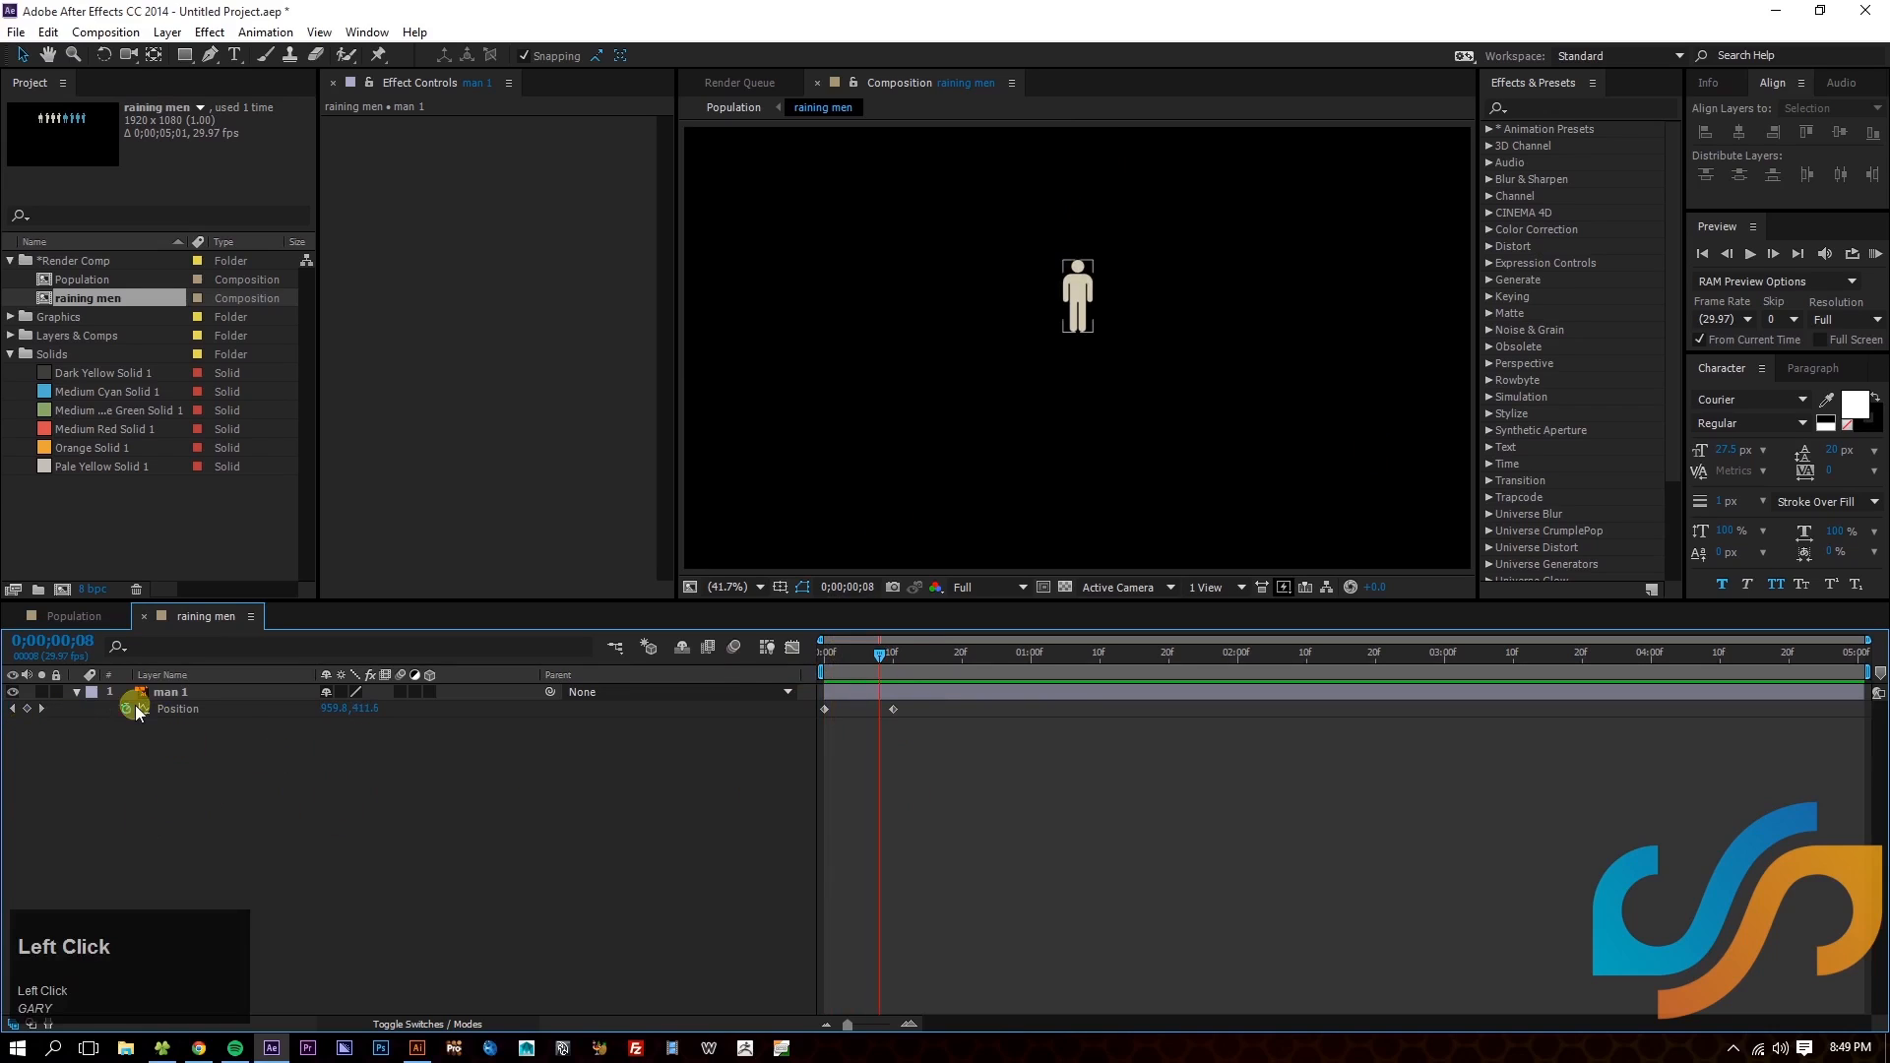
pyautogui.click(126, 707)
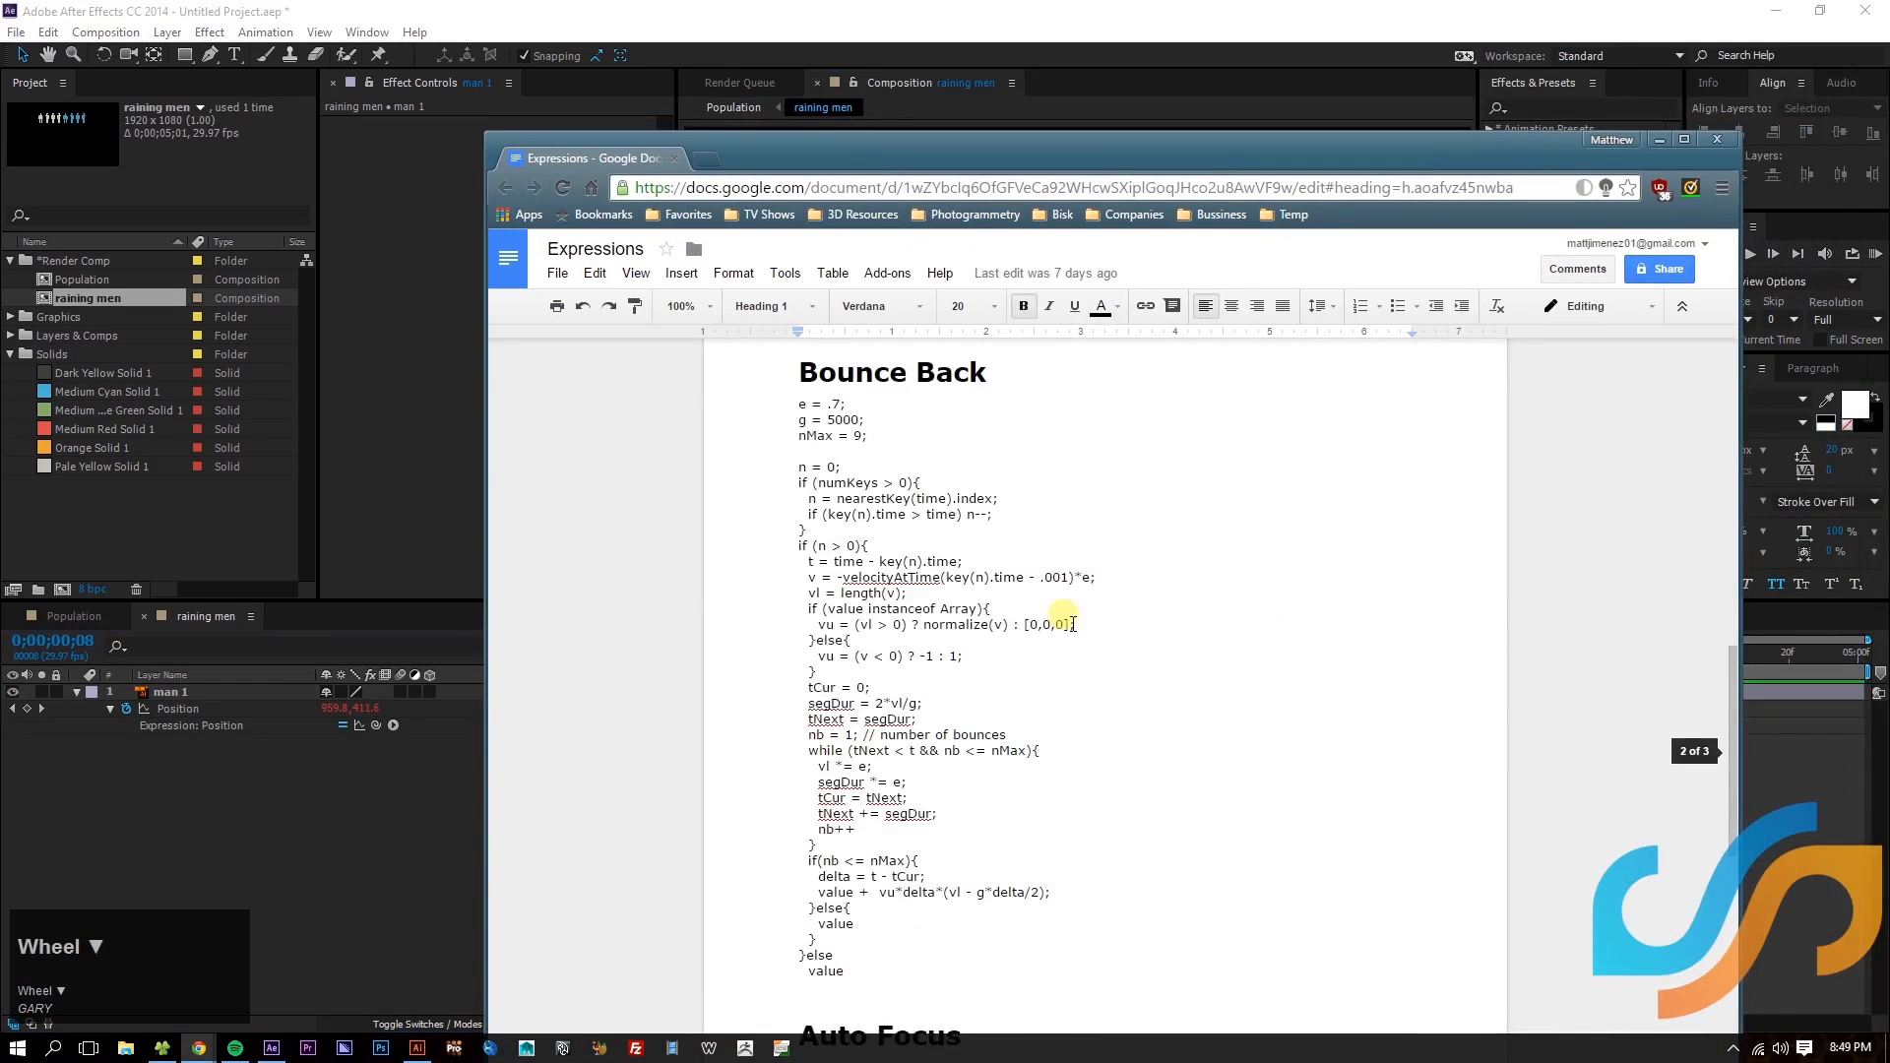
pyautogui.scroll(-3)
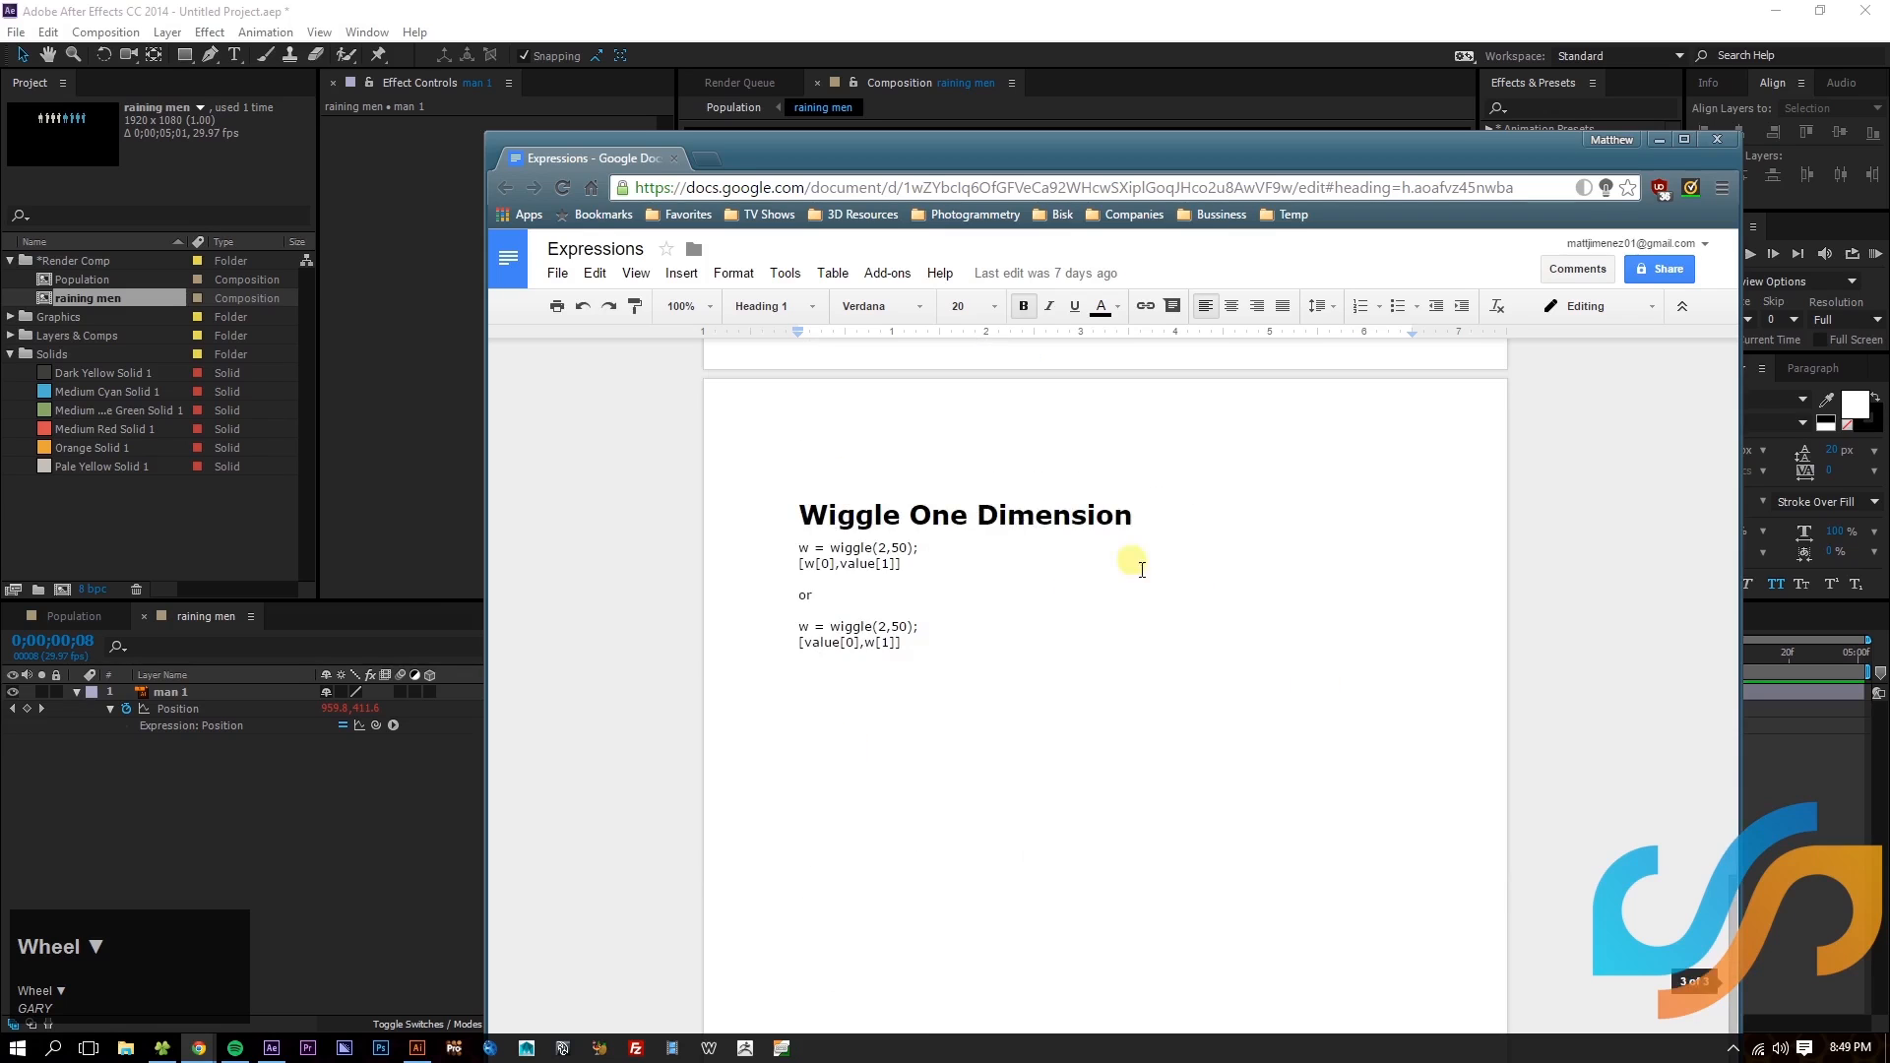
pyautogui.scroll(-3)
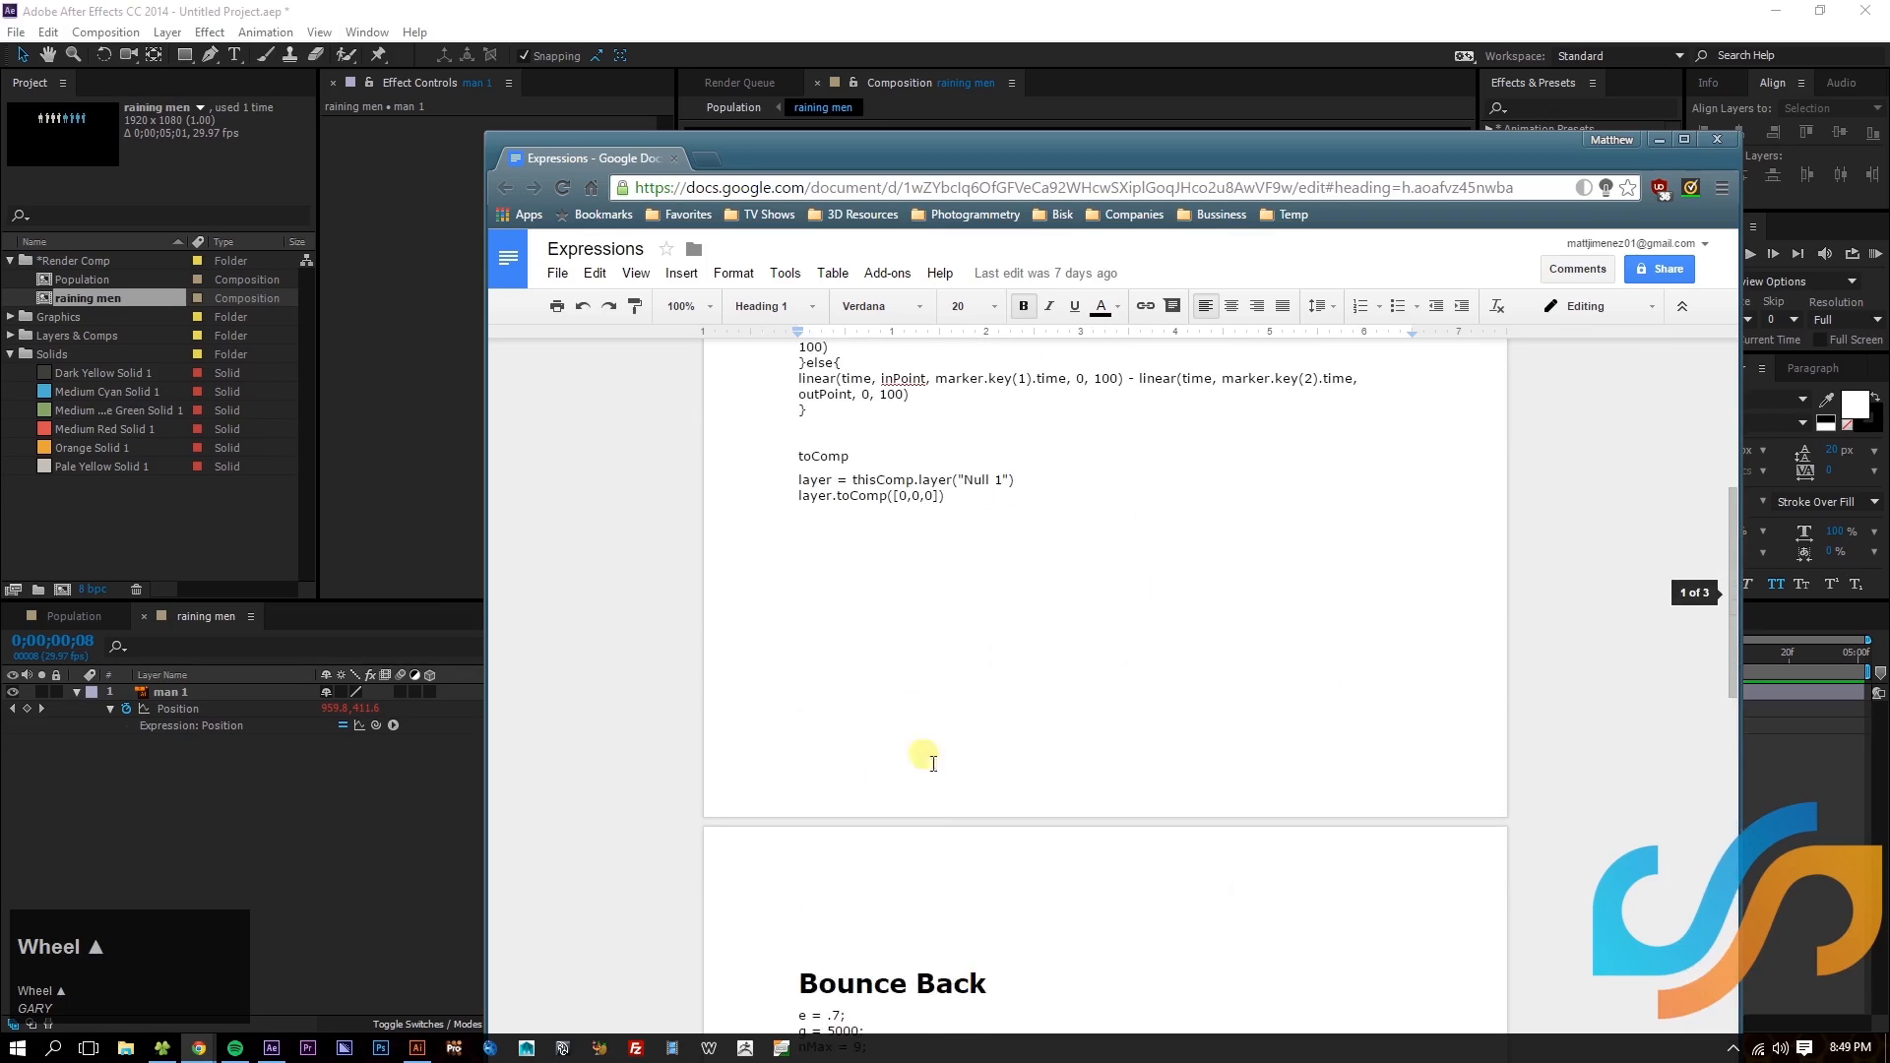
pyautogui.scroll(-3)
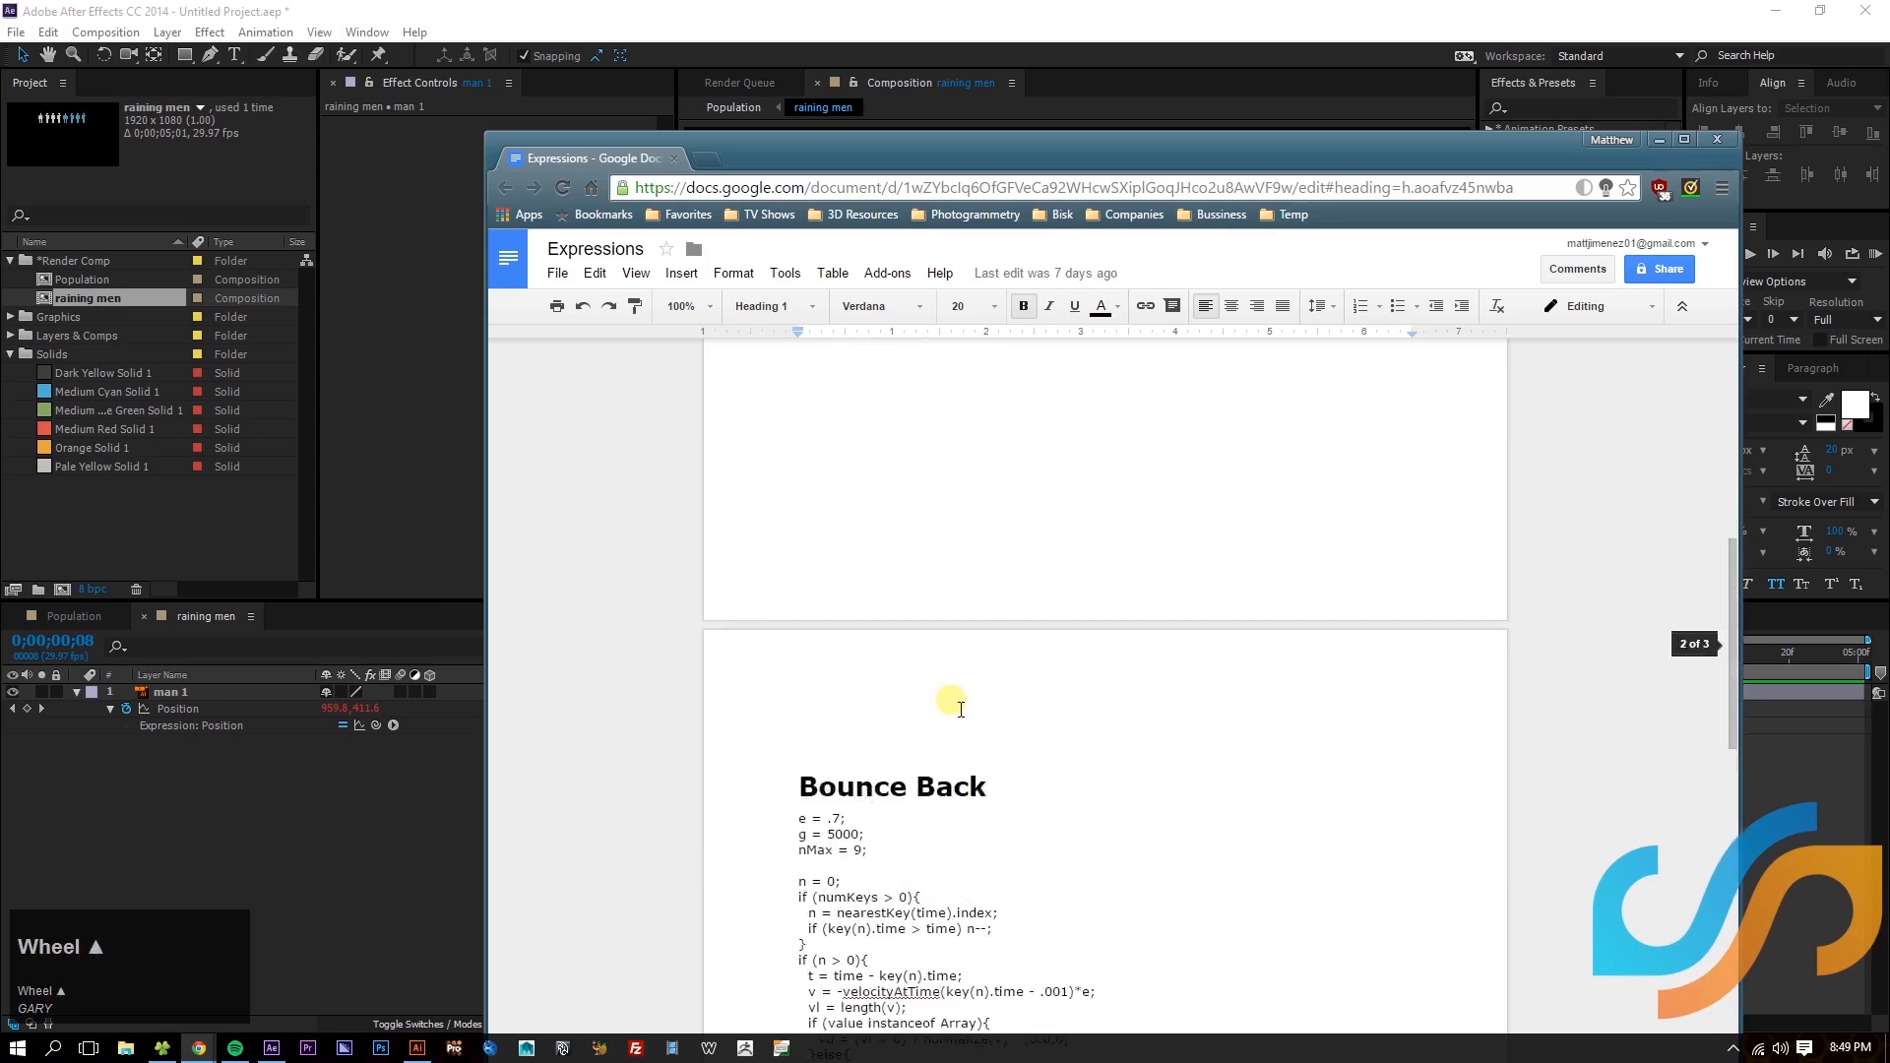
pyautogui.scroll(-3)
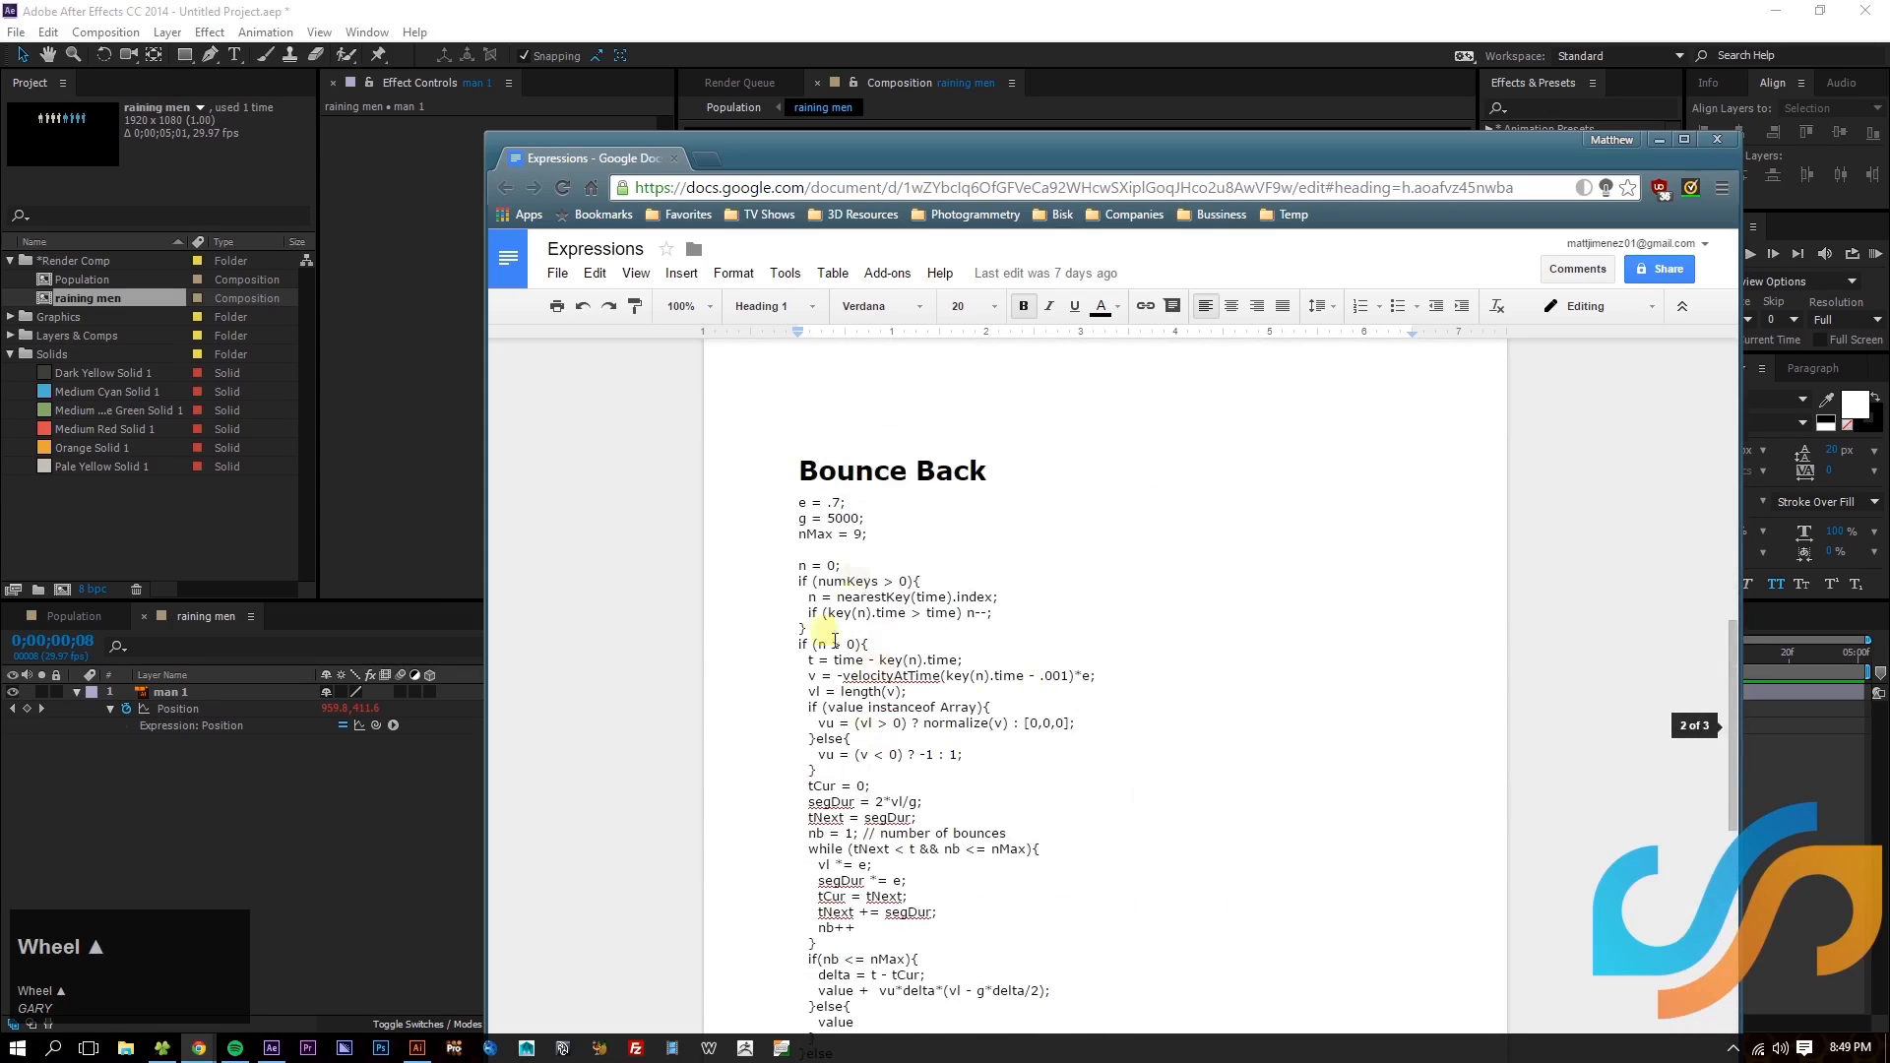
pyautogui.scroll(-3)
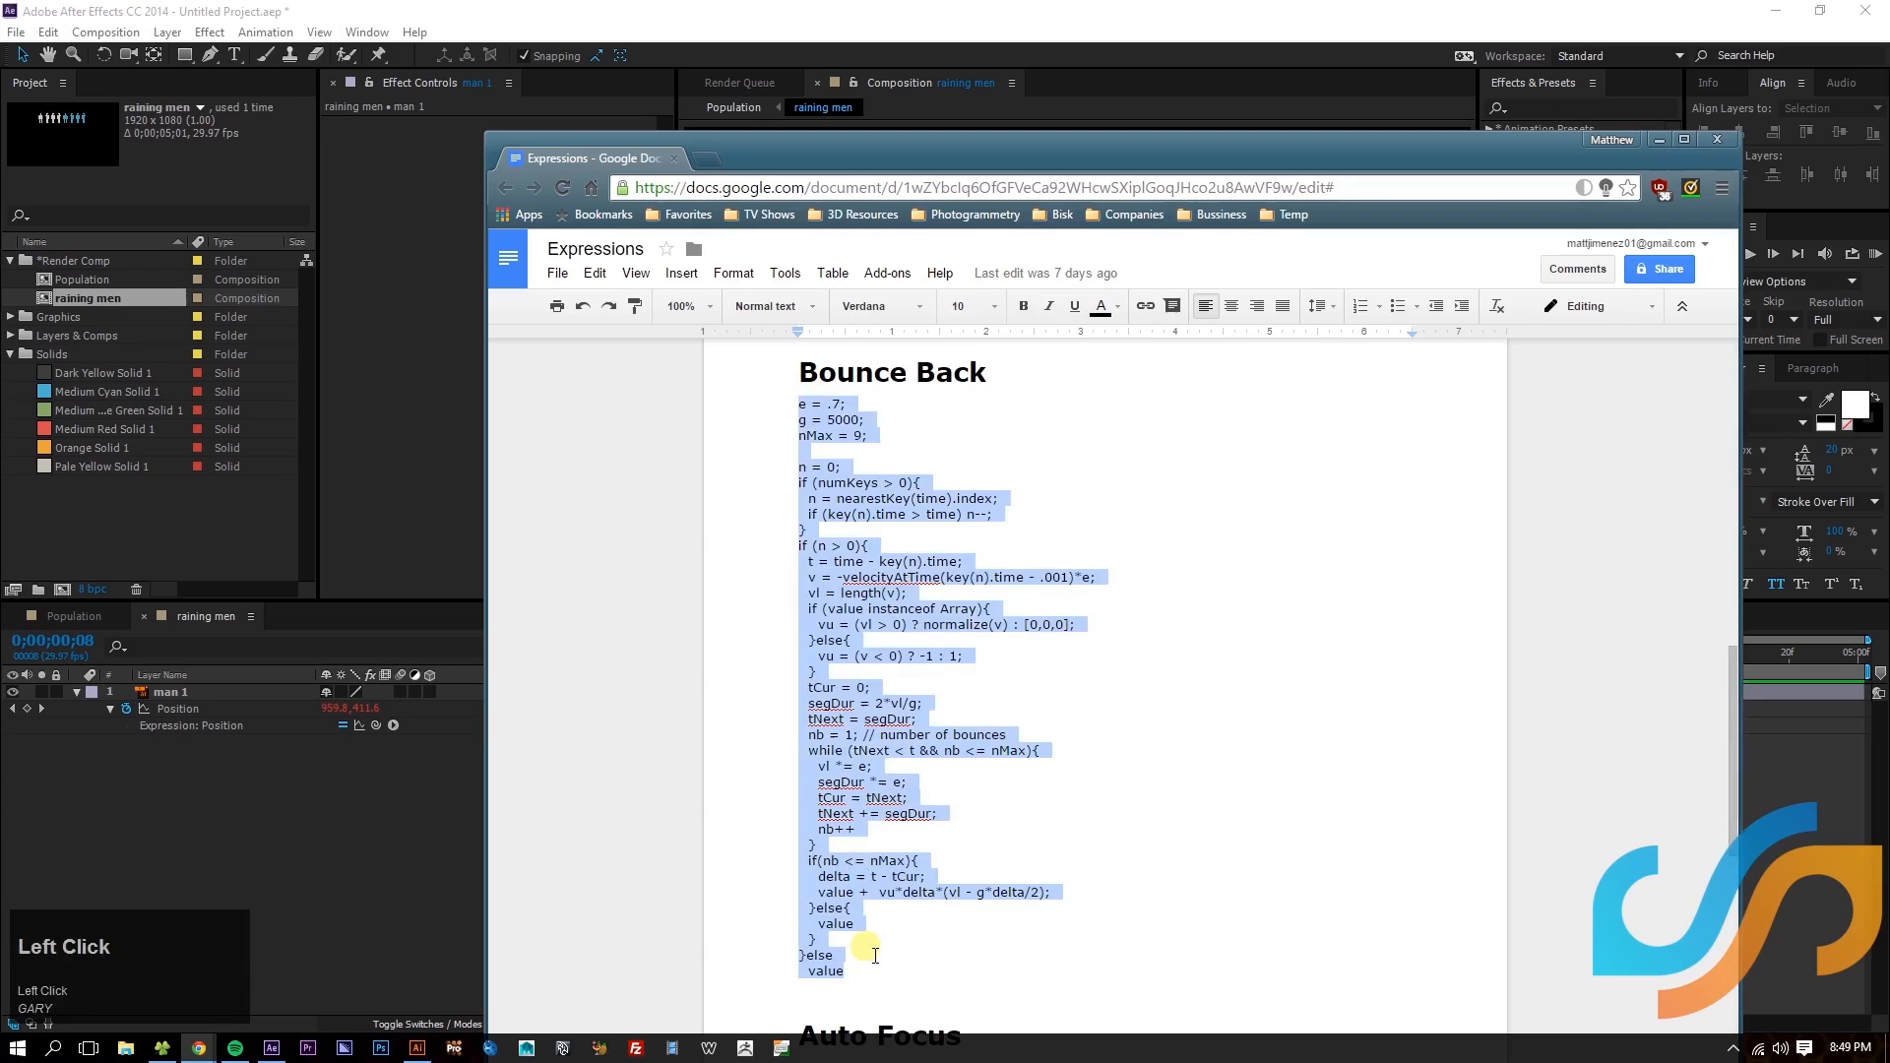
pyautogui.click(850, 973)
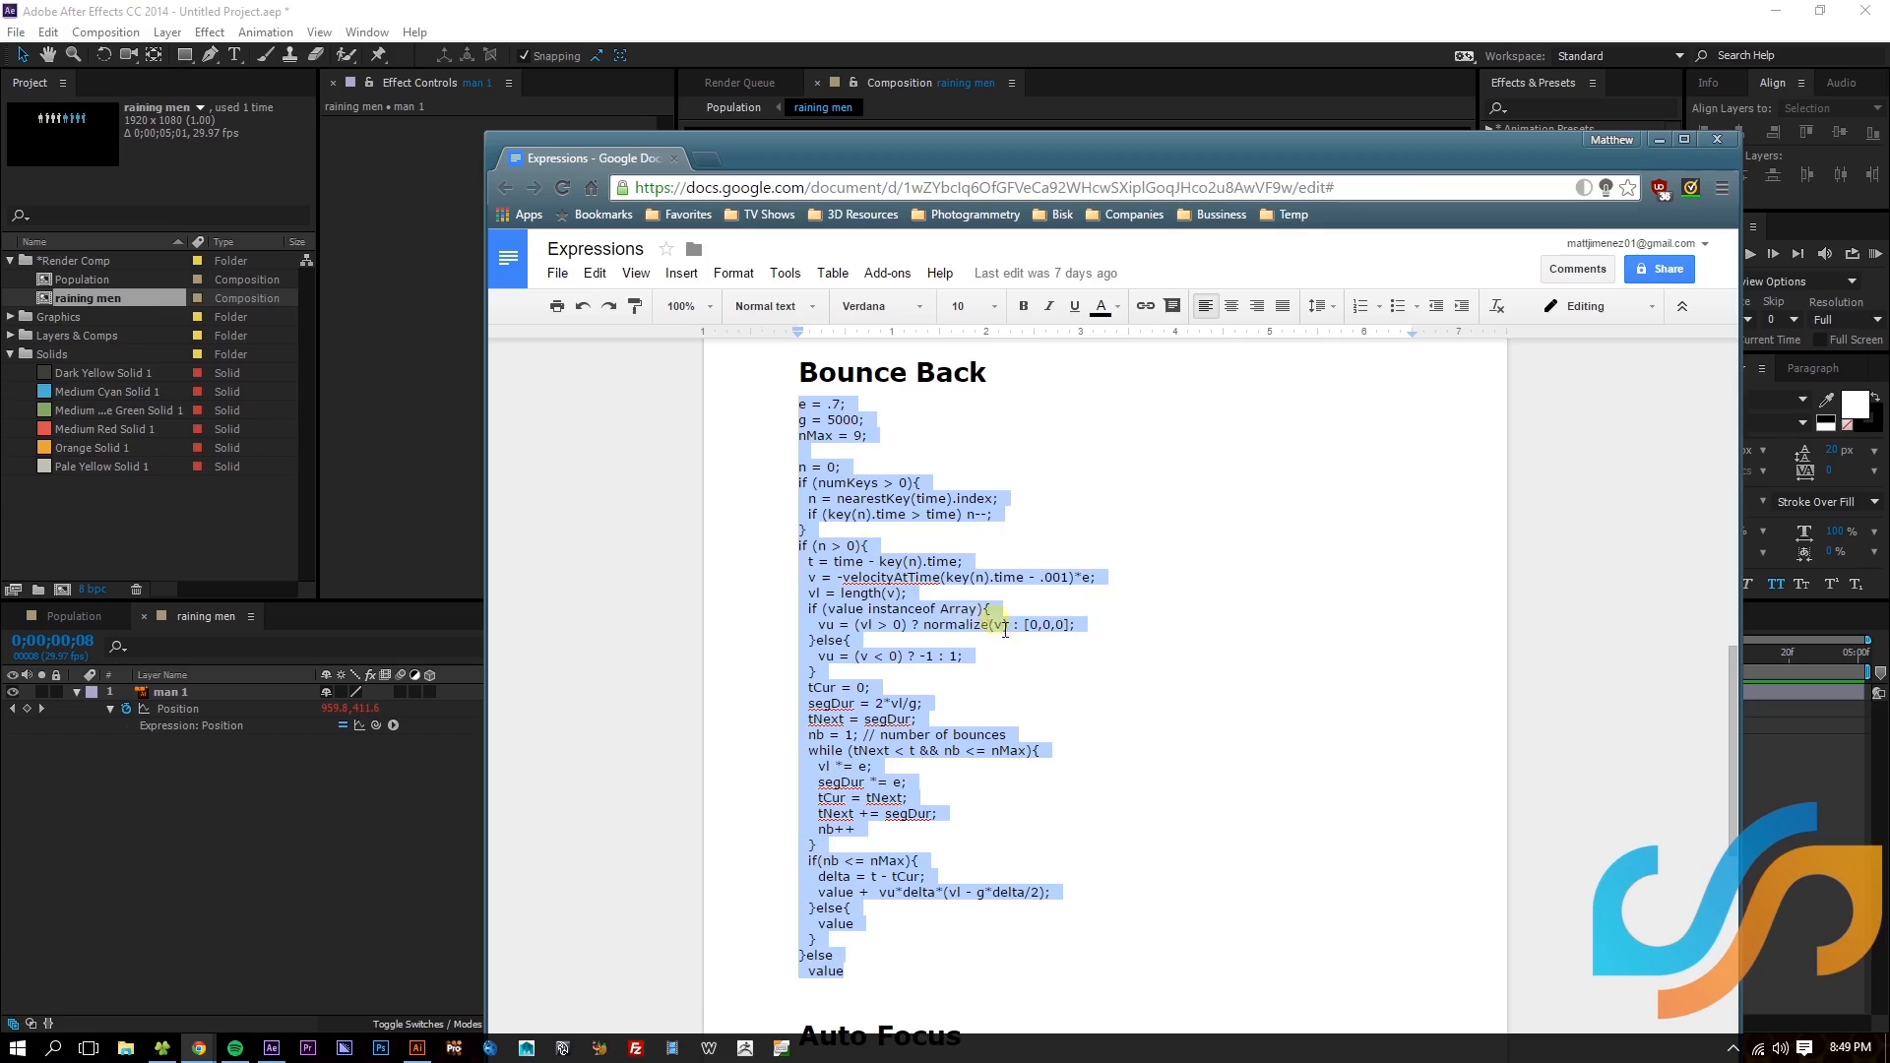
pyautogui.press('Ctrl+c')
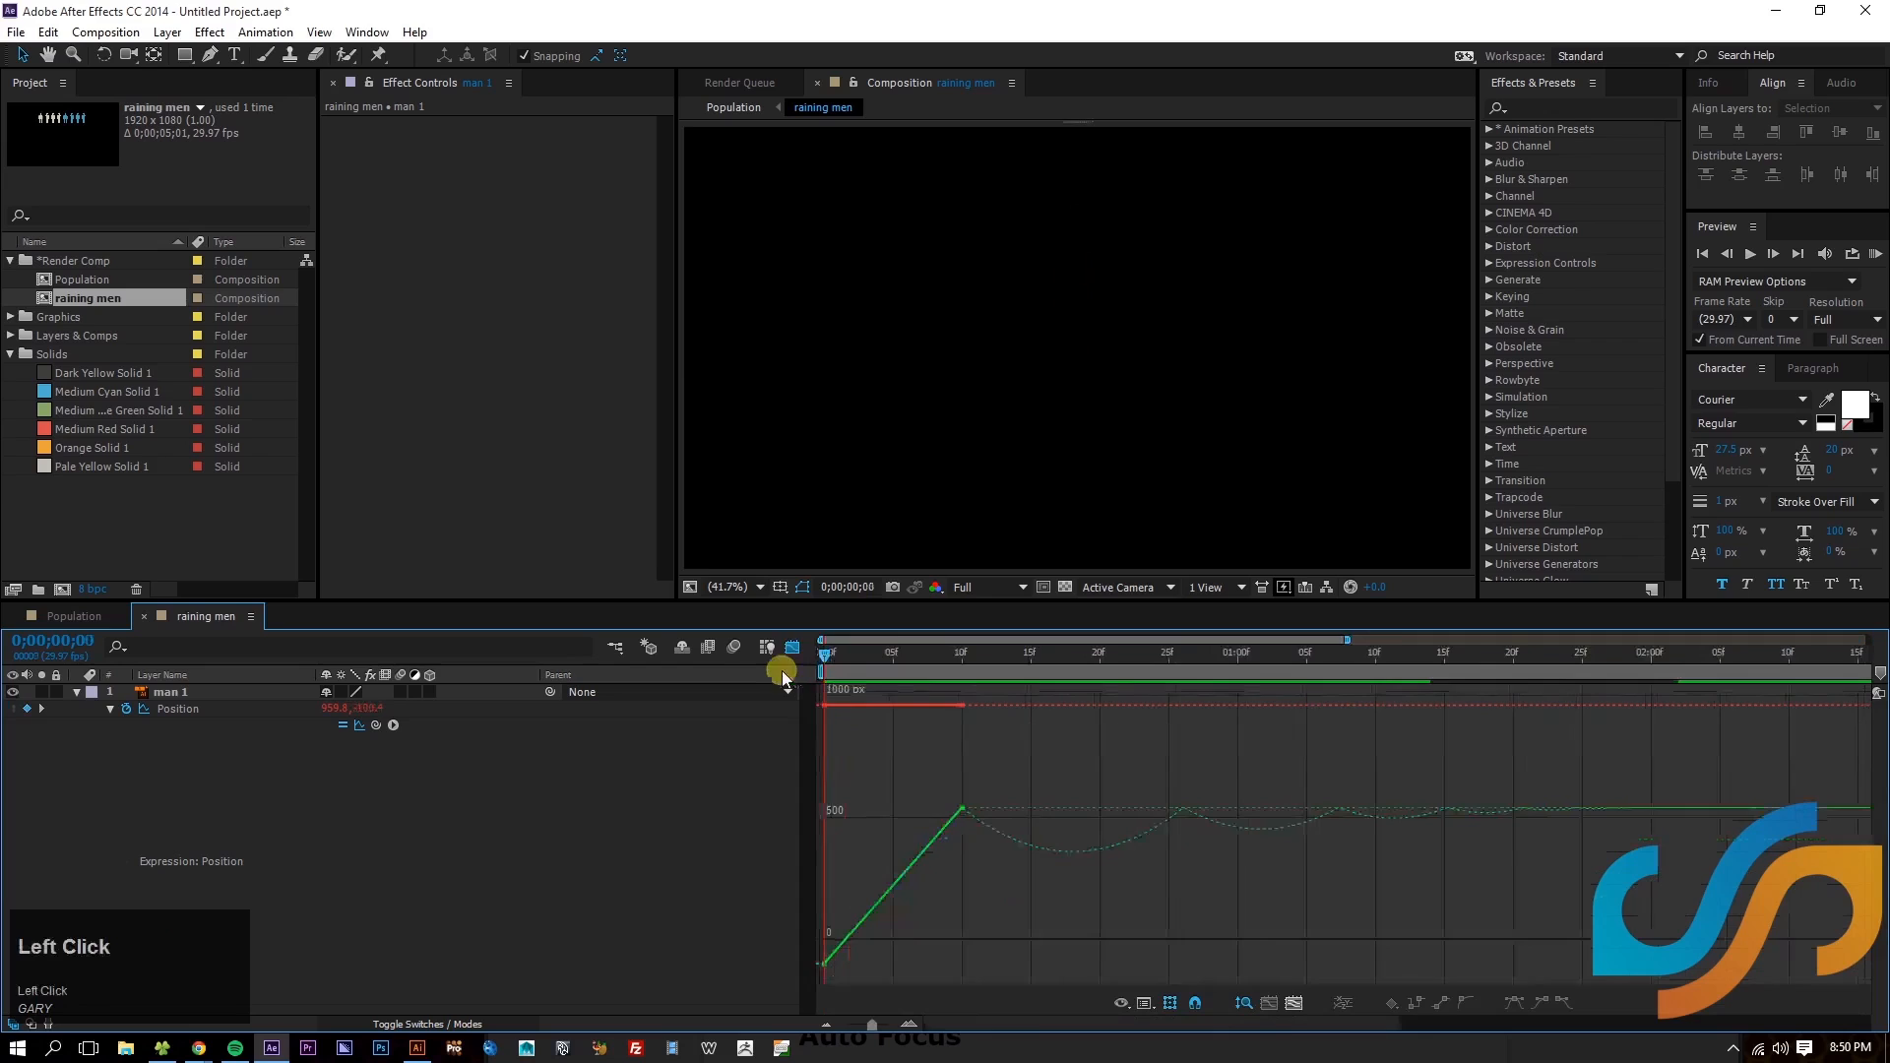
# - Scrub and preview man 1's bouncing fall, then reveal his Rotation property
pyautogui.moveTo(782, 670); pyautogui.dragTo(961, 692)
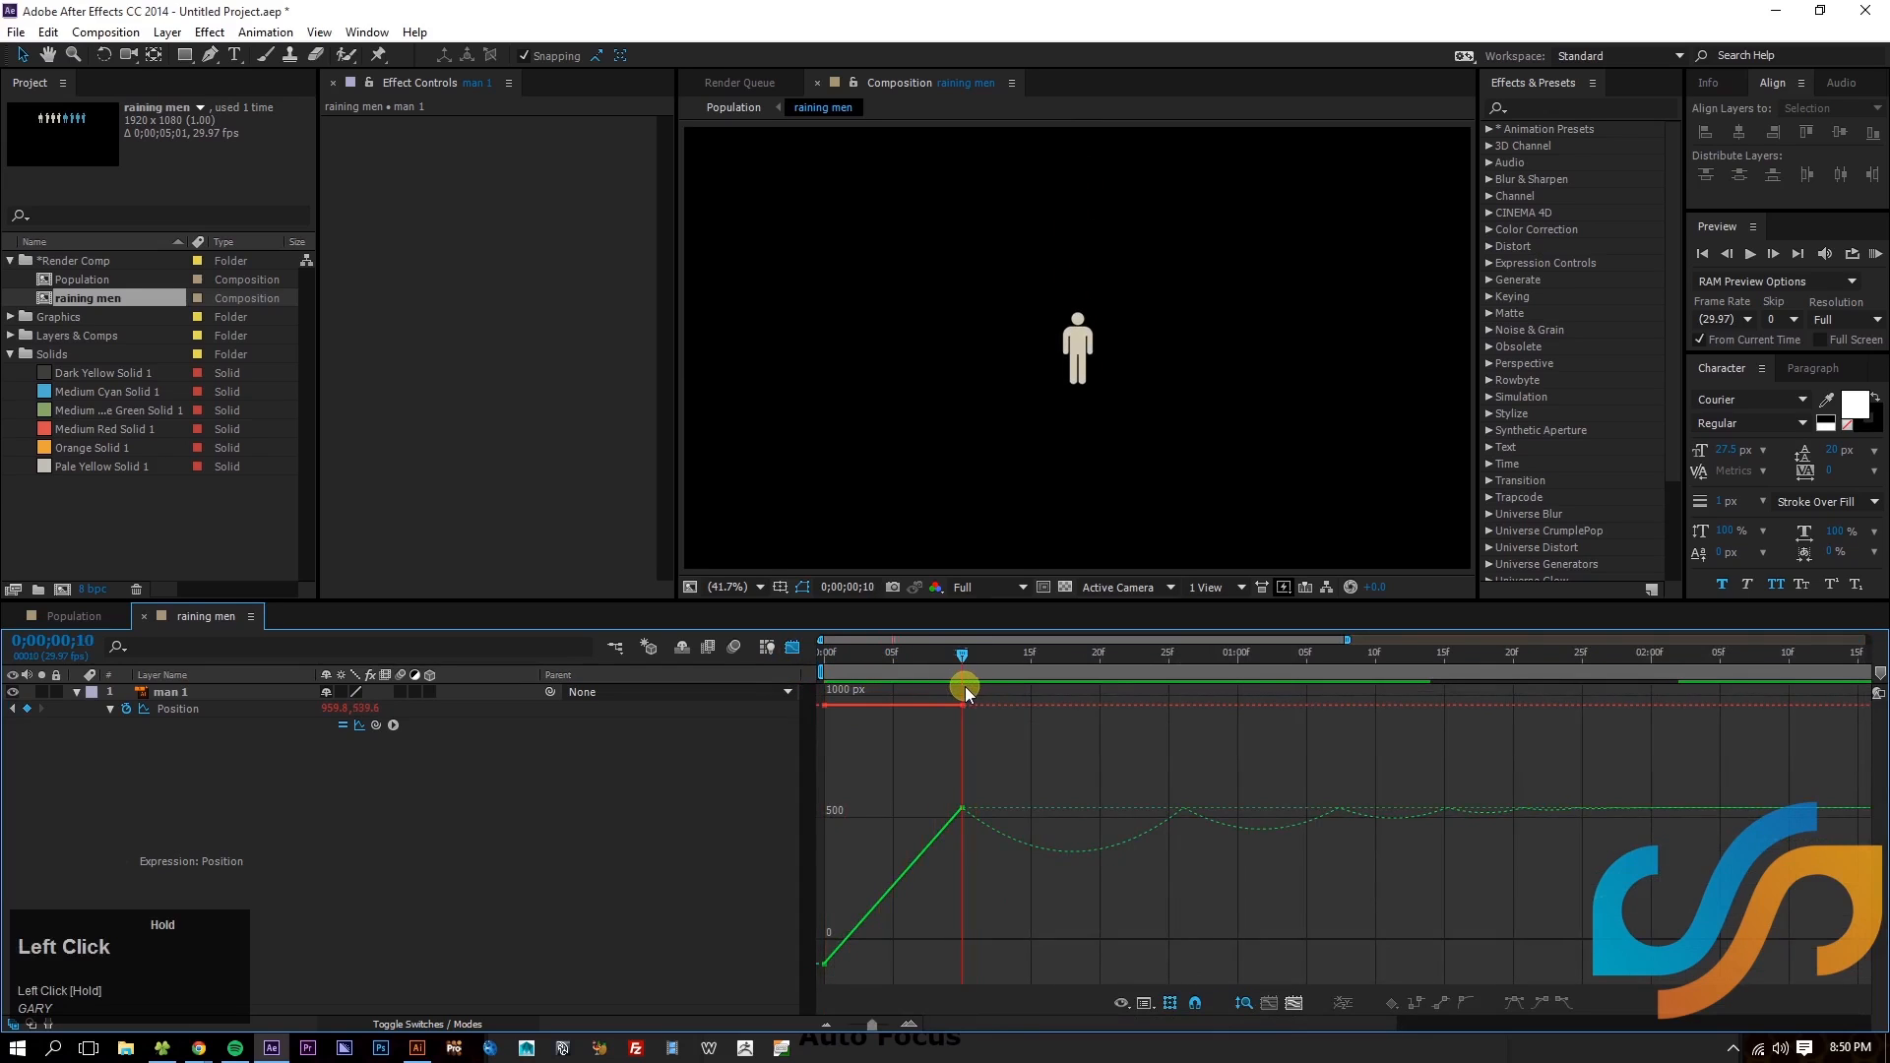
pyautogui.moveTo(963, 687); pyautogui.dragTo(1099, 701)
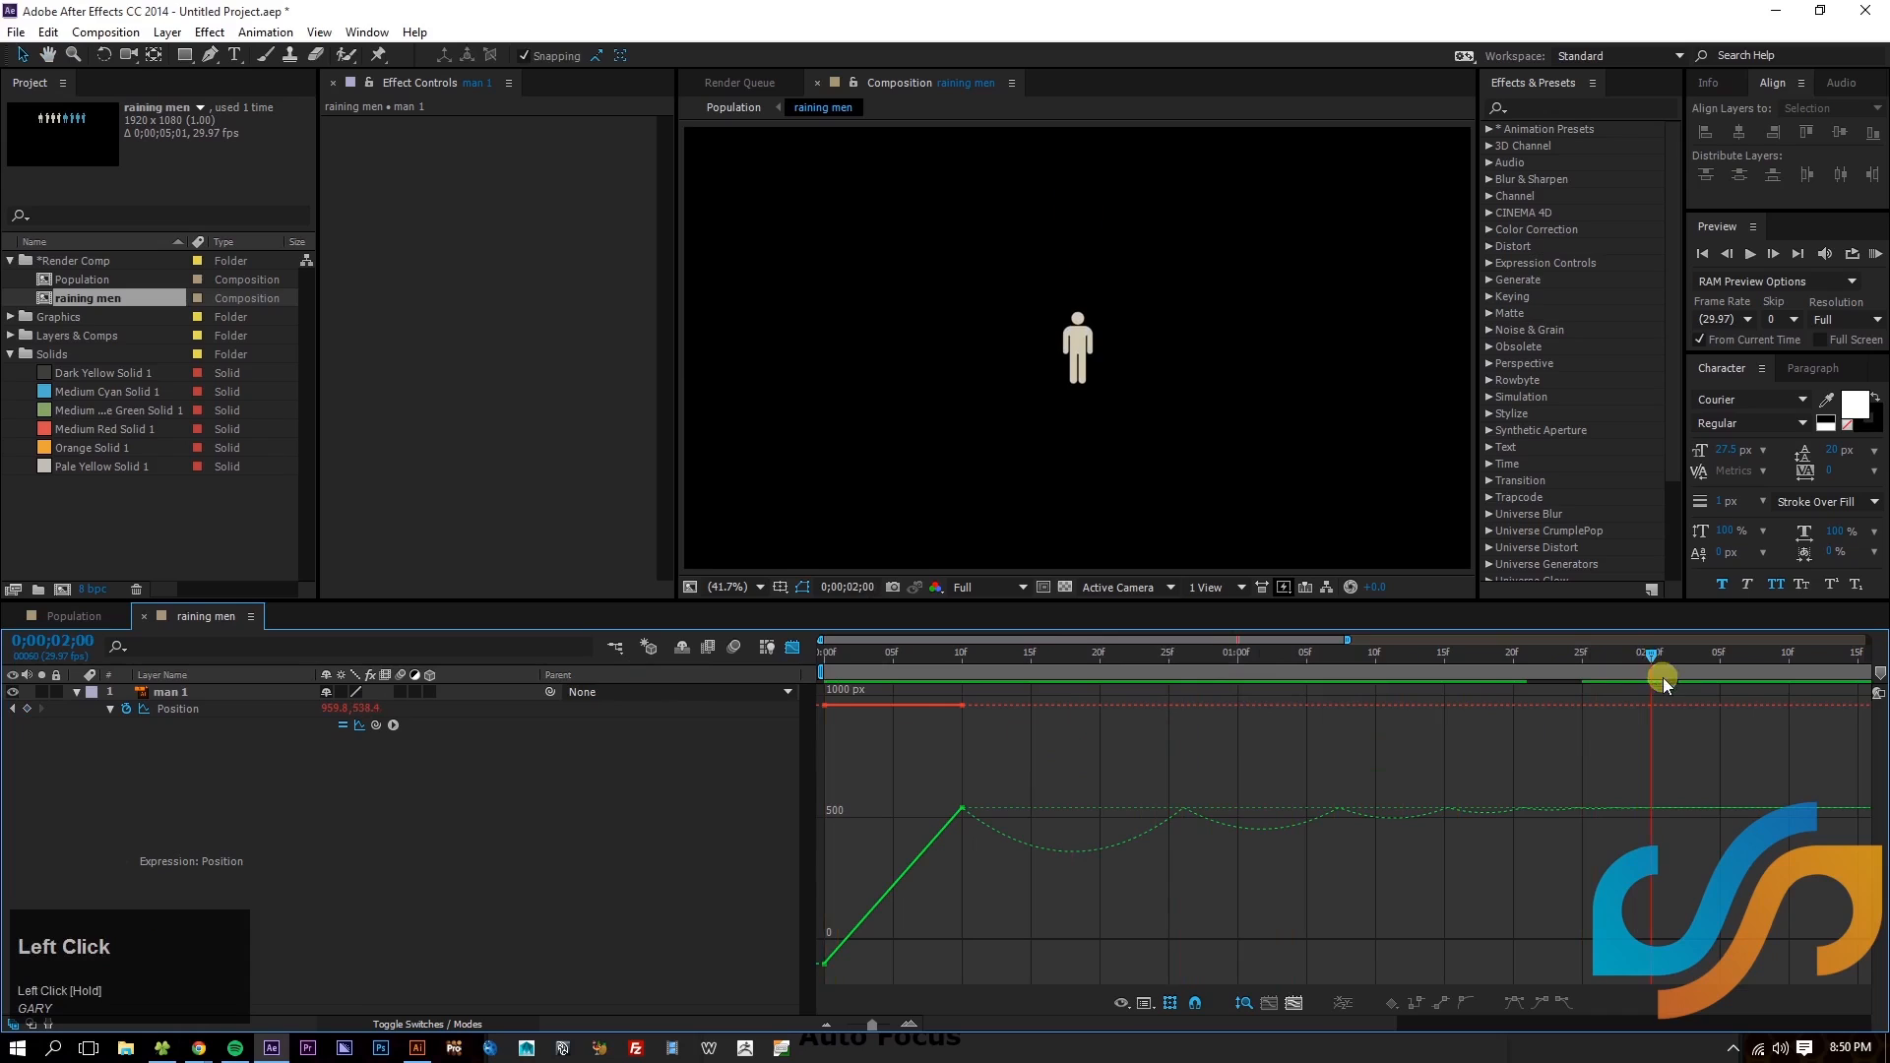
pyautogui.press('space')
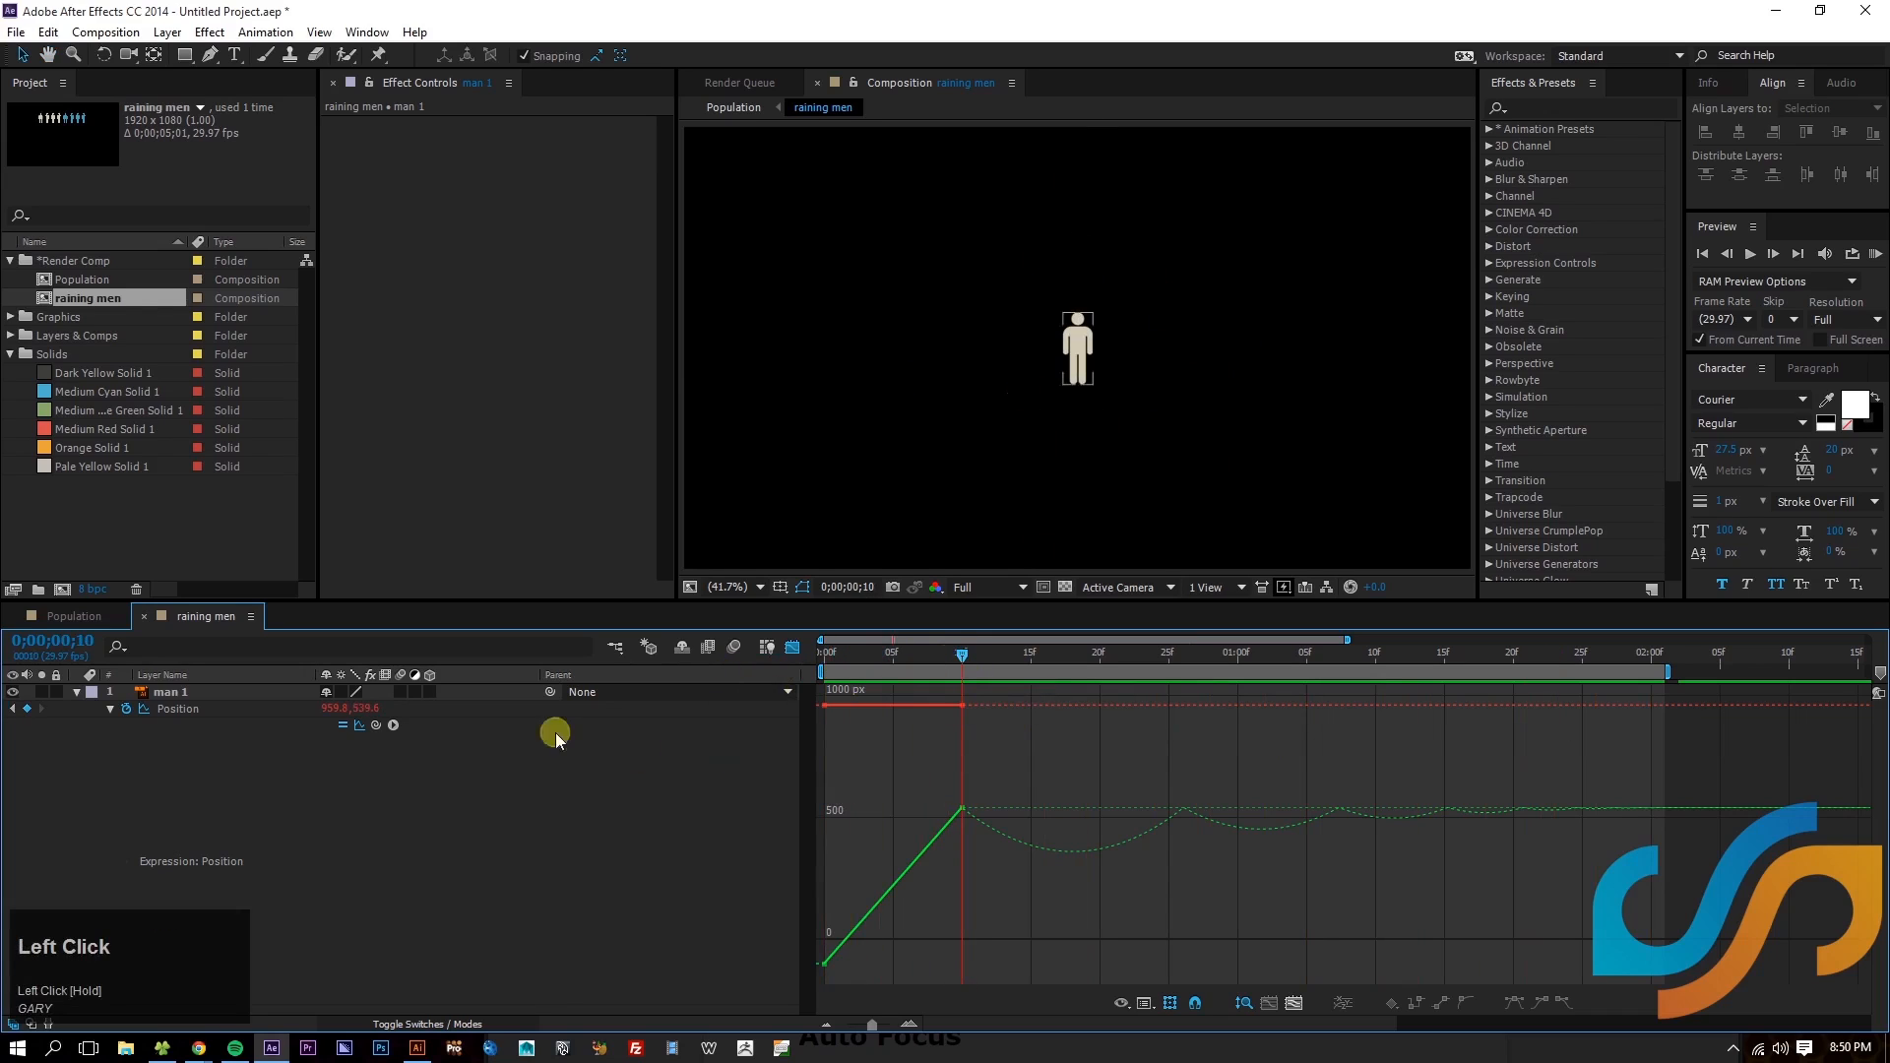
pyautogui.click(76, 691)
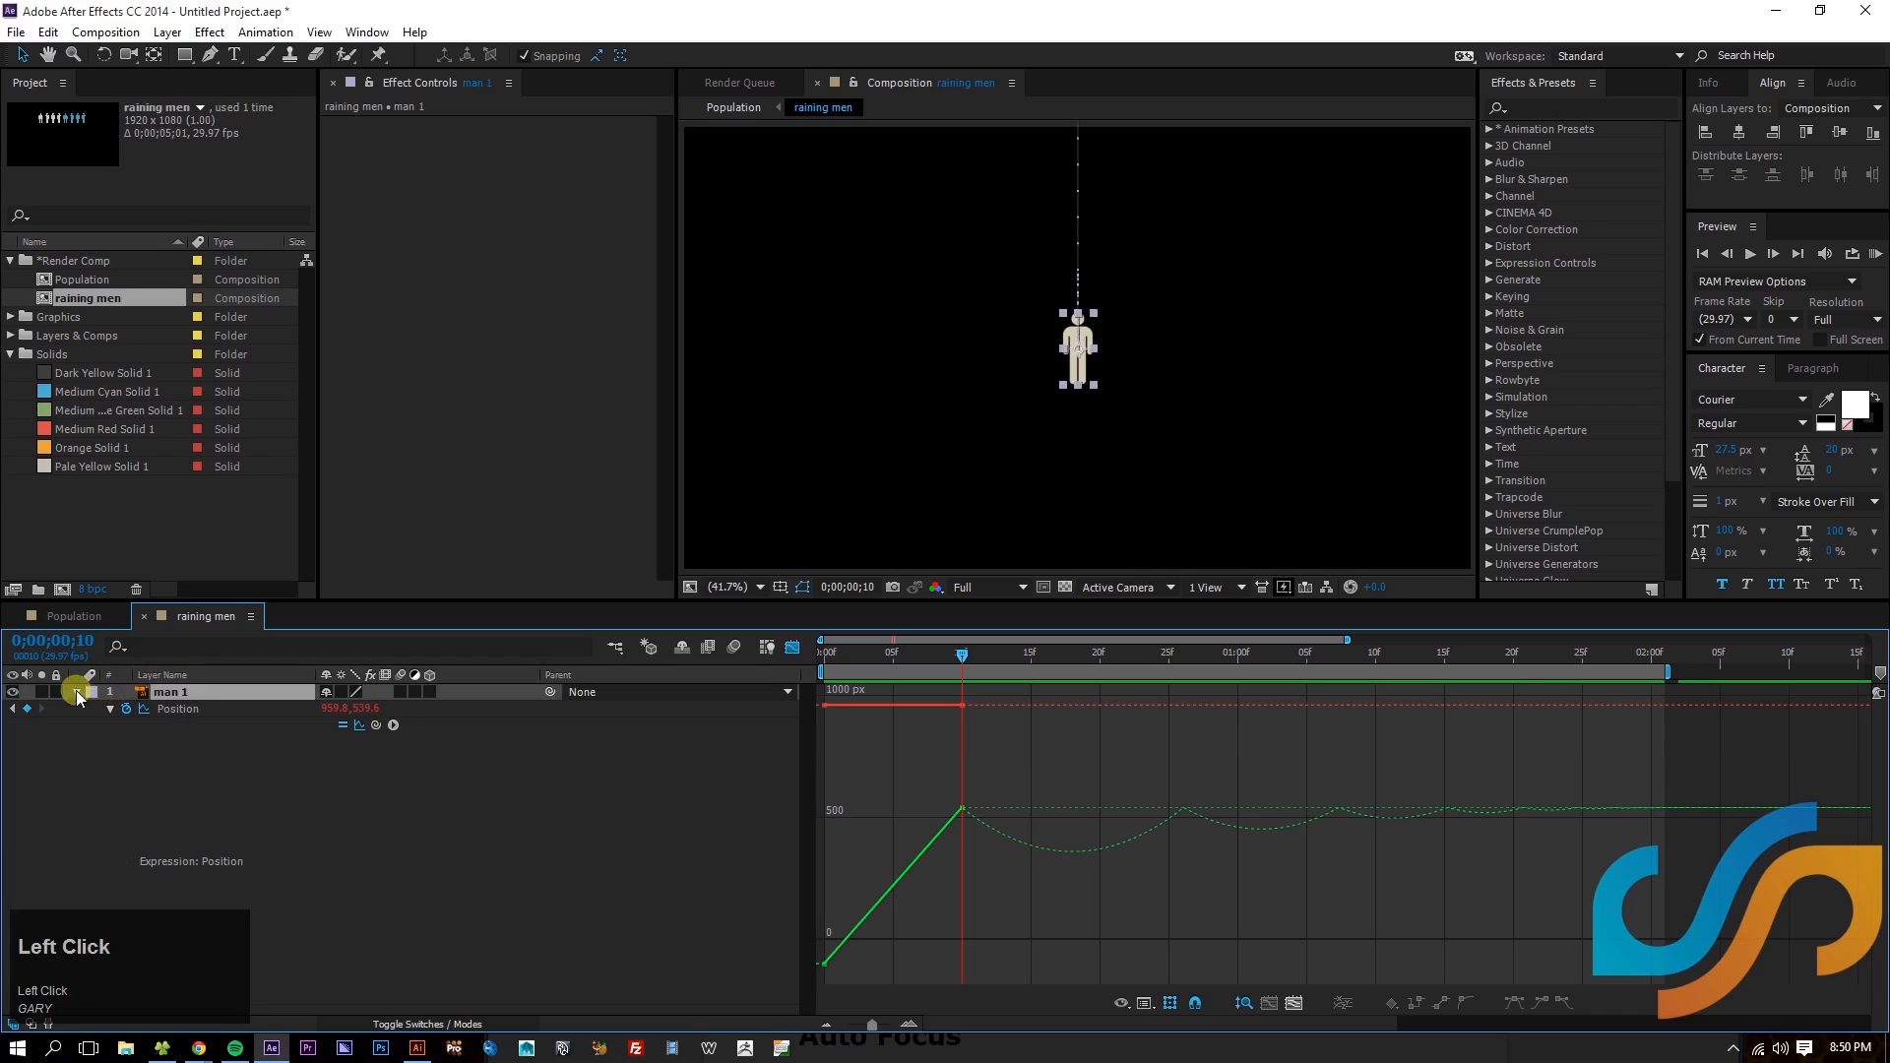
pyautogui.press('r')
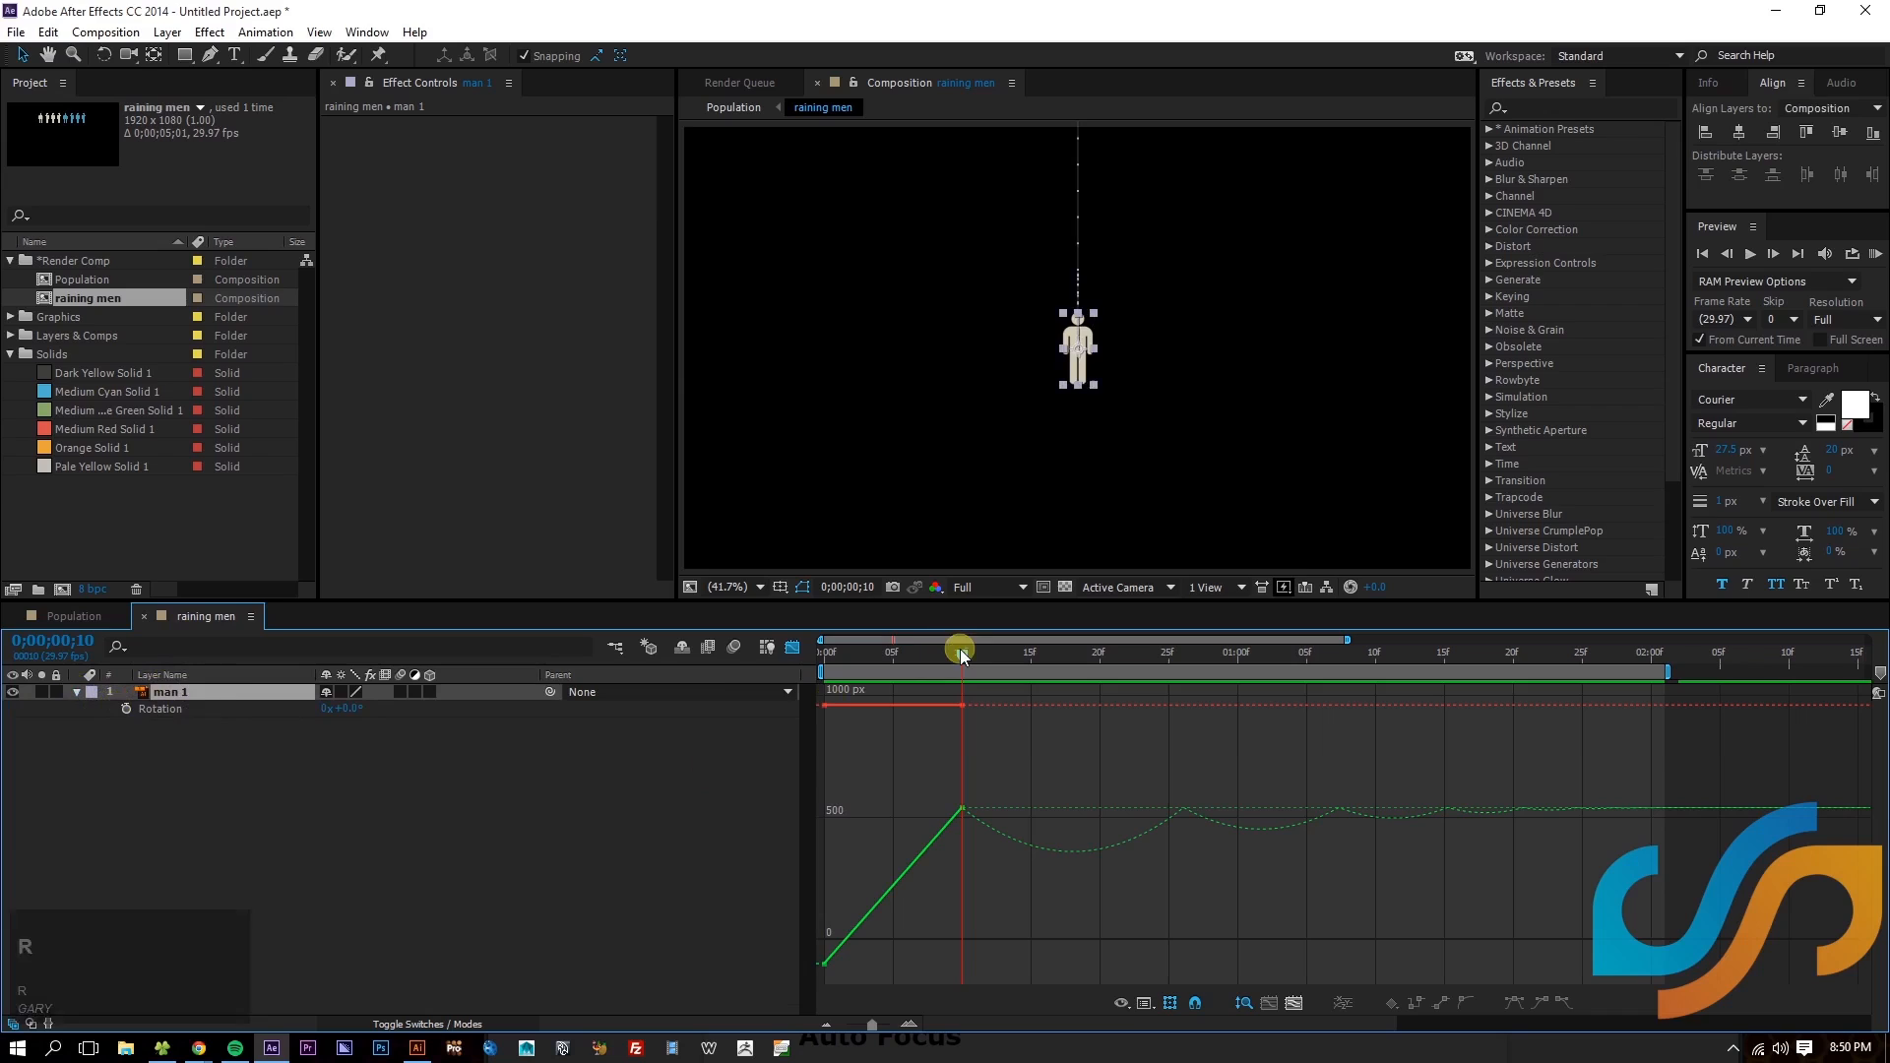
# - Start Rotation keyframes at the 10f landing and add tilts at the first bounces
pyautogui.moveTo(961, 652); pyautogui.dragTo(825, 652)
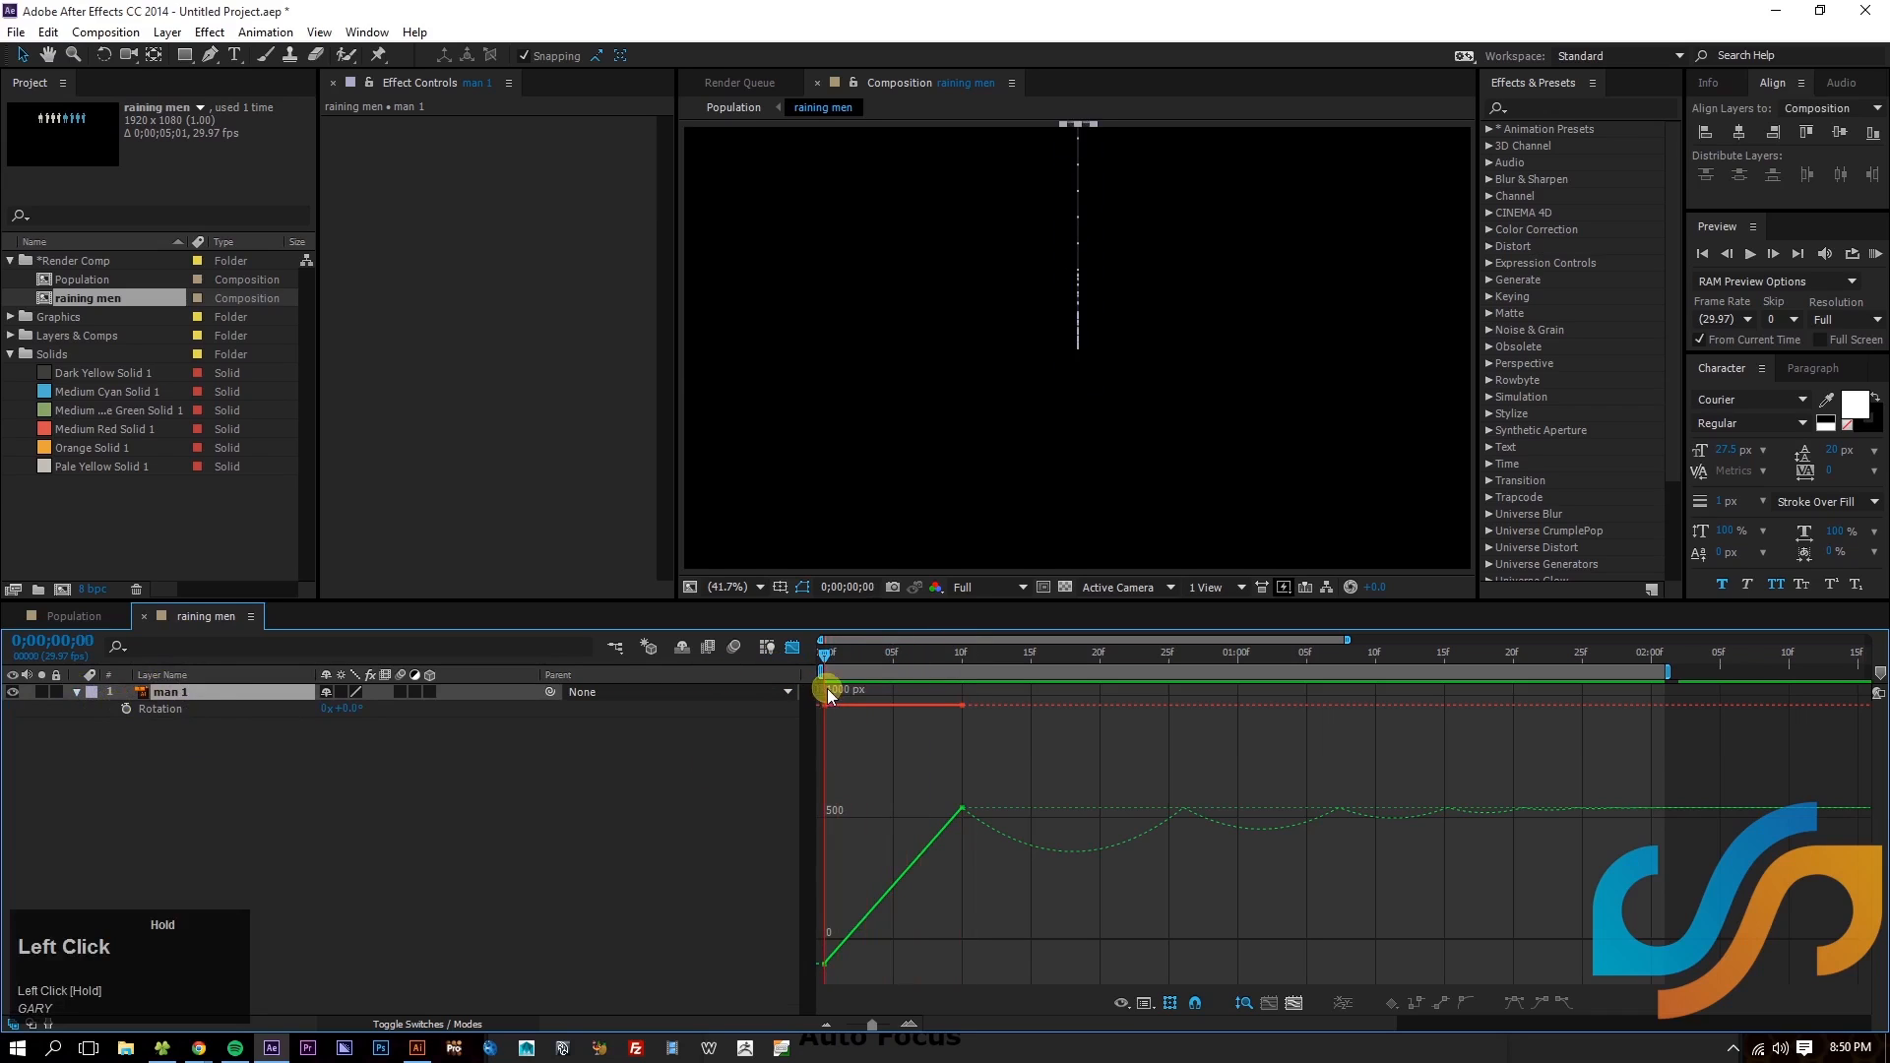
pyautogui.moveTo(829, 689); pyautogui.dragTo(951, 689)
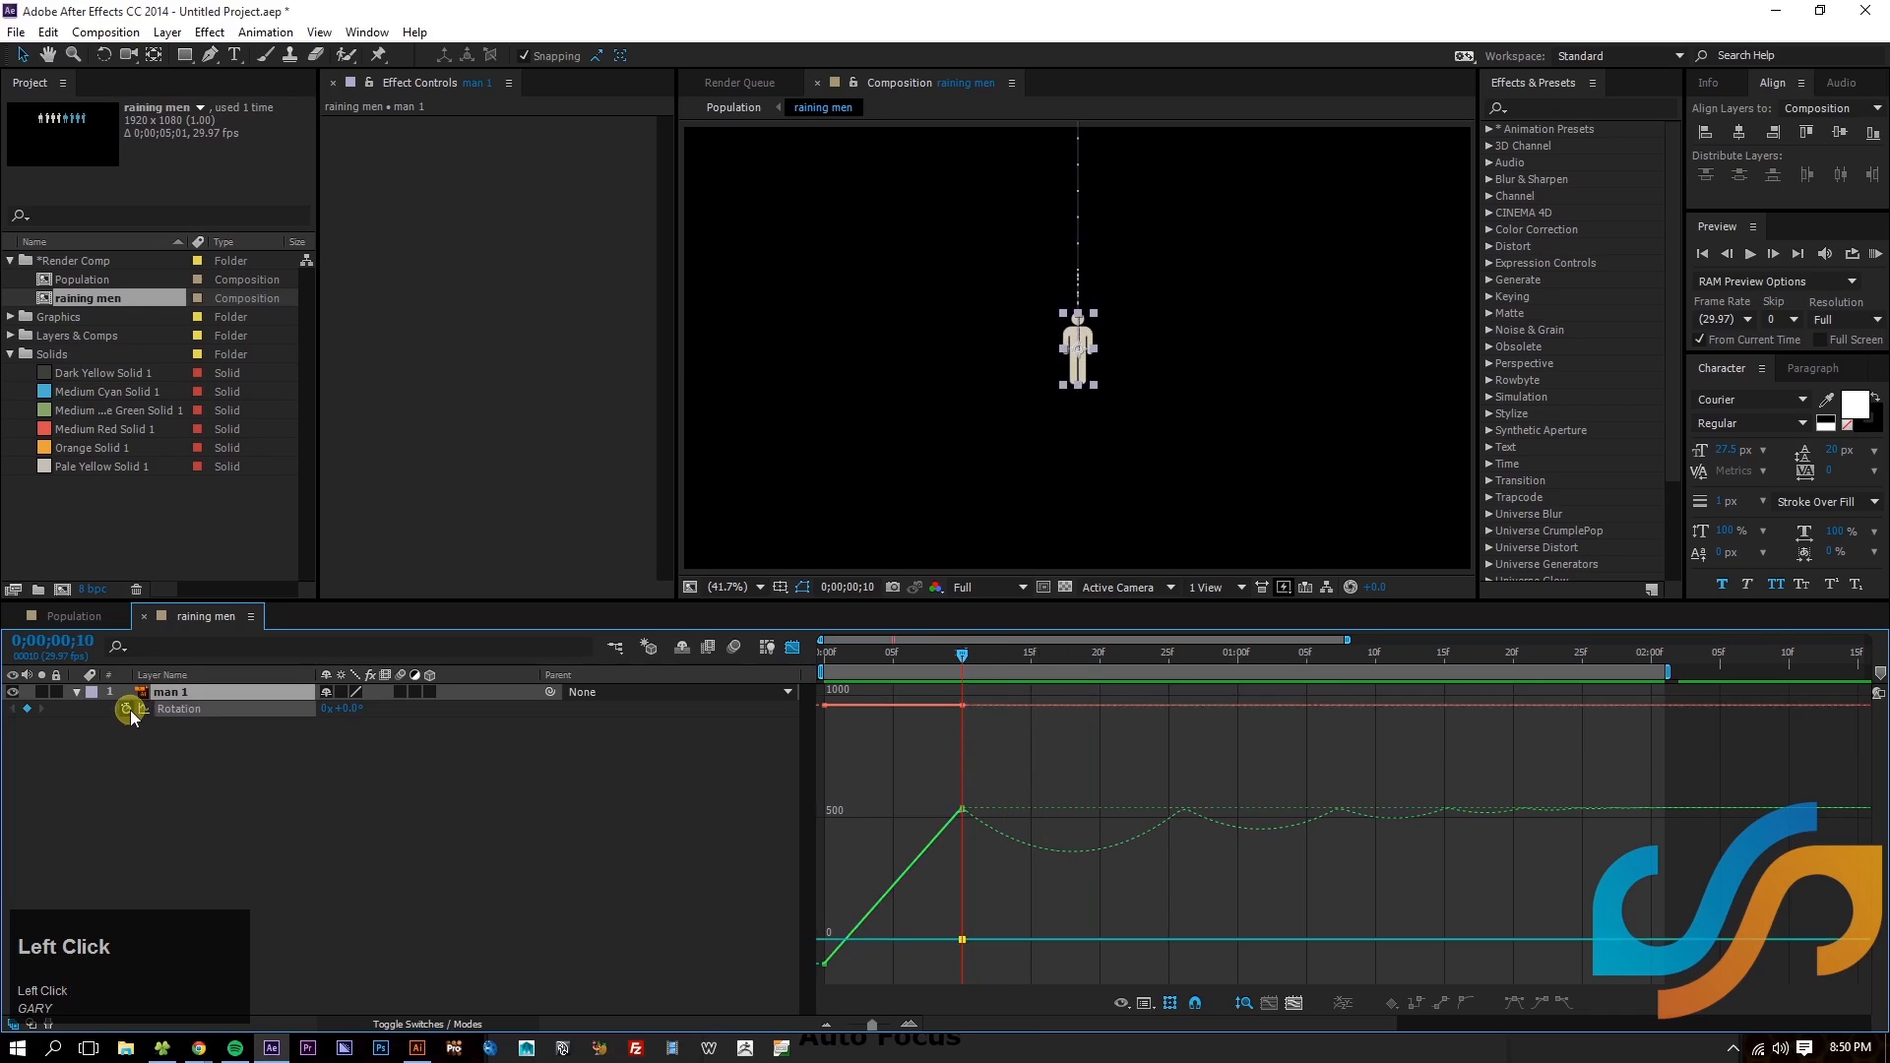
pyautogui.click(961, 804)
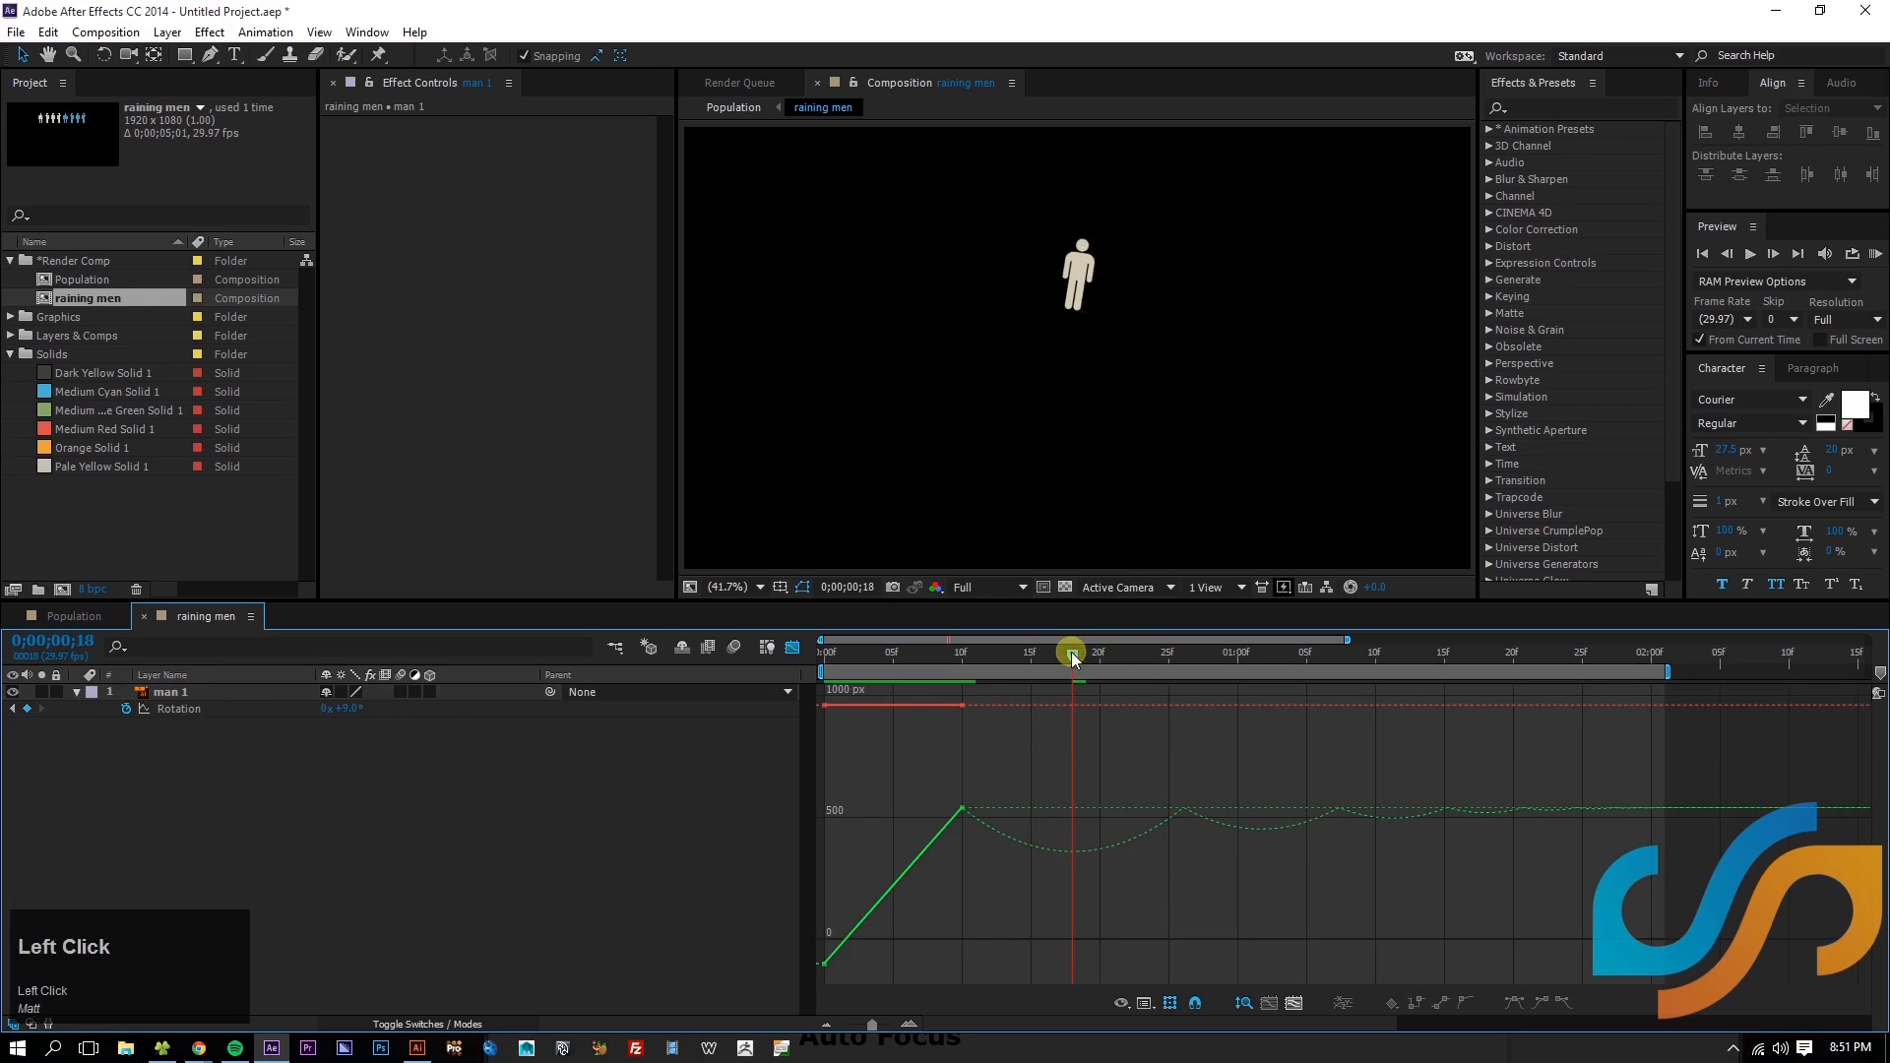
pyautogui.moveTo(1071, 654); pyautogui.dragTo(972, 671)
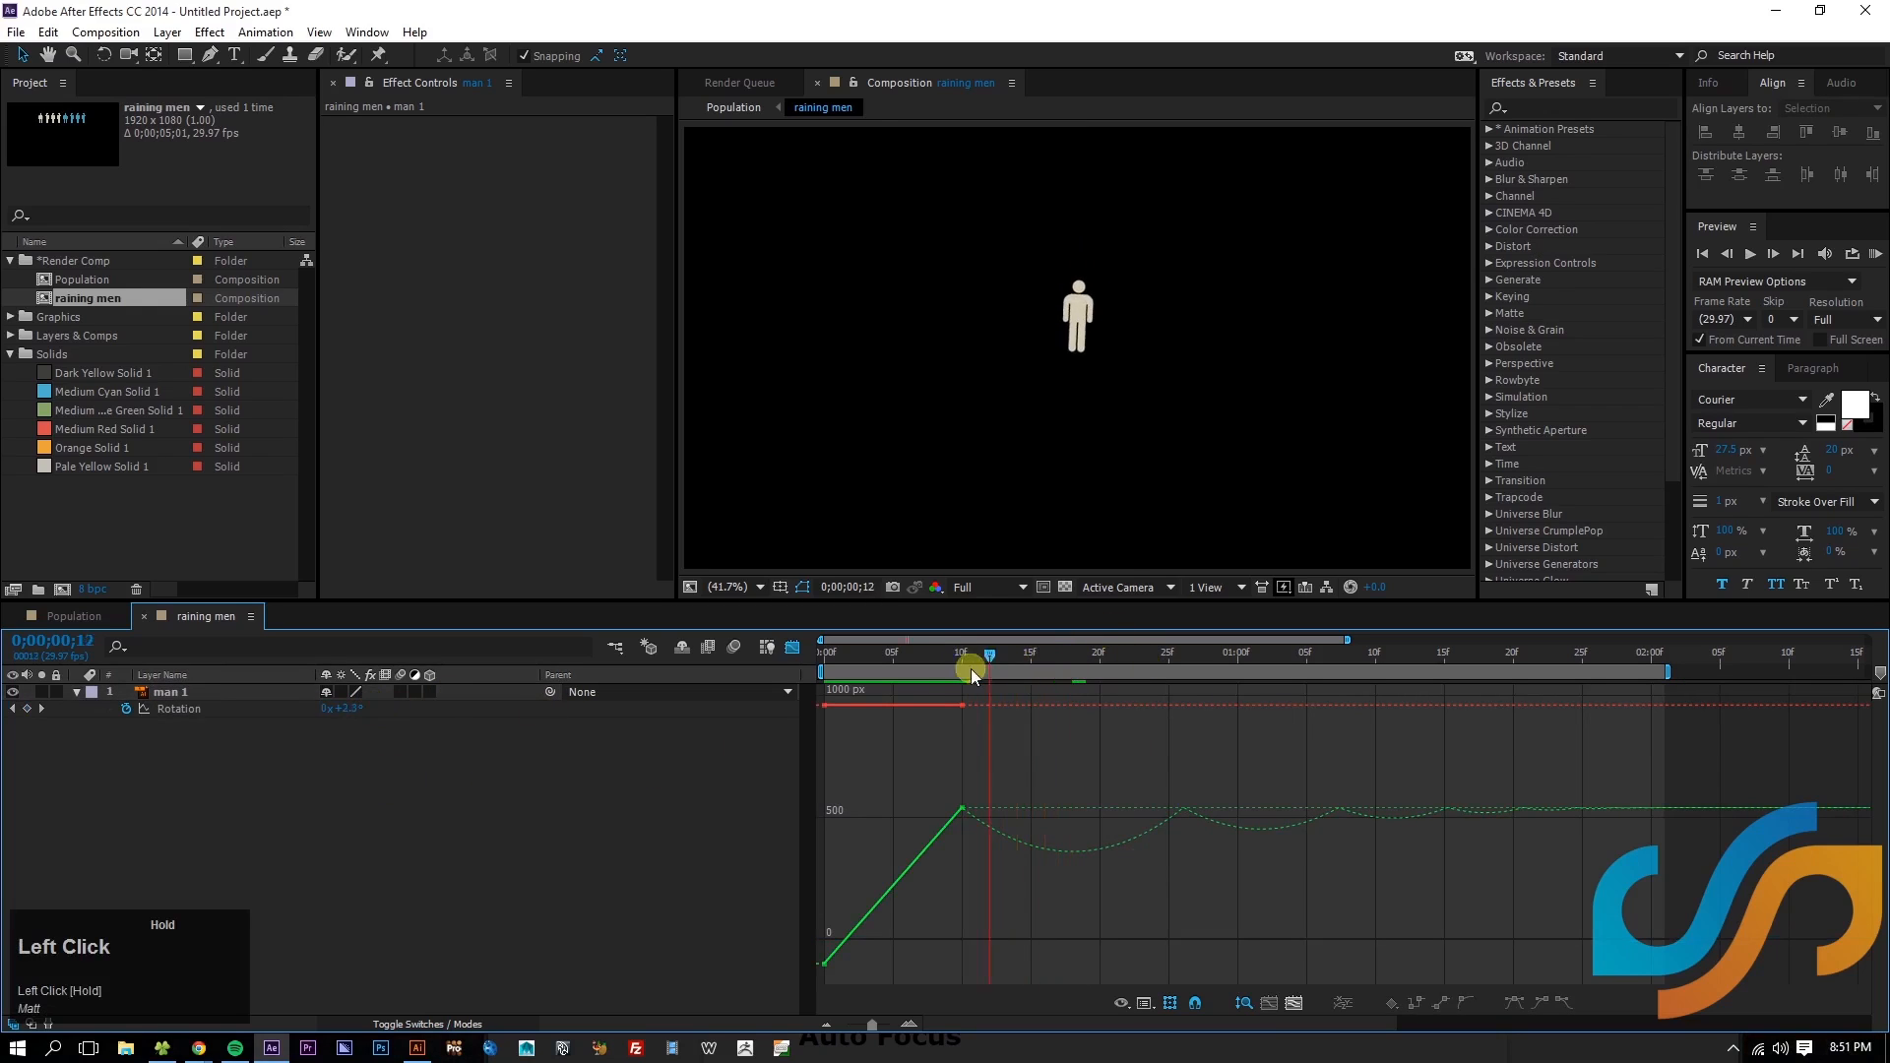
pyautogui.moveTo(974, 670); pyautogui.dragTo(1175, 676)
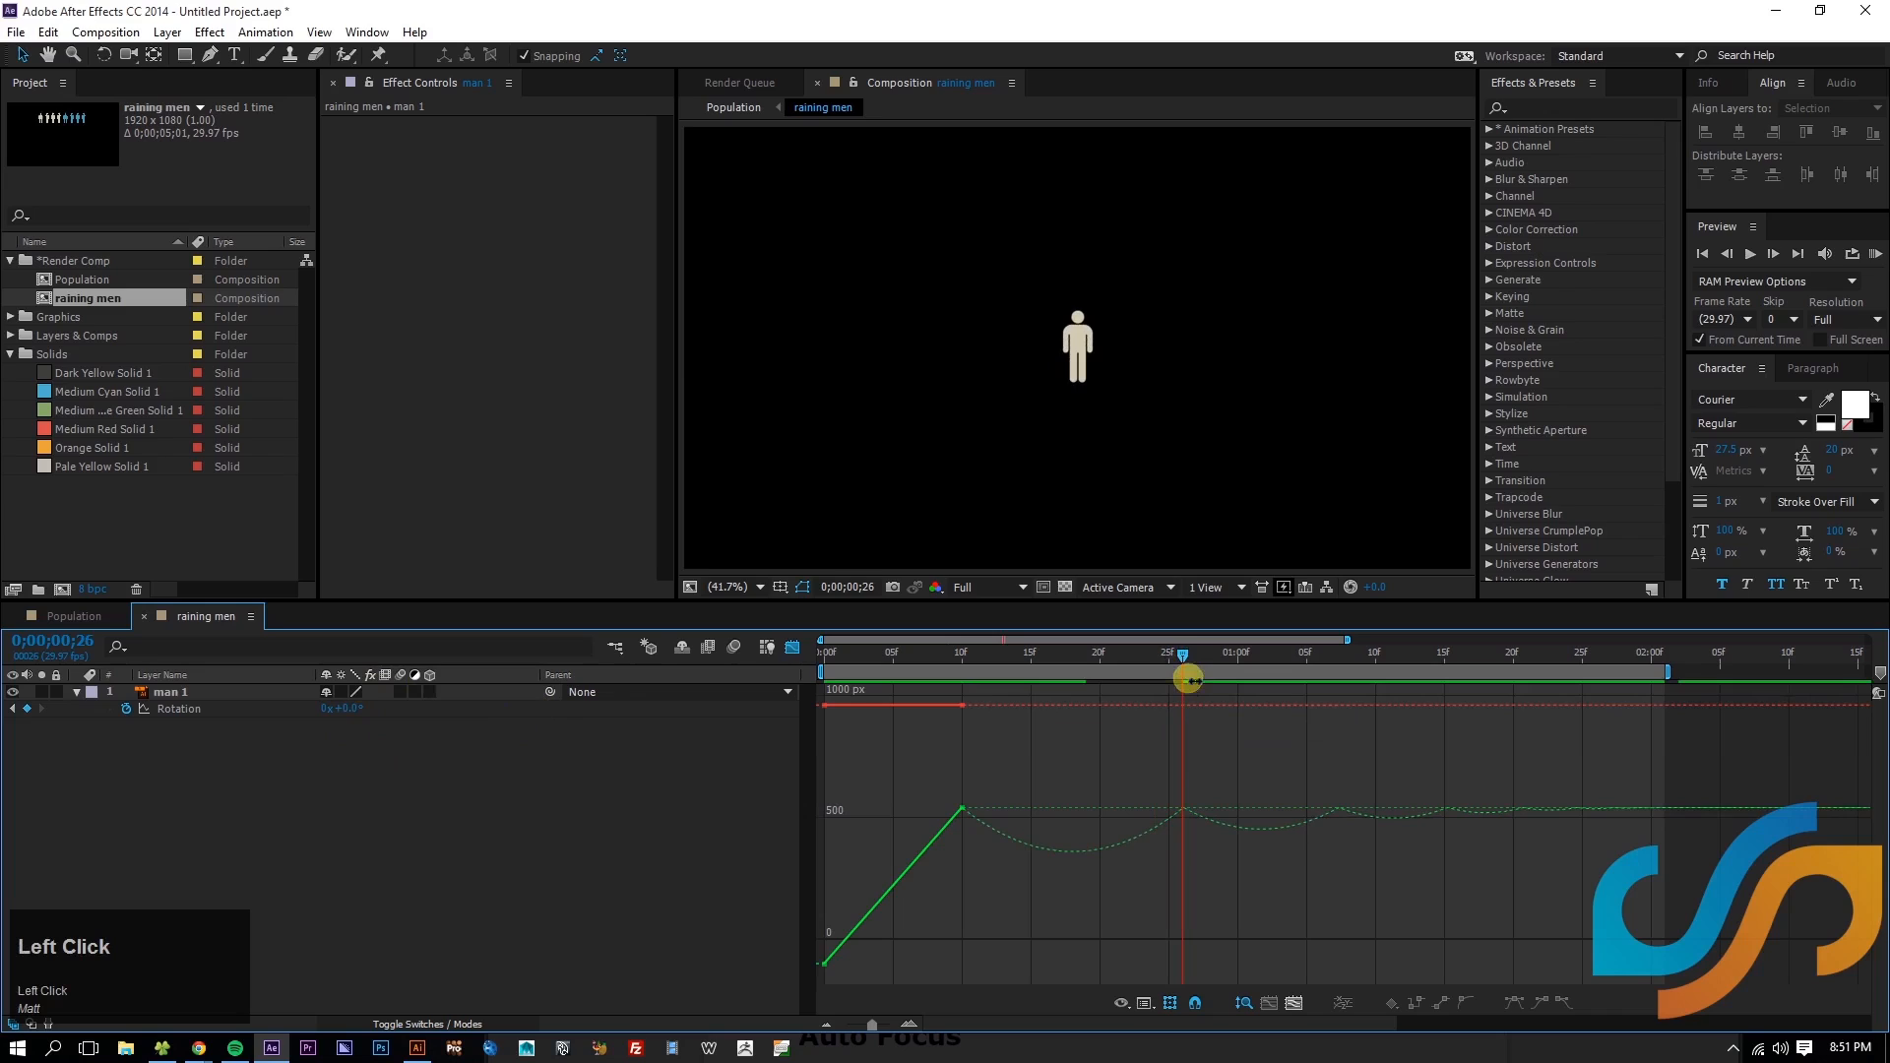
pyautogui.moveTo(1185, 671); pyautogui.dragTo(1262, 671)
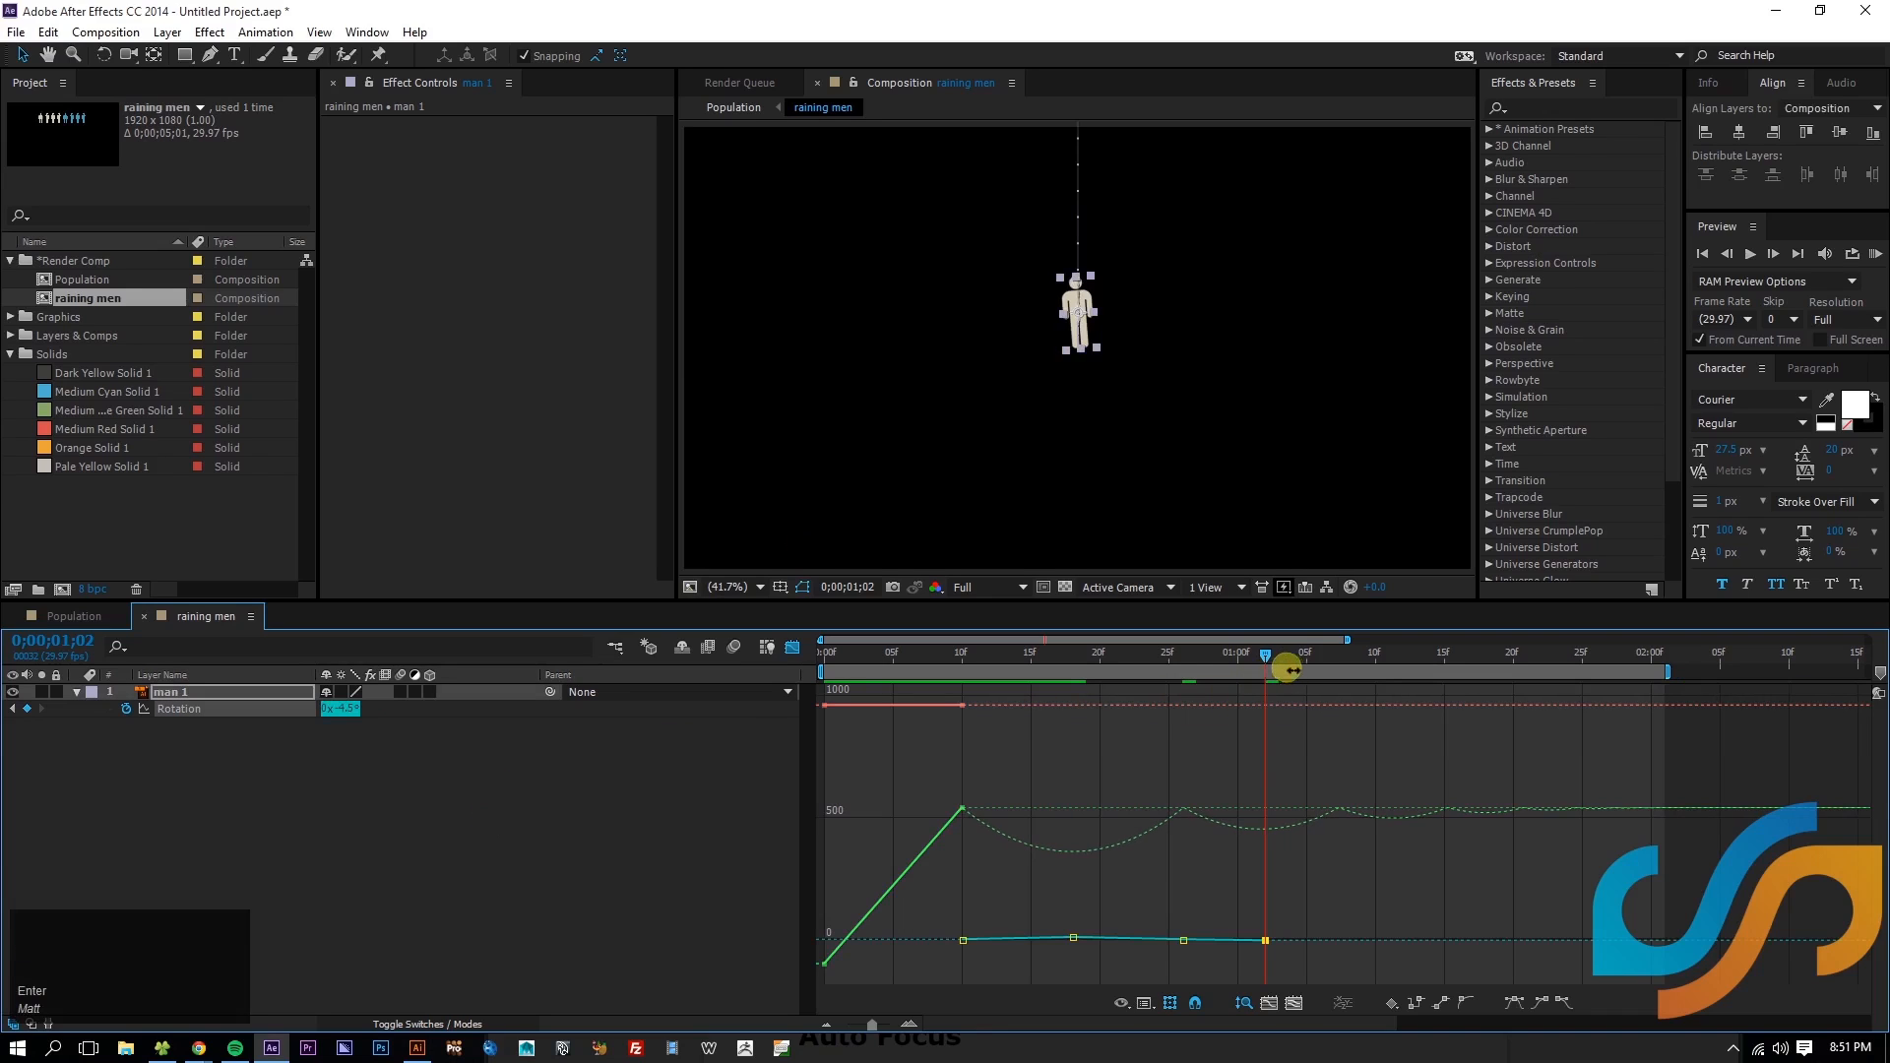
# - Add rotation tilts at the remaining bounces up to about 1:18 and check the motion
pyautogui.moveTo(1284, 668); pyautogui.dragTo(1339, 674)
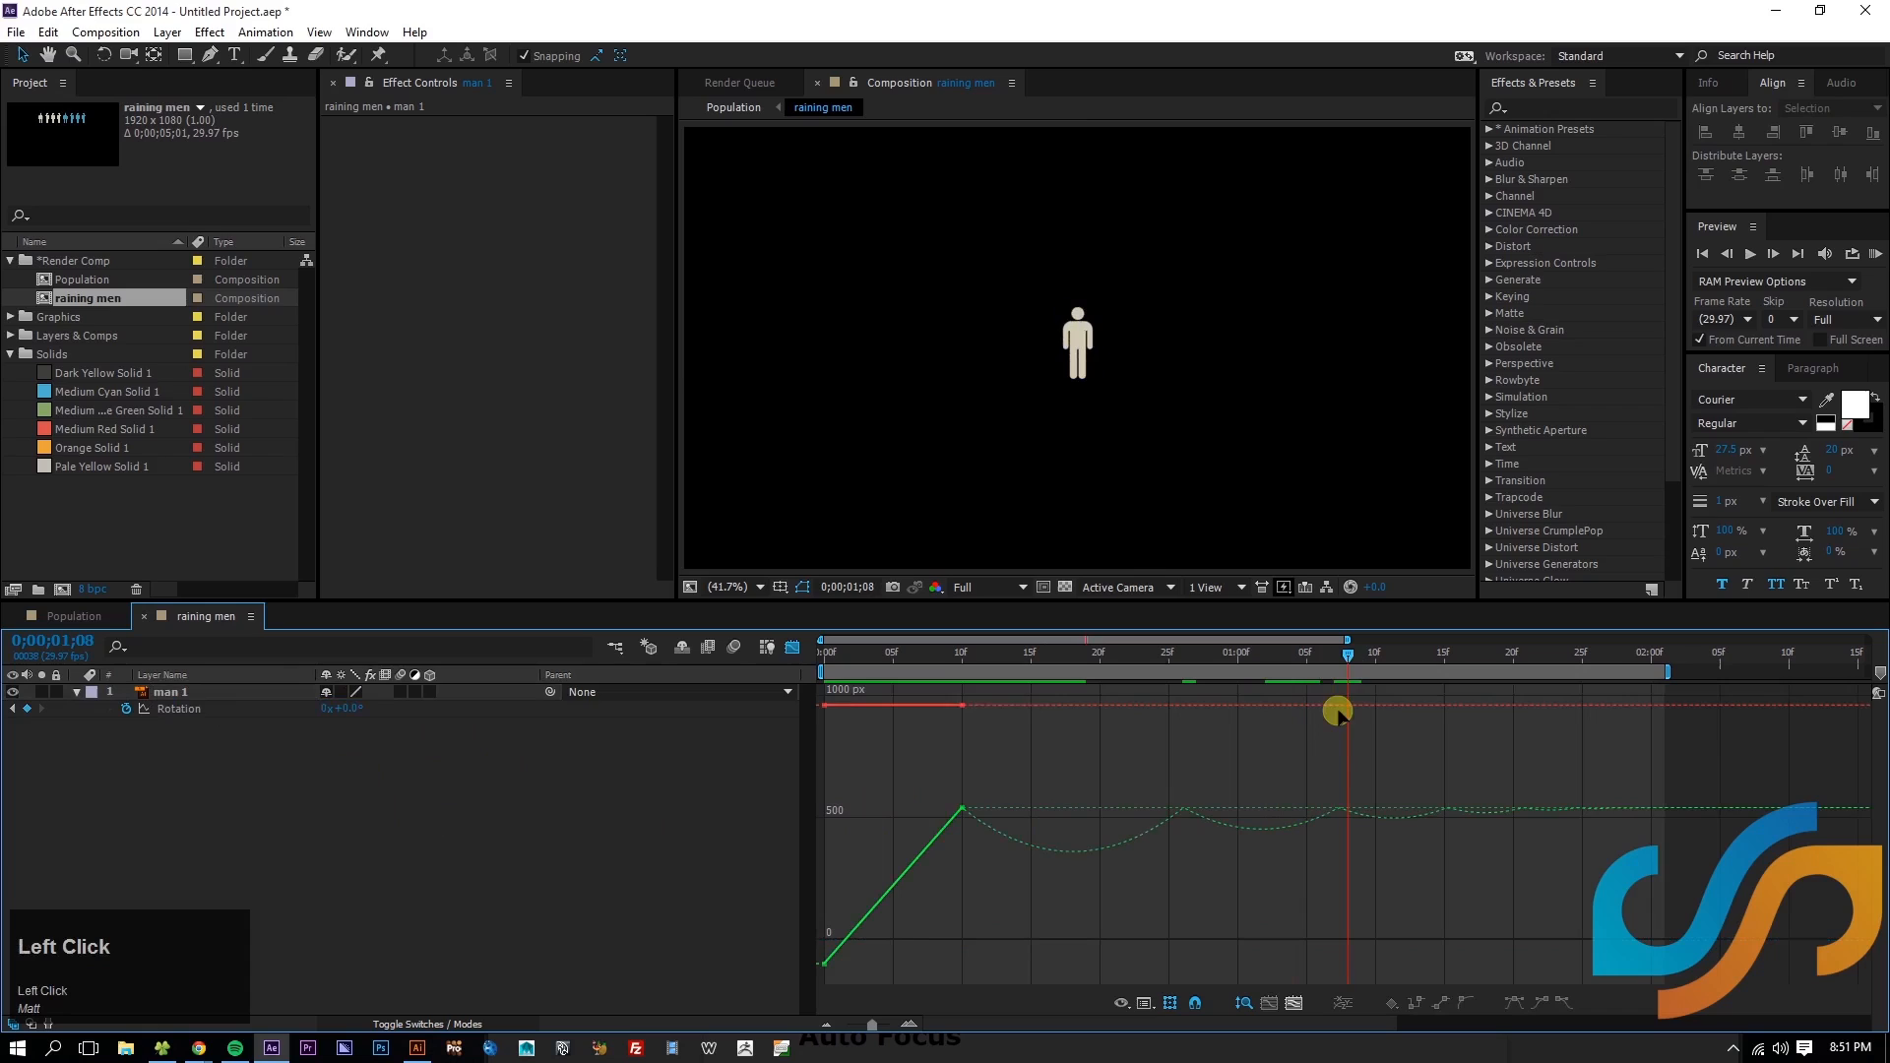
pyautogui.moveTo(1337, 663); pyautogui.dragTo(1390, 664)
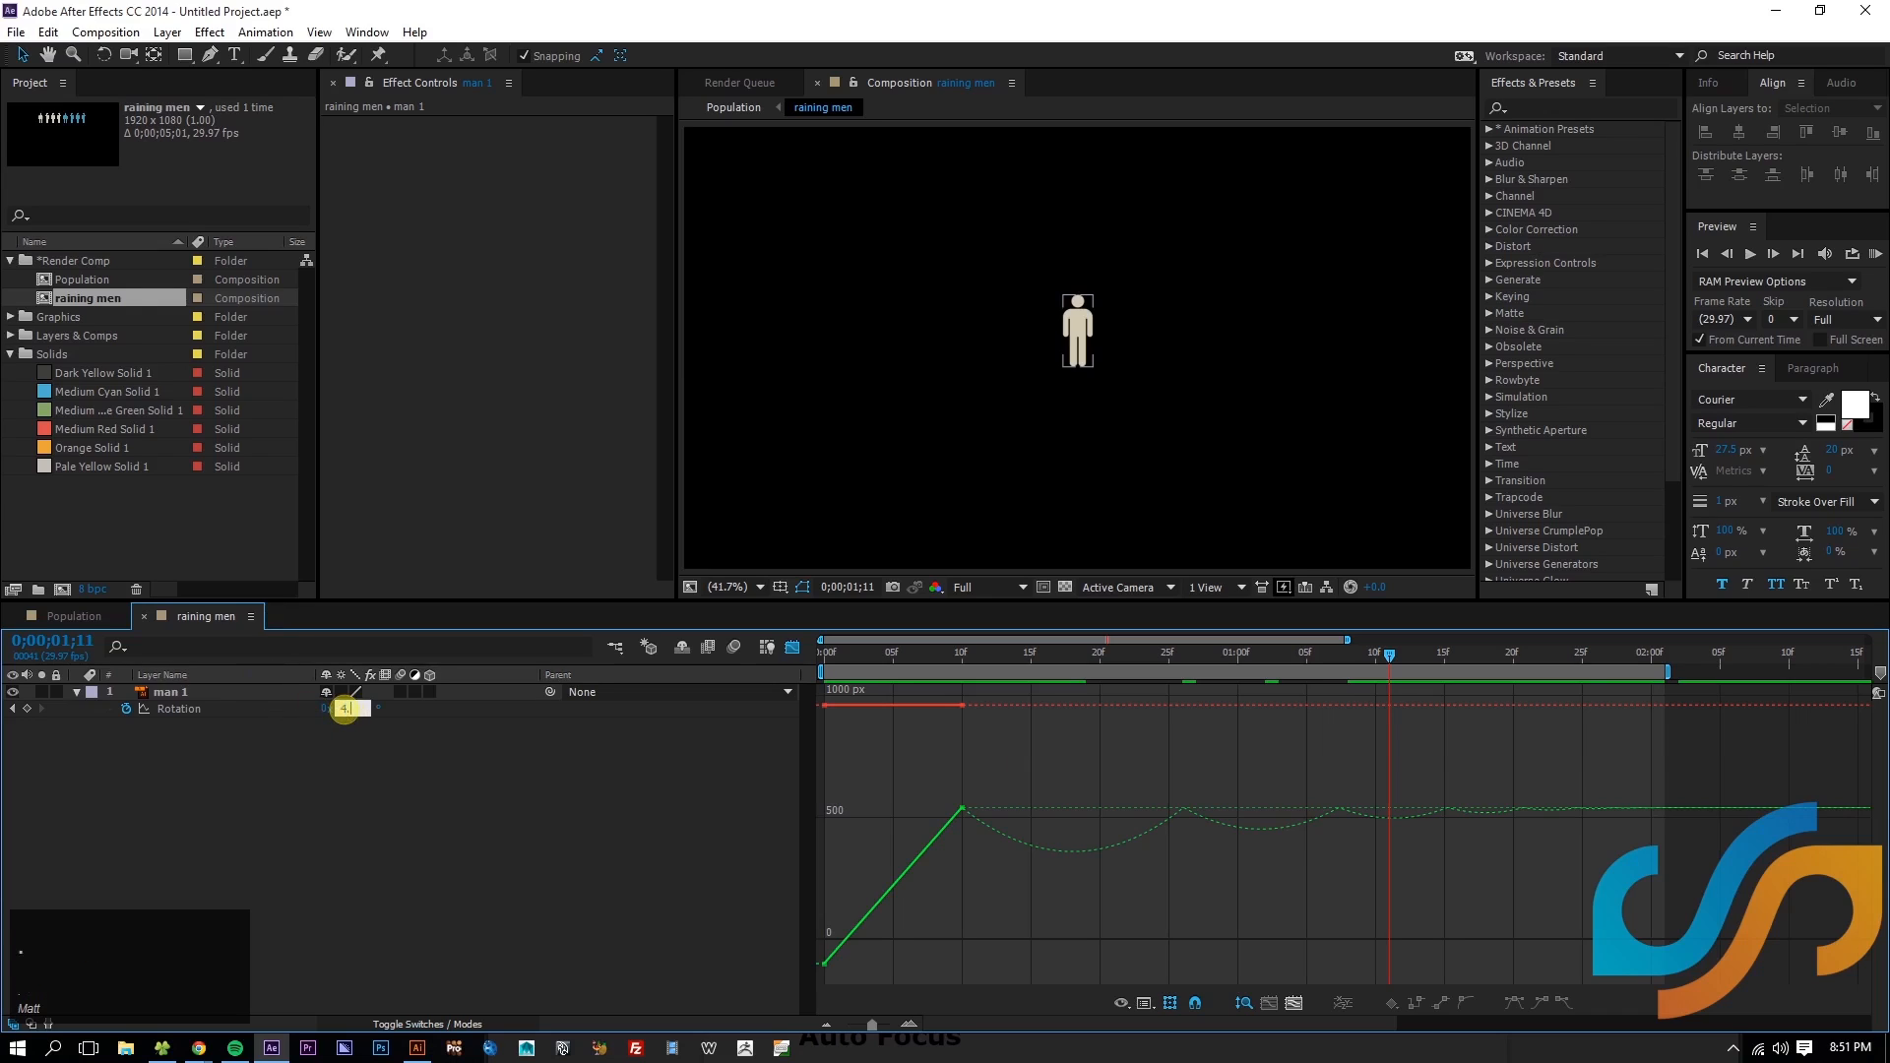
pyautogui.press('Enter')
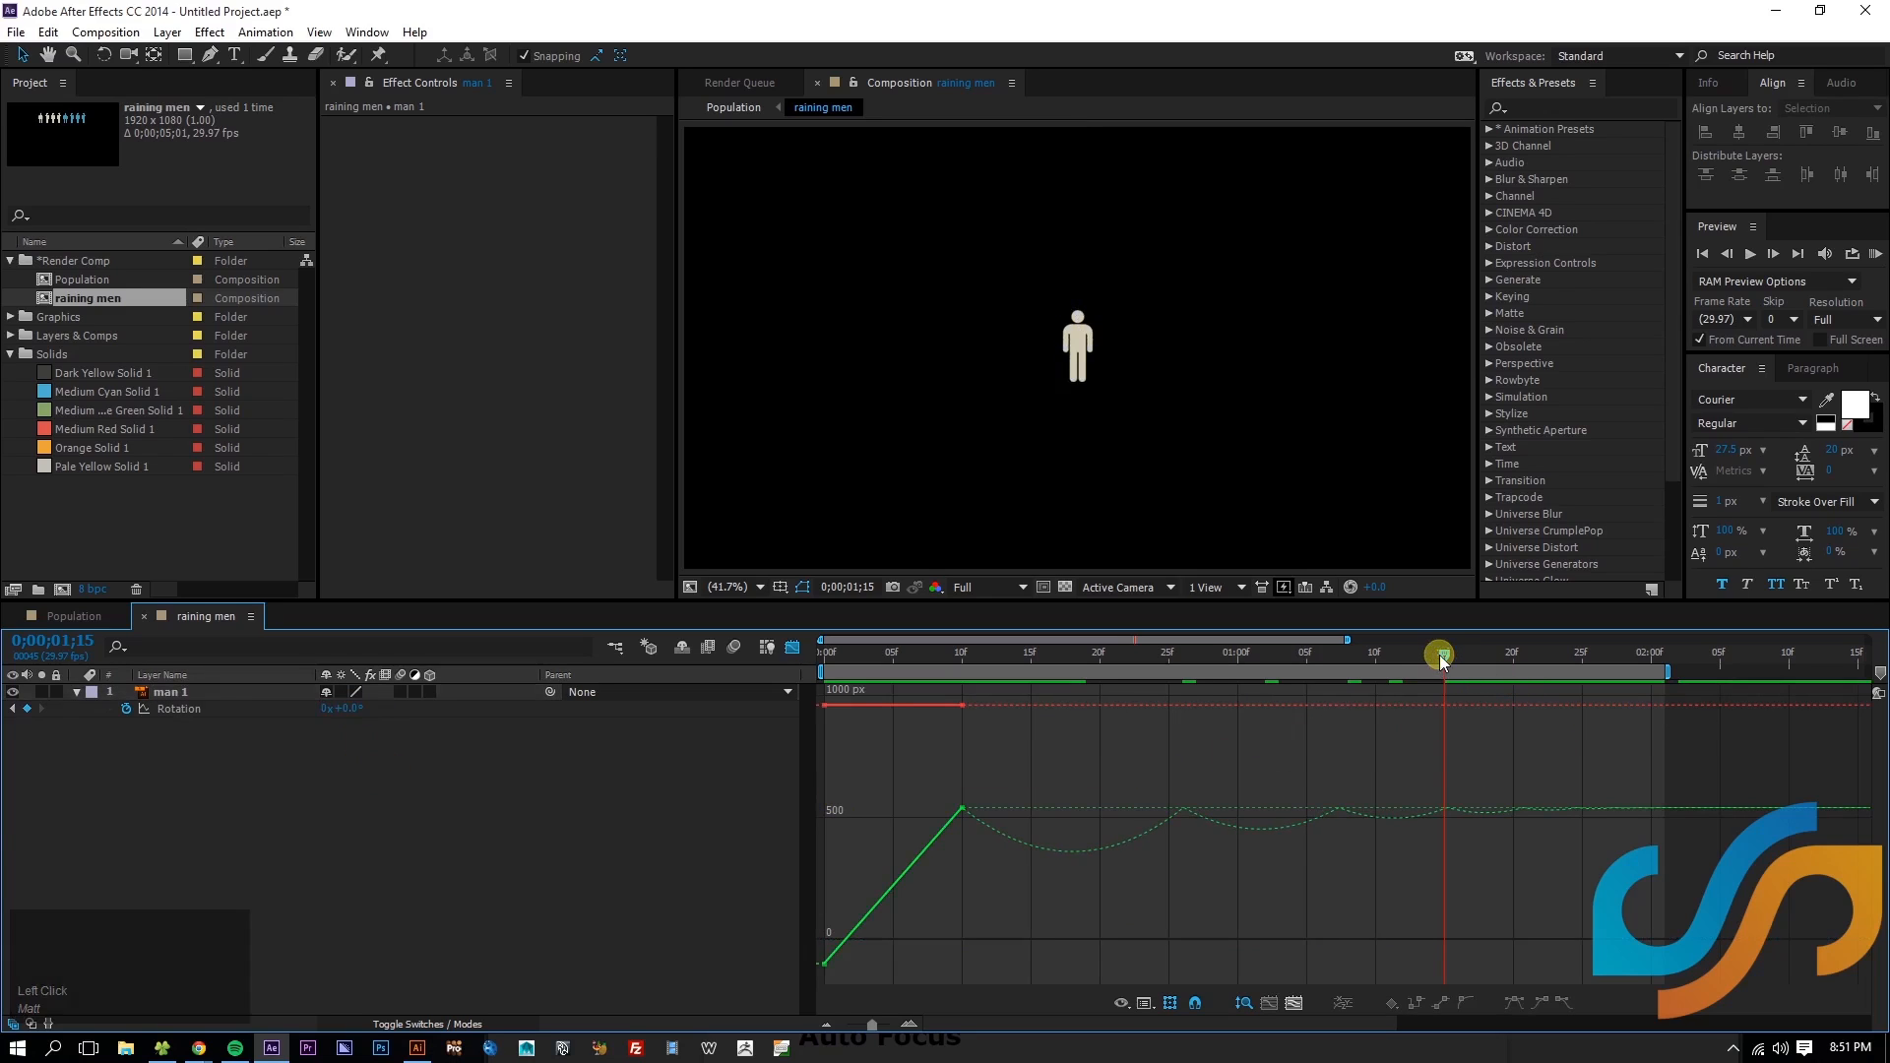
pyautogui.moveTo(1440, 663); pyautogui.dragTo(1487, 664)
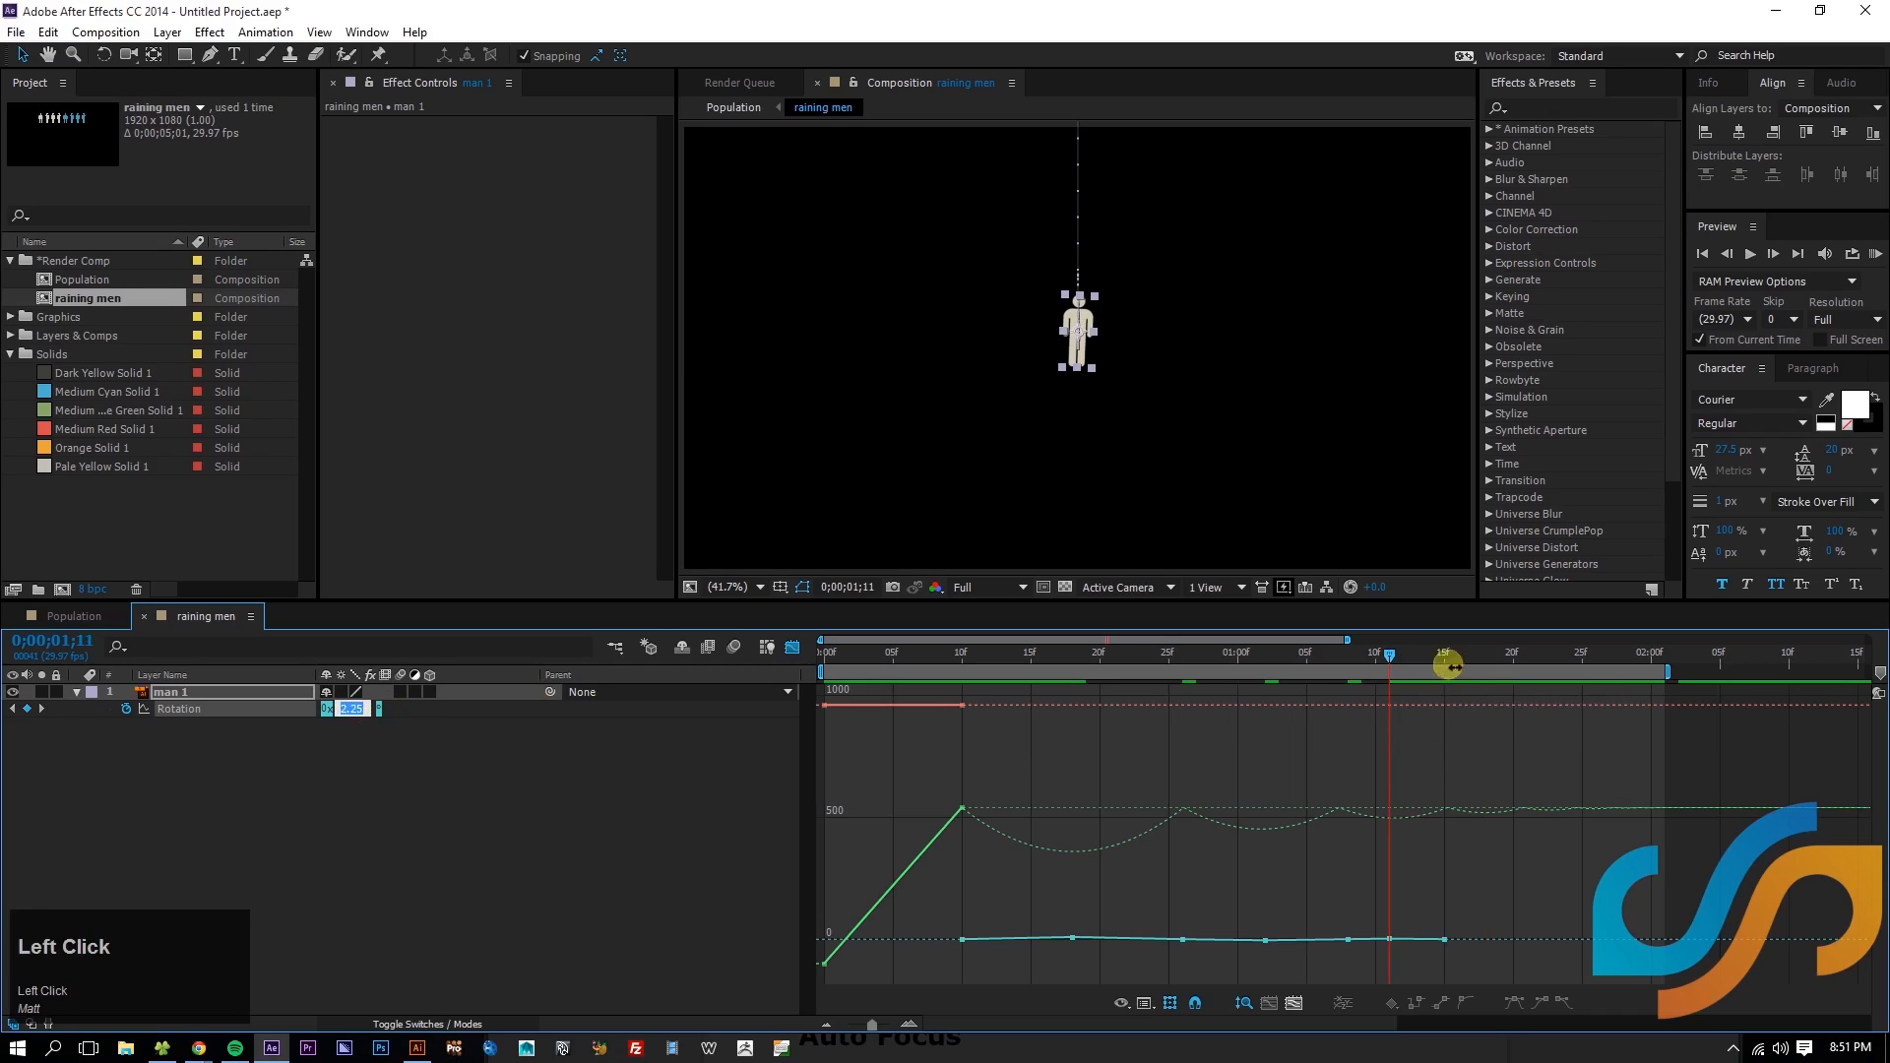
pyautogui.moveTo(1447, 661); pyautogui.dragTo(1465, 661)
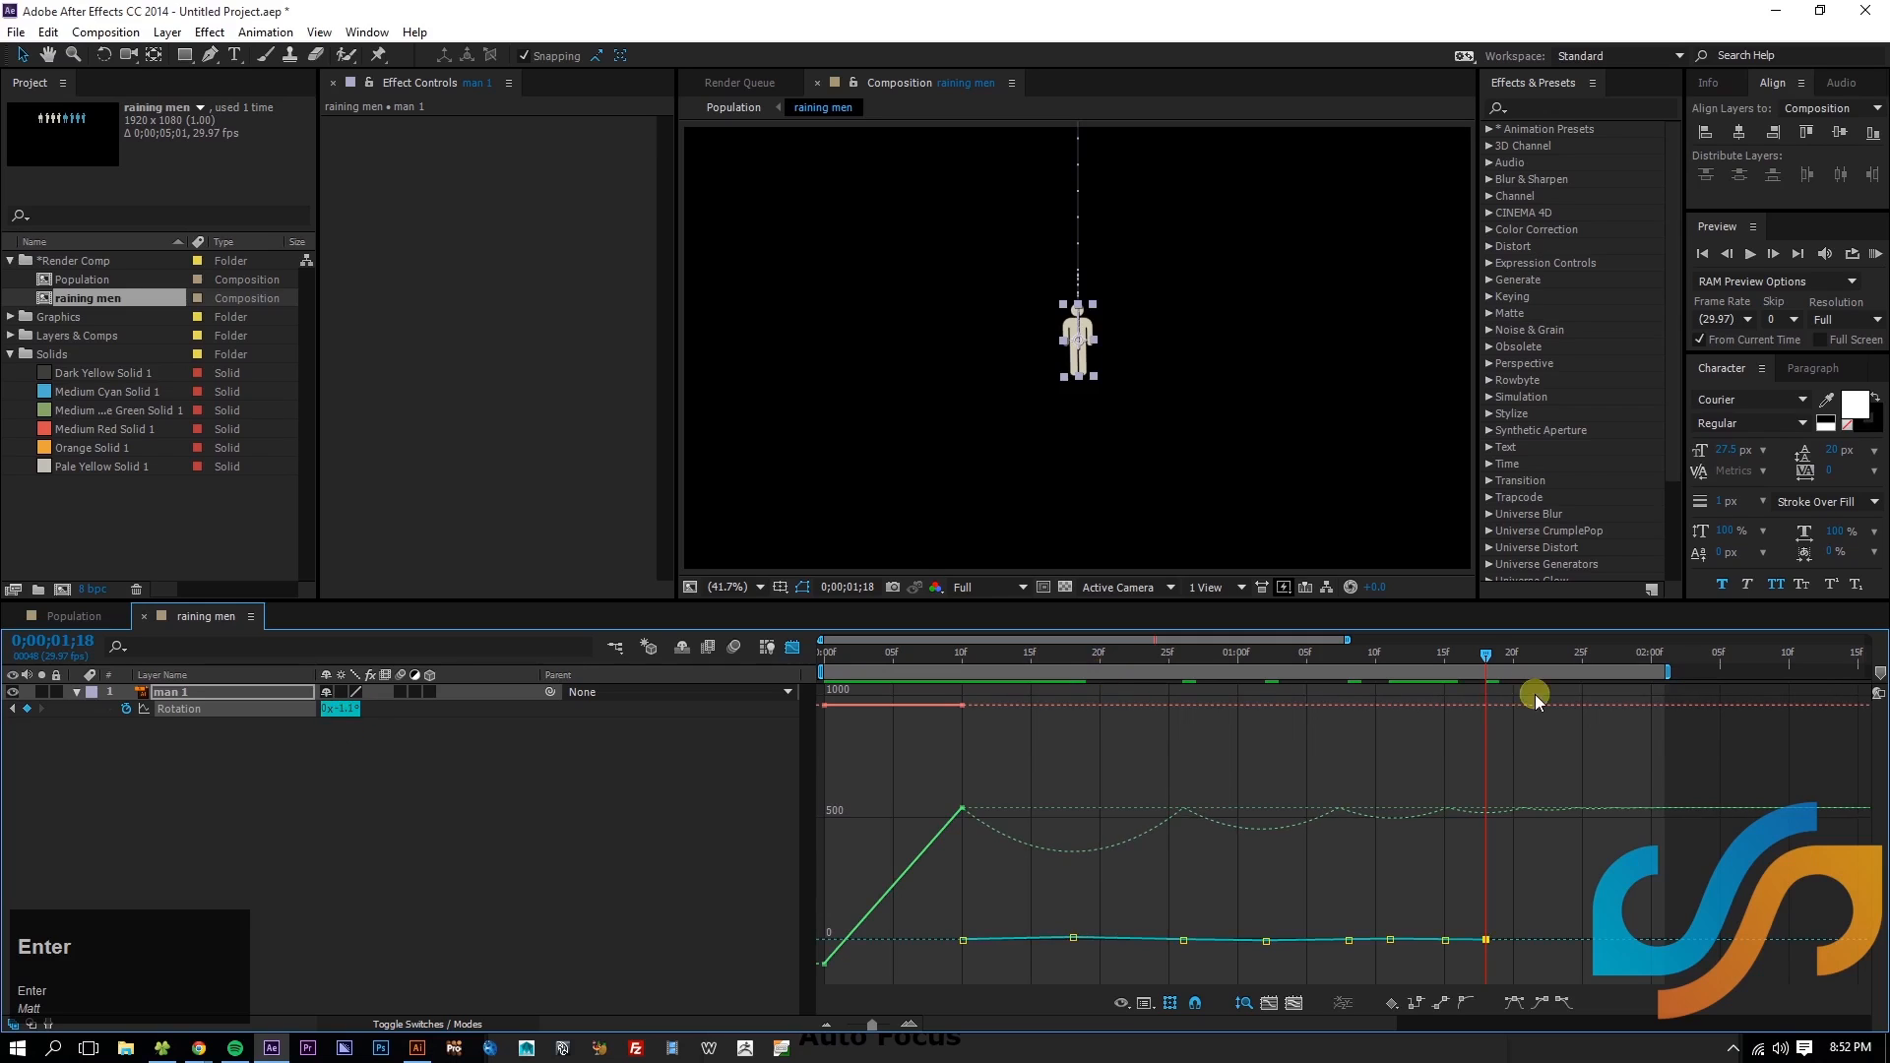
pyautogui.moveTo(1534, 669); pyautogui.dragTo(1443, 670)
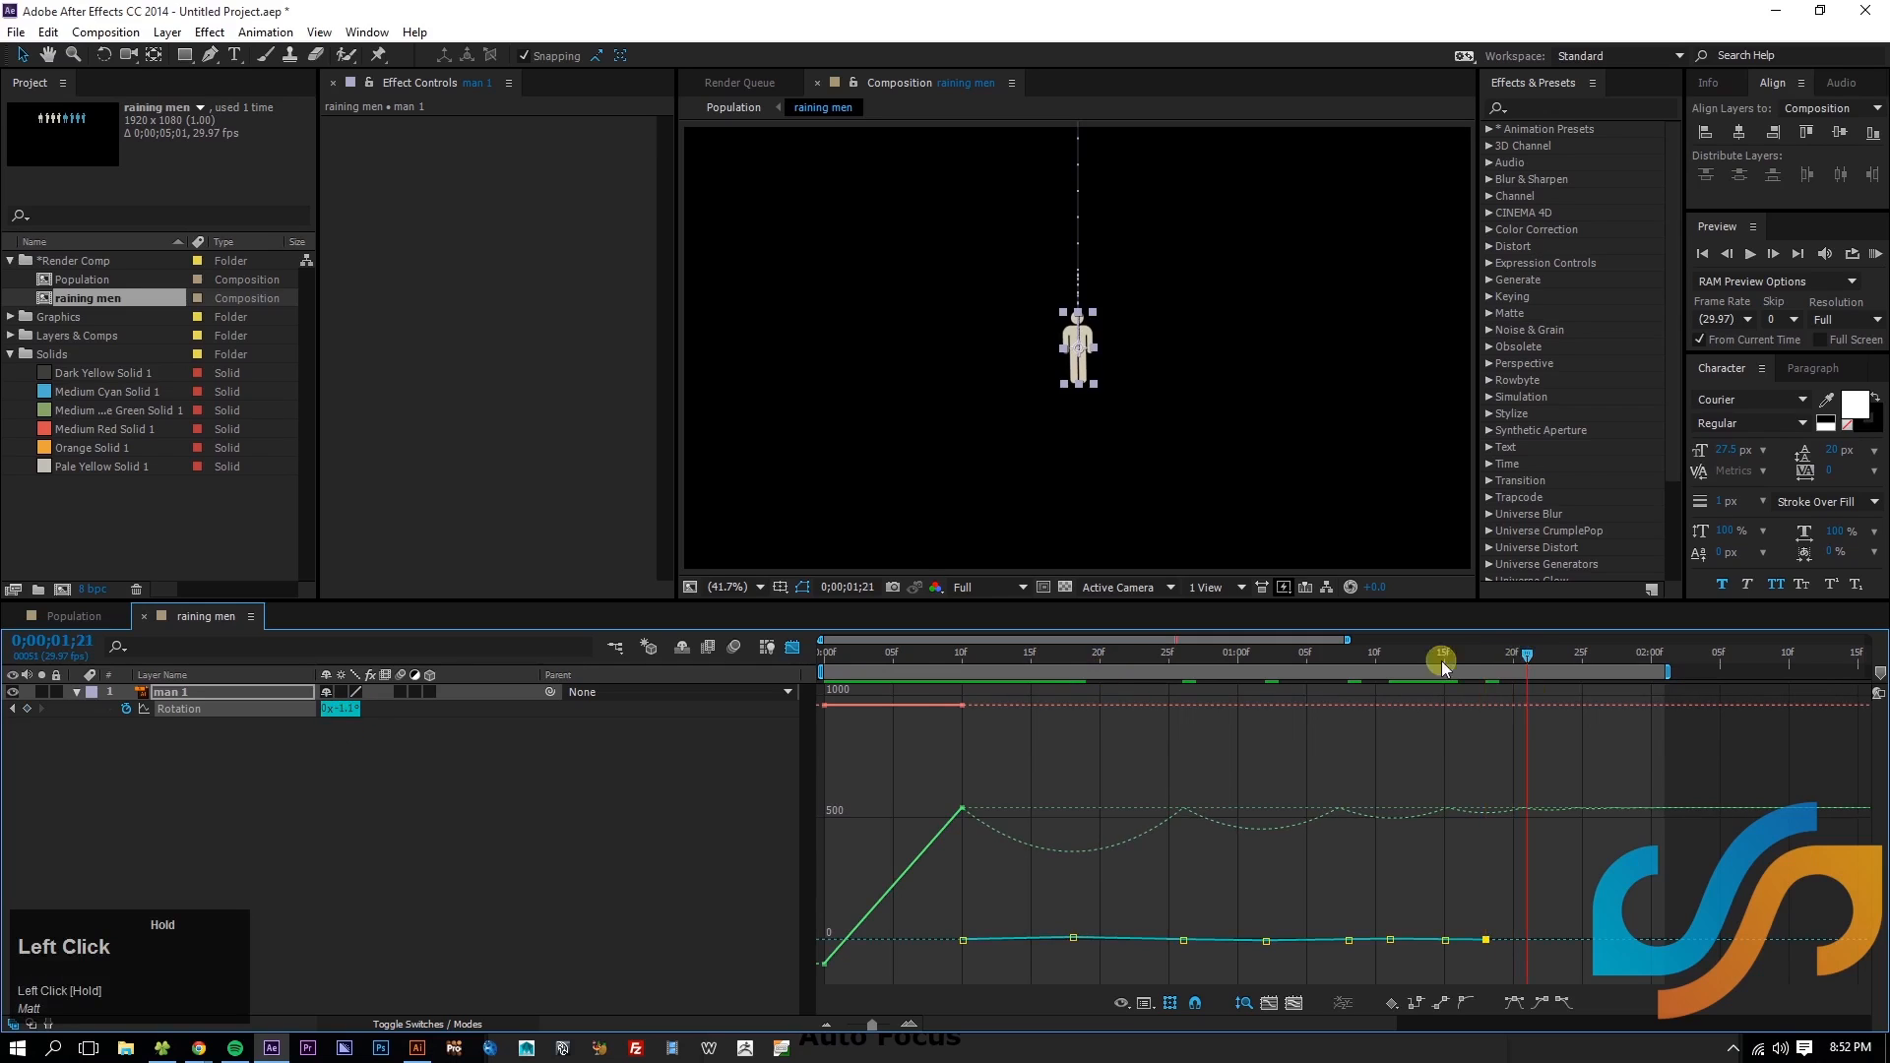